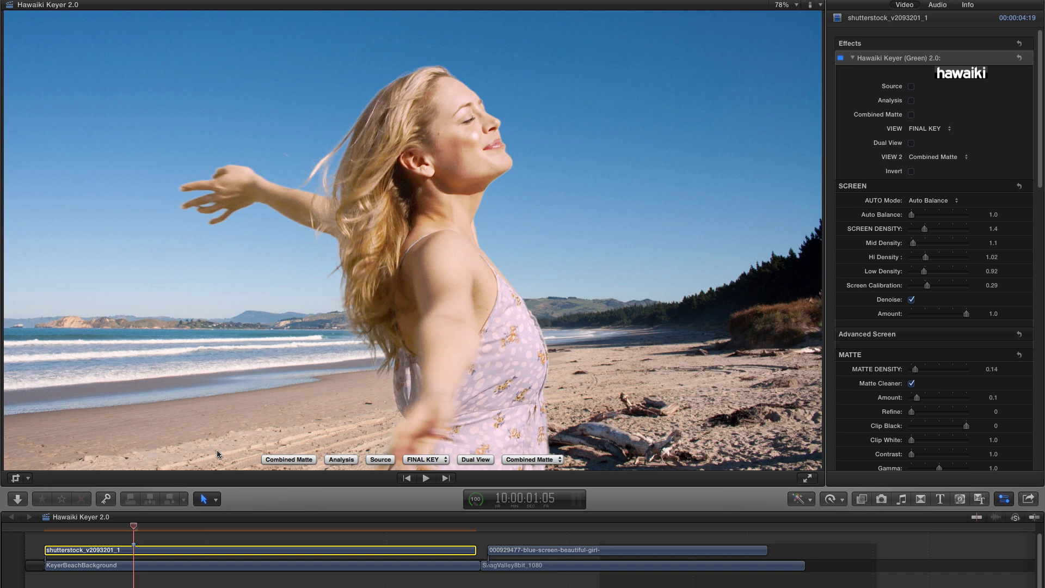
mouse_move(448, 474)
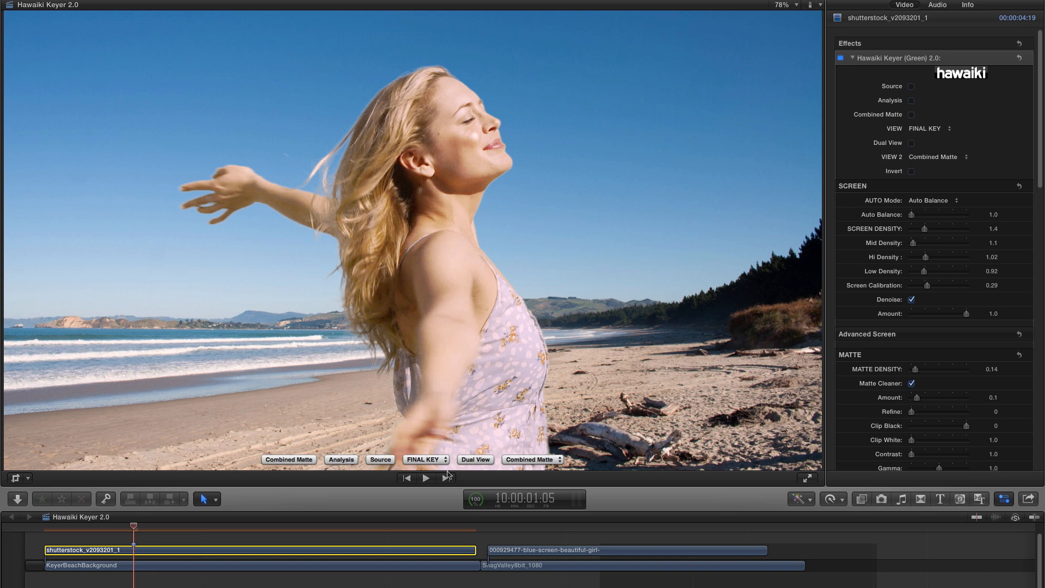
Browse the key view-mode lists and leave the Final key view selected.
click(425, 459)
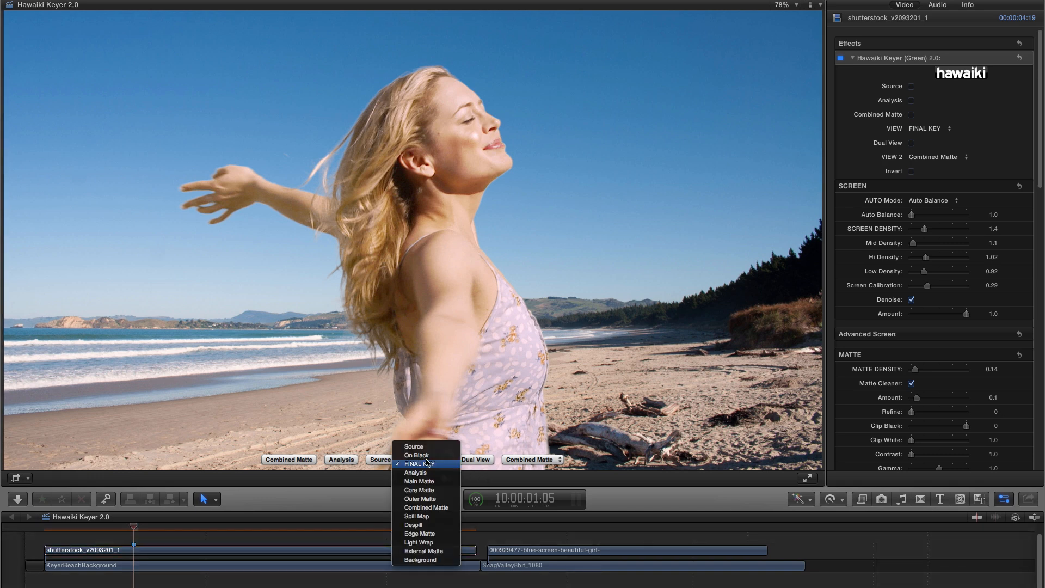
mouse_move(429, 464)
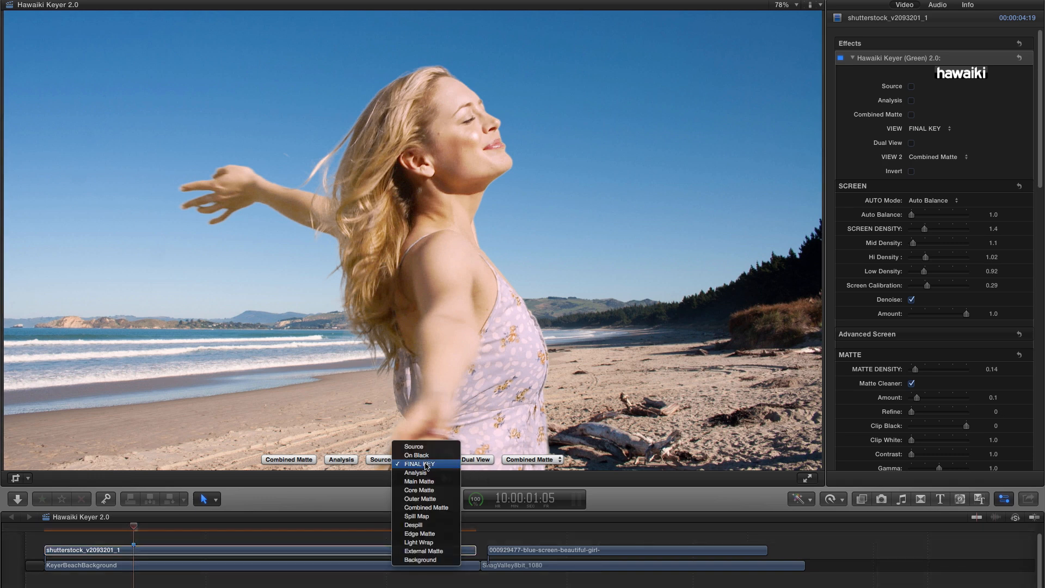
click(420, 464)
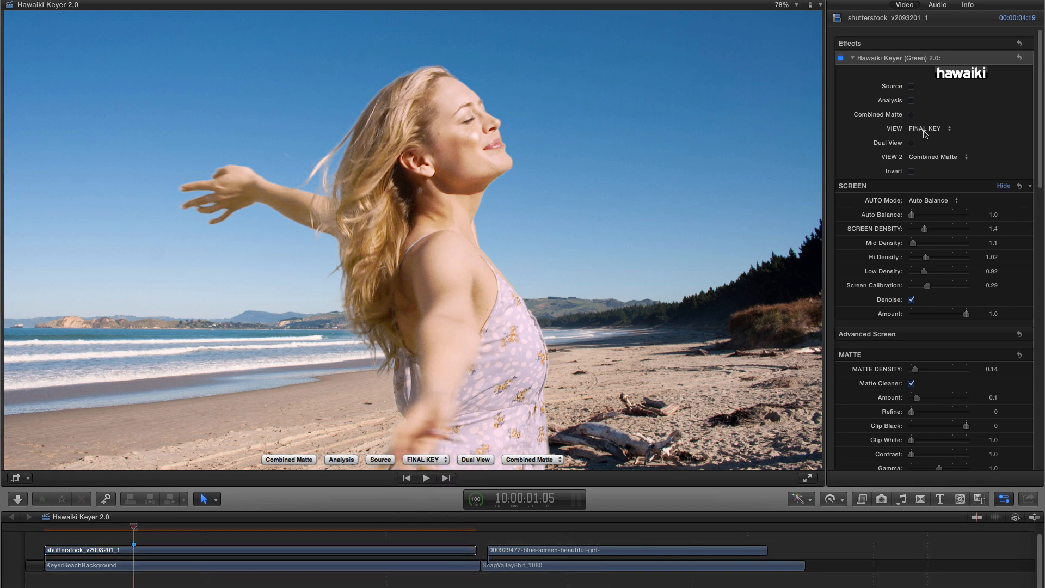
click(928, 128)
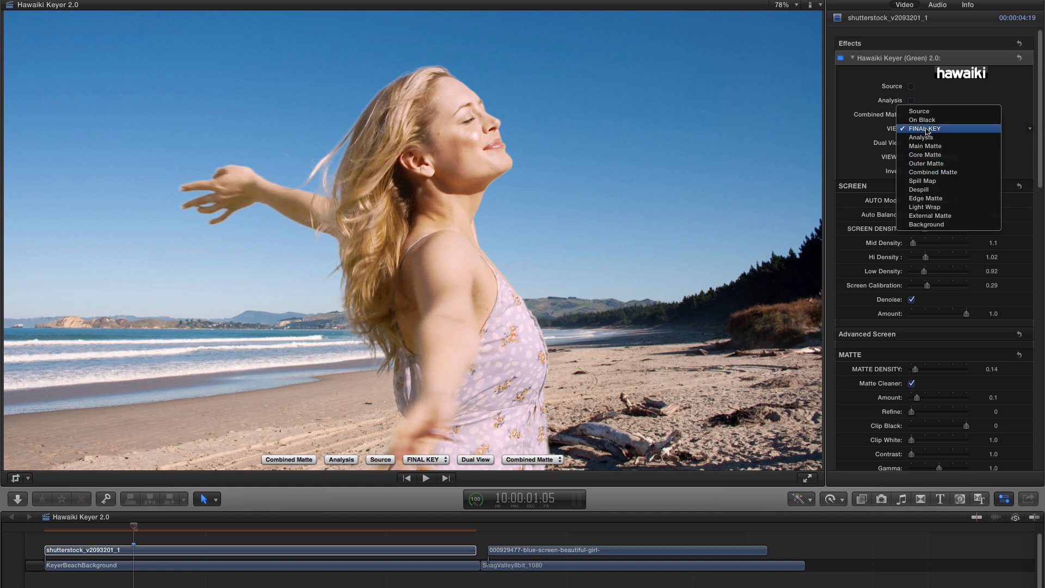
click(923, 128)
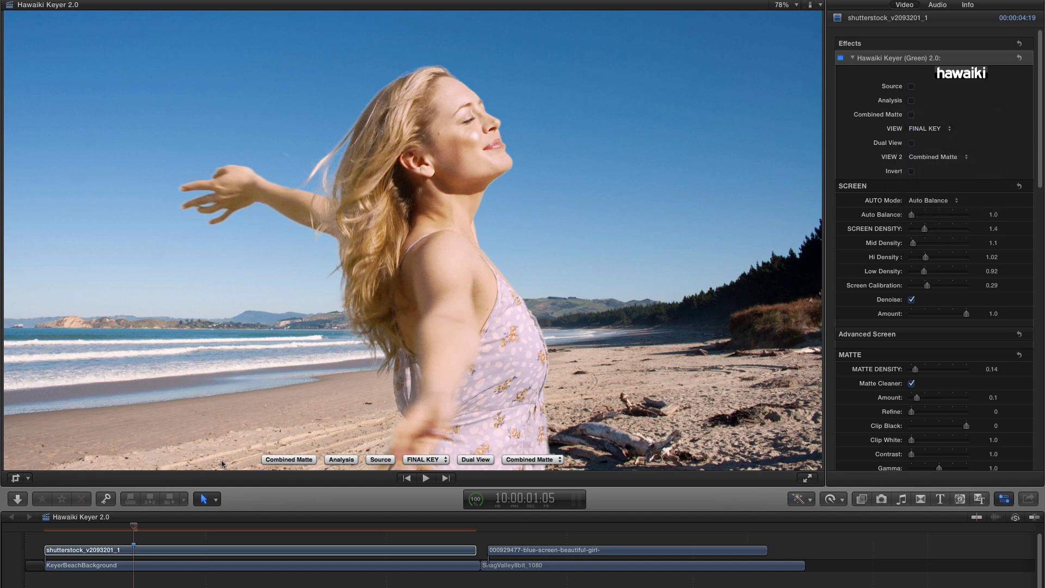
mouse_move(553, 477)
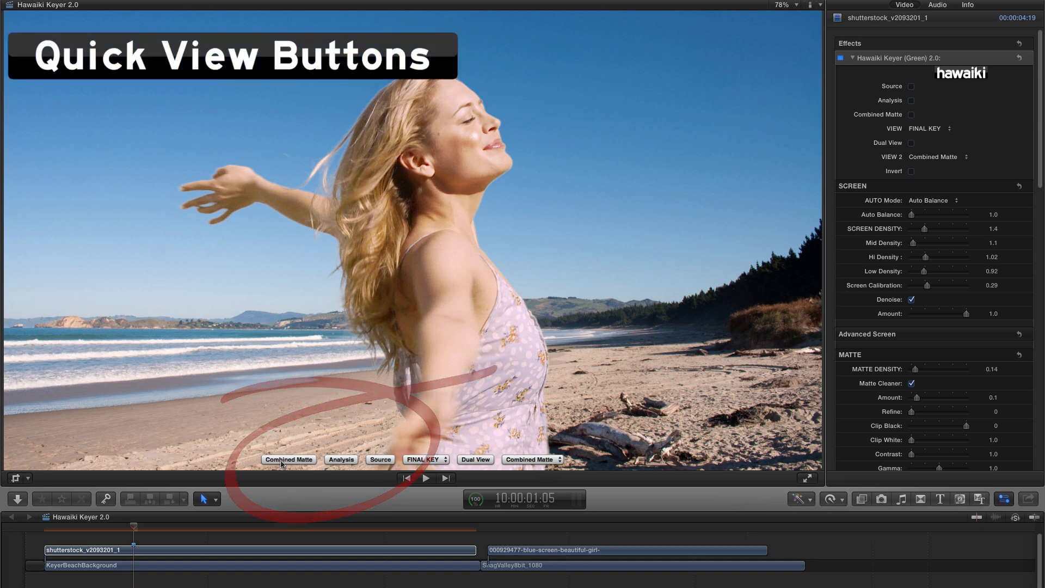
Preview the combined matte, analysis and source views, then return to the final composite.
click(288, 459)
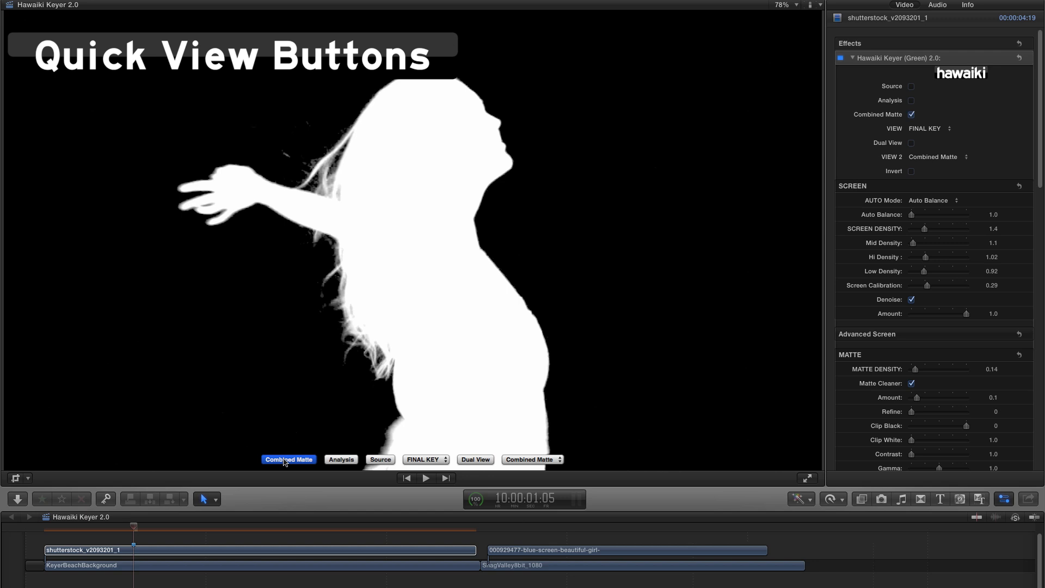
click(342, 459)
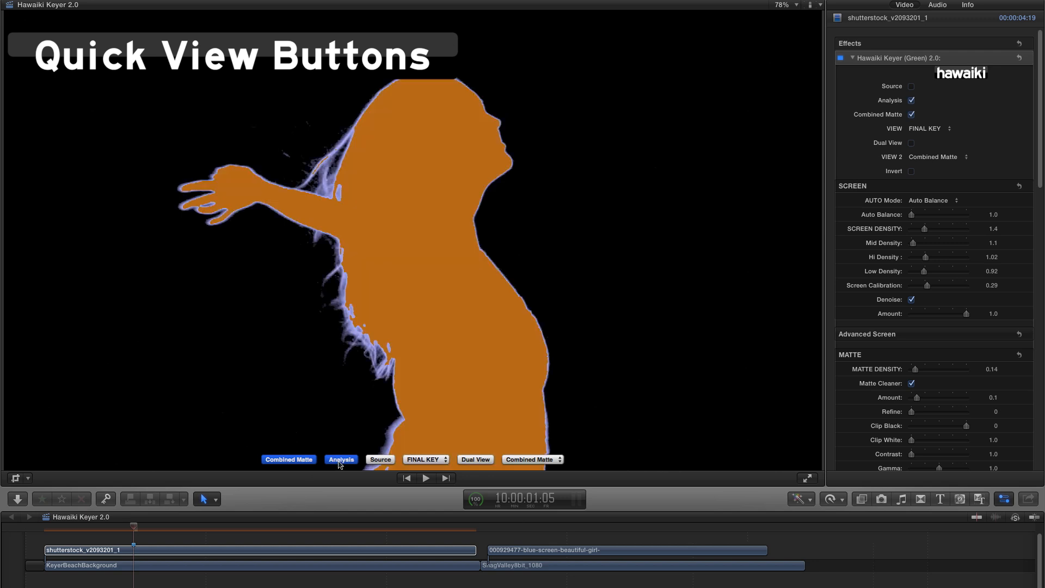
click(380, 459)
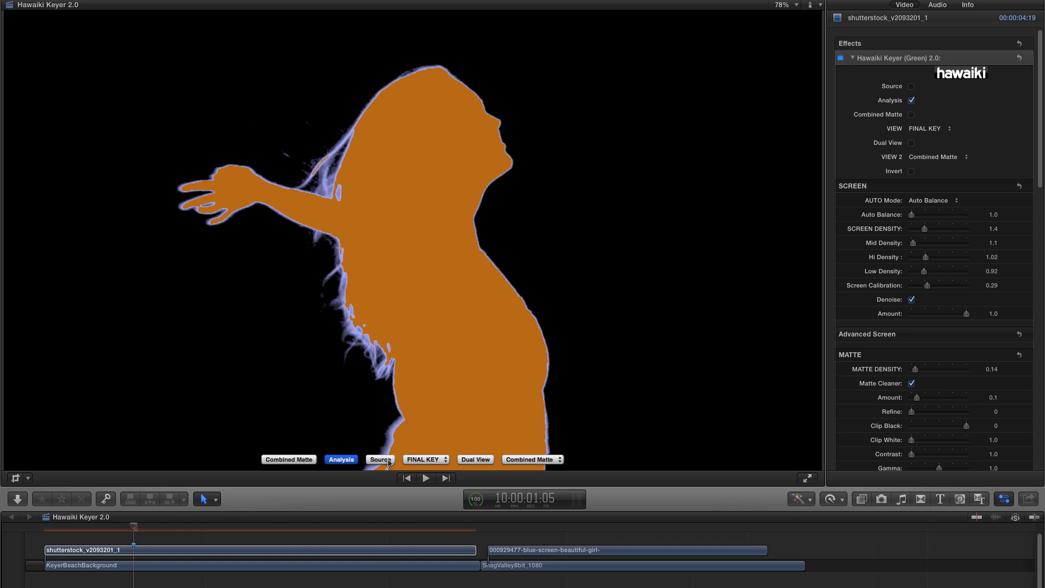
click(381, 459)
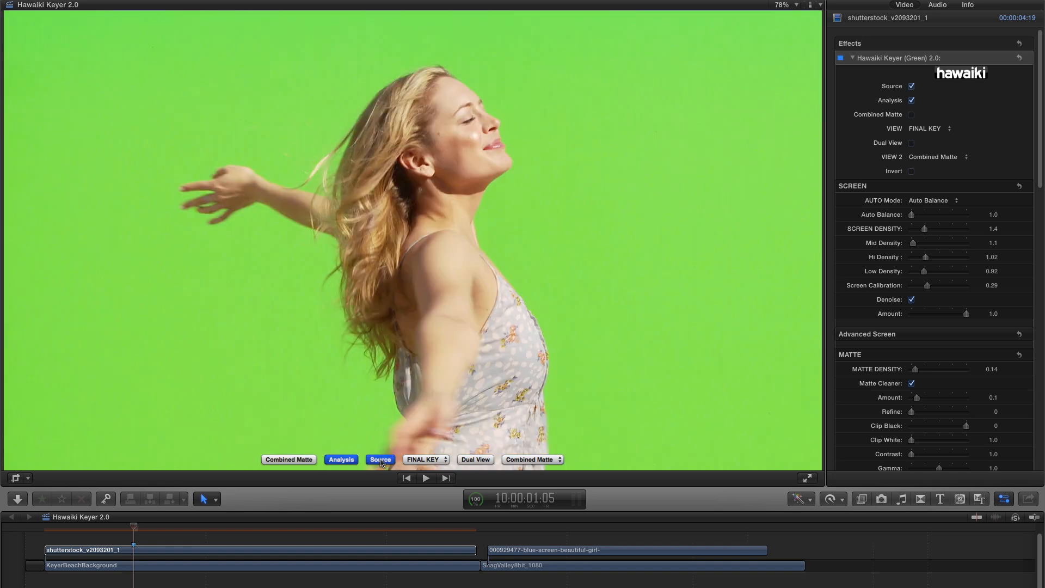
click(380, 459)
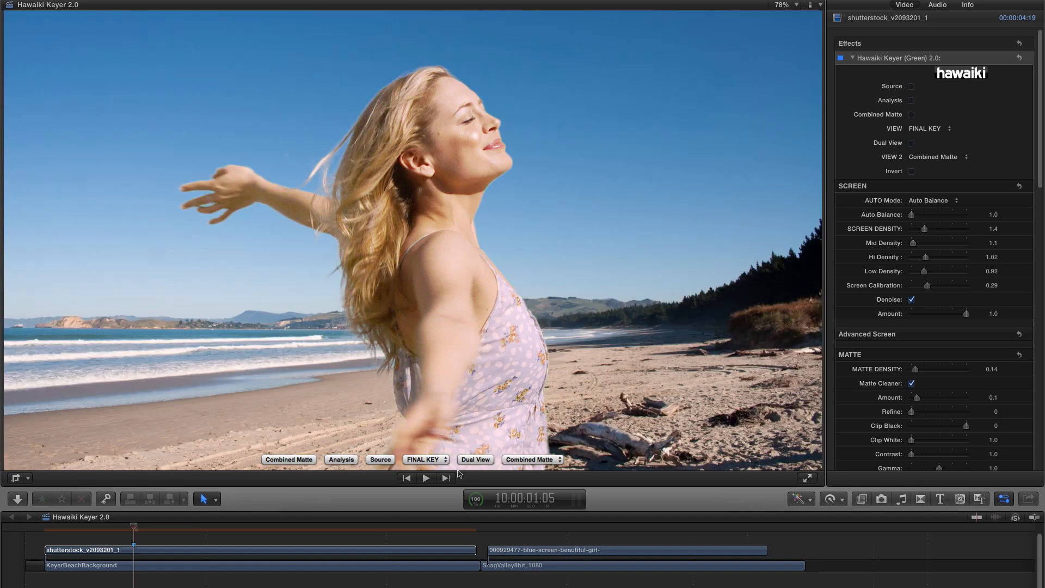
mouse_move(470, 446)
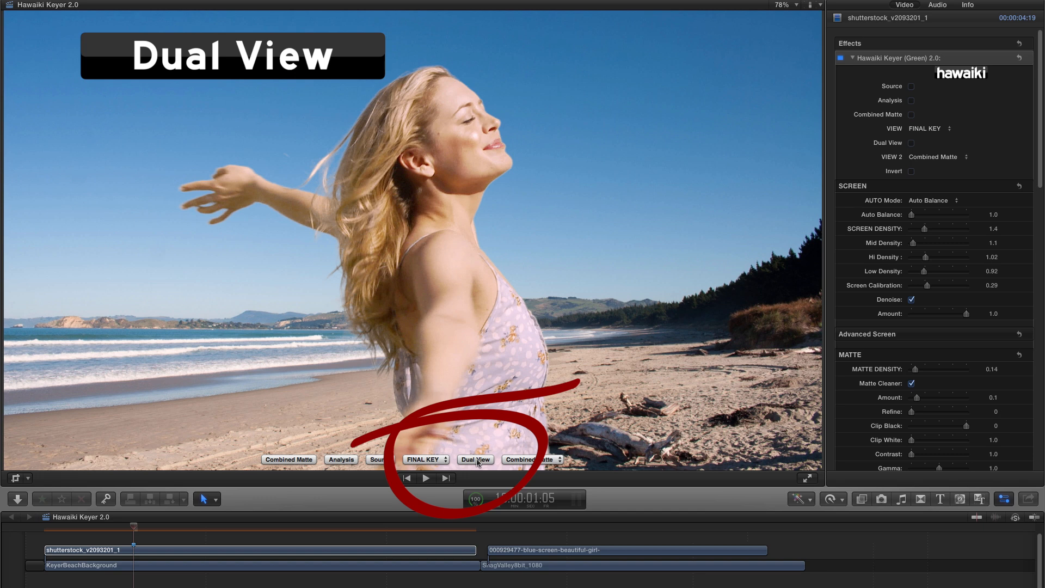
Turn on Dual View with Analysis as the second view beside the final key.
click(475, 458)
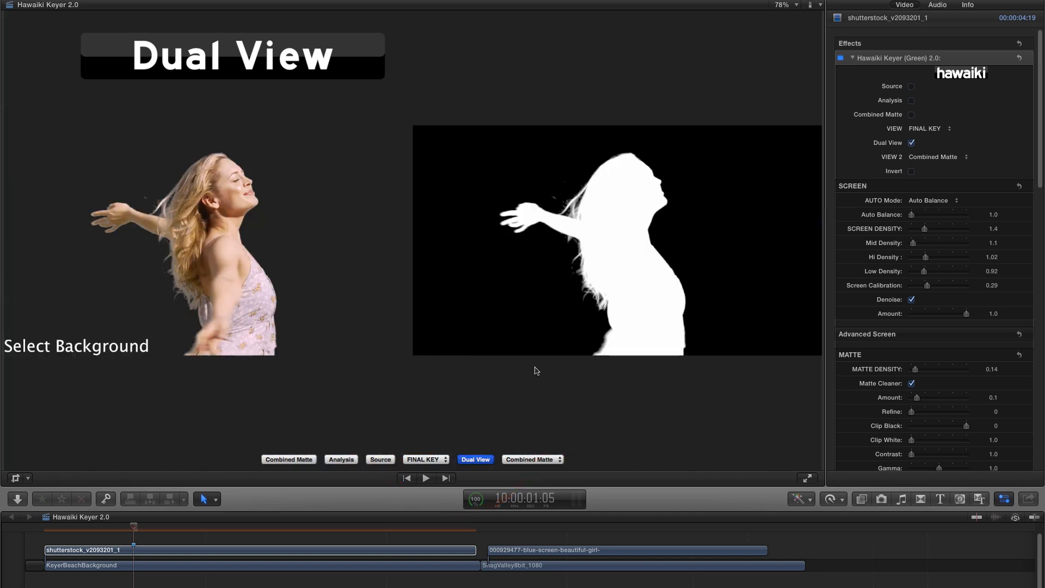
mouse_move(416, 229)
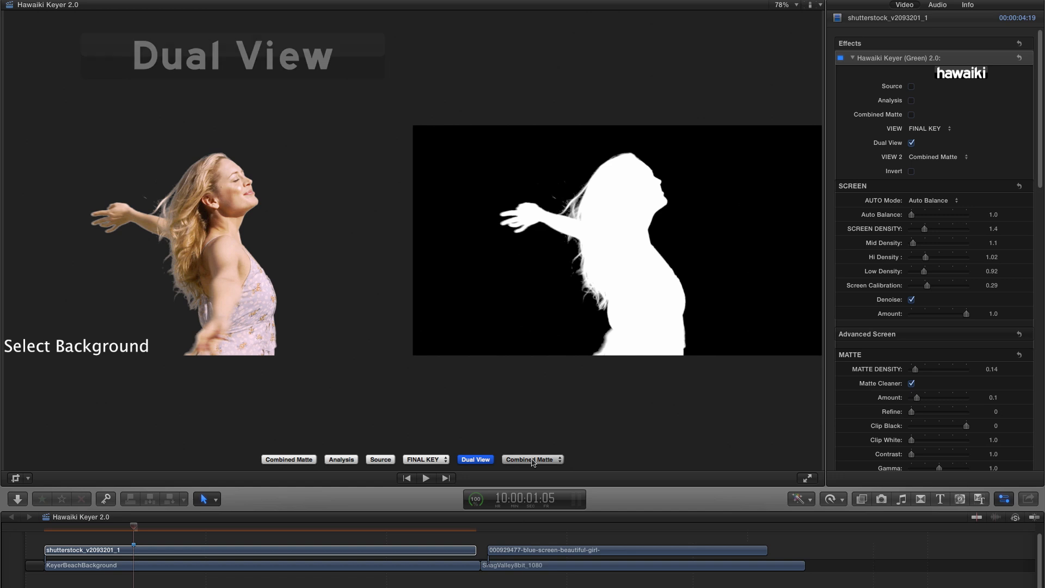
click(531, 459)
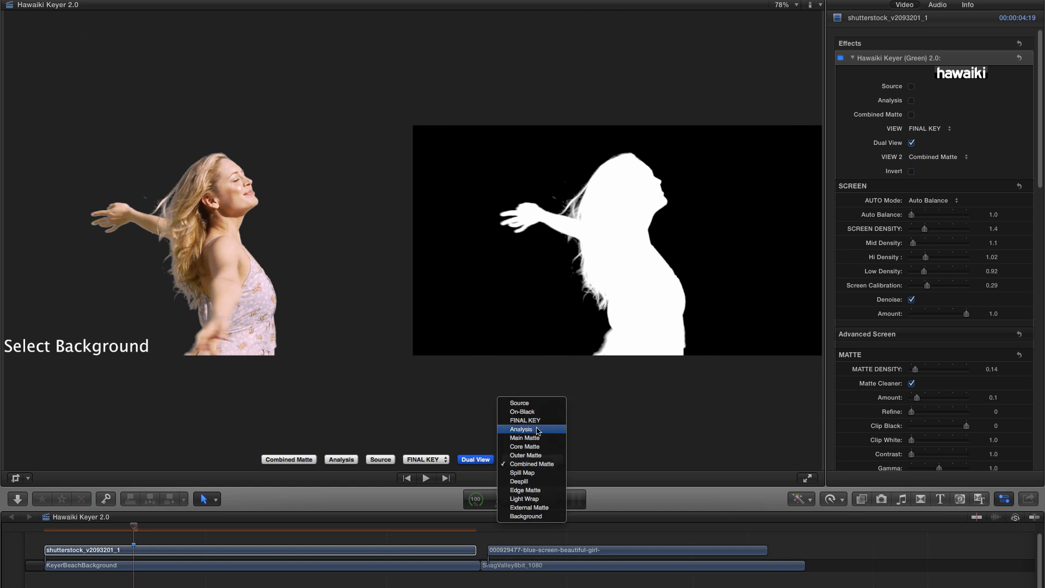
click(520, 428)
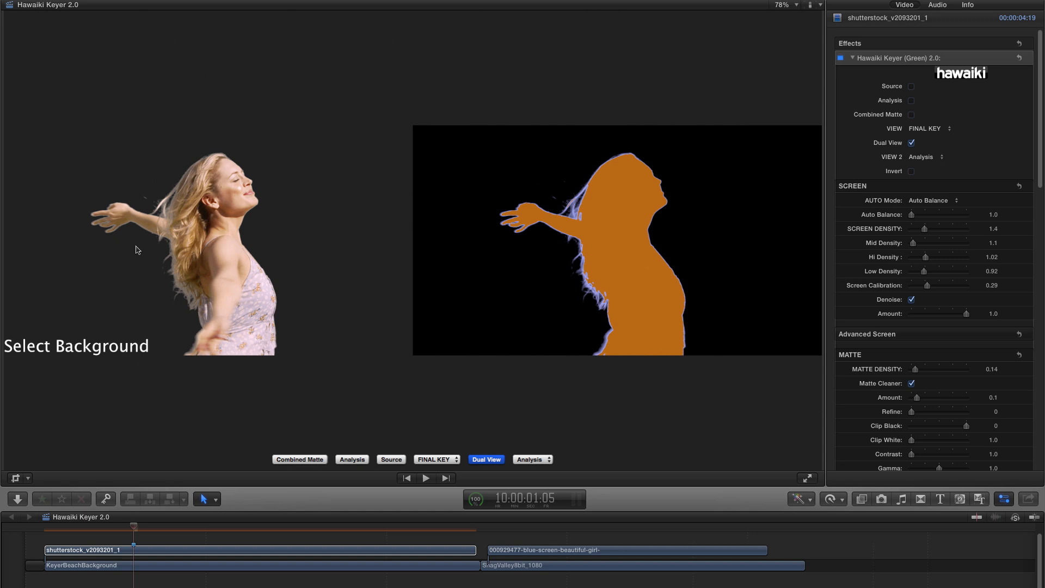
mouse_move(140, 360)
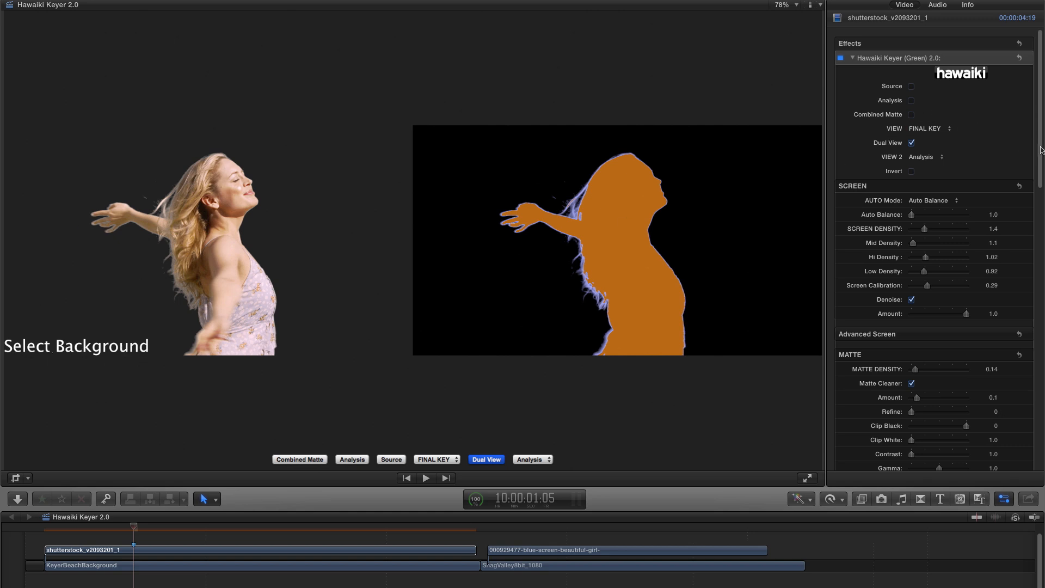
scroll(down, 3)
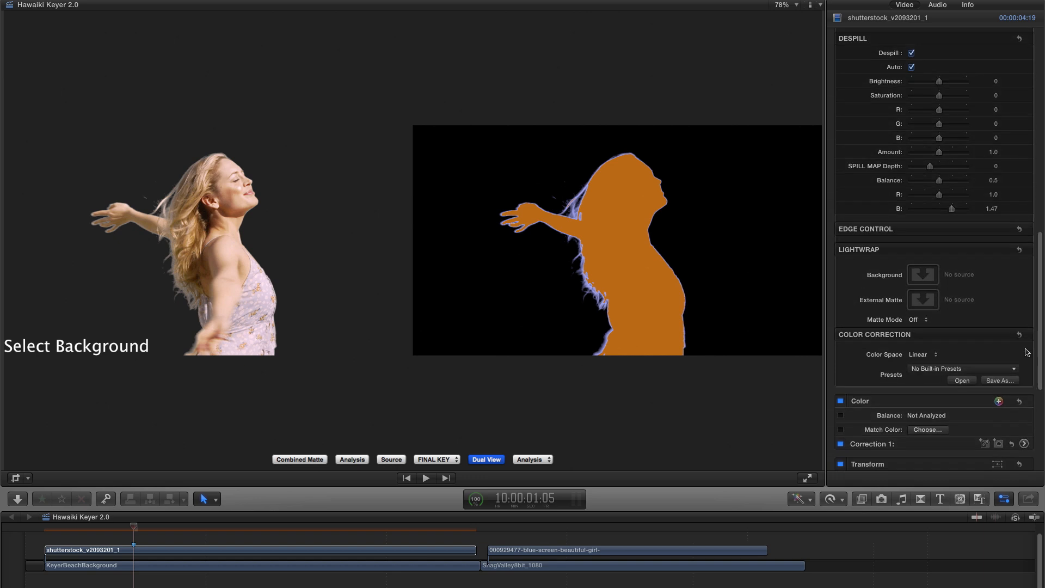
mouse_move(225, 184)
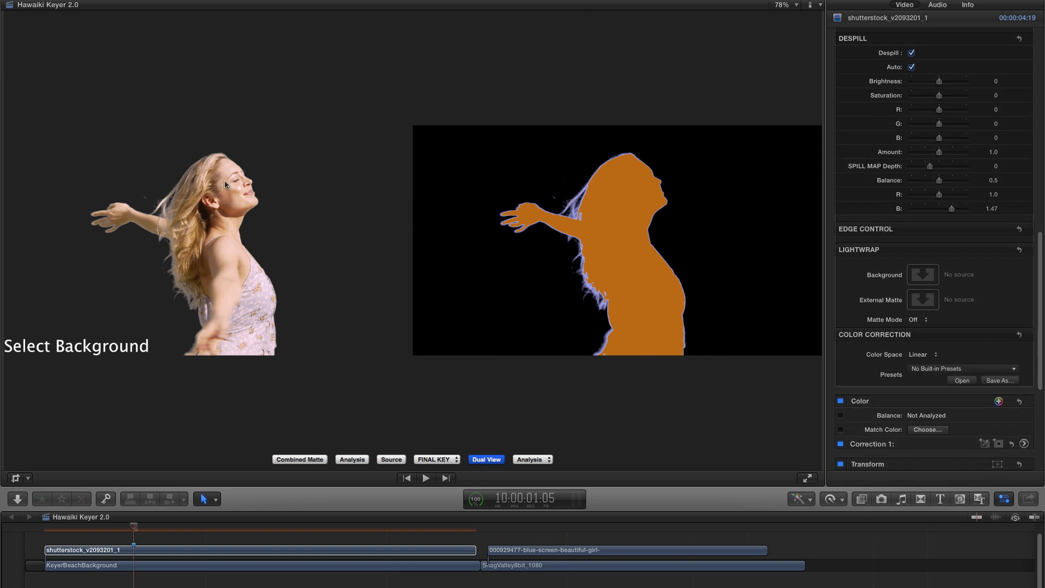
mouse_move(609, 362)
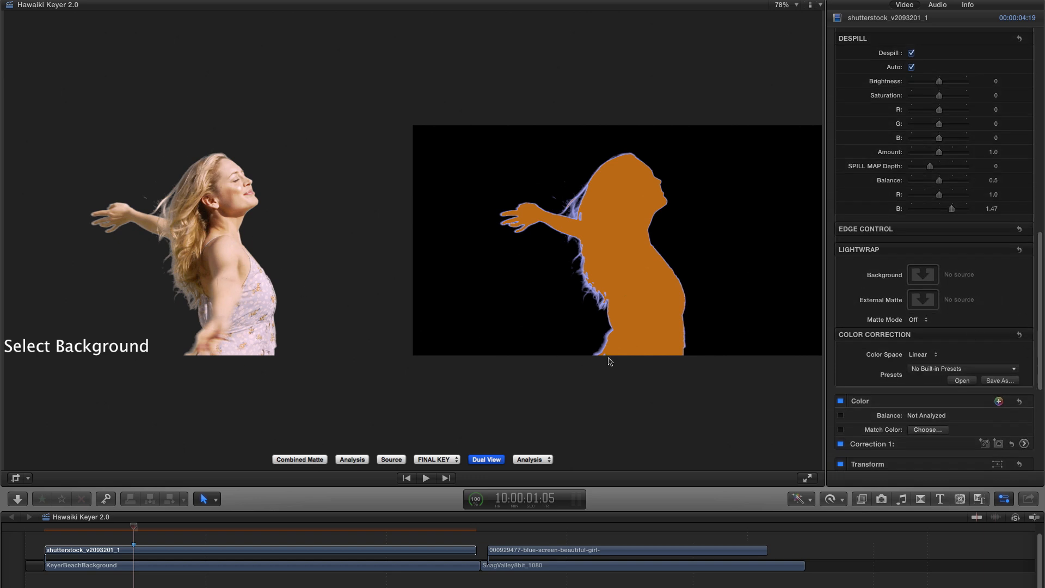
Assign the beach background clip as the Lightwrap background image source.
scroll(down, 3)
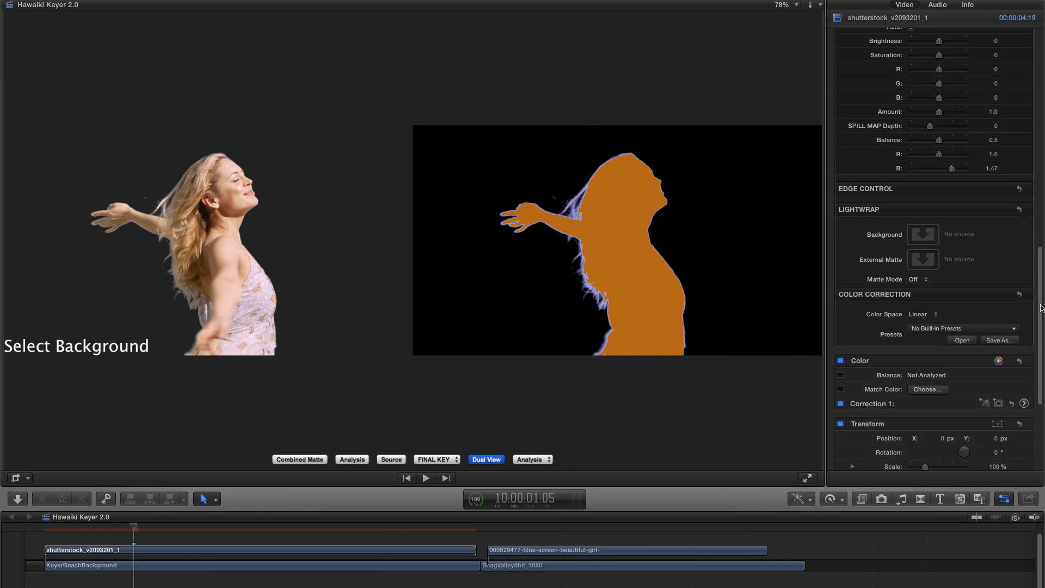
mouse_move(923, 233)
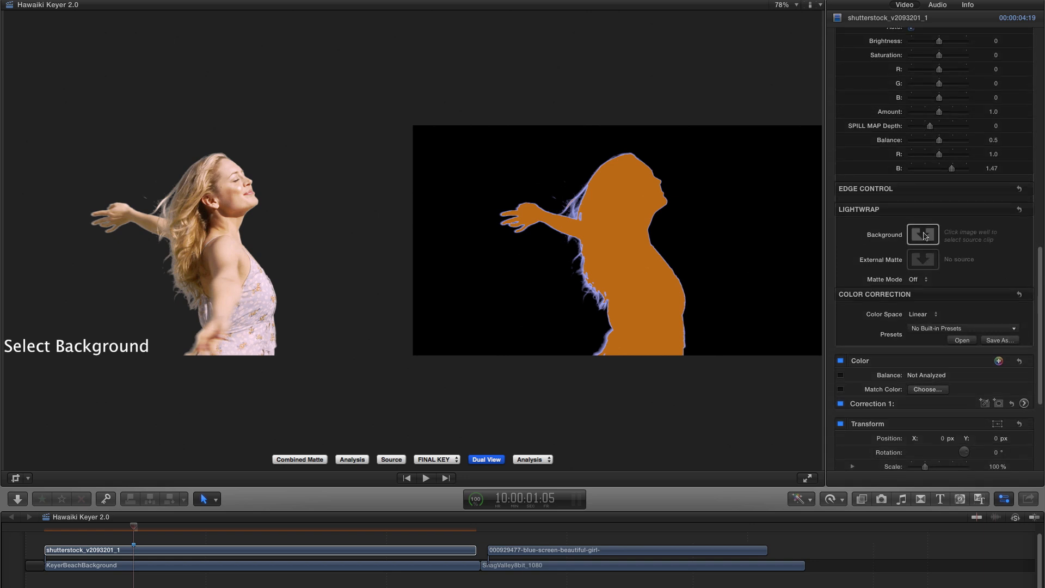
click(923, 235)
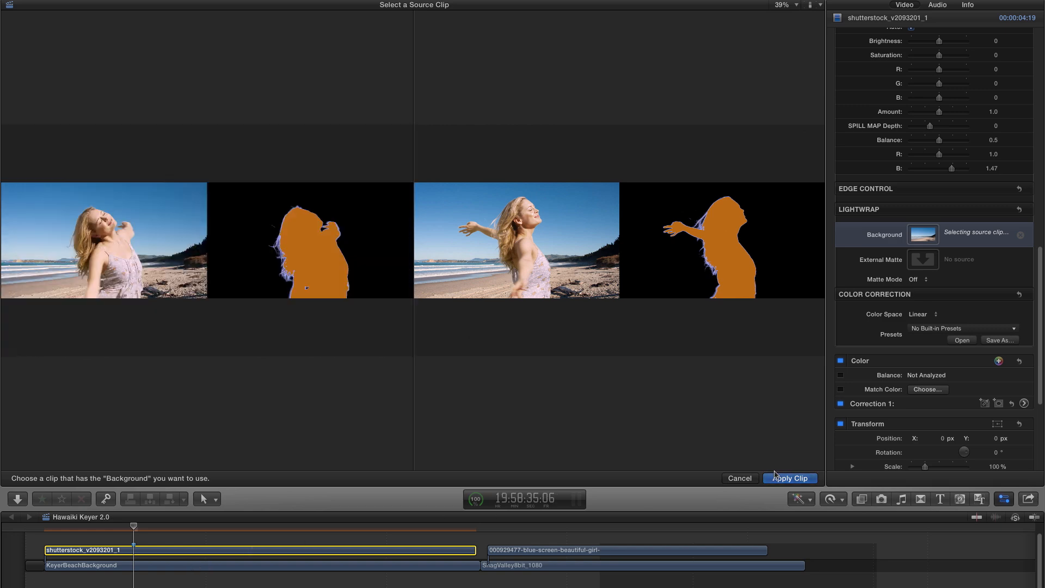
click(790, 478)
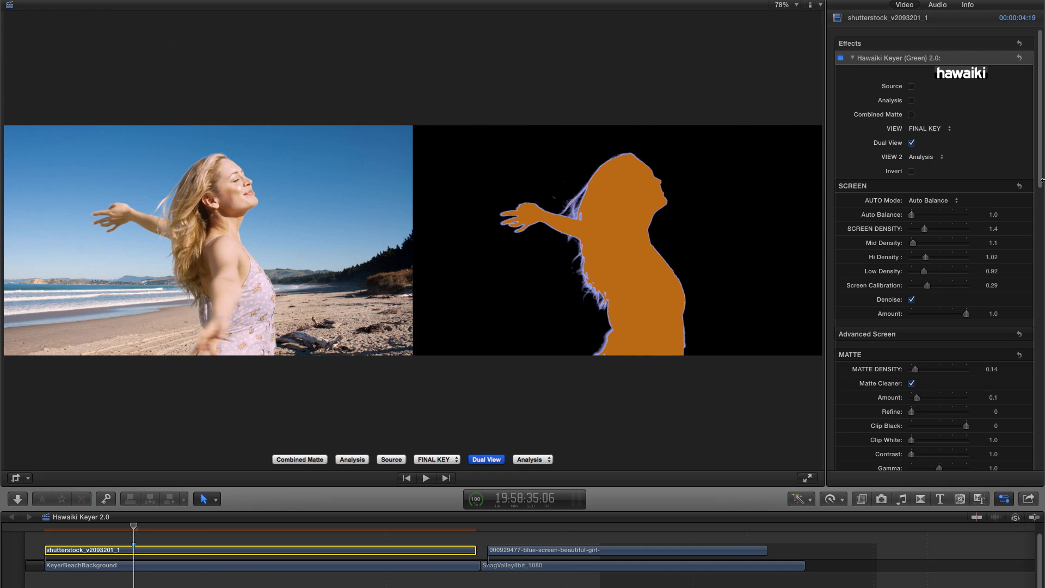
scroll(down, 3)
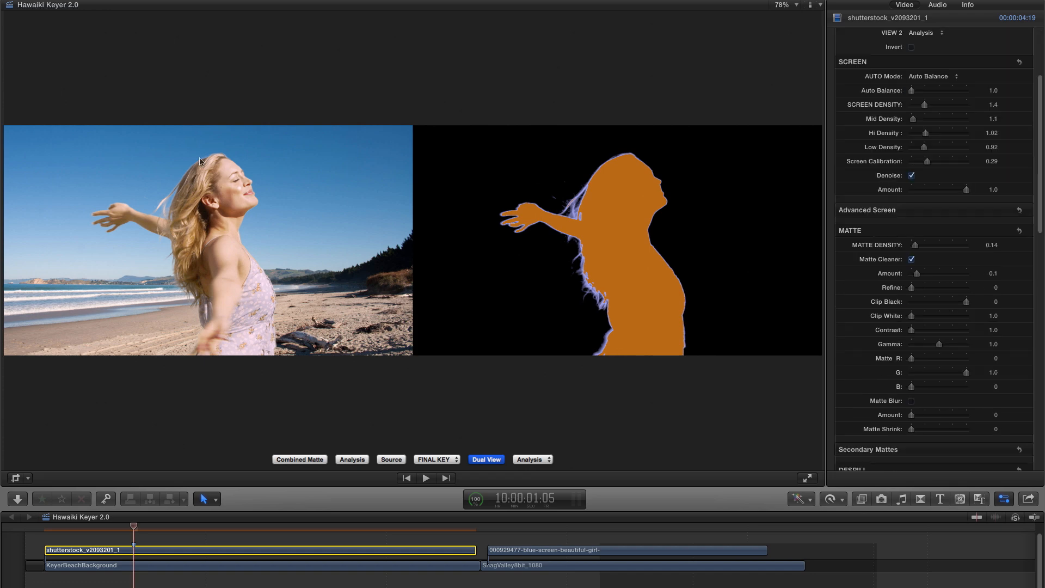
mouse_move(353, 283)
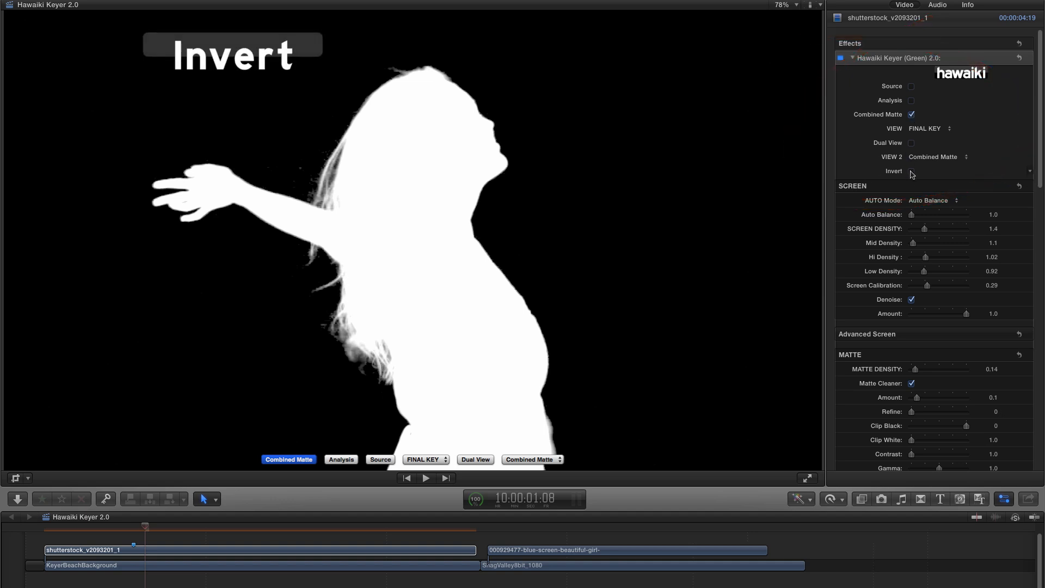
Invert the matte, then switch off the combined matte view.
click(909, 171)
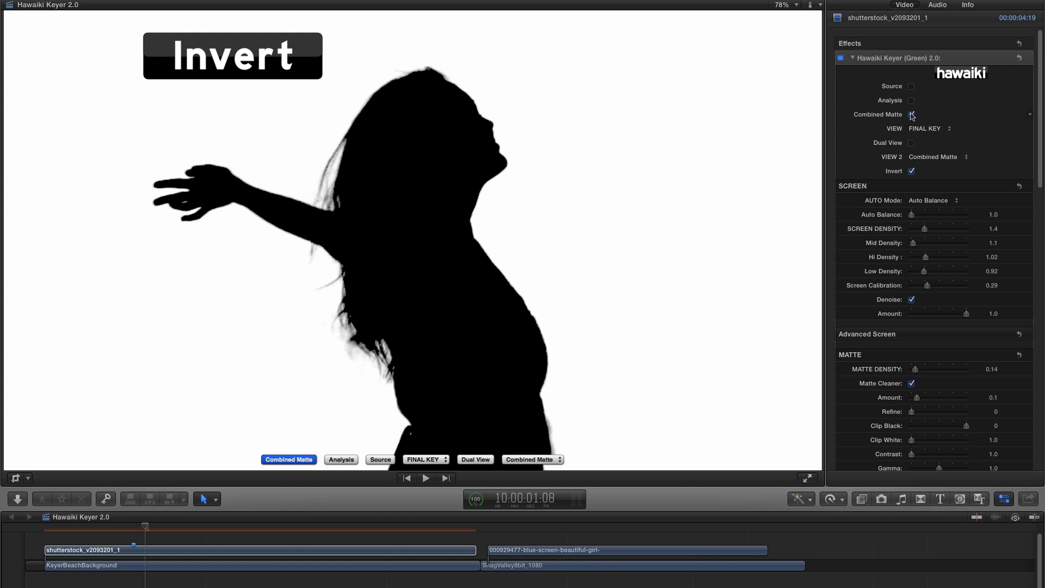
click(911, 114)
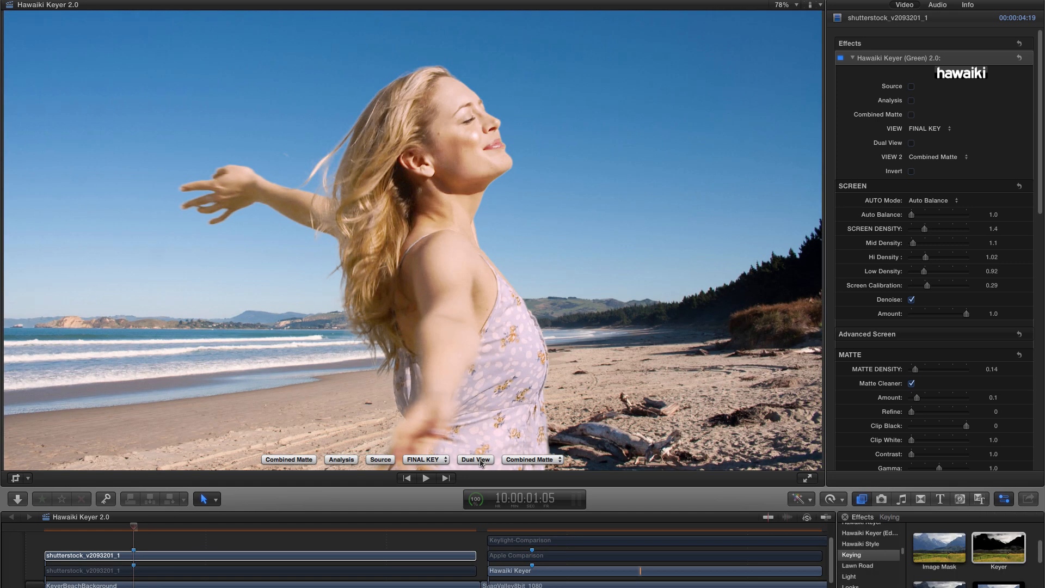
Show the green-screen source as Dual View's second view and bring up the Auto Mode choices.
click(475, 459)
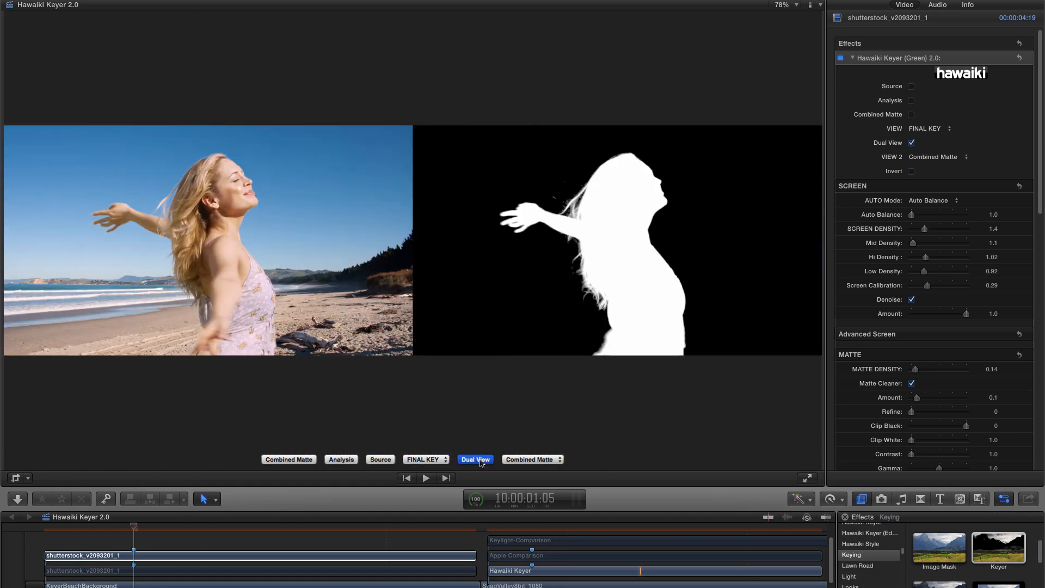
click(532, 459)
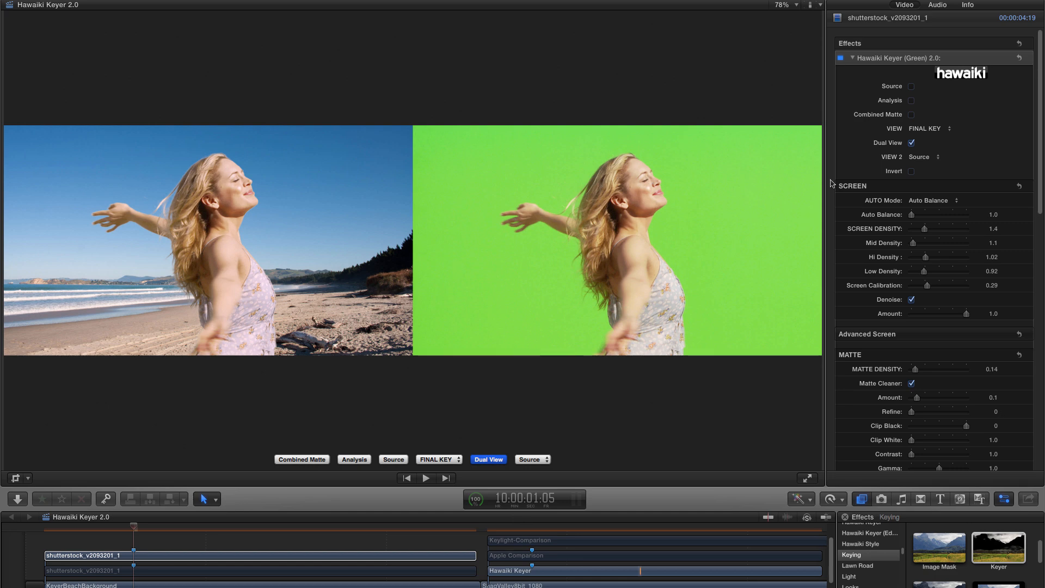
mouse_move(1010, 189)
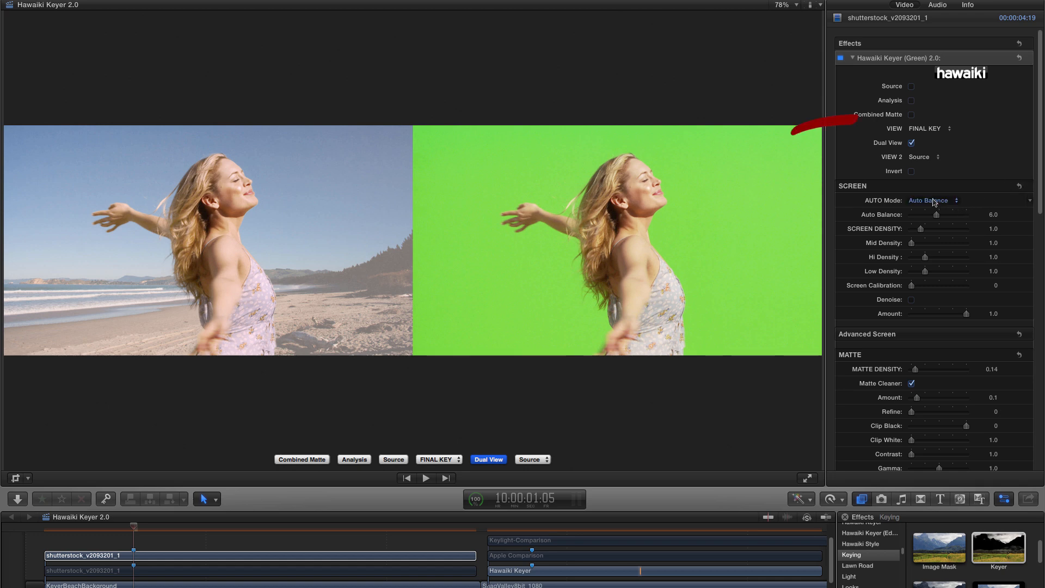
click(932, 200)
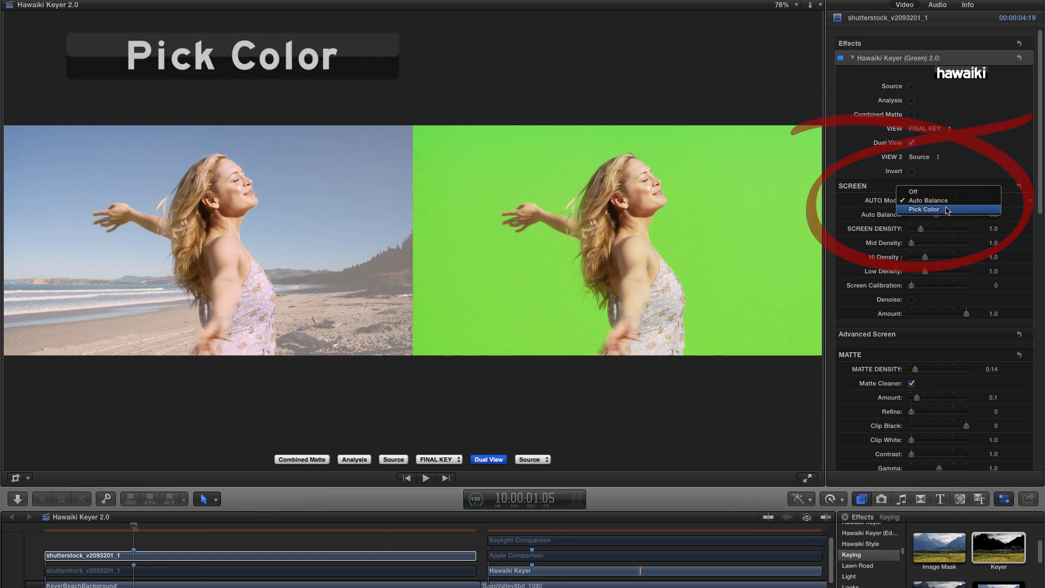
Set Auto Mode to Pick Color and move the colour picker clear of the footage.
click(923, 209)
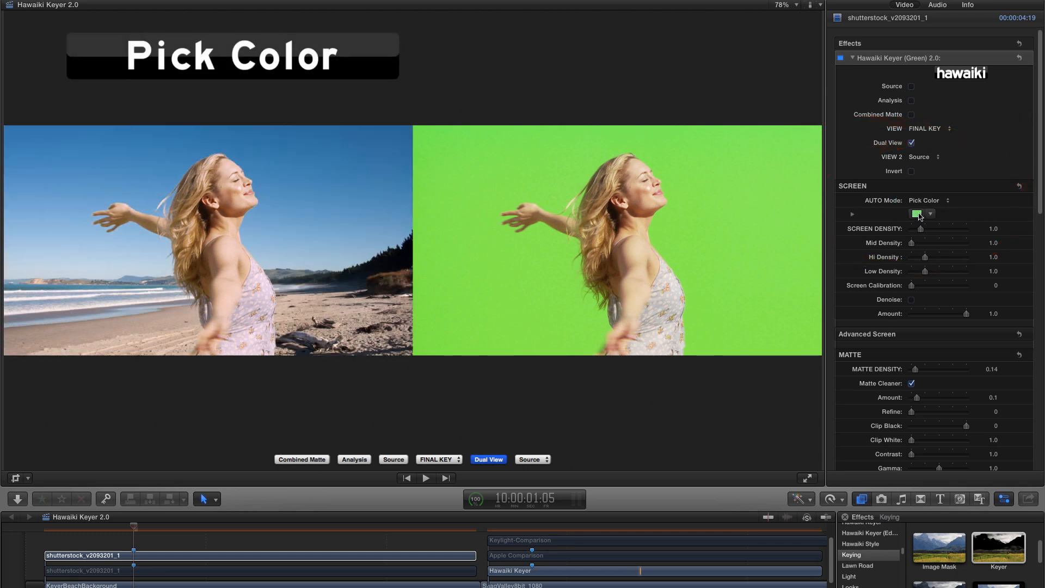
click(916, 213)
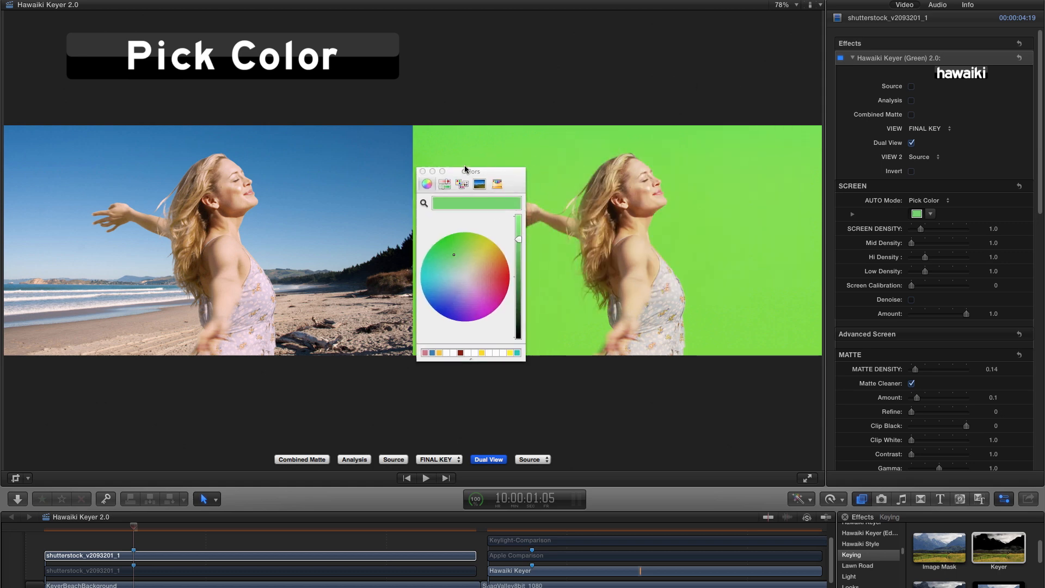
drag(470, 171, 384, 147)
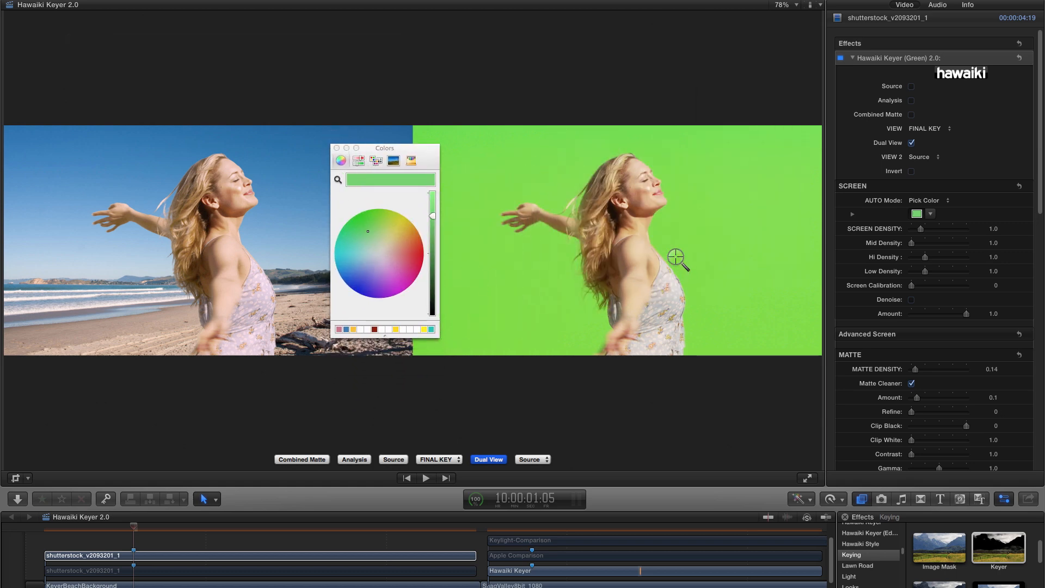
mouse_move(681, 232)
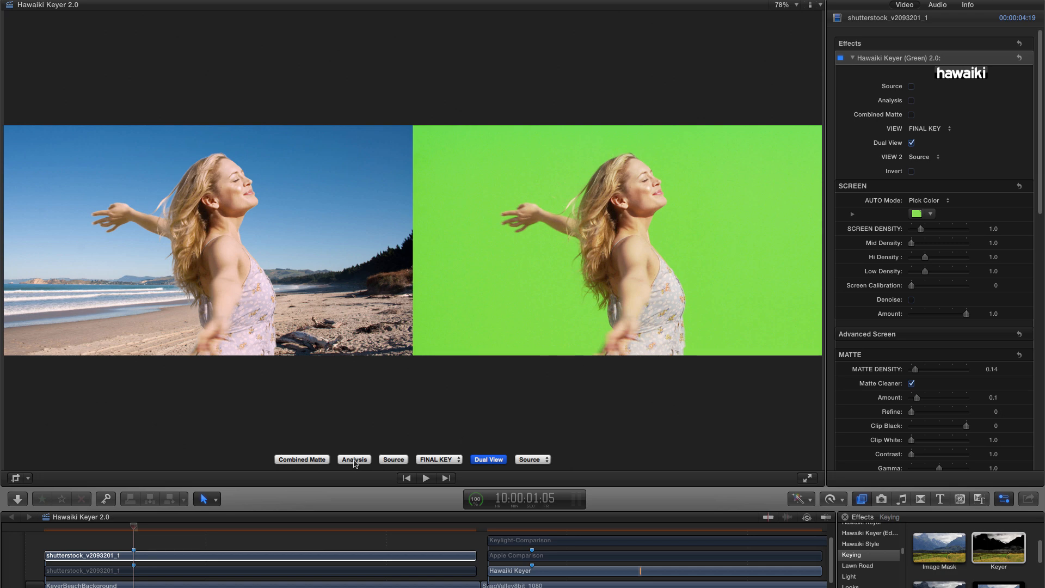
Show the analysis matte full-frame, then switch back to the source view.
click(355, 459)
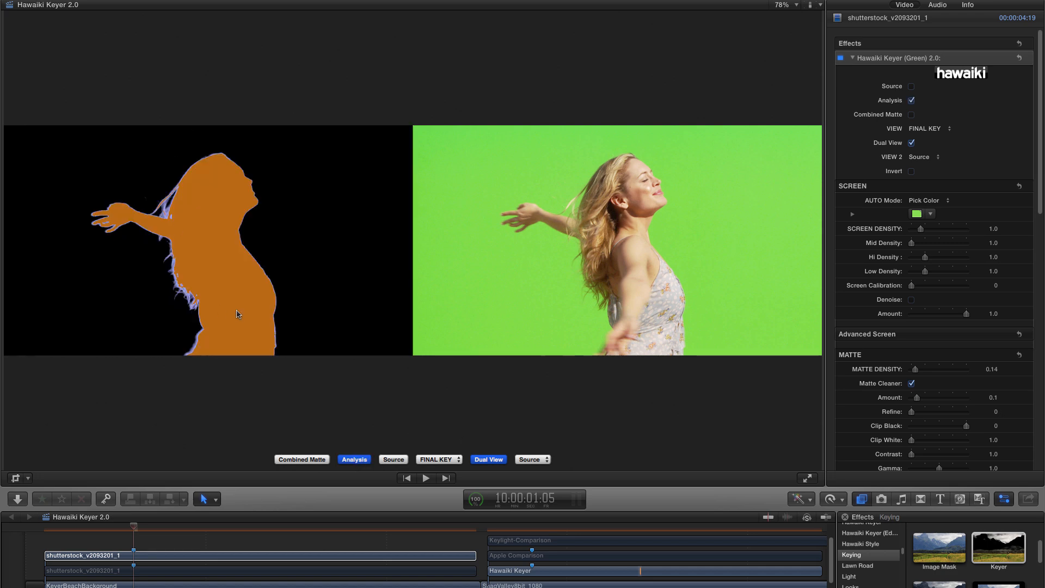
mouse_move(312, 222)
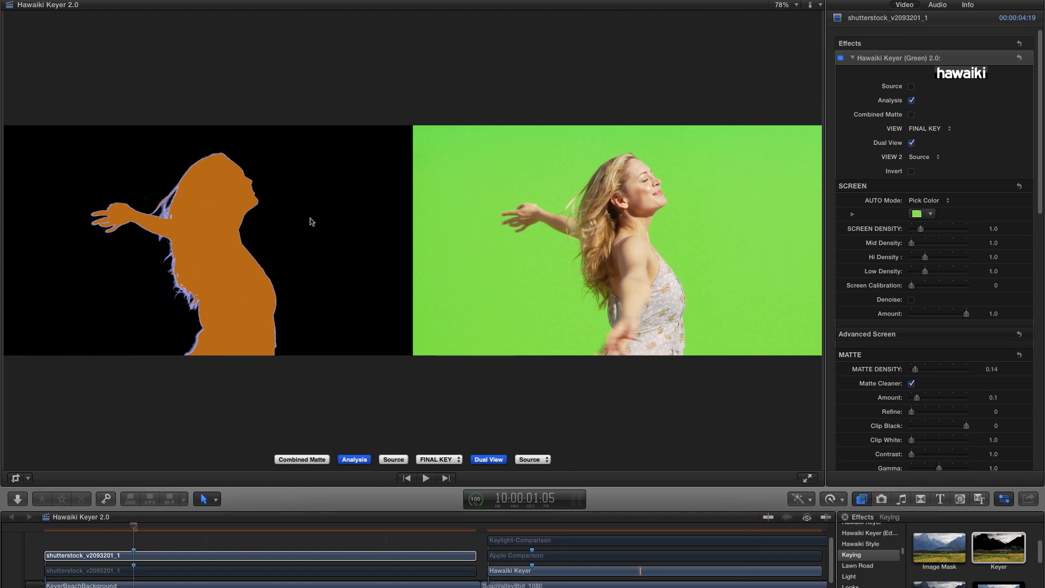
click(910, 143)
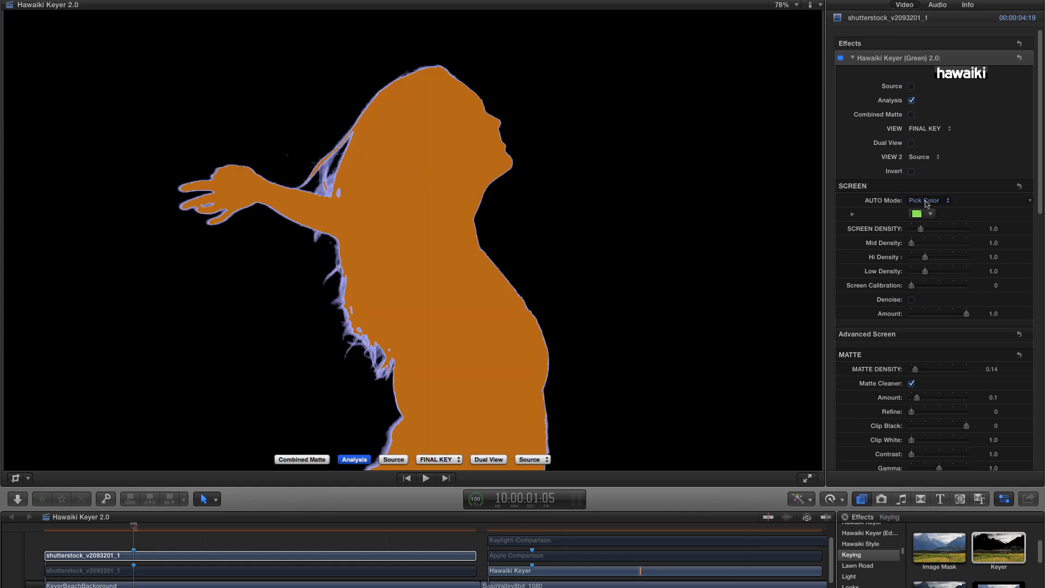
mouse_move(522, 323)
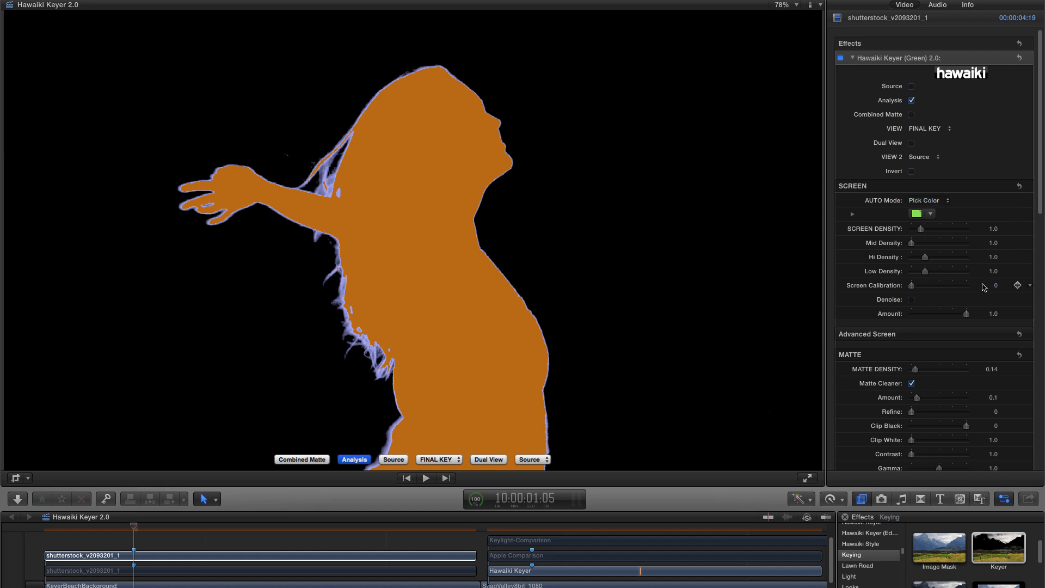
click(393, 459)
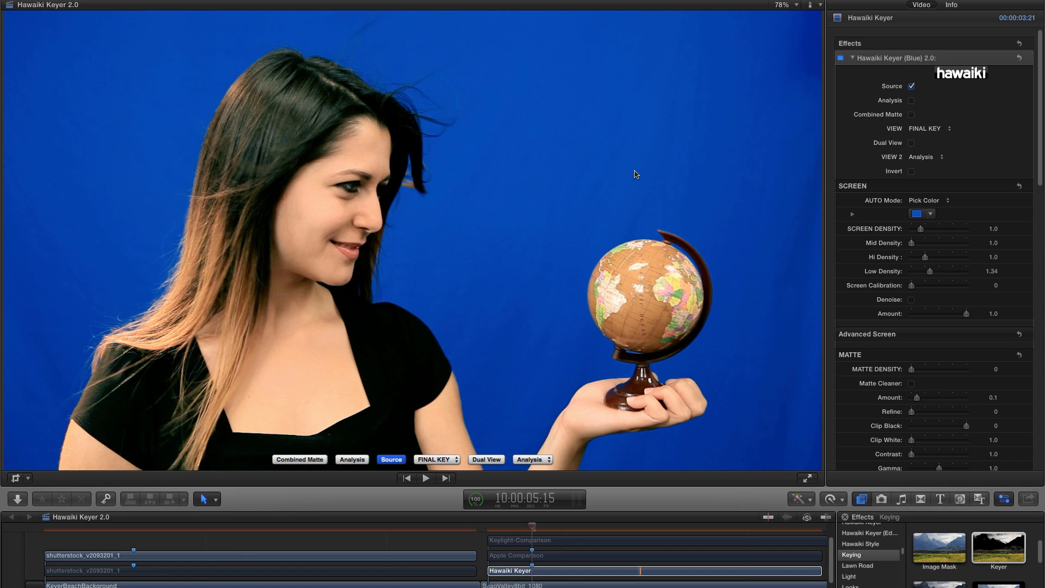
mouse_move(714, 142)
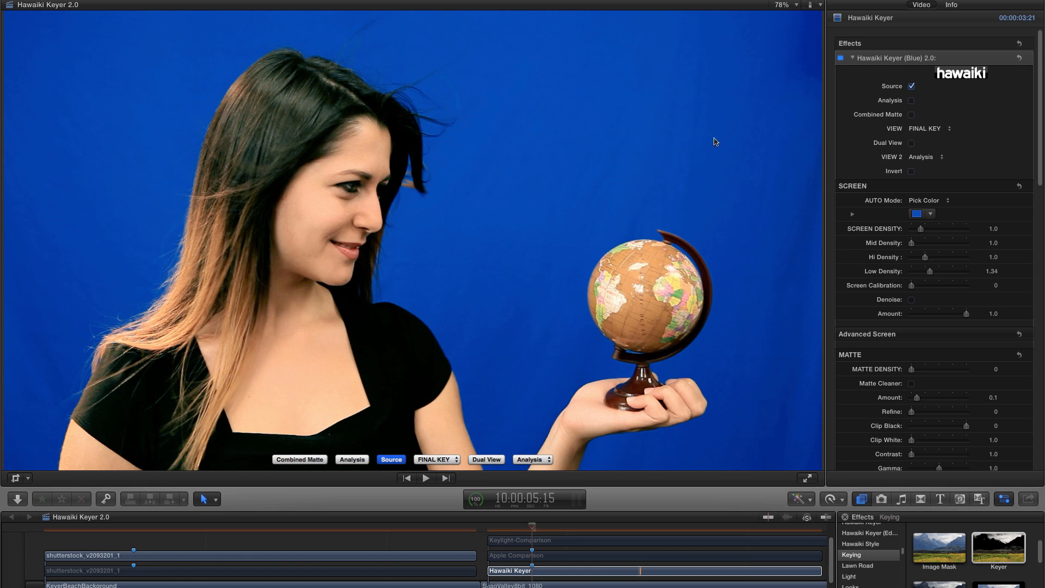
mouse_move(63, 109)
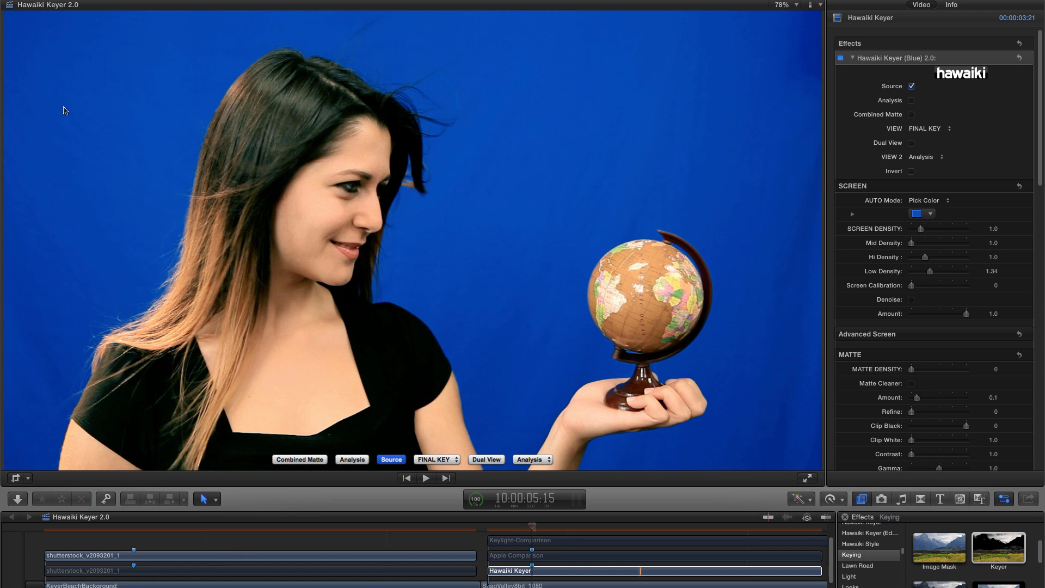
mouse_move(466, 163)
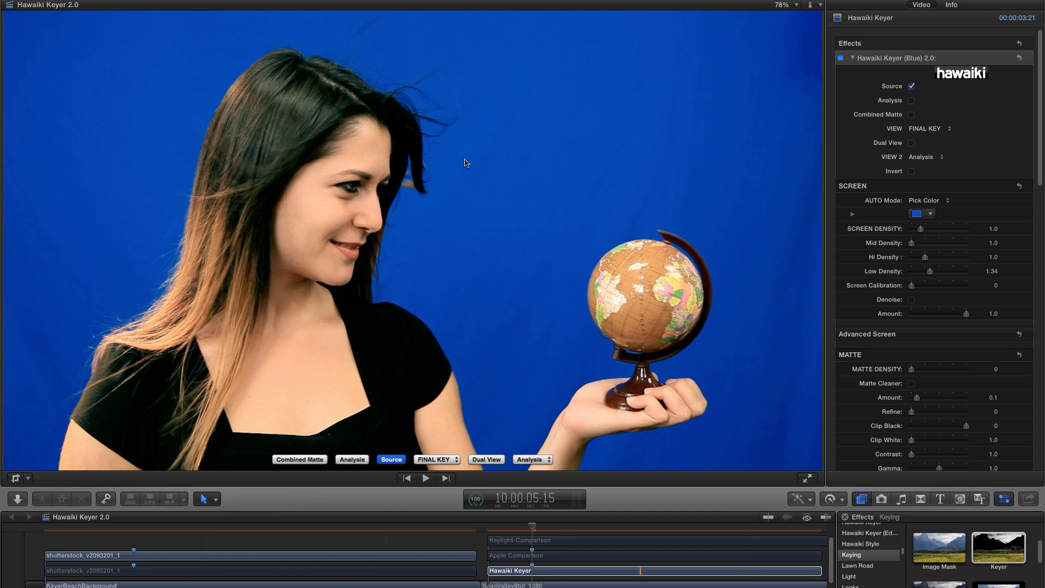
mouse_move(449, 157)
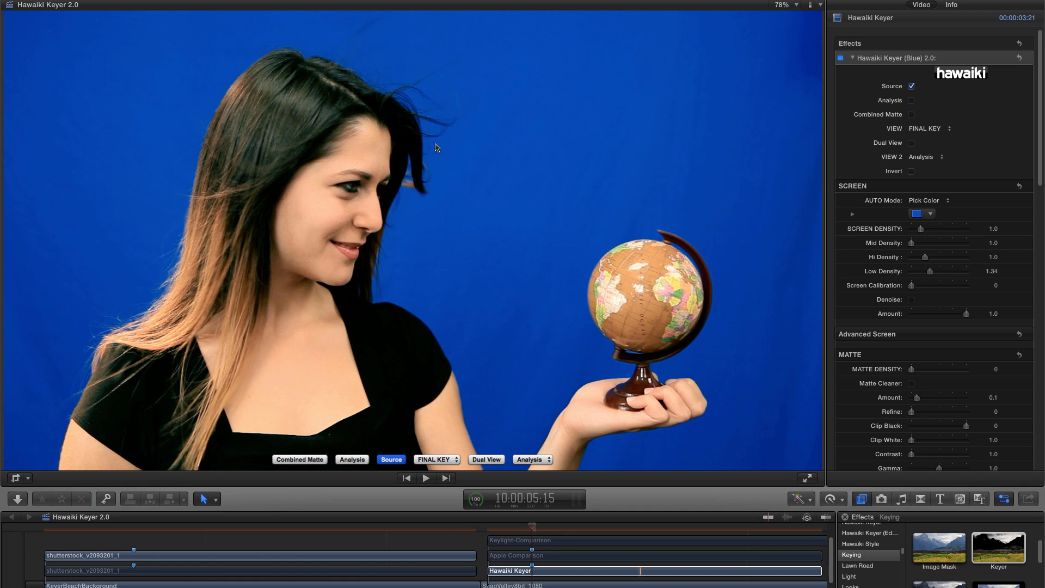
mouse_move(496, 127)
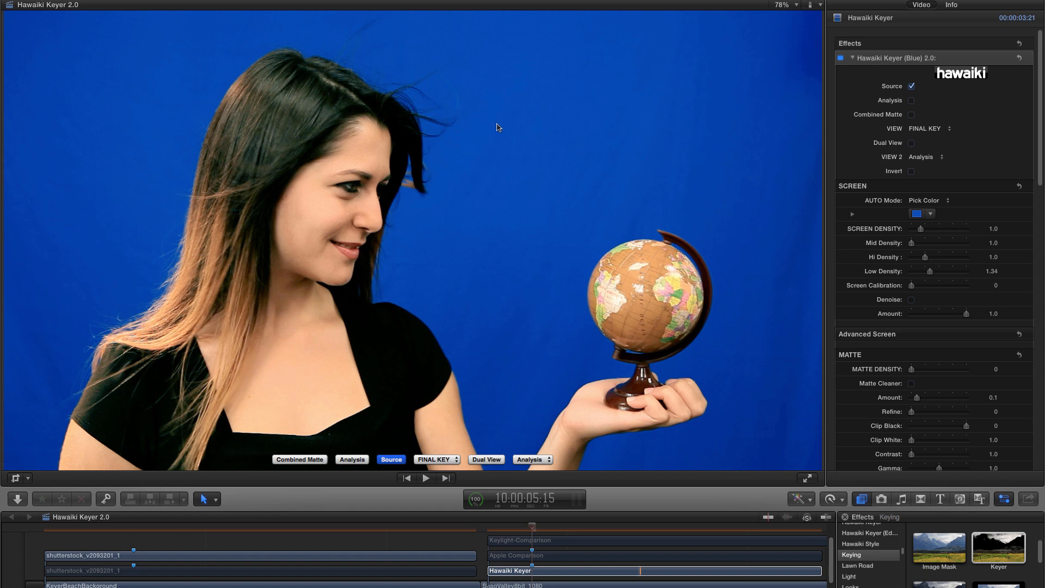
mouse_move(880, 195)
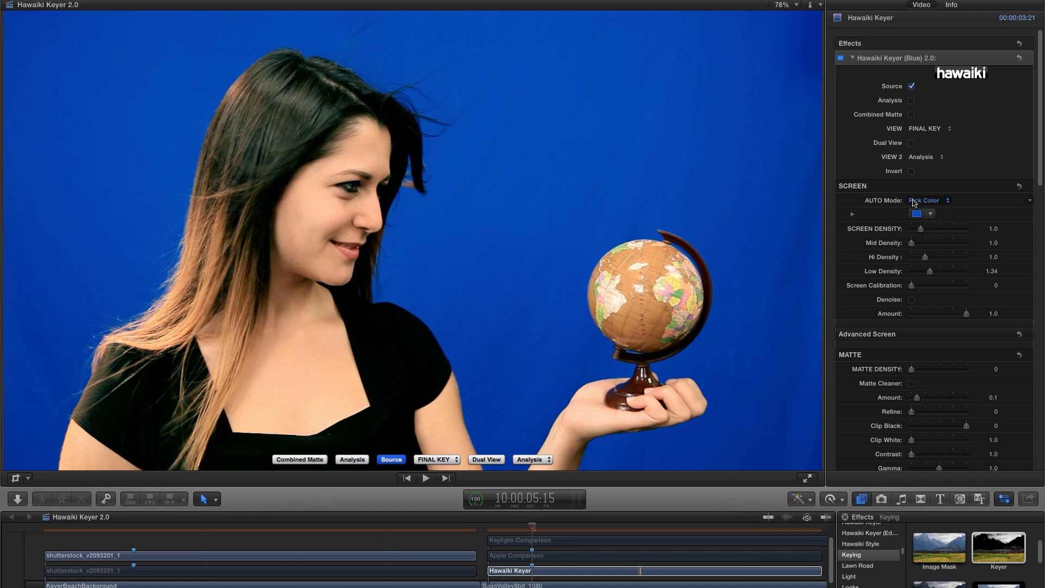
Switch the globe clip's Auto Mode to Auto Balance.
click(940, 200)
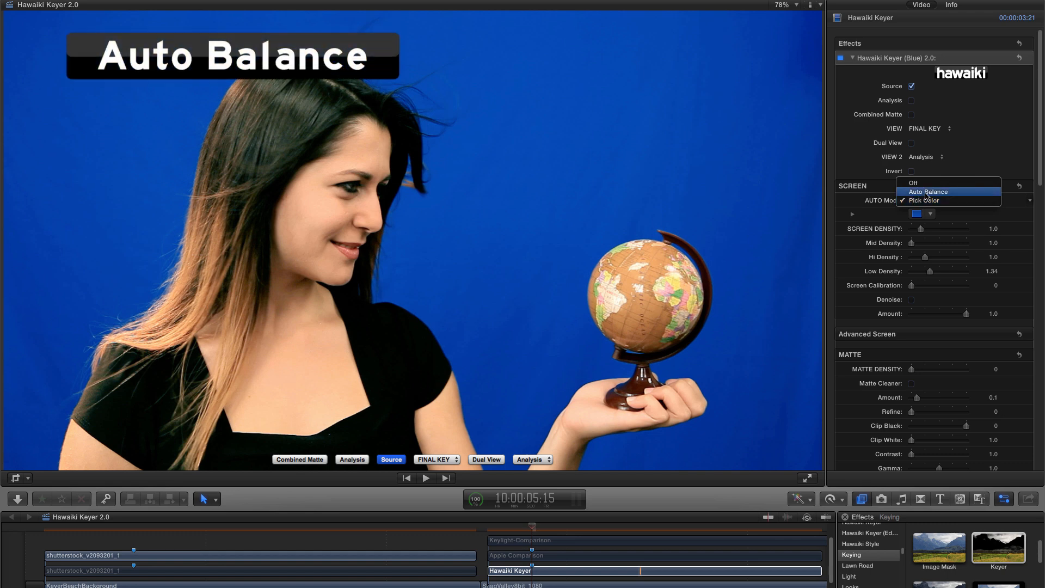
click(927, 192)
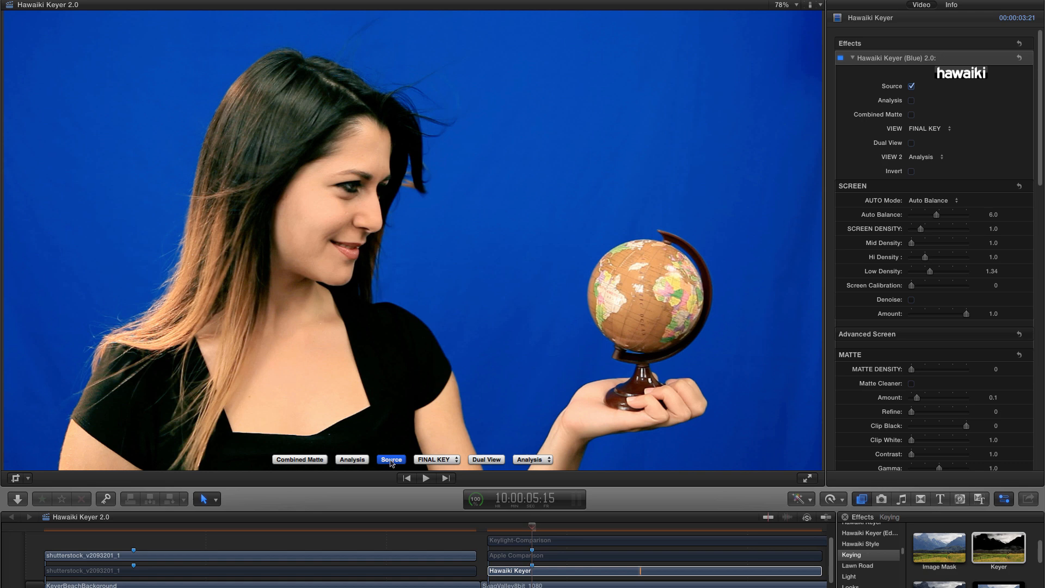
View the globe clip's analysis matte and sweep Auto Balance from 1.0 to 12.0, settling at 6.0.
click(352, 459)
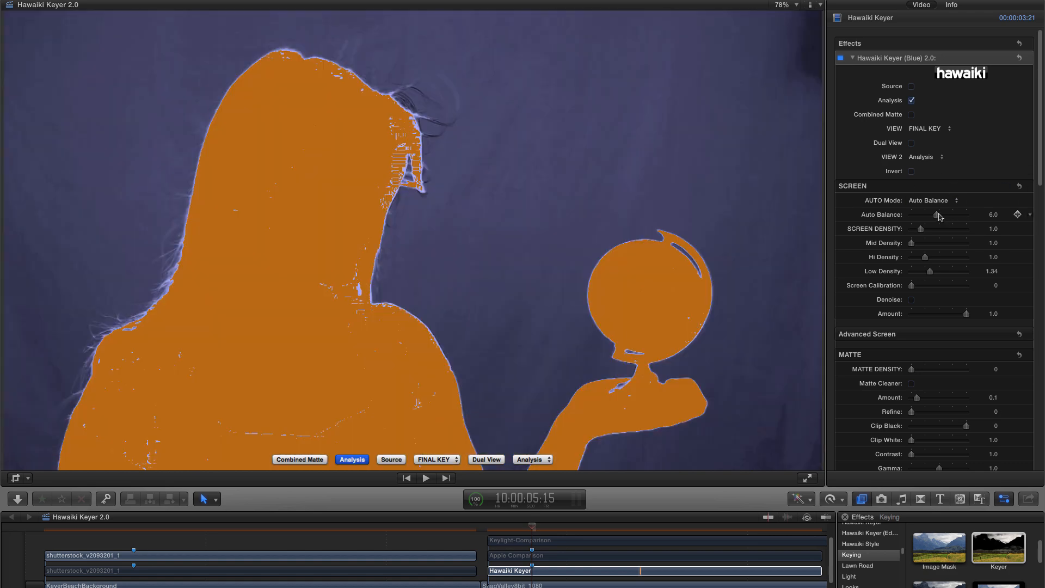
drag(939, 214, 931, 215)
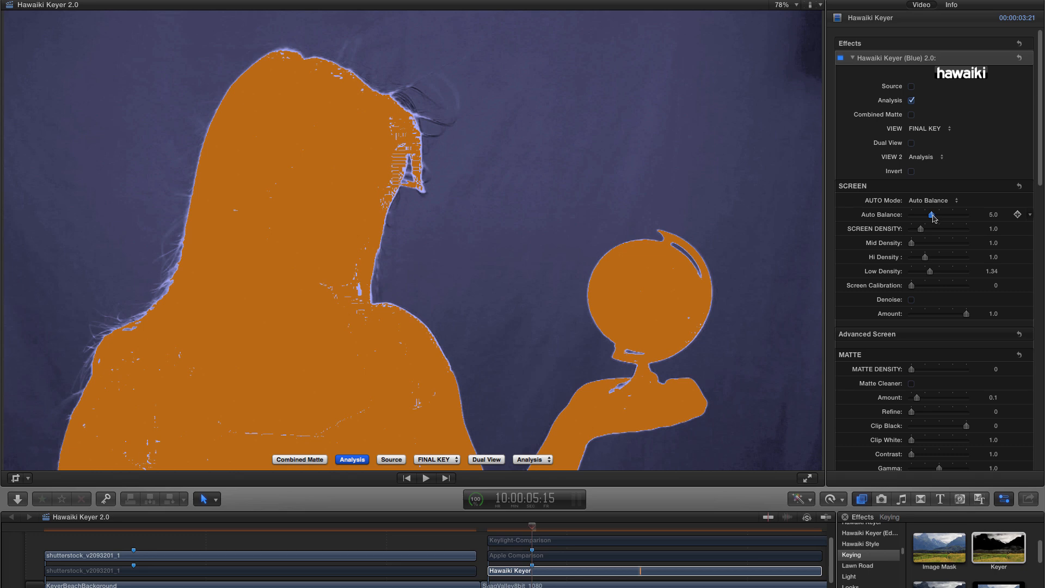
drag(931, 214, 916, 214)
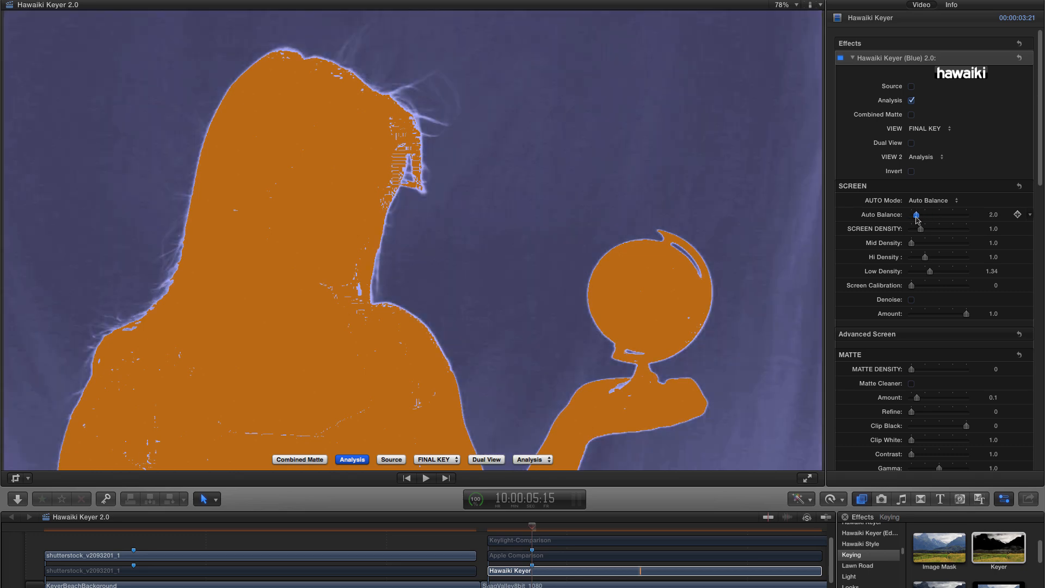
drag(916, 214, 922, 214)
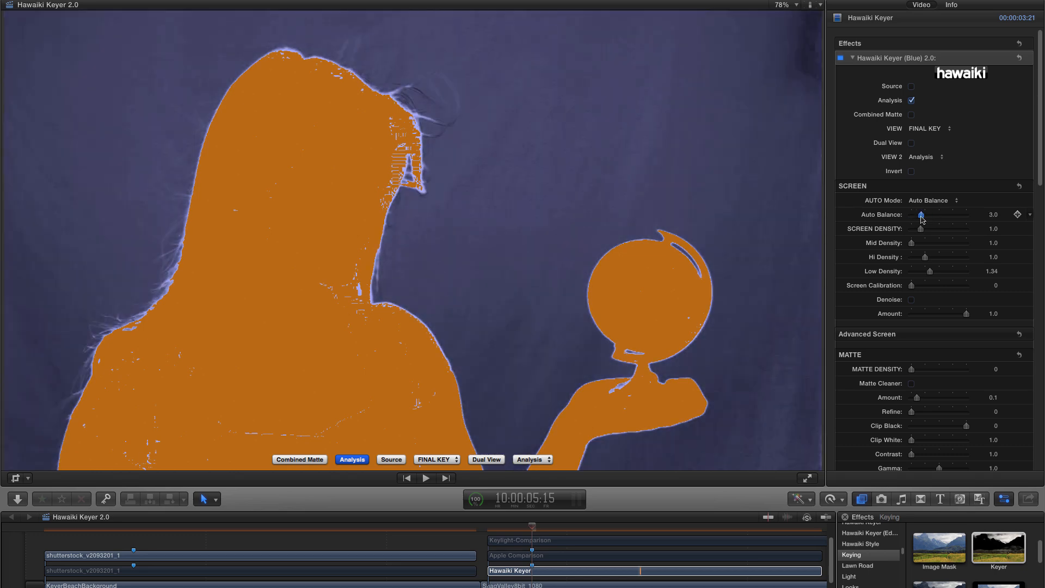
drag(921, 214, 937, 215)
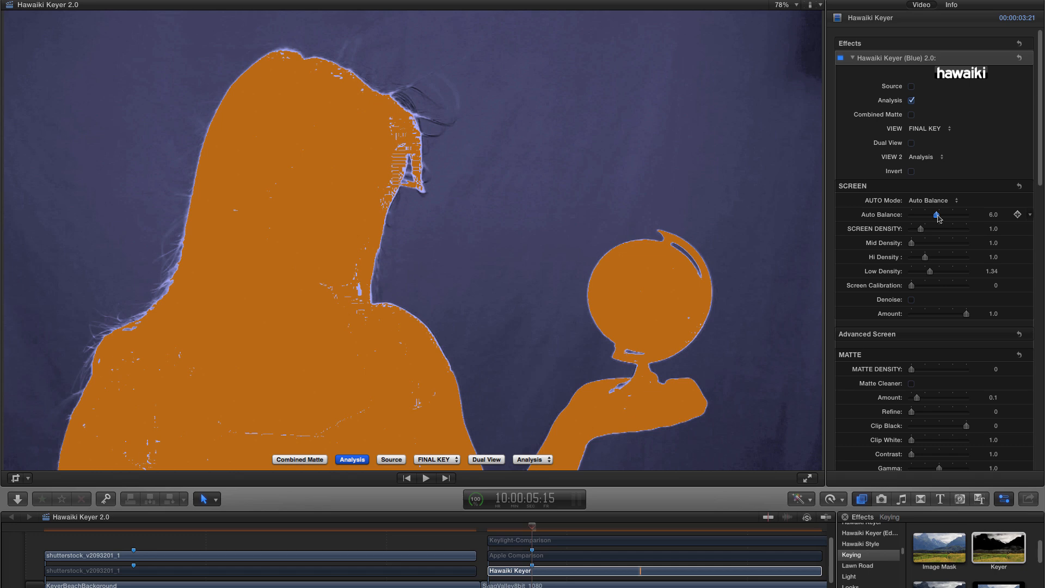
drag(937, 215, 912, 215)
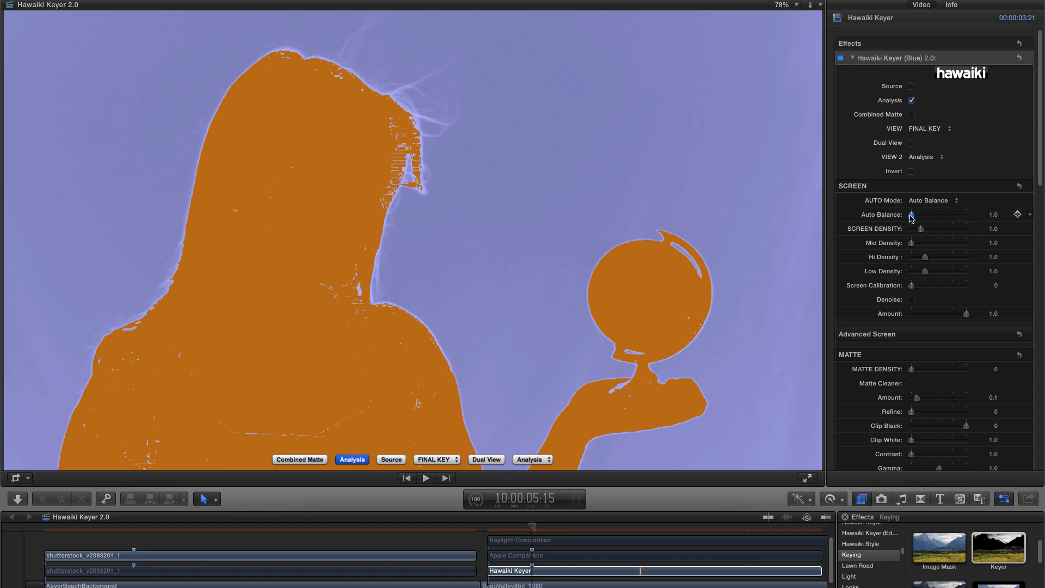
drag(912, 214, 966, 214)
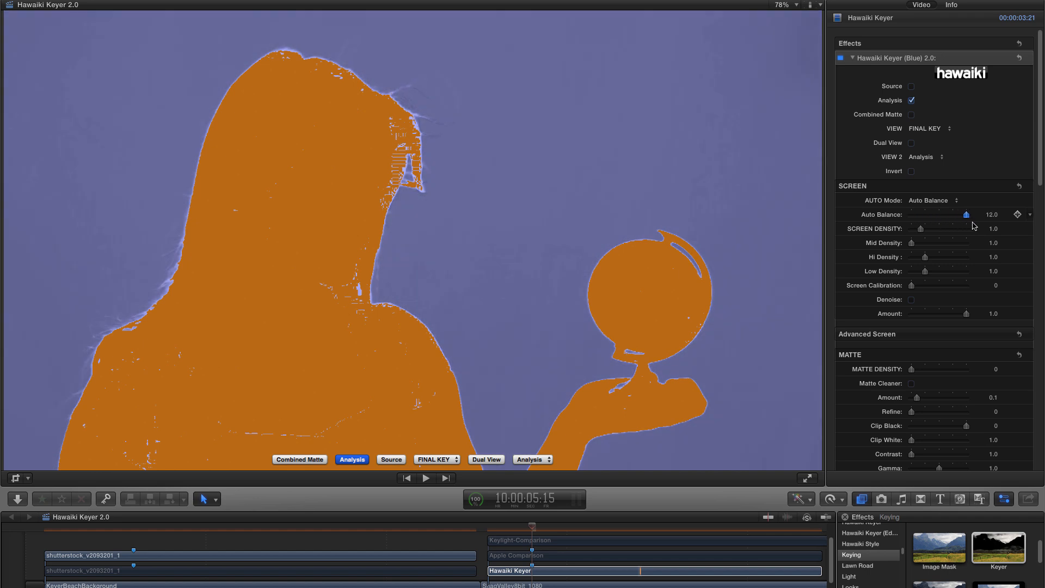
drag(967, 215, 930, 214)
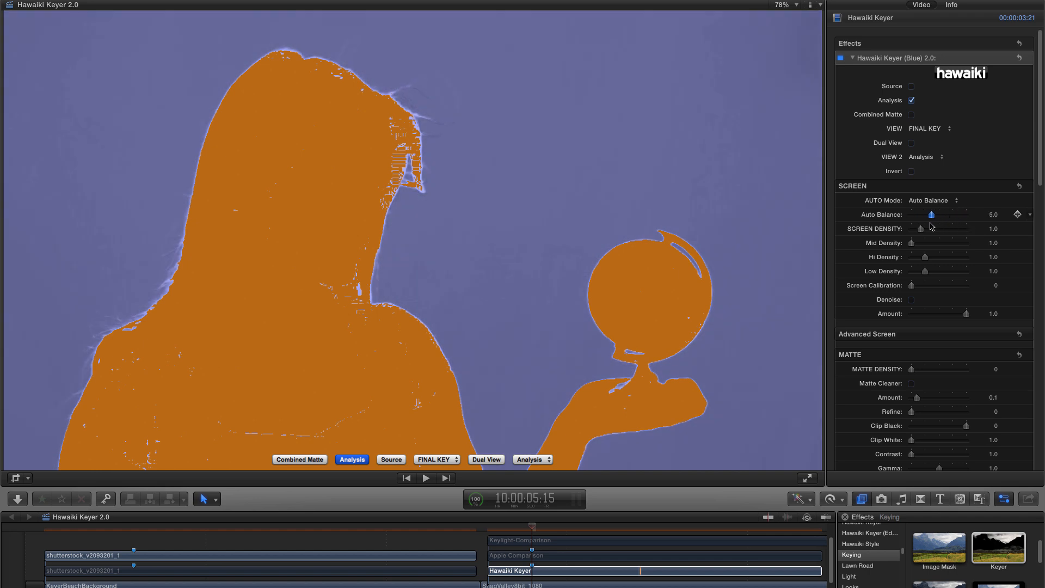
drag(930, 214, 936, 214)
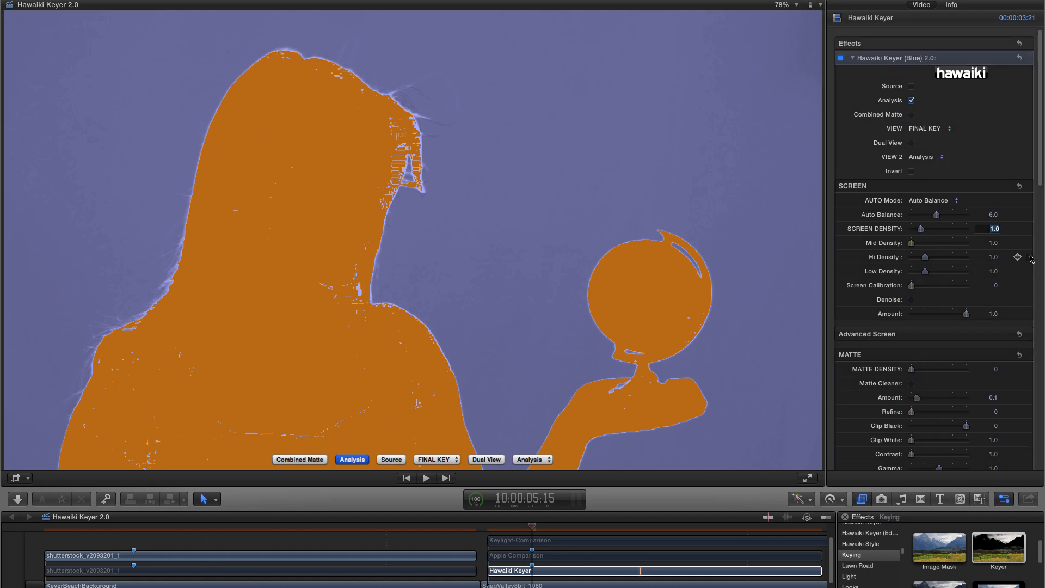
Raise Screen Density to about 1.37, turning the analysis backdrop black.
drag(939, 228, 942, 227)
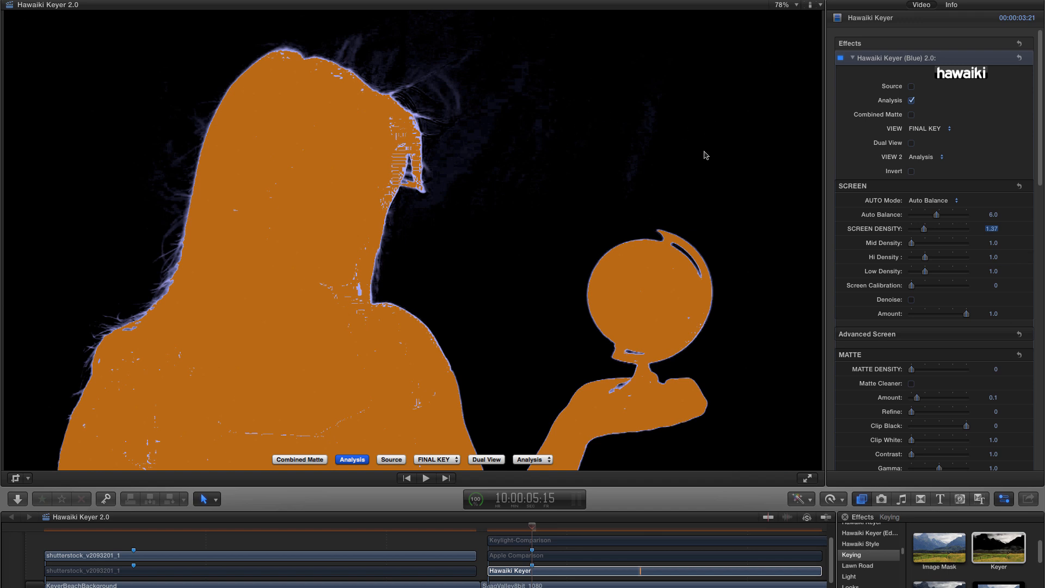
mouse_move(514, 212)
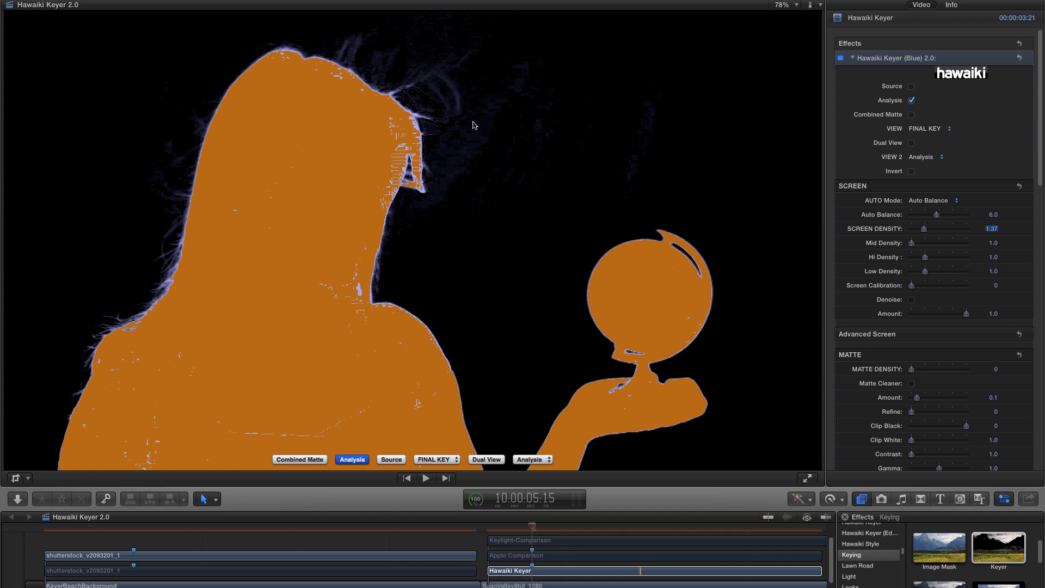
mouse_move(471, 132)
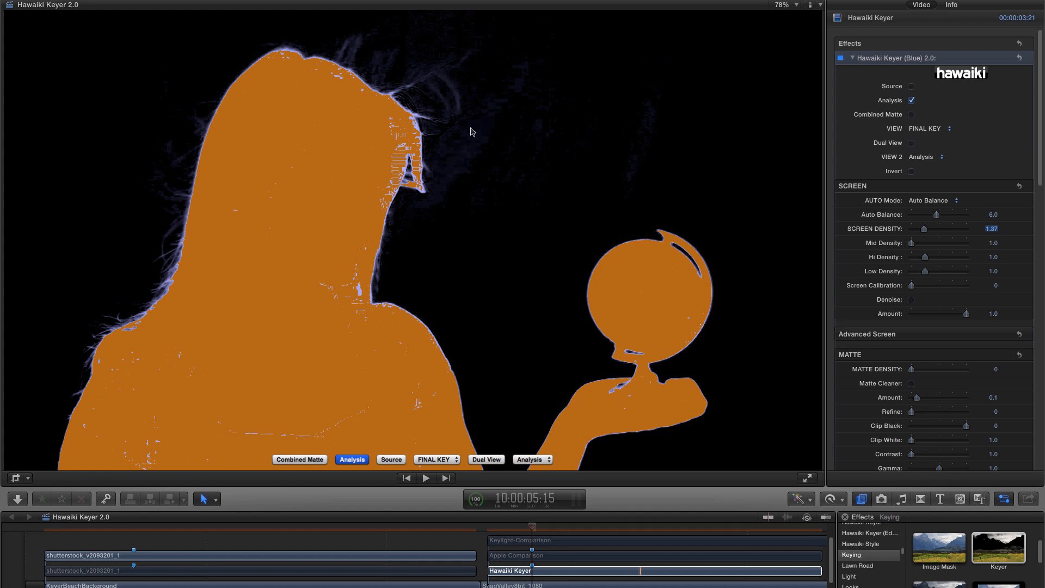
mouse_move(447, 205)
text(.1)
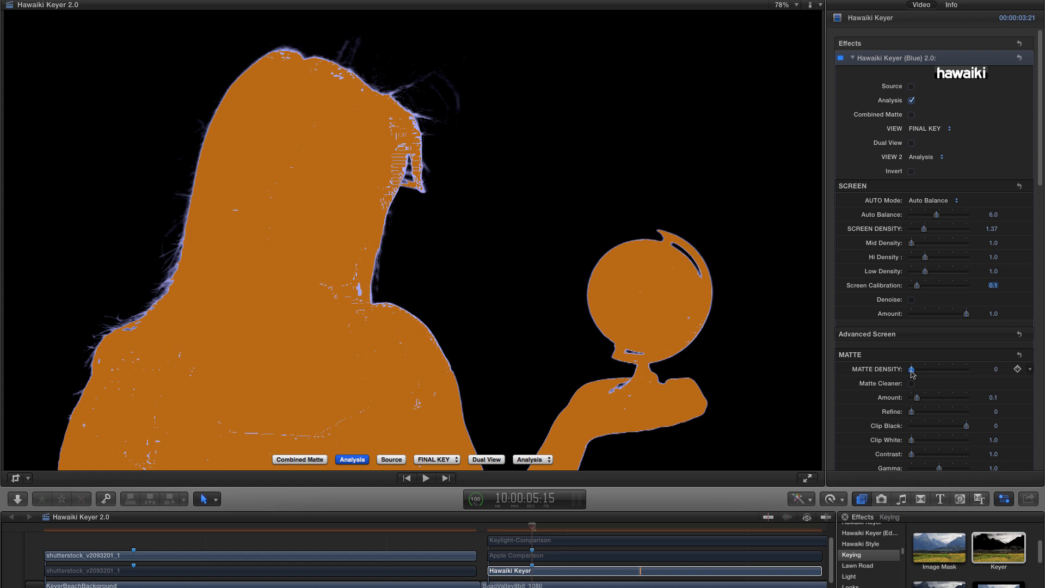
Raise matte density to 0.28 to fill holes in the matte.
drag(912, 369, 918, 369)
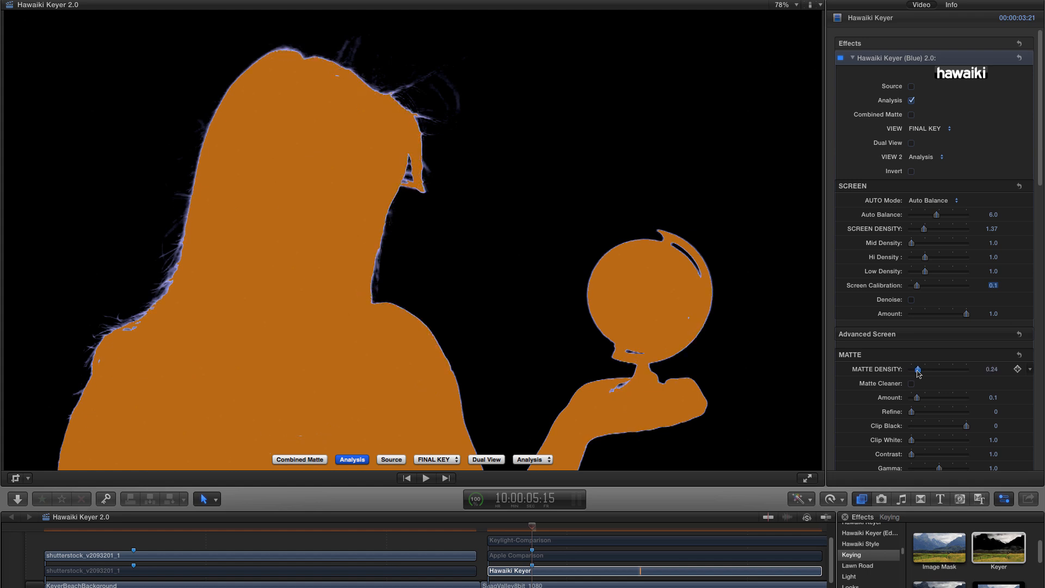
drag(918, 368, 920, 369)
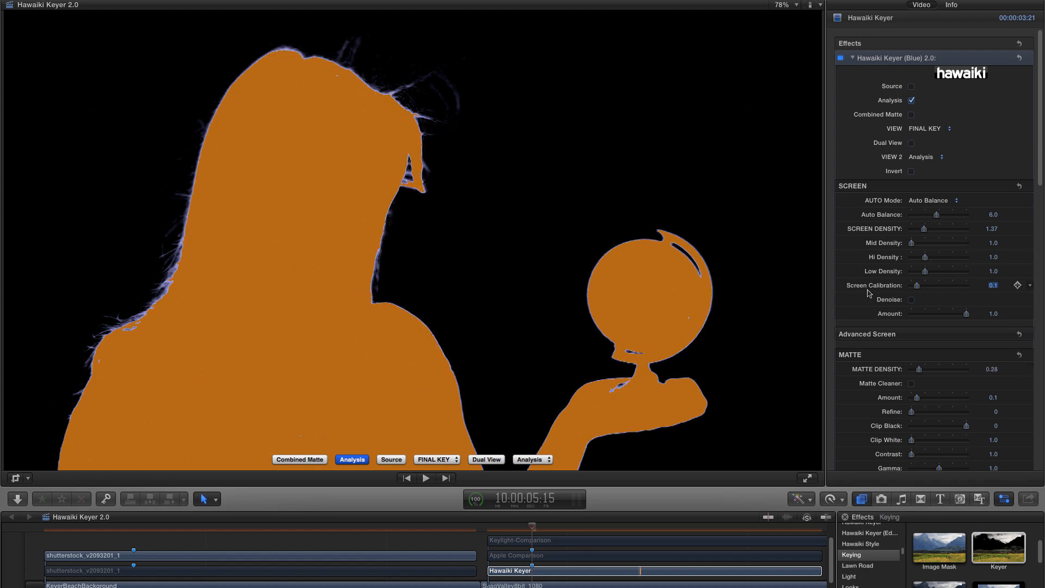
mouse_move(859, 290)
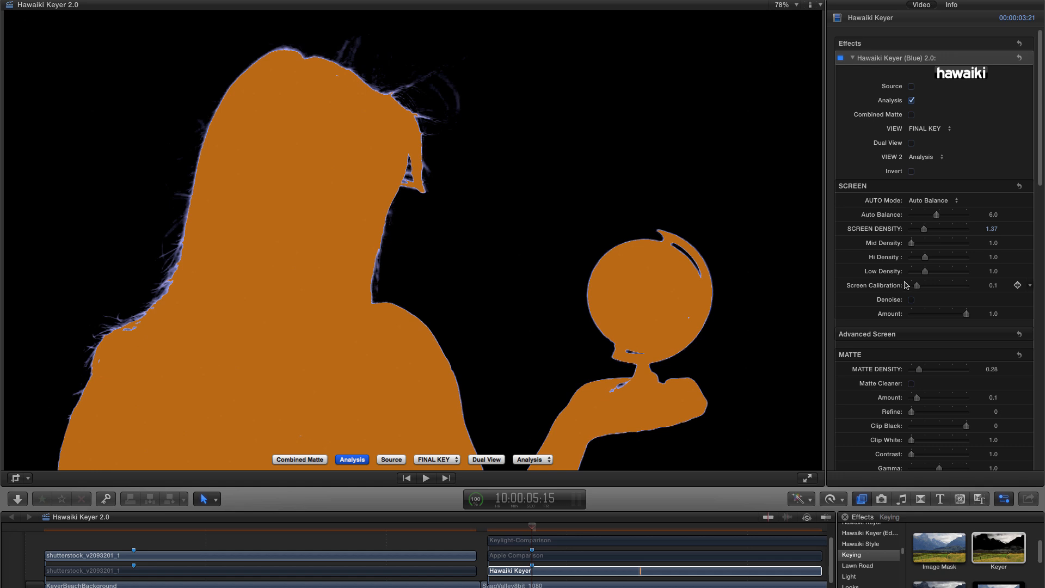
mouse_move(919, 286)
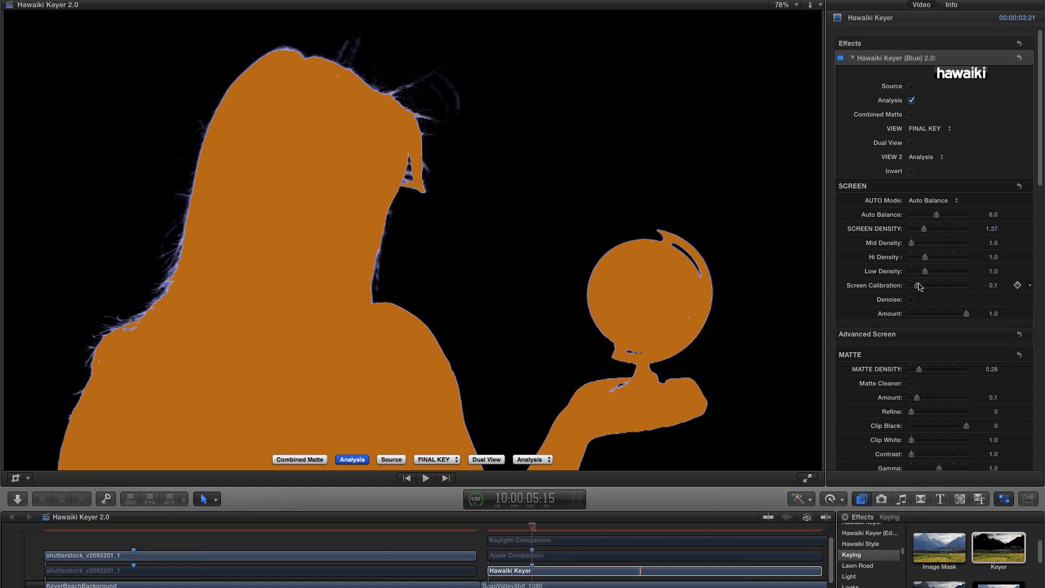
Work Screen Calibration back and forth from zero, settling at 0.08.
drag(916, 285, 911, 285)
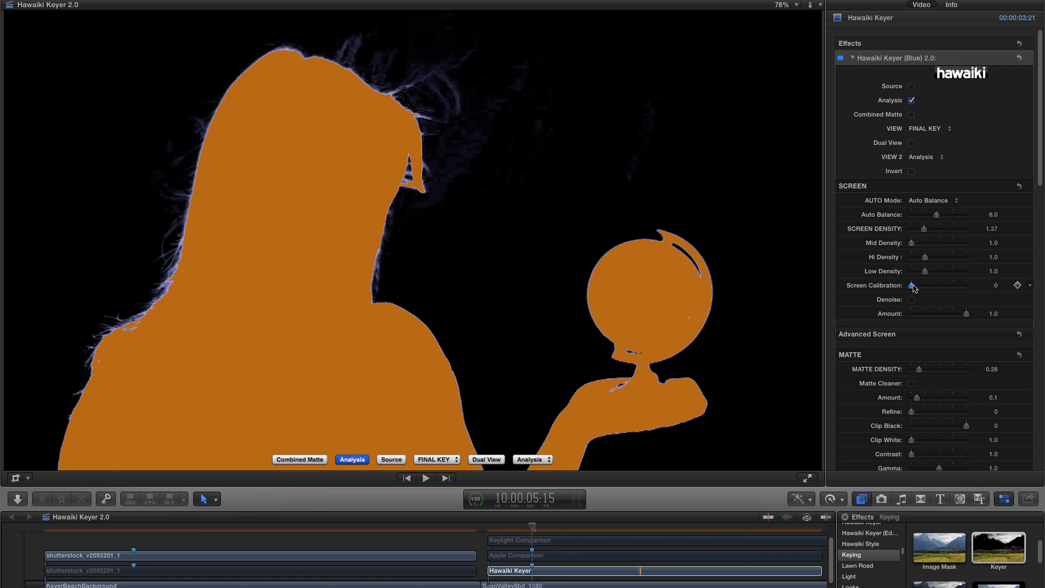
drag(912, 285, 915, 285)
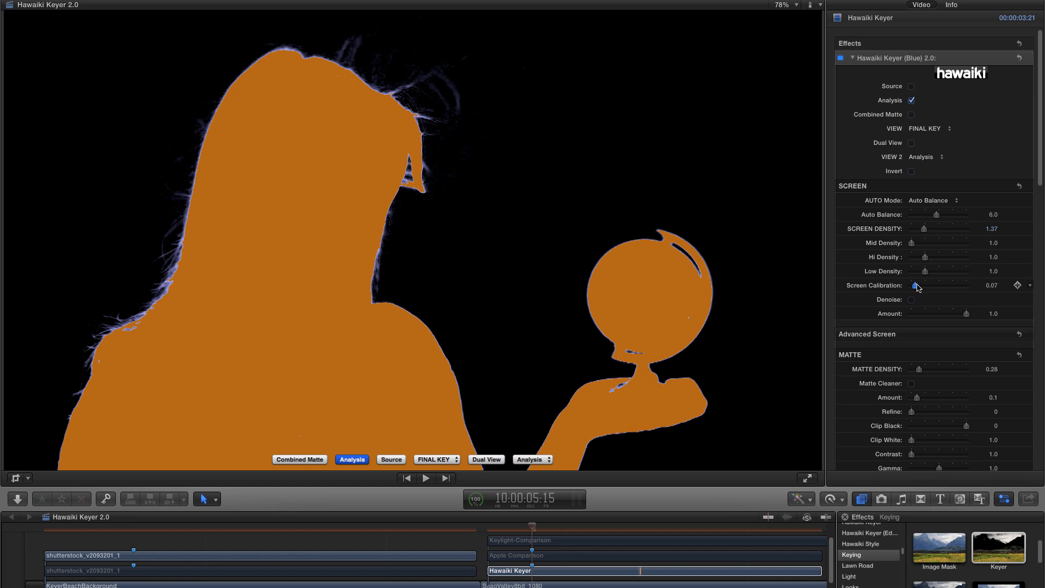
drag(914, 285, 919, 285)
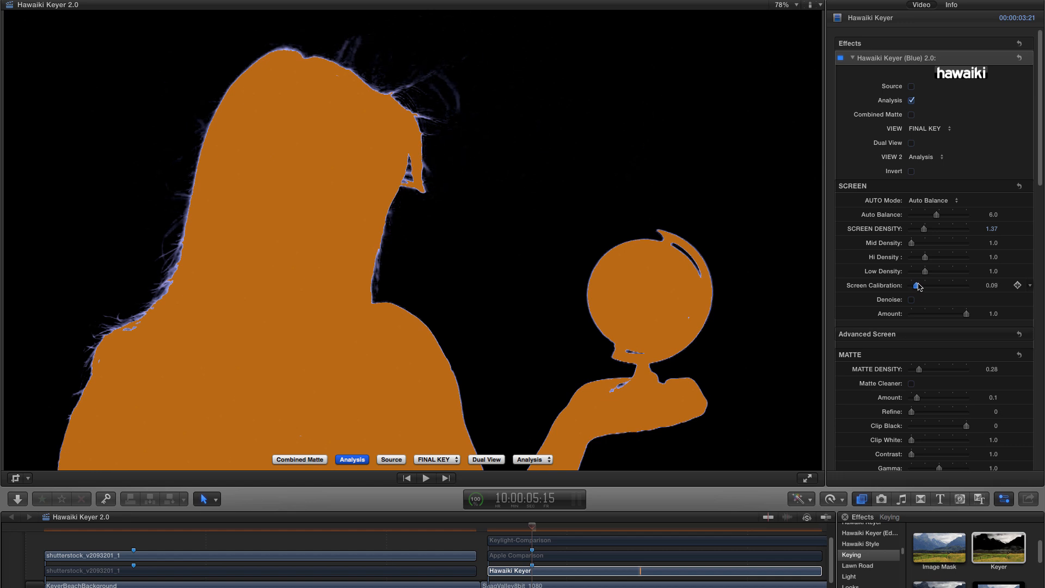
drag(919, 285, 914, 285)
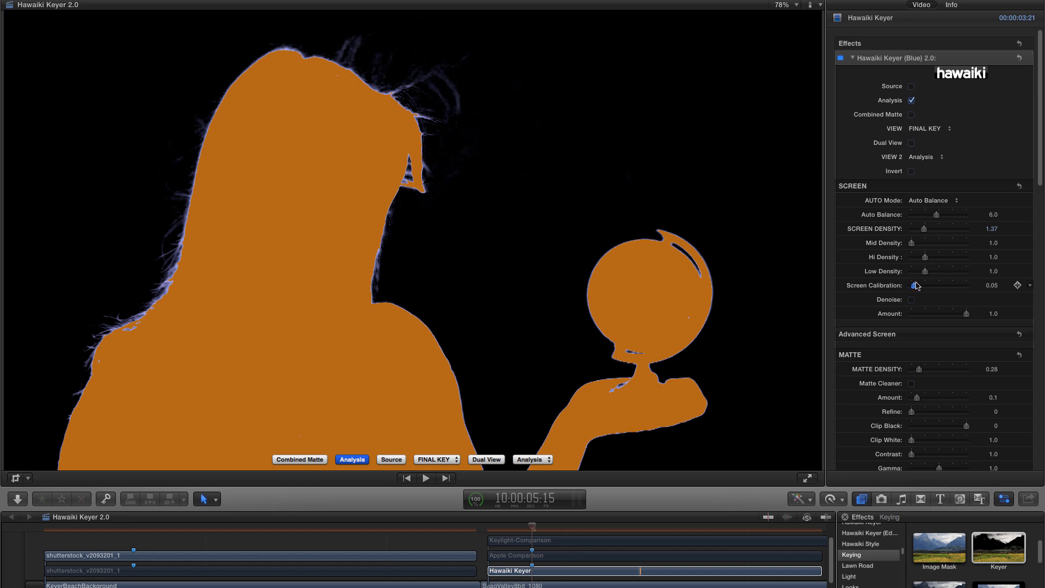
drag(911, 285, 916, 285)
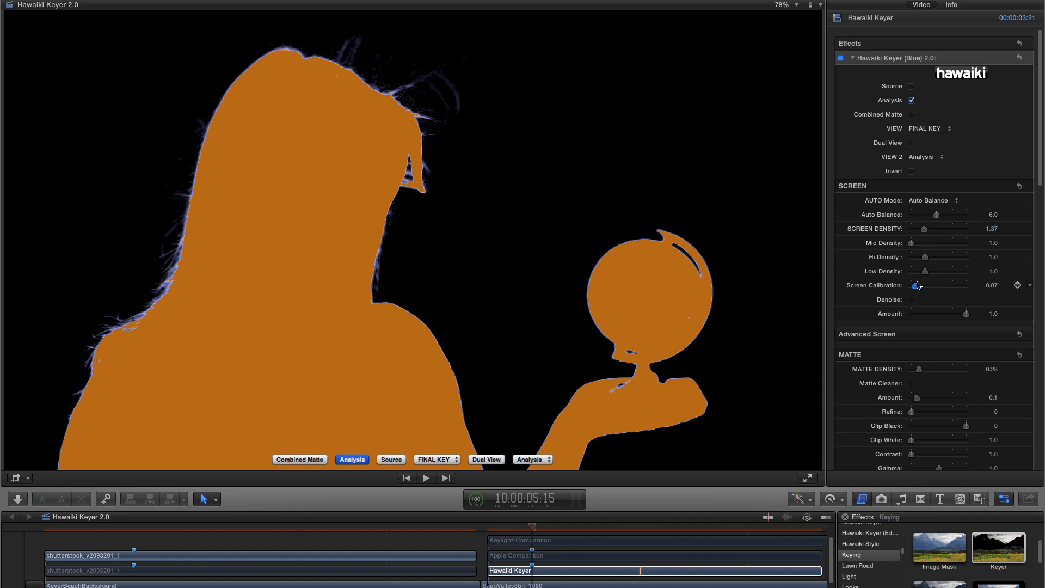
drag(913, 285, 915, 285)
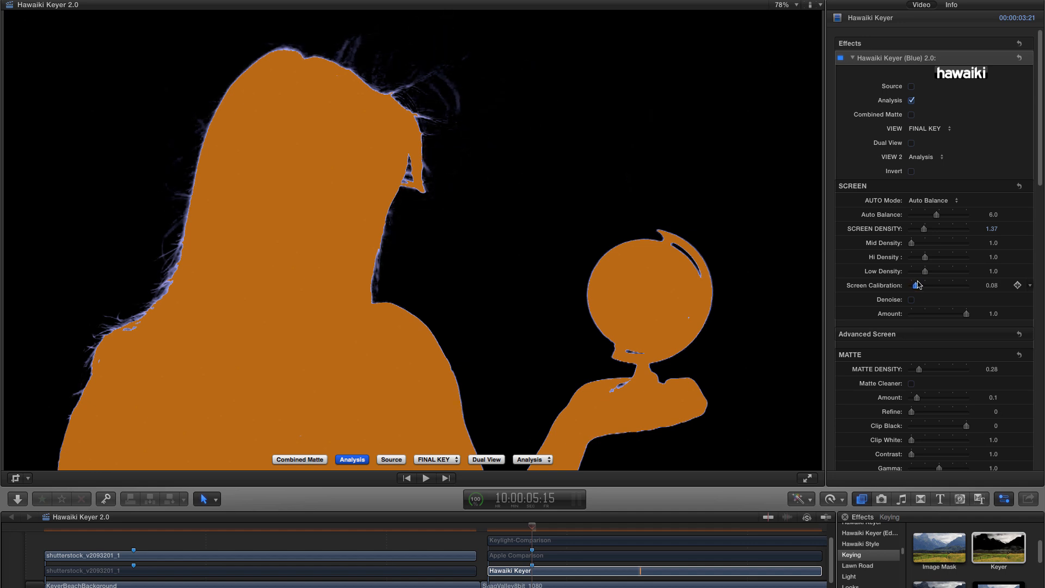
drag(911, 285, 913, 285)
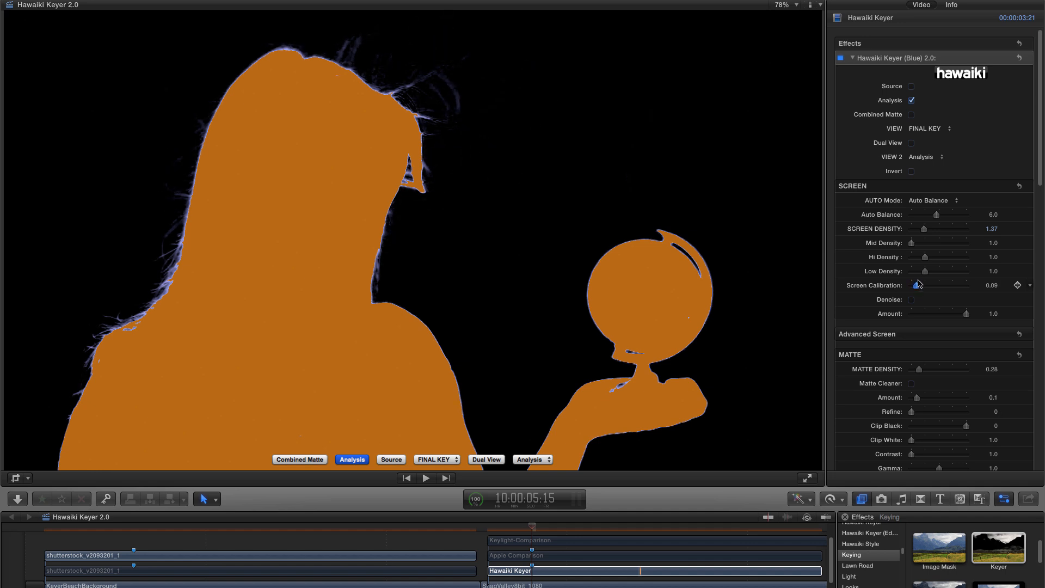
drag(919, 284, 914, 284)
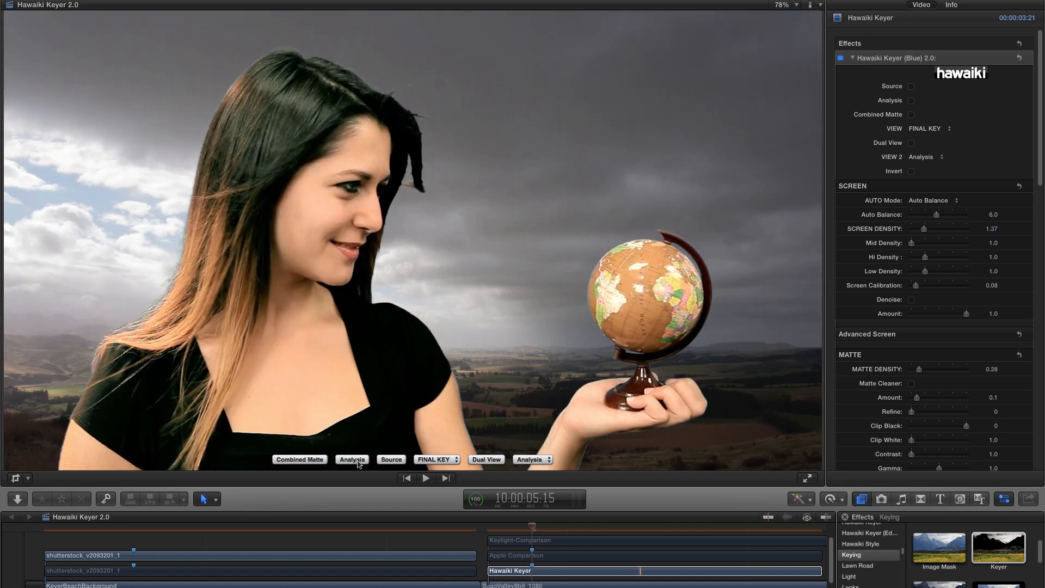
Switch the viewer to the combined black-and-white matte and select the Keylight-Comparison clip.
click(299, 460)
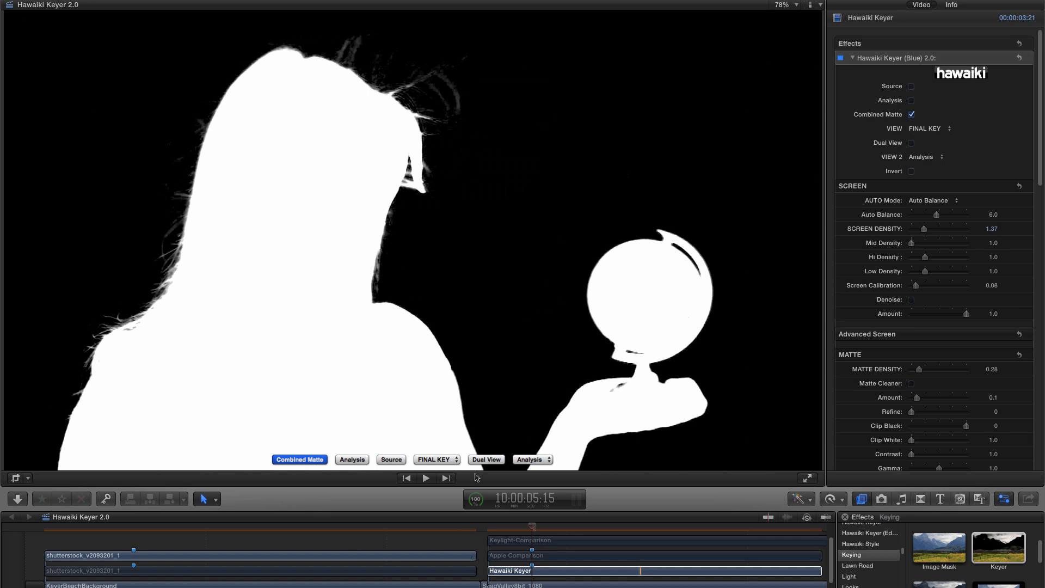
mouse_move(468, 509)
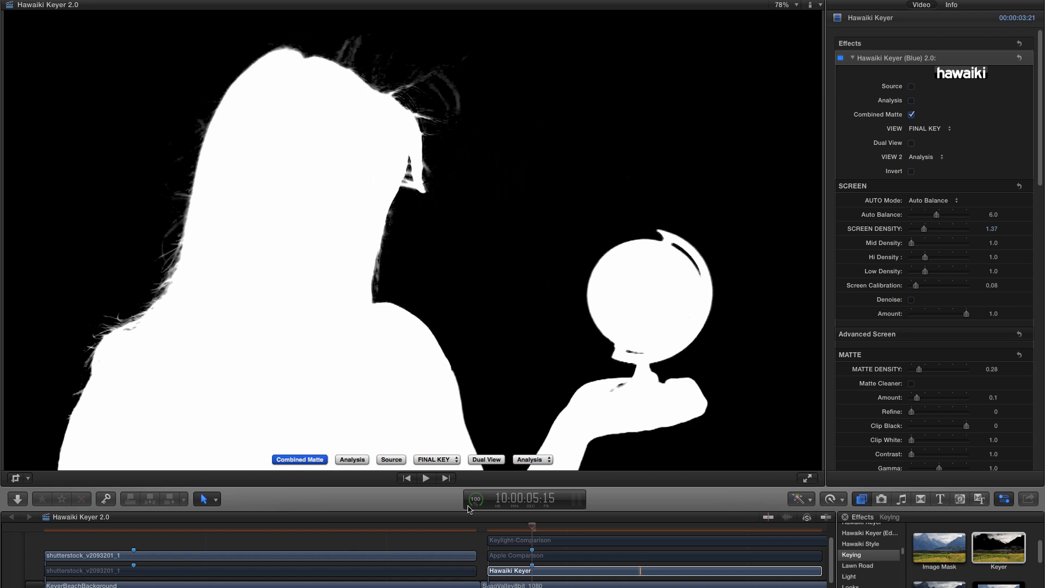
click(524, 571)
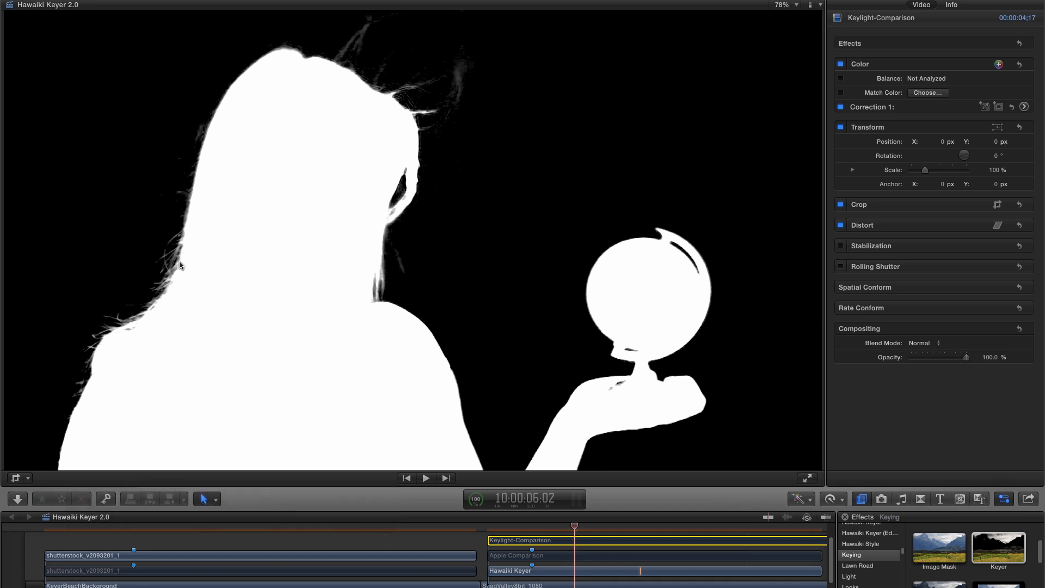
mouse_move(91, 345)
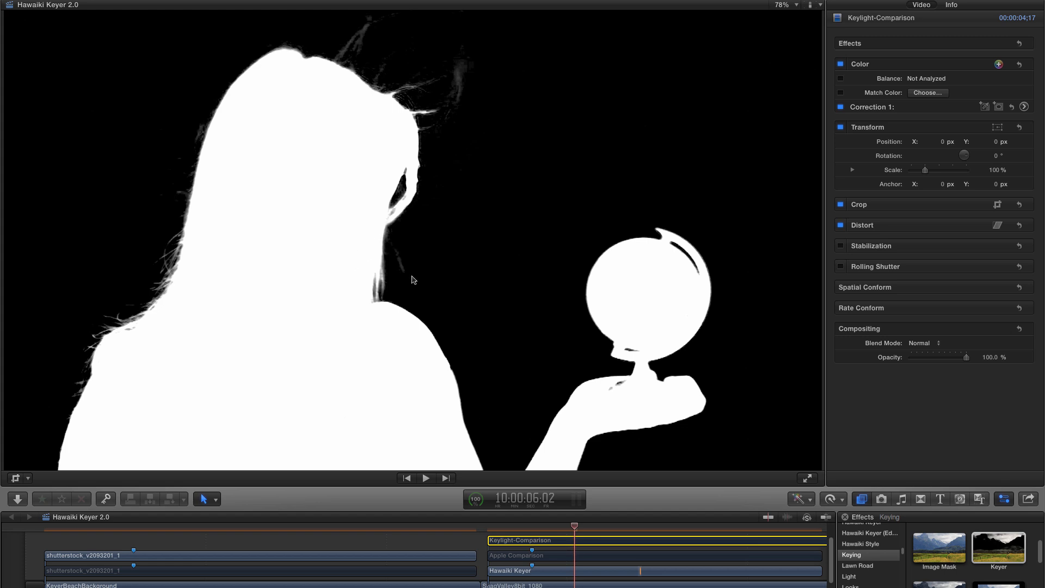
Scrub the Keylight-Comparison clip back and forth through several frames to inspect its matte, then settle on one.
click(533, 540)
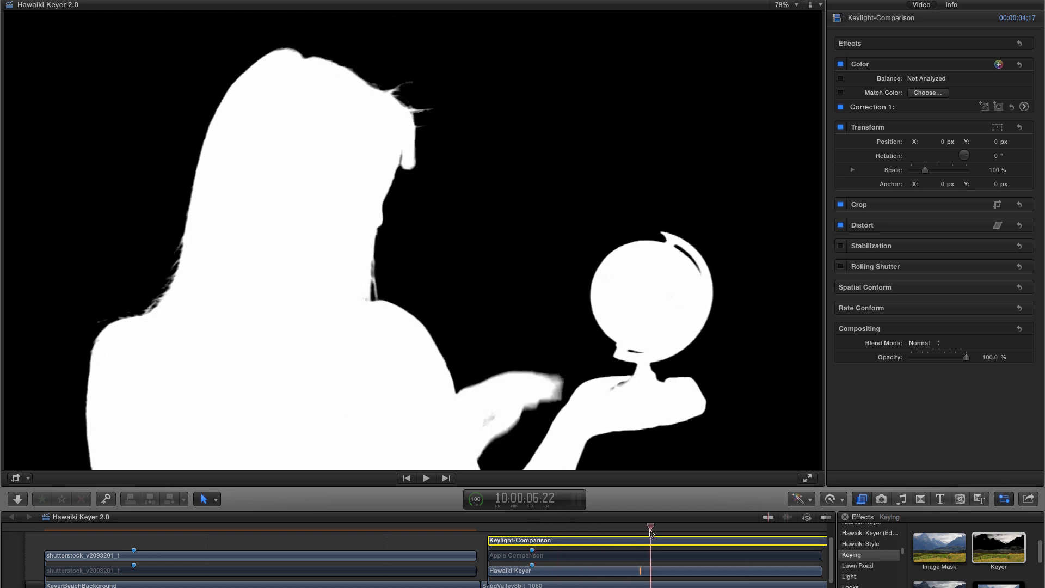
drag(651, 527, 607, 527)
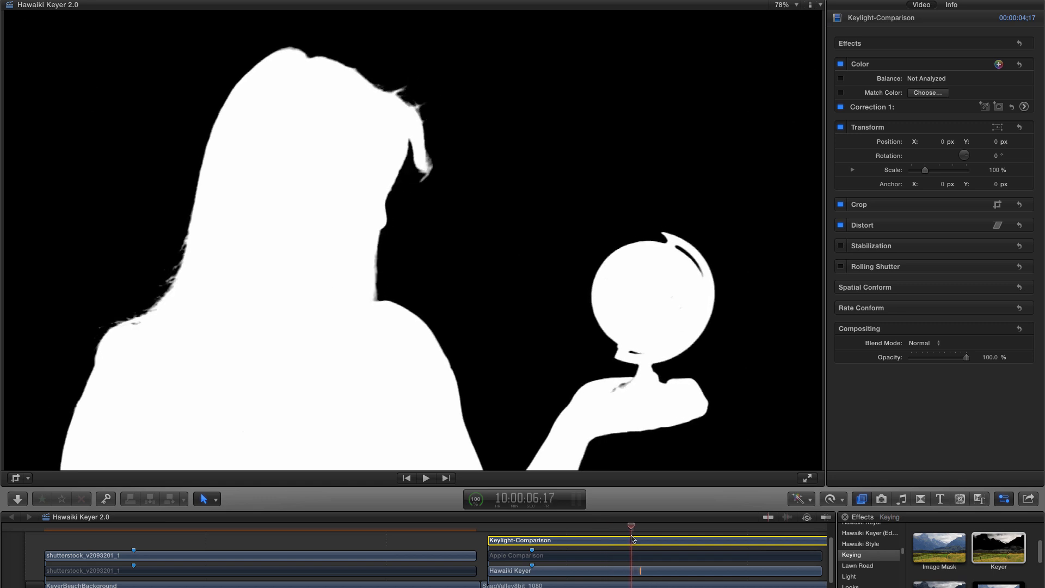
drag(630, 527, 612, 527)
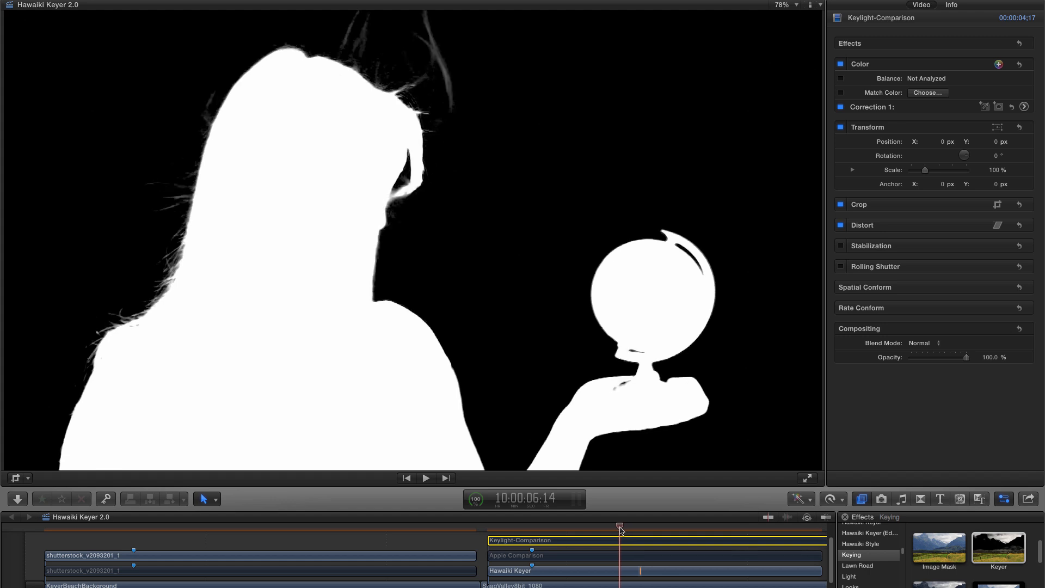
click(512, 570)
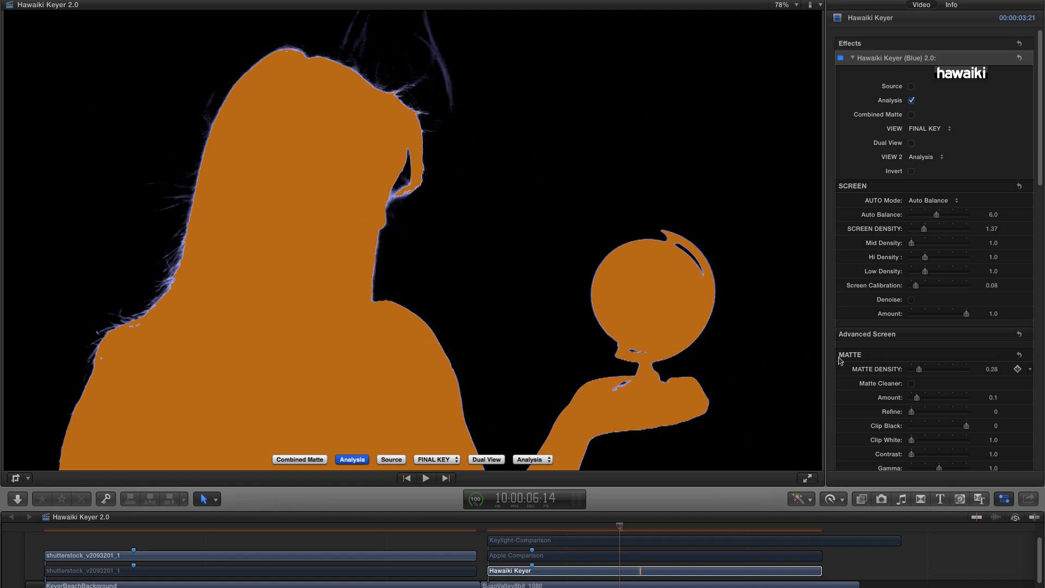
Reset the Hawaiki Keyer Matte section to defaults, bringing Matte Density back to 0.
scroll(down, 3)
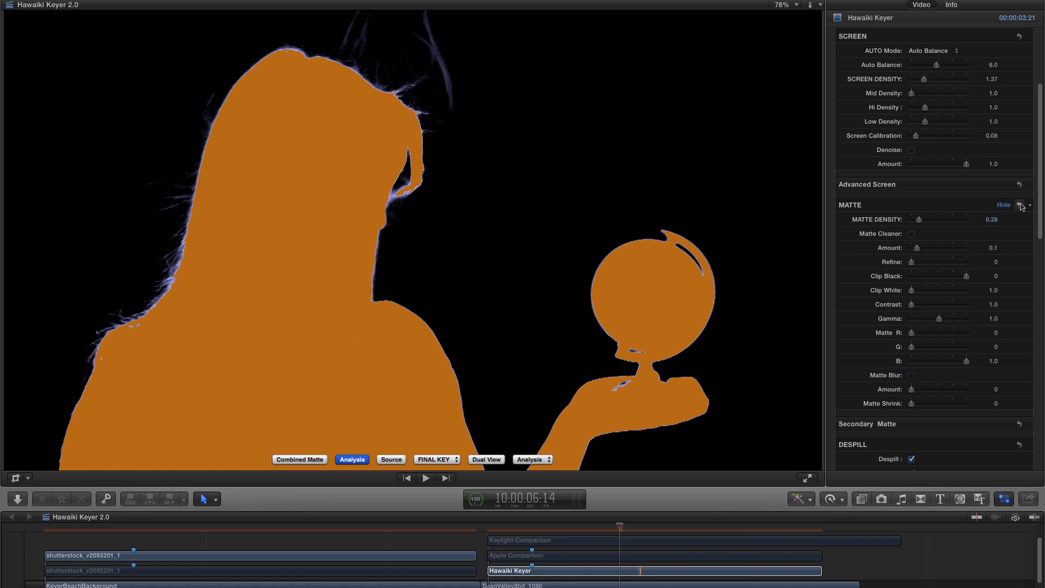
drag(932, 219, 913, 219)
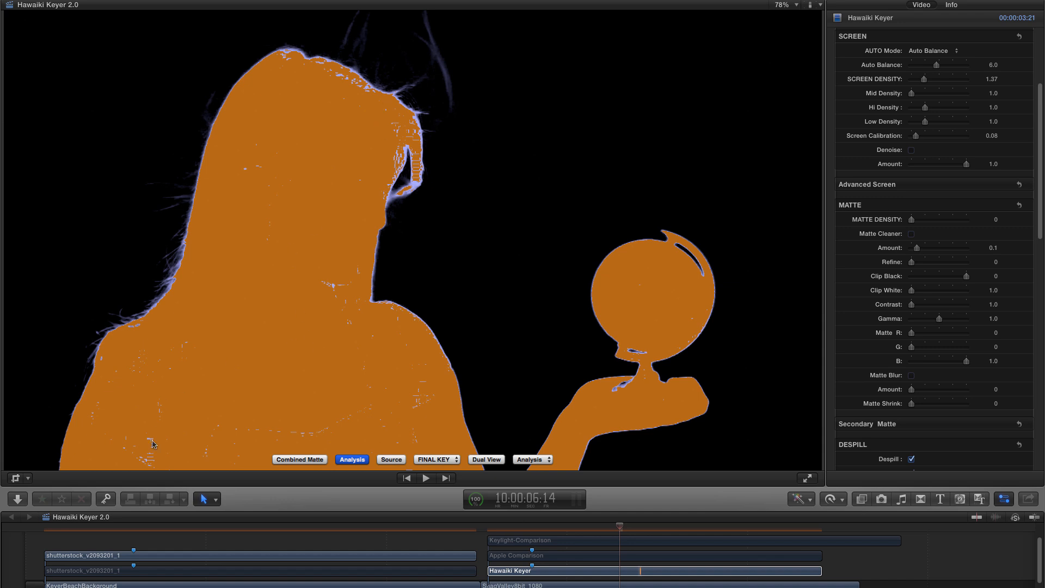
mouse_move(392, 200)
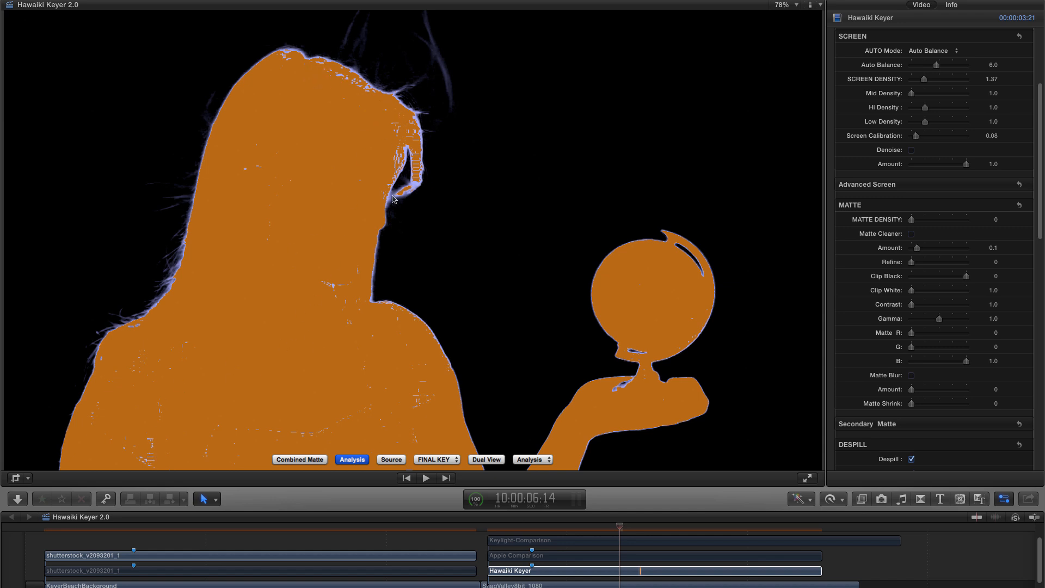
mouse_move(583, 303)
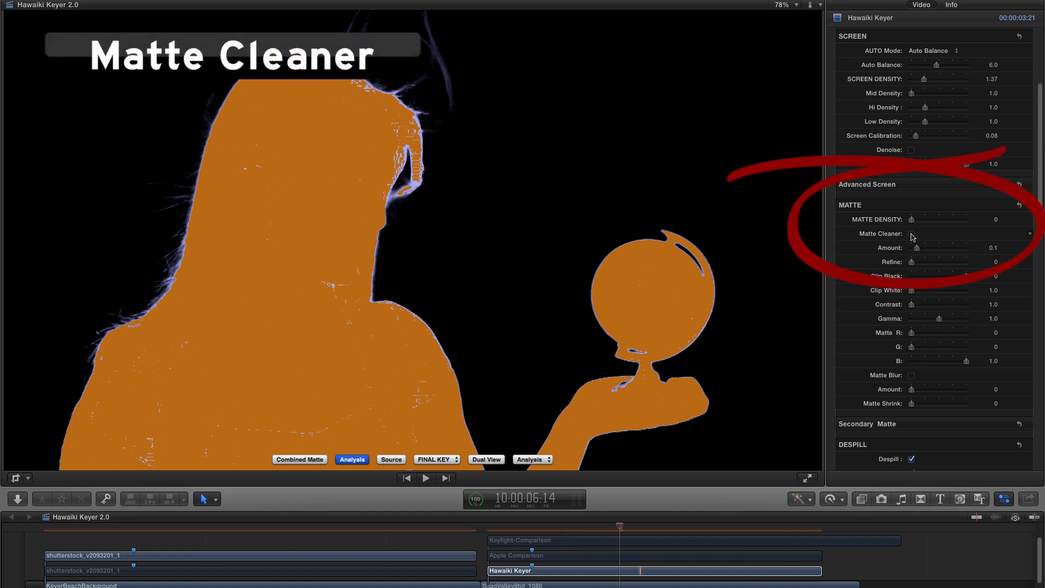
Turn on Matte Cleaner and test Amount values from 0 up through 0.19, 0.16 and 0.82.
click(912, 233)
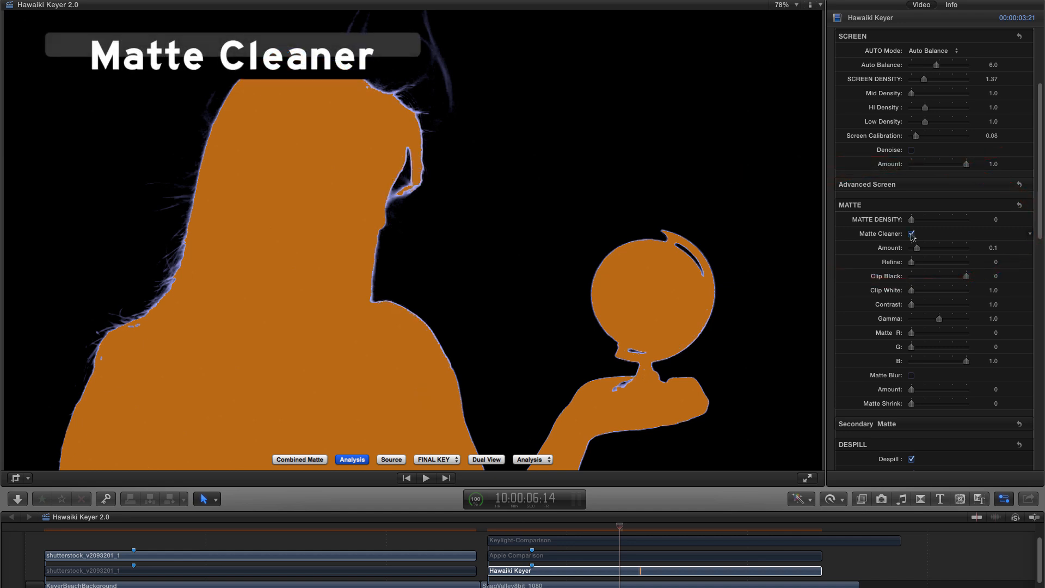
click(911, 233)
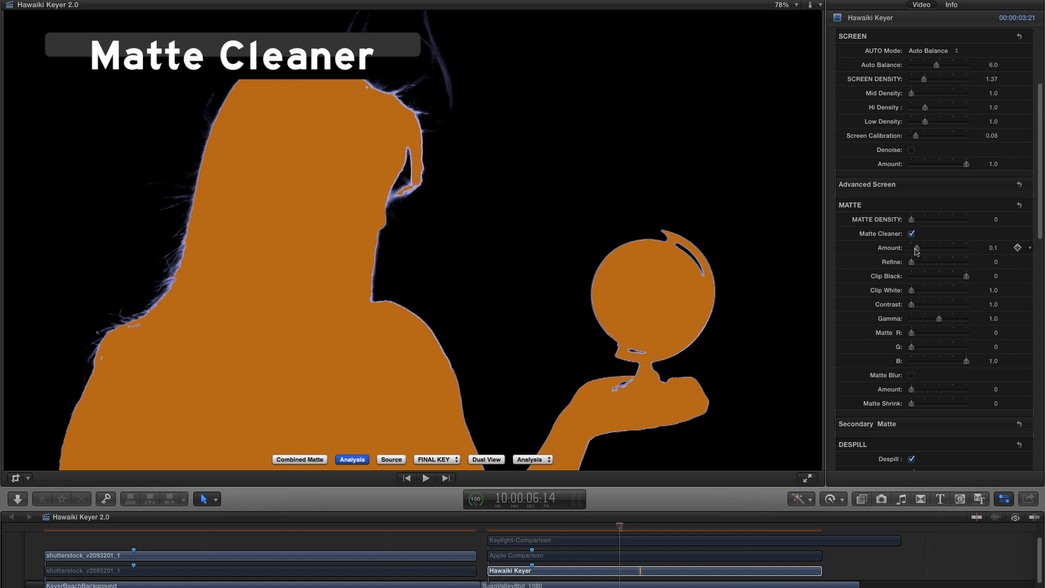
drag(916, 247, 913, 247)
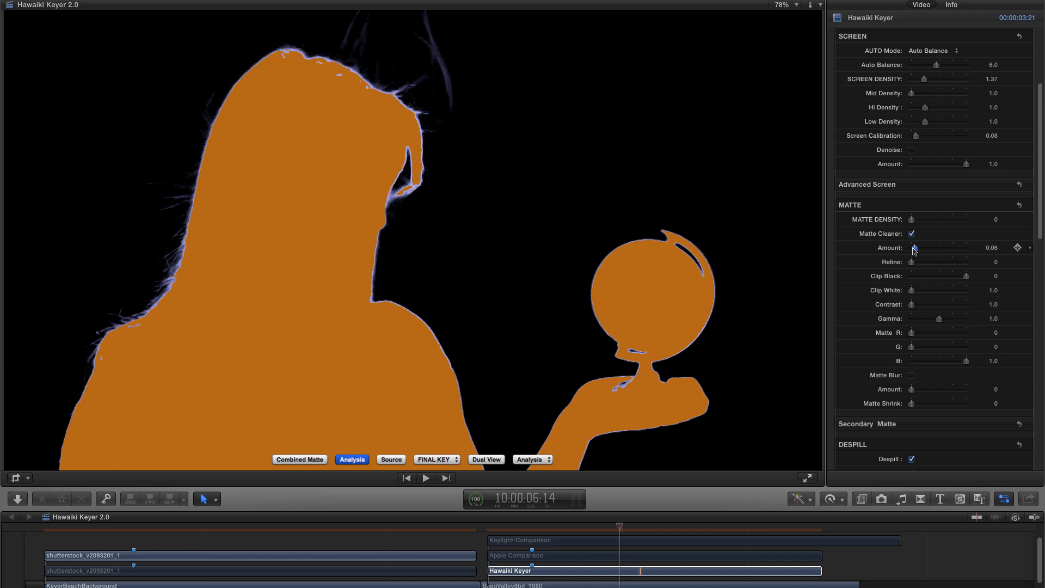
drag(914, 247, 912, 247)
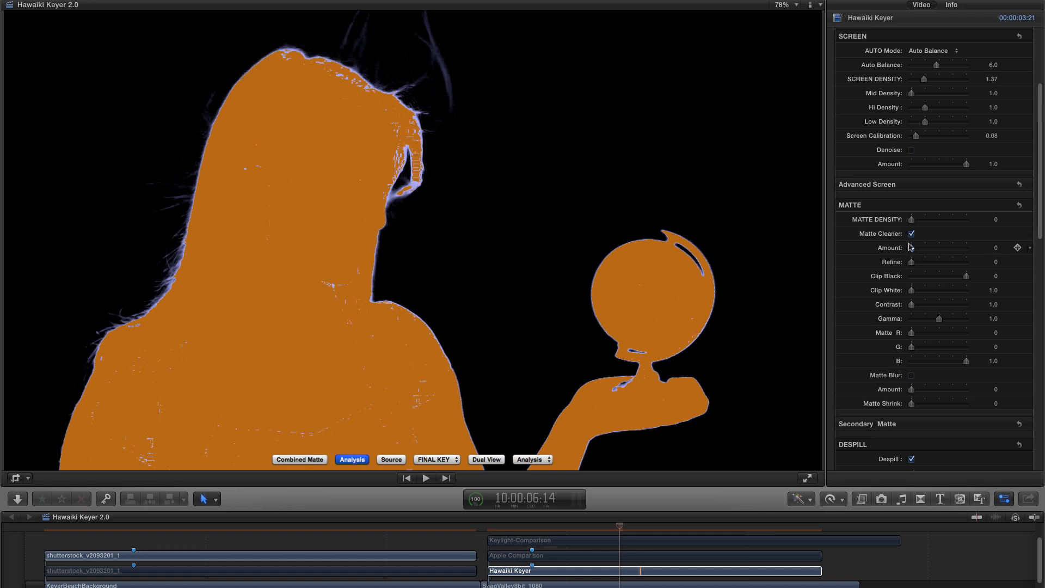
drag(939, 247, 952, 247)
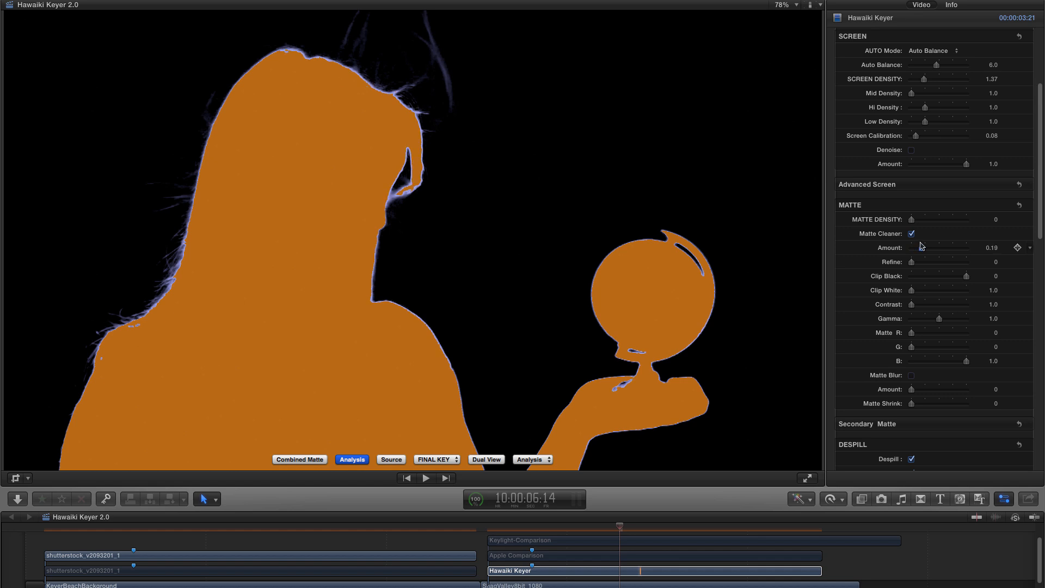
drag(916, 247, 912, 247)
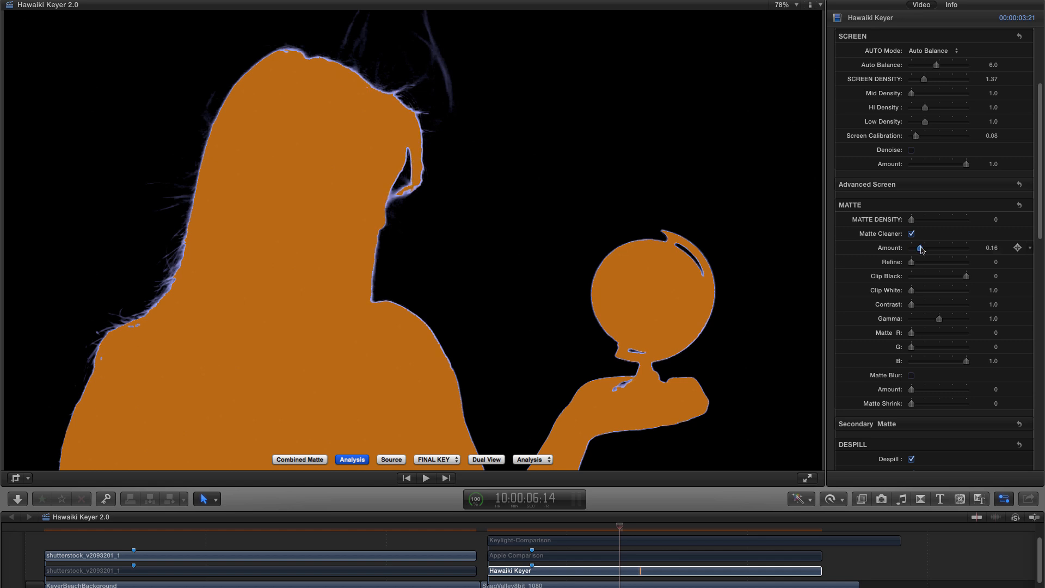
drag(916, 247, 956, 247)
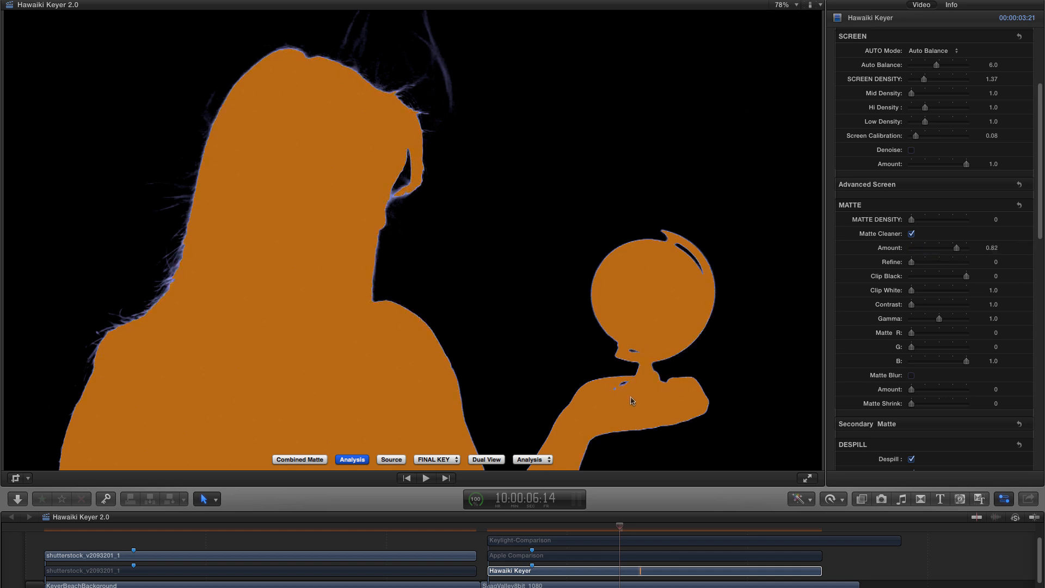
Try Refine values around 6.42–7.98, then settle on Amount about 0.19 with Refine 0 and toggle the cleaner off.
drag(954, 247, 967, 247)
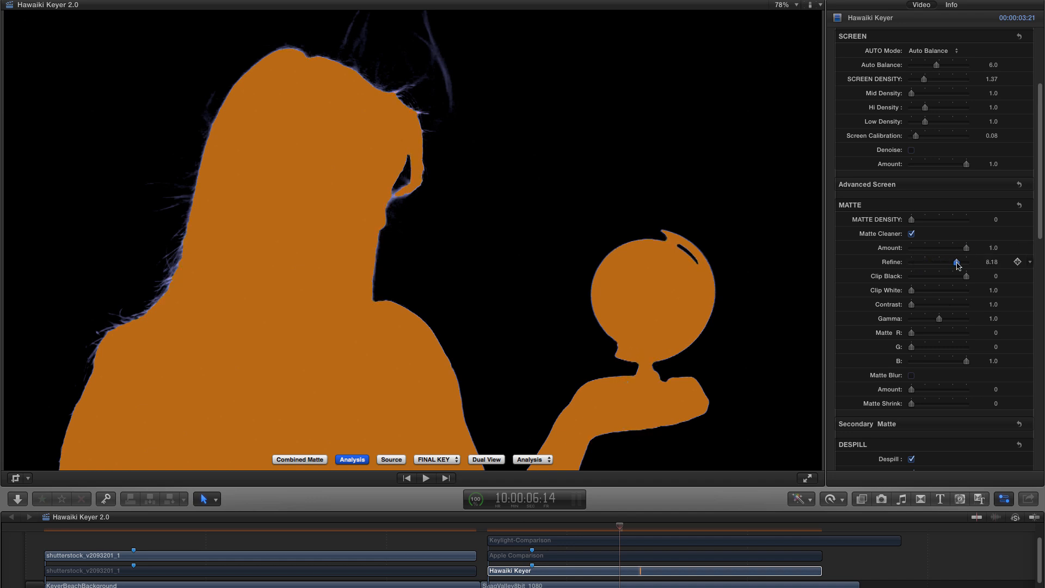
drag(956, 261, 944, 261)
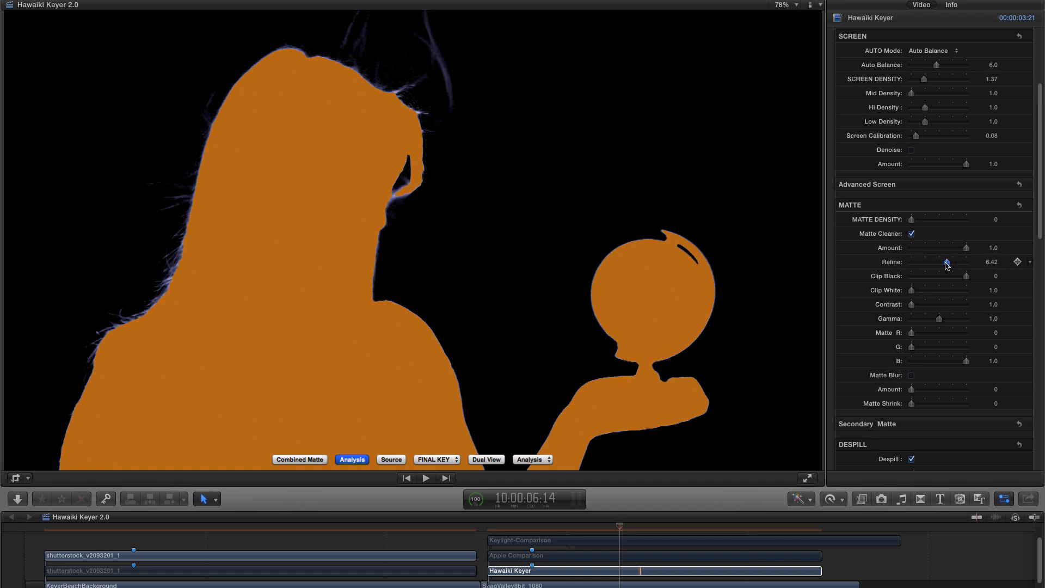
drag(946, 261, 957, 262)
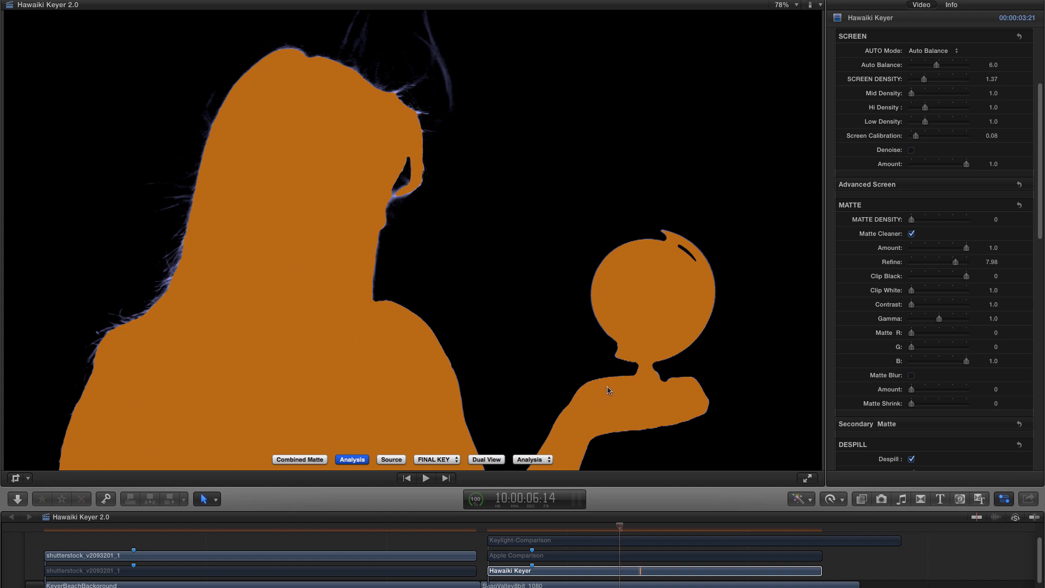
mouse_move(680, 283)
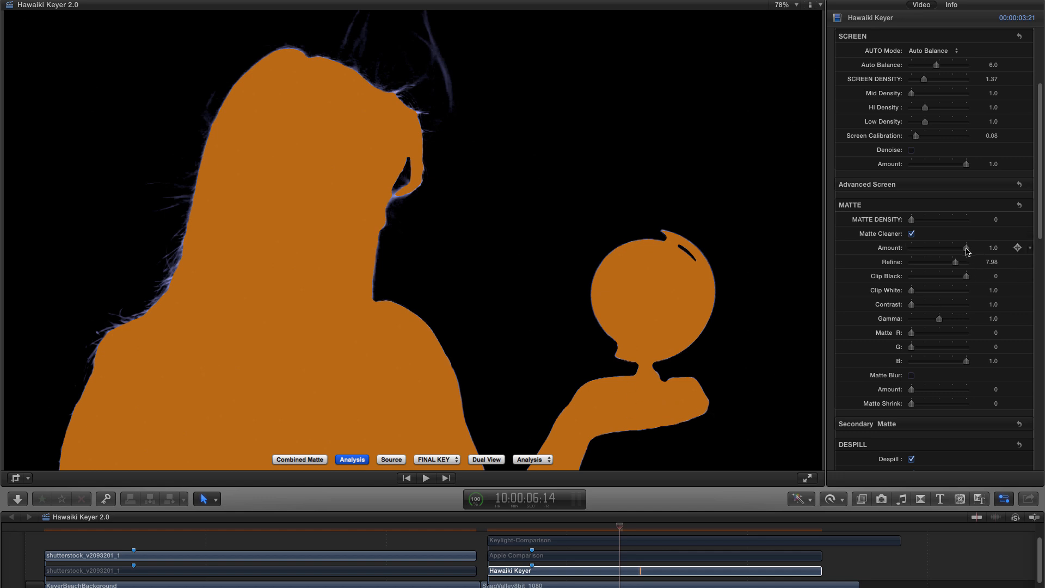
drag(965, 262, 933, 261)
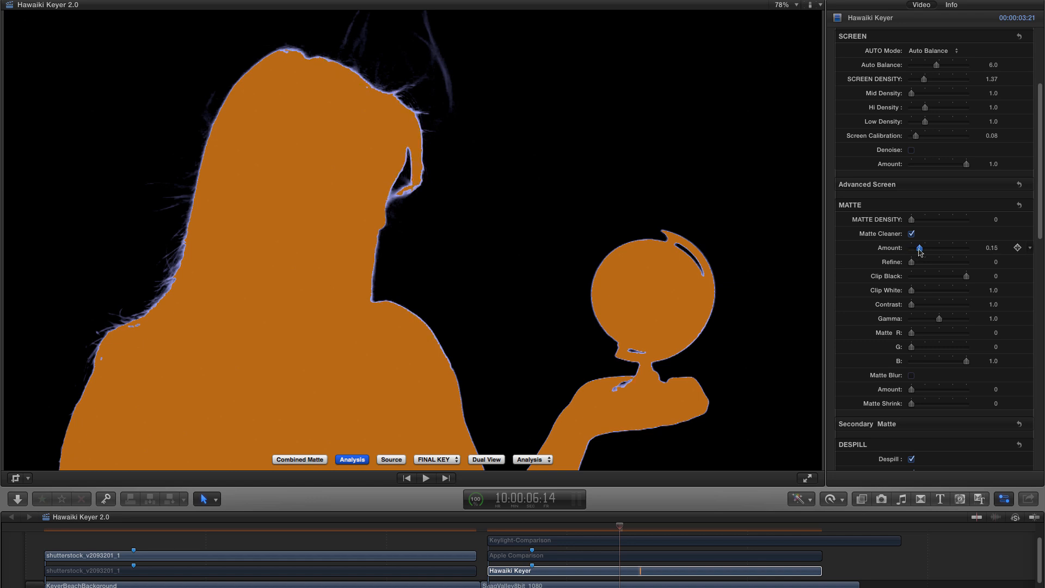
drag(919, 247, 921, 247)
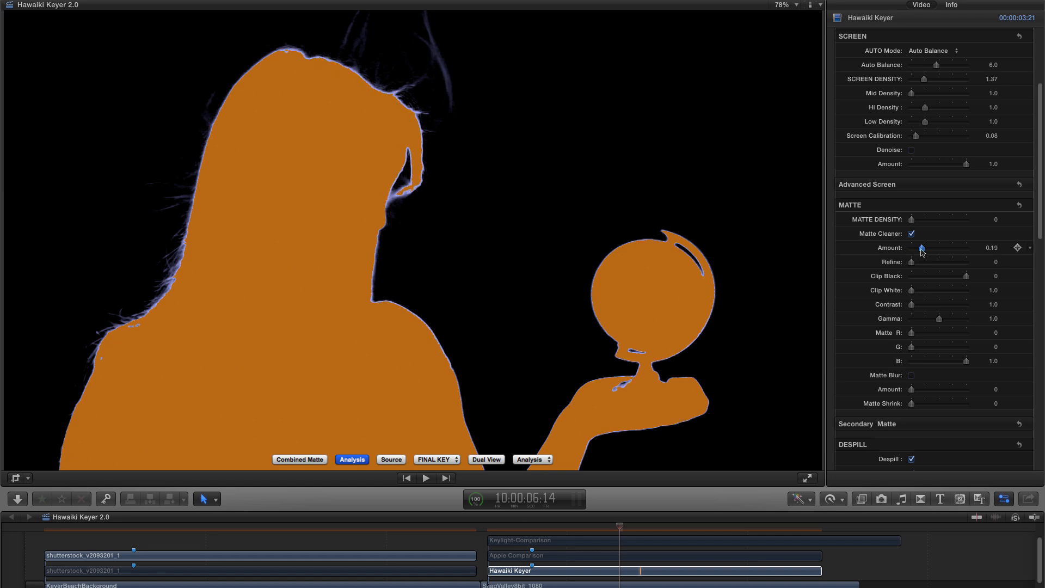
click(910, 233)
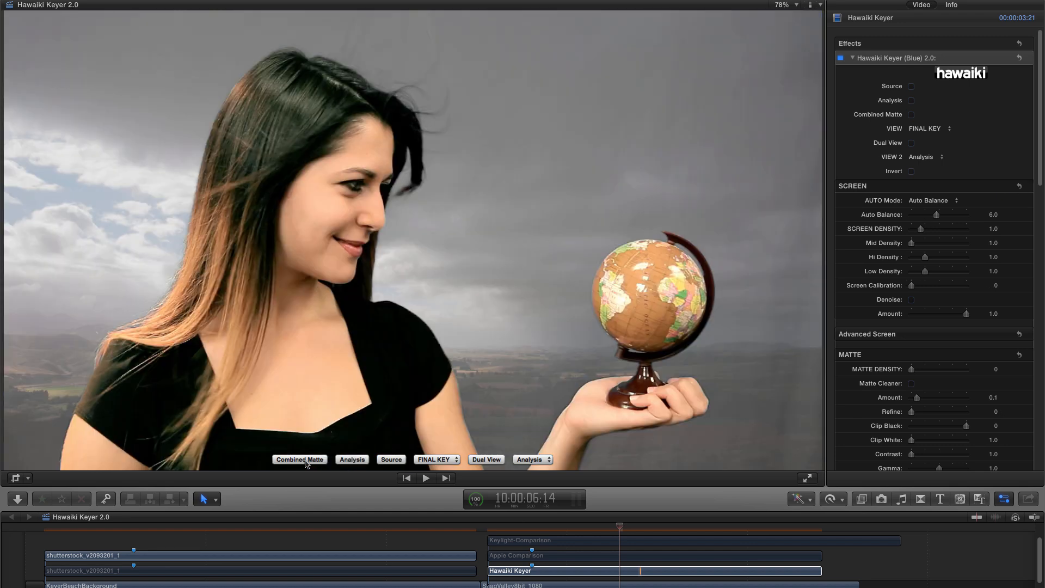
Show the combined matte and lower Matte Clip Black to about -0.54 so the grey background goes solid black.
click(299, 459)
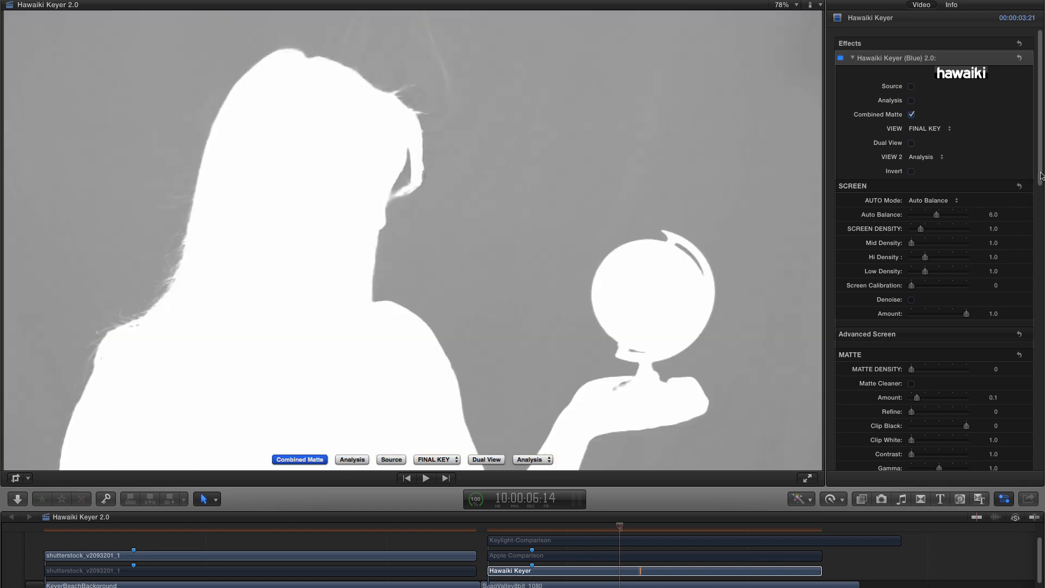
scroll(down, 3)
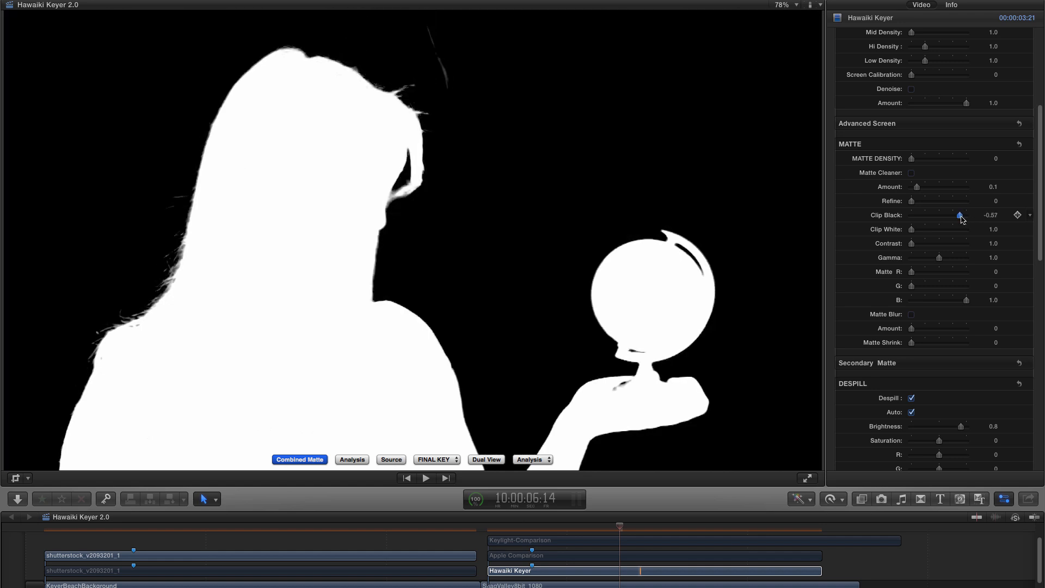
drag(960, 214, 961, 214)
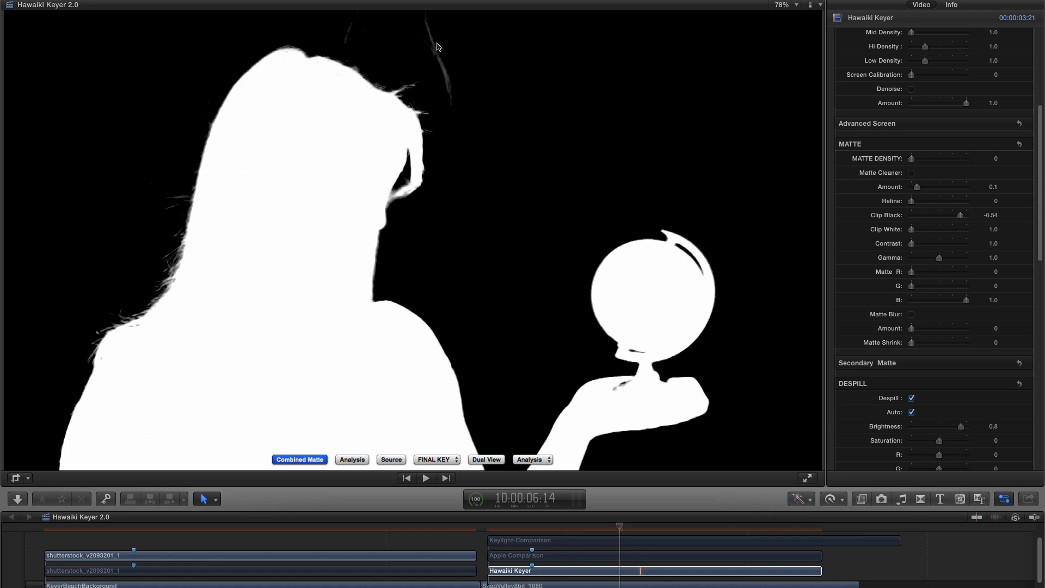
mouse_move(322, 152)
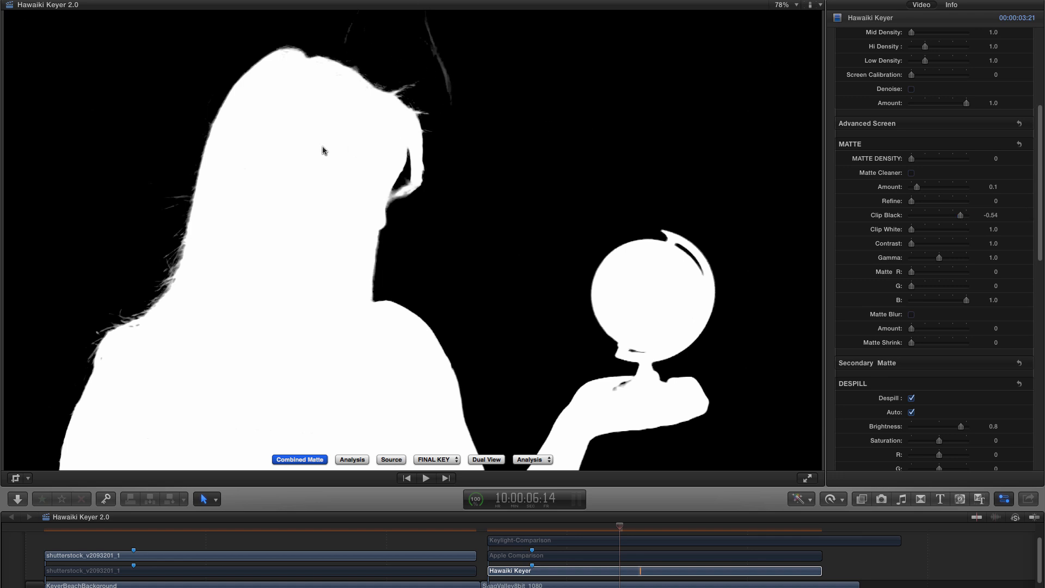
mouse_move(439, 146)
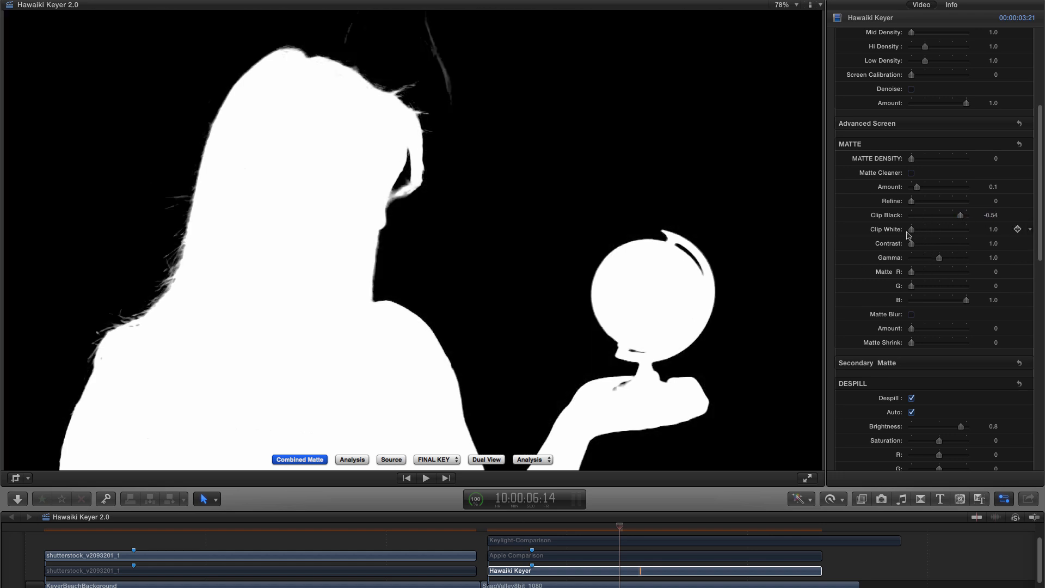
mouse_move(1038, 231)
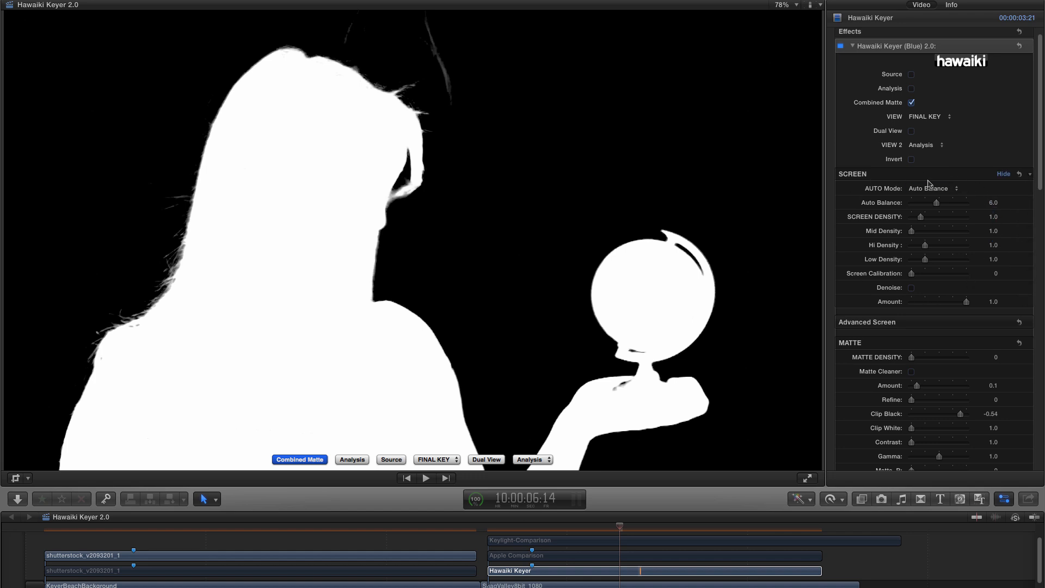
scroll(down, 3)
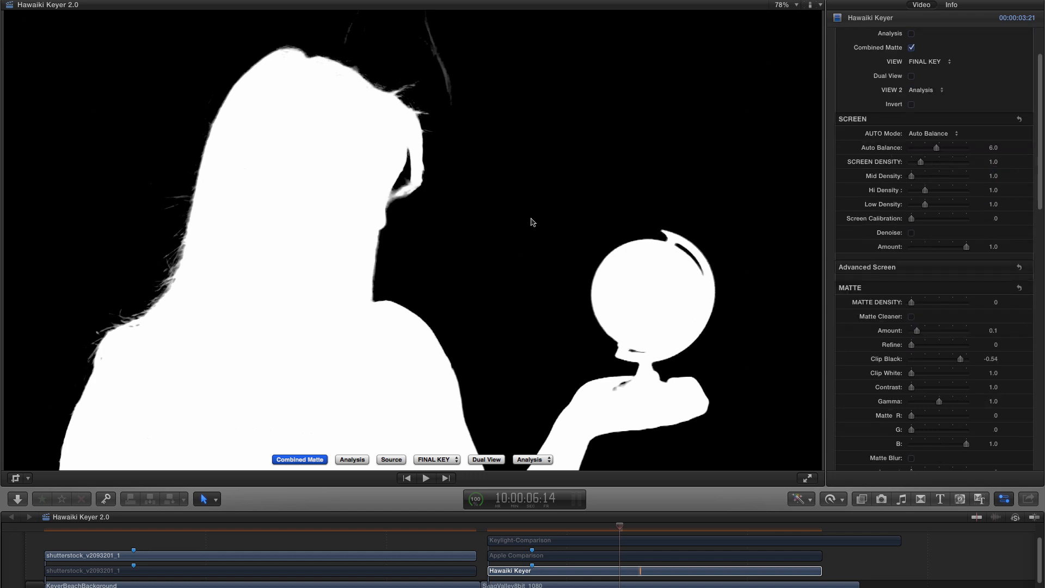
mouse_move(433, 161)
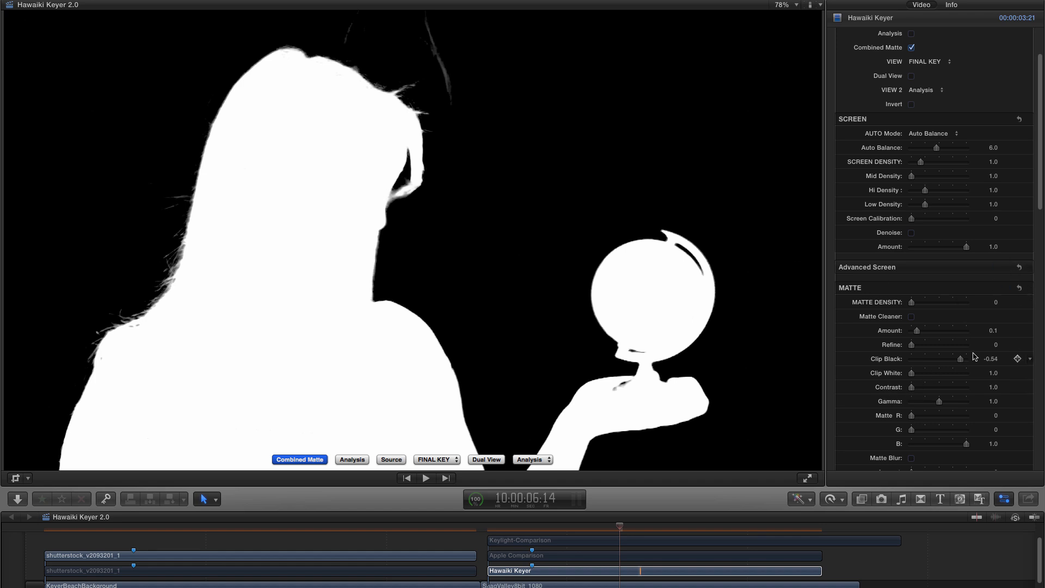
Switch to the analysis view and raise Clip White to 1.17 with Clip Black back at 0.
click(911, 34)
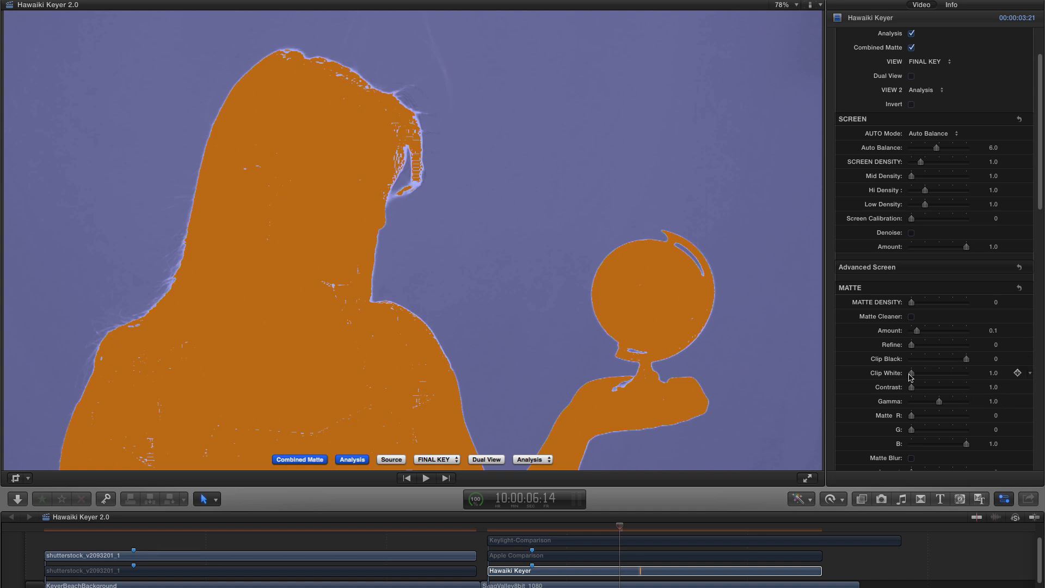
drag(911, 373, 914, 373)
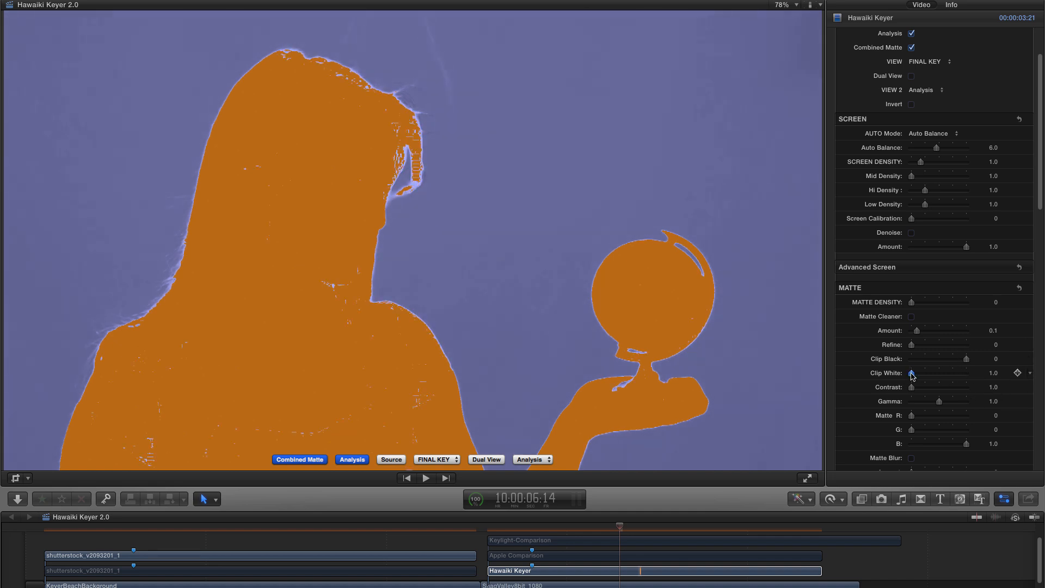
drag(912, 372, 919, 372)
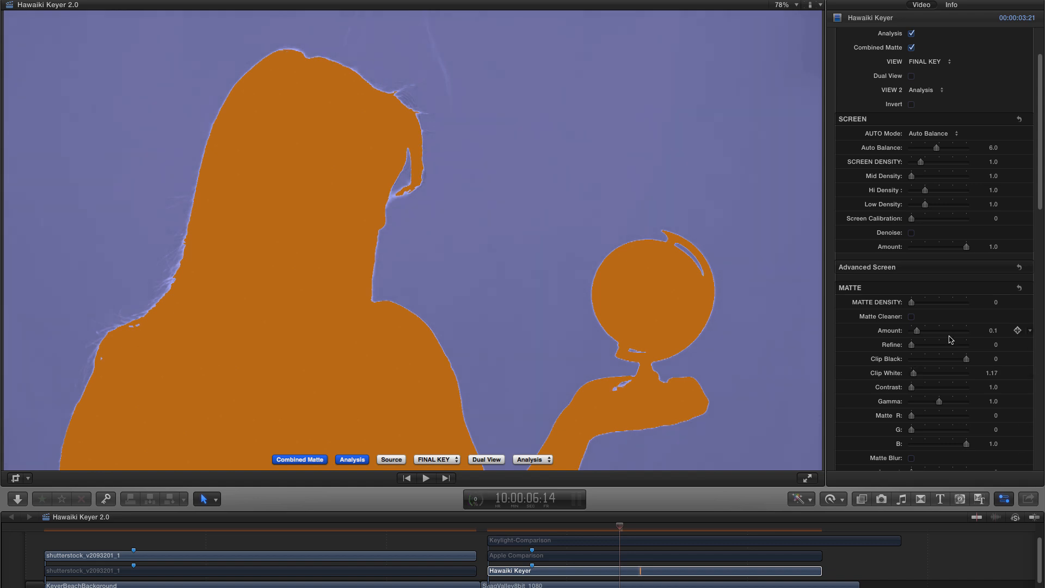
scroll(down, 3)
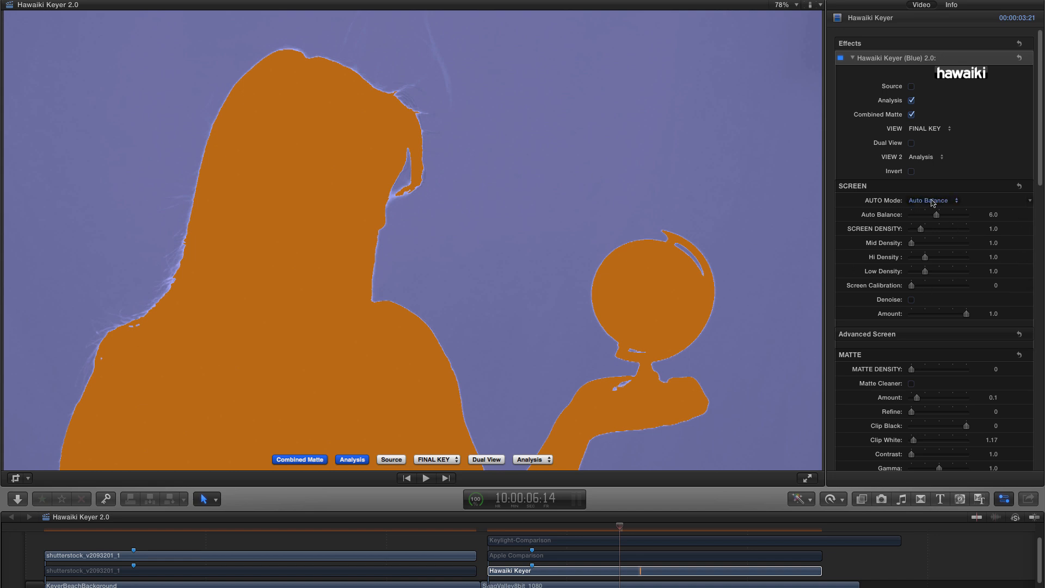
Set the Screen section's Auto Mode to Off, then reopen the mode choices.
click(932, 200)
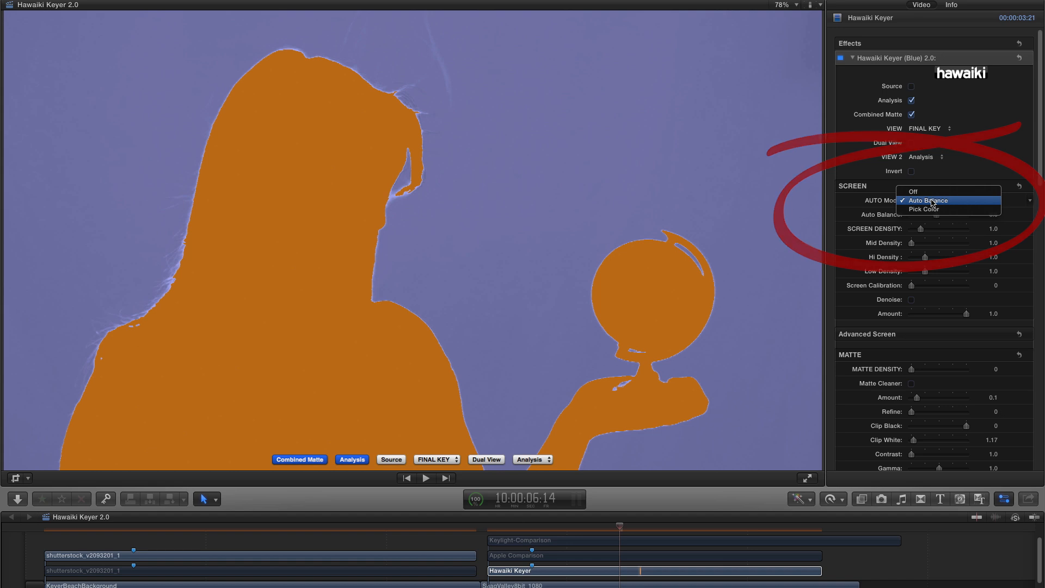
mouse_move(933, 192)
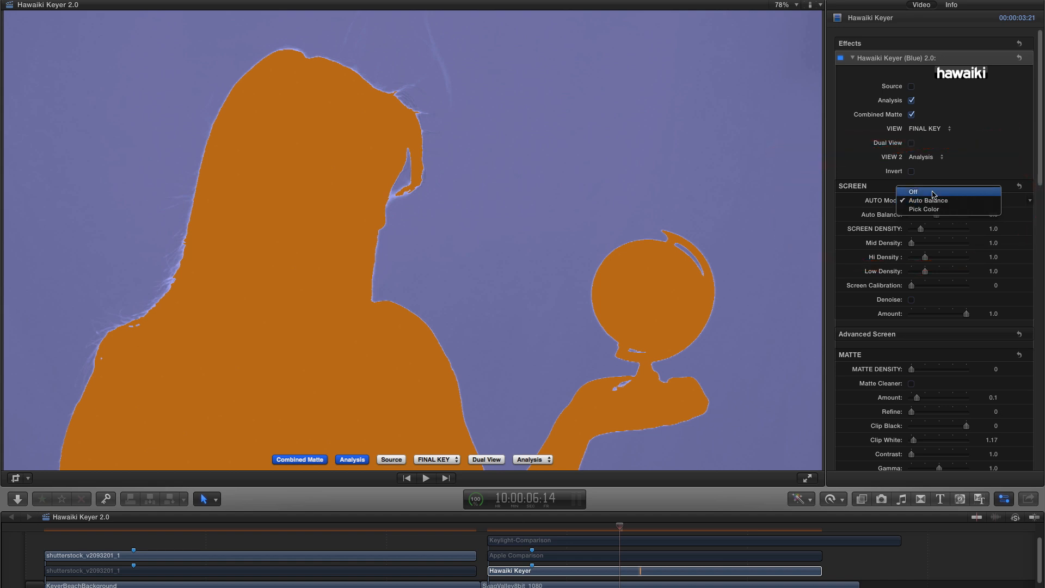
click(912, 190)
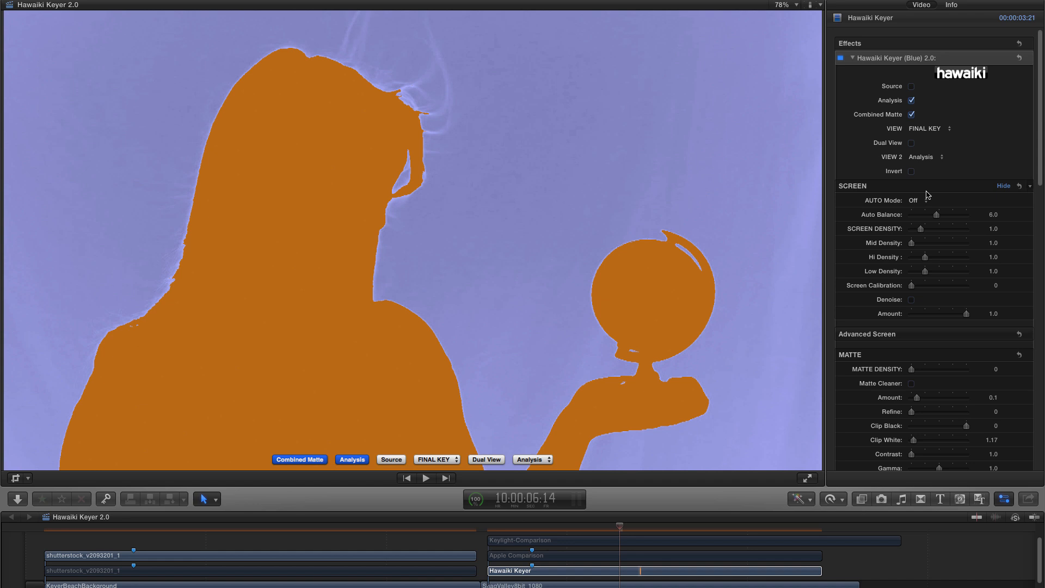
click(916, 200)
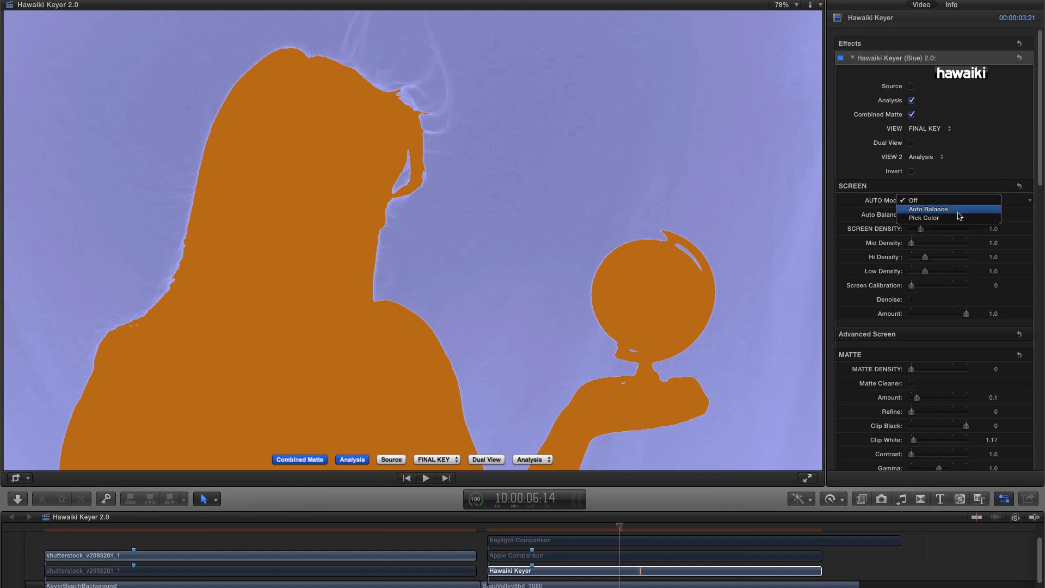
mouse_move(951, 233)
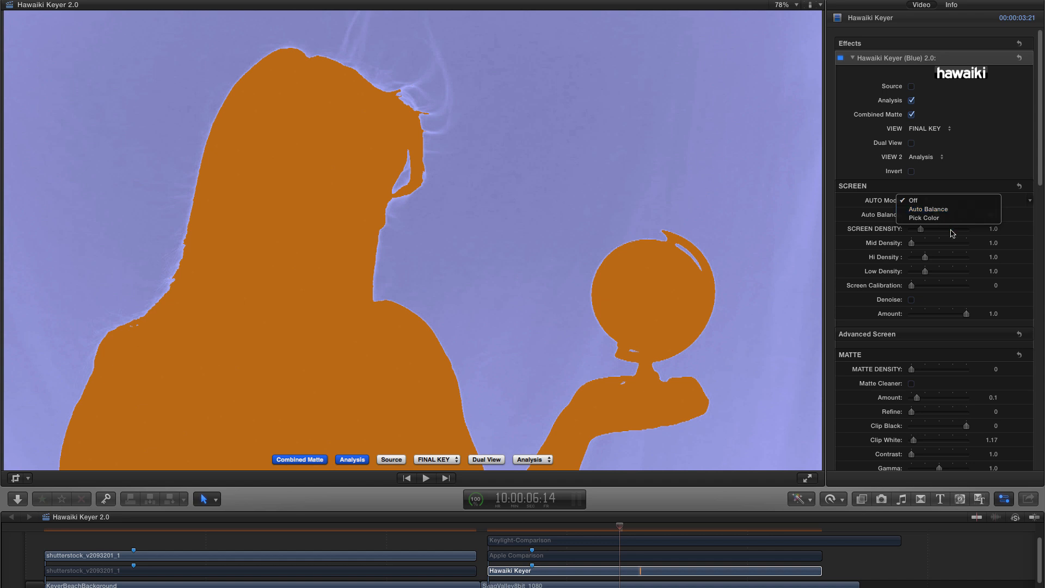
mouse_move(853, 200)
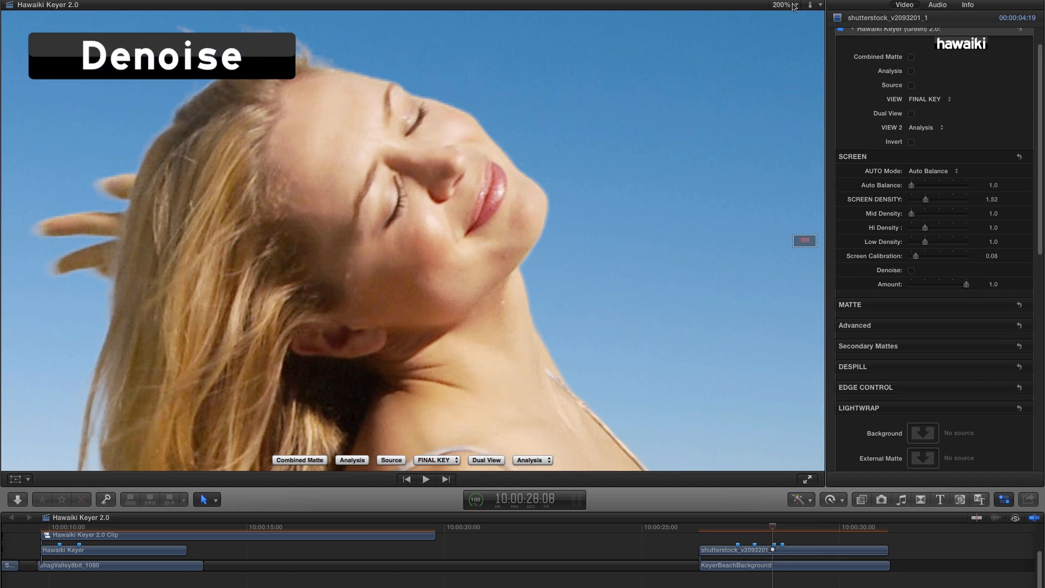
mouse_move(790, 6)
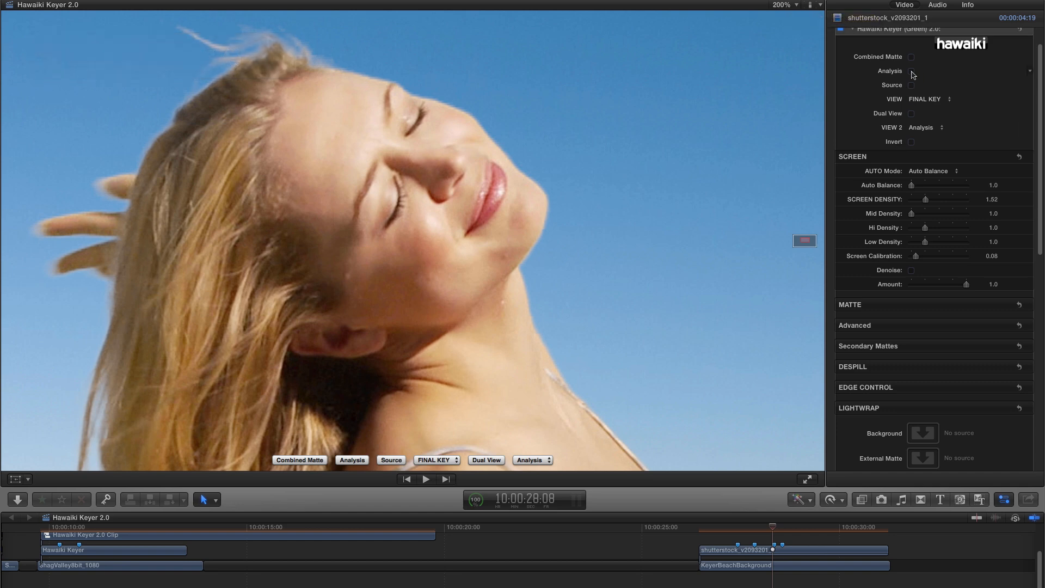
Show the analysis matte, switch Denoise on and sweep its Amount down and back to 1.0.
click(911, 71)
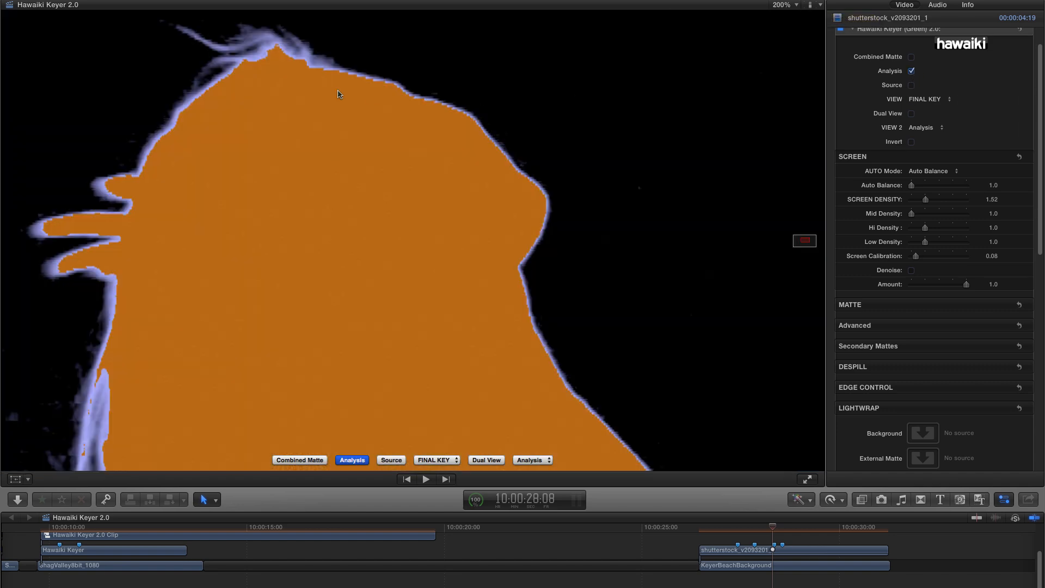
mouse_move(395, 95)
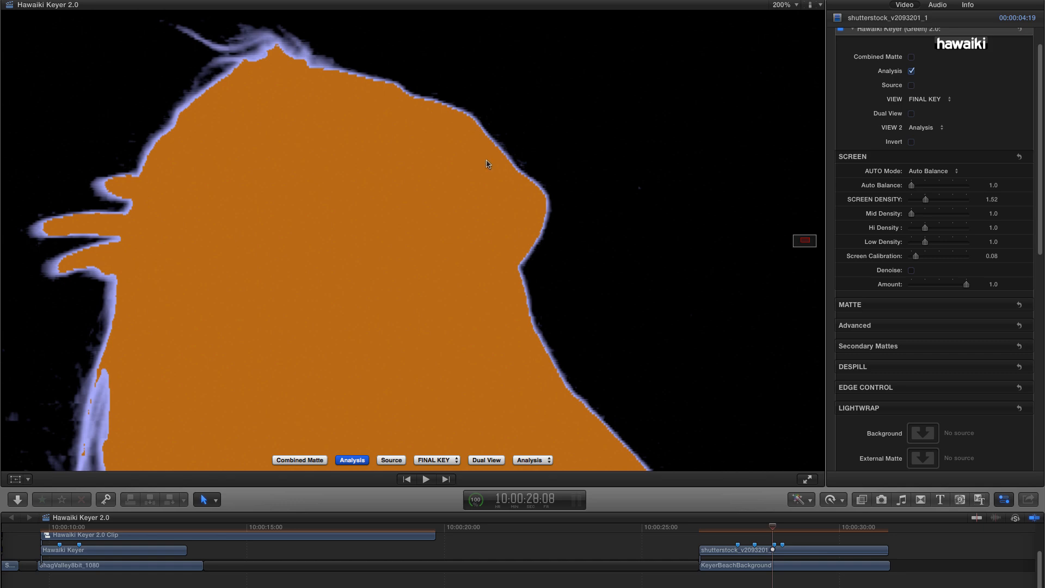
mouse_move(278, 61)
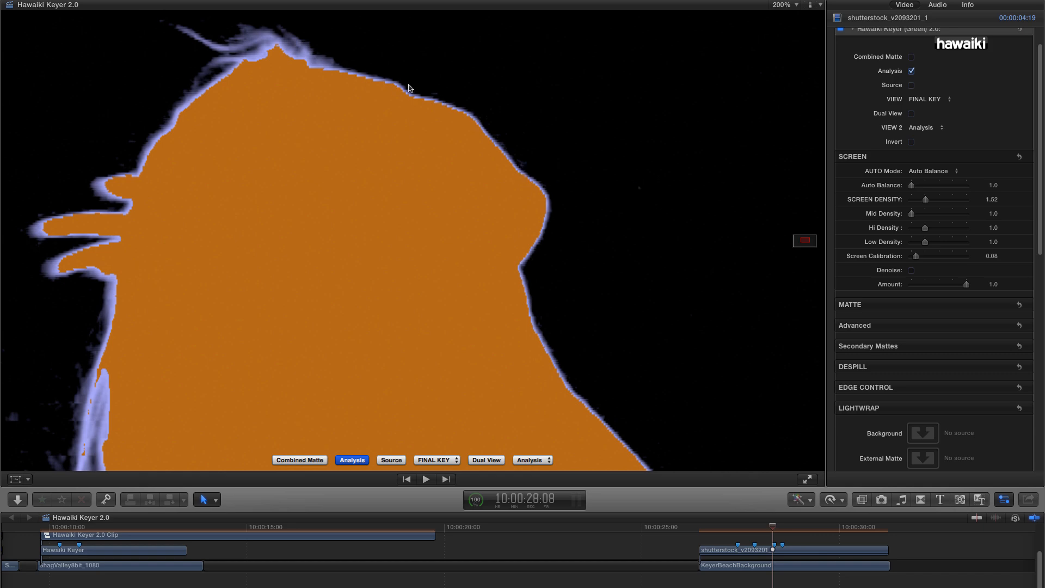
mouse_move(636, 207)
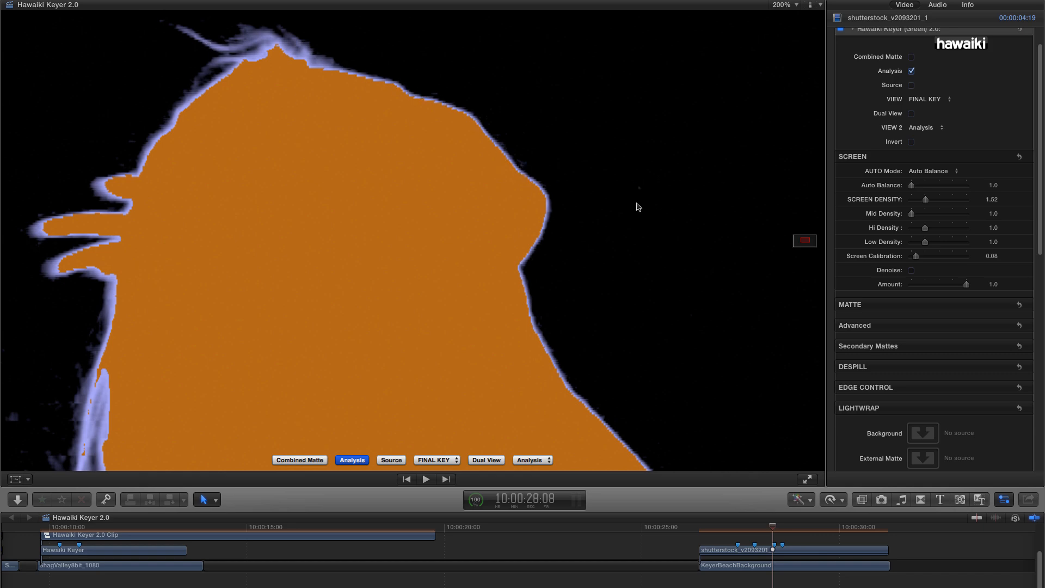
mouse_move(615, 180)
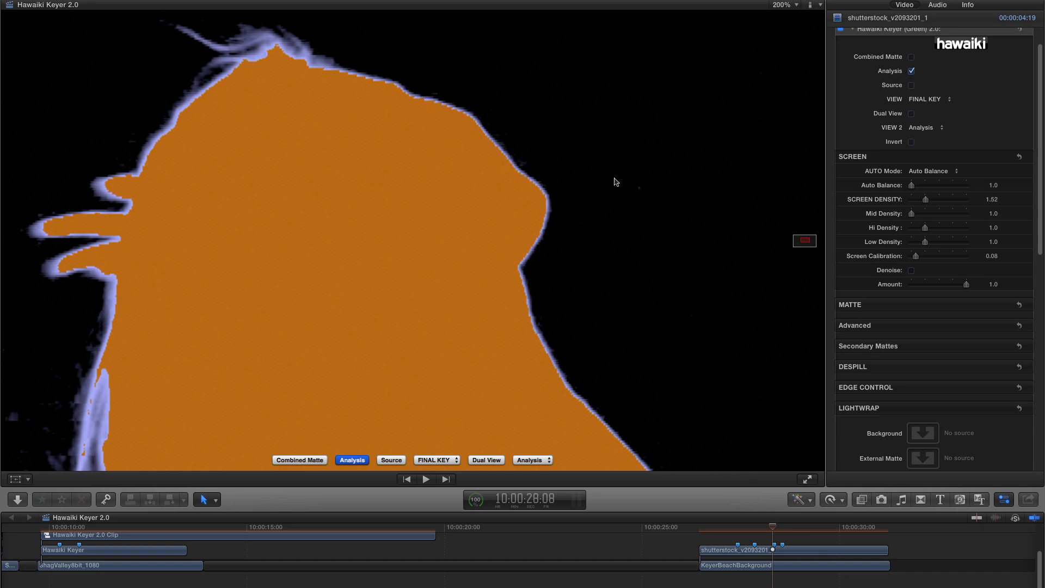
click(910, 270)
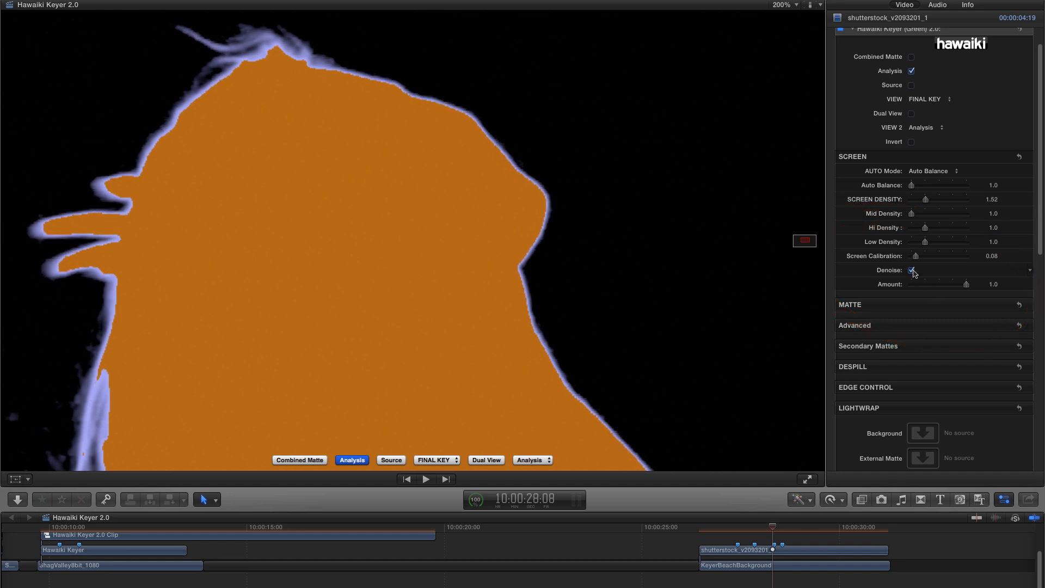
drag(966, 283, 916, 283)
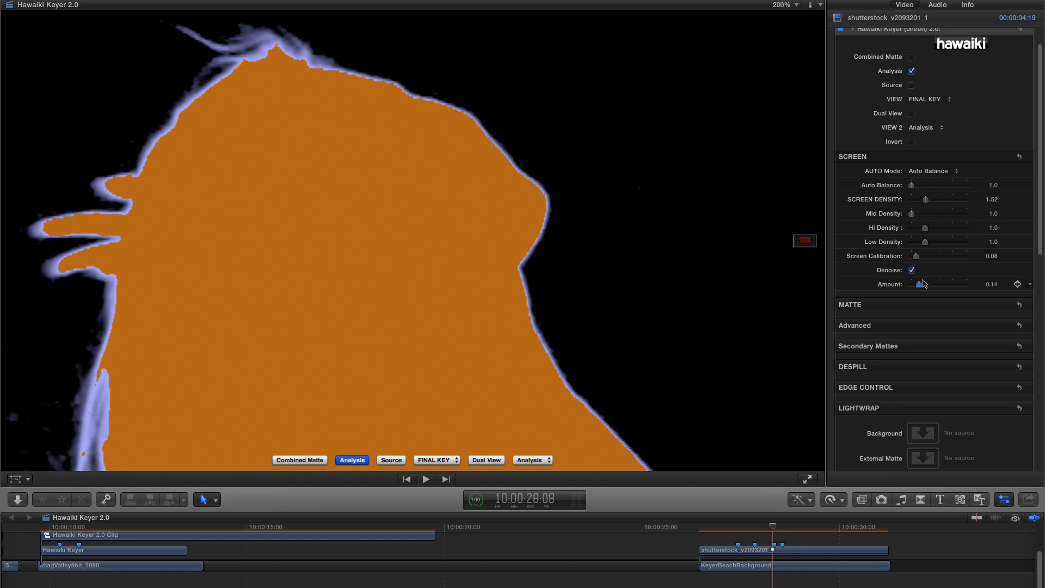
drag(917, 284, 966, 284)
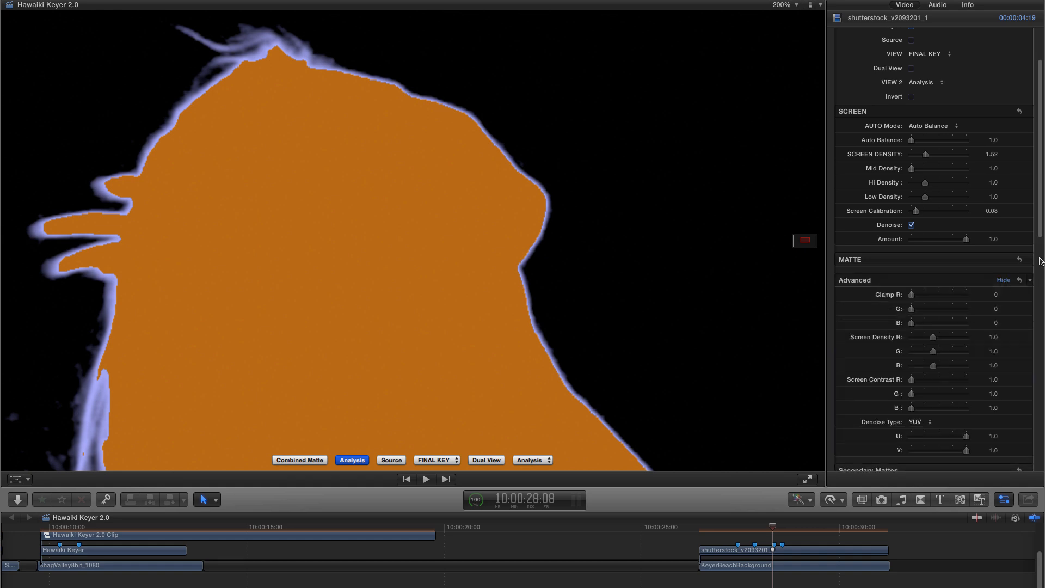
In the Advanced section set Denoise Type to RGB and drag the G and B channel strengths down to 0.
scroll(down, 3)
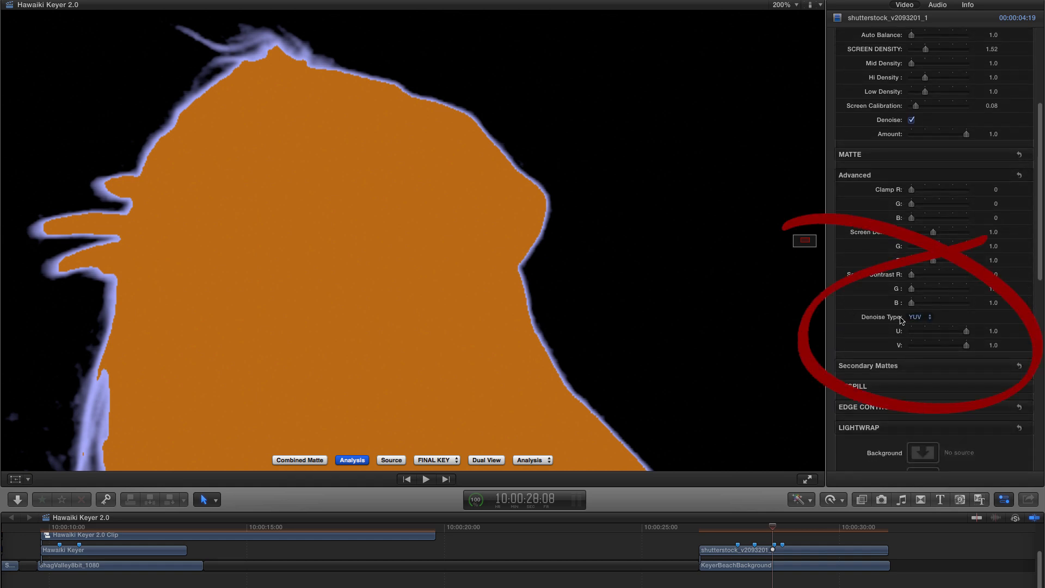
click(920, 317)
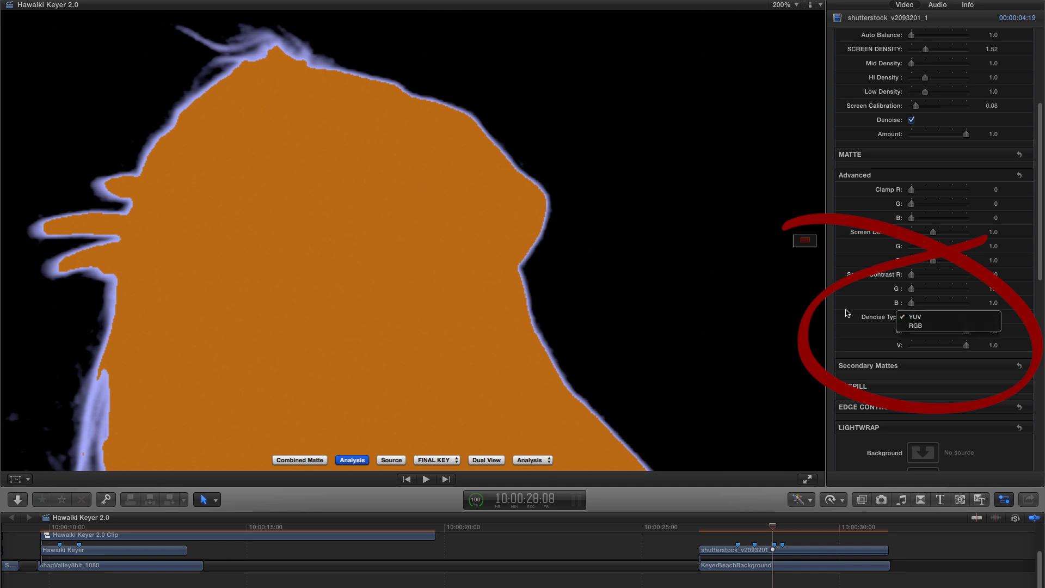
click(914, 316)
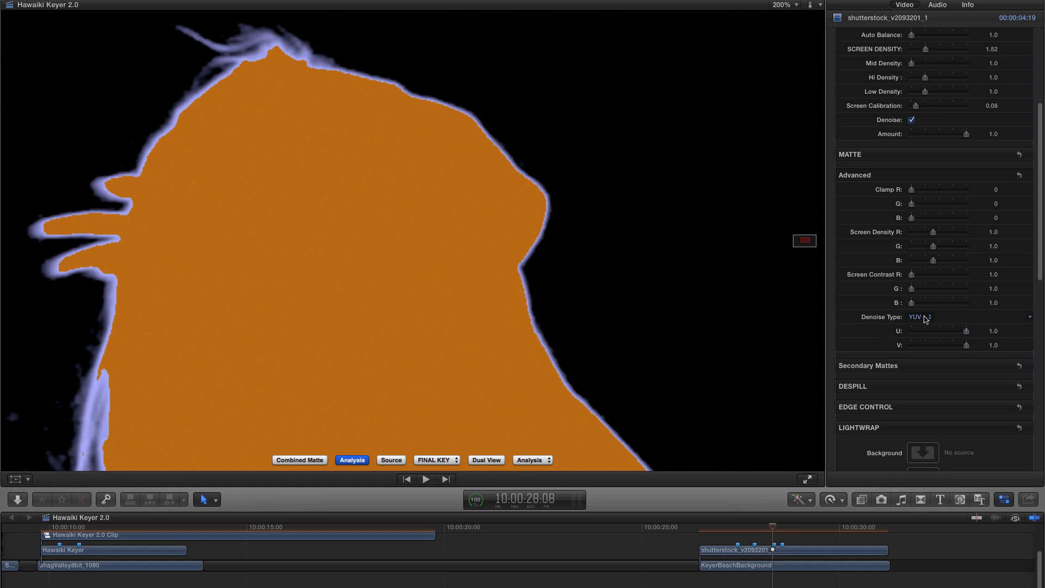
click(919, 317)
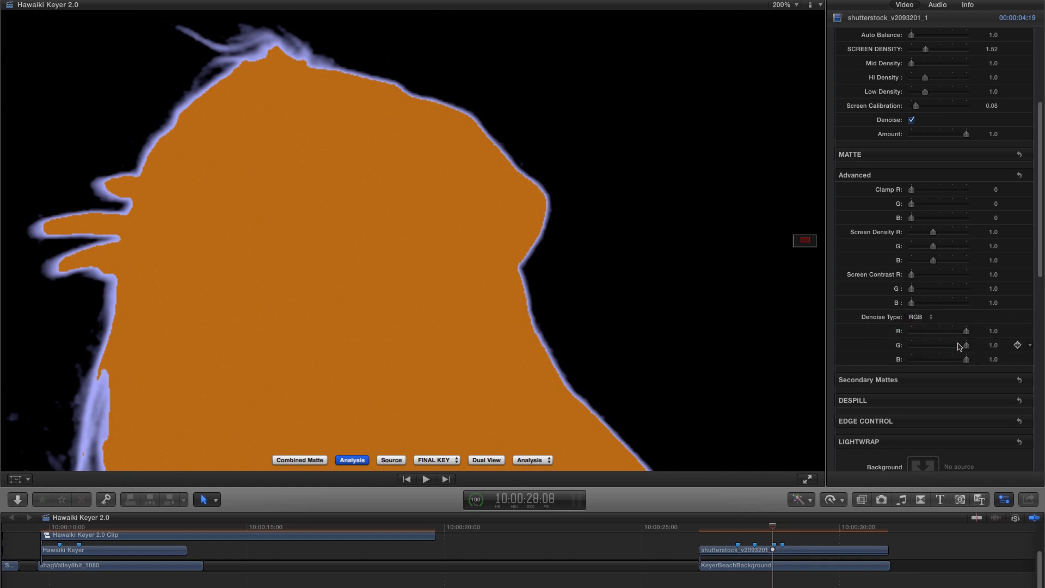
drag(964, 345, 950, 345)
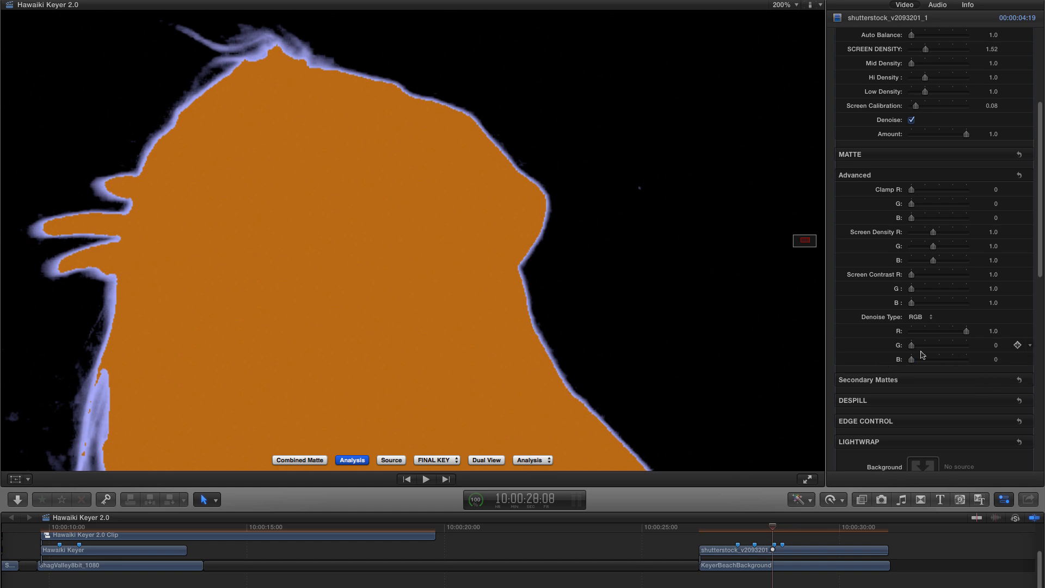
drag(960, 331, 965, 331)
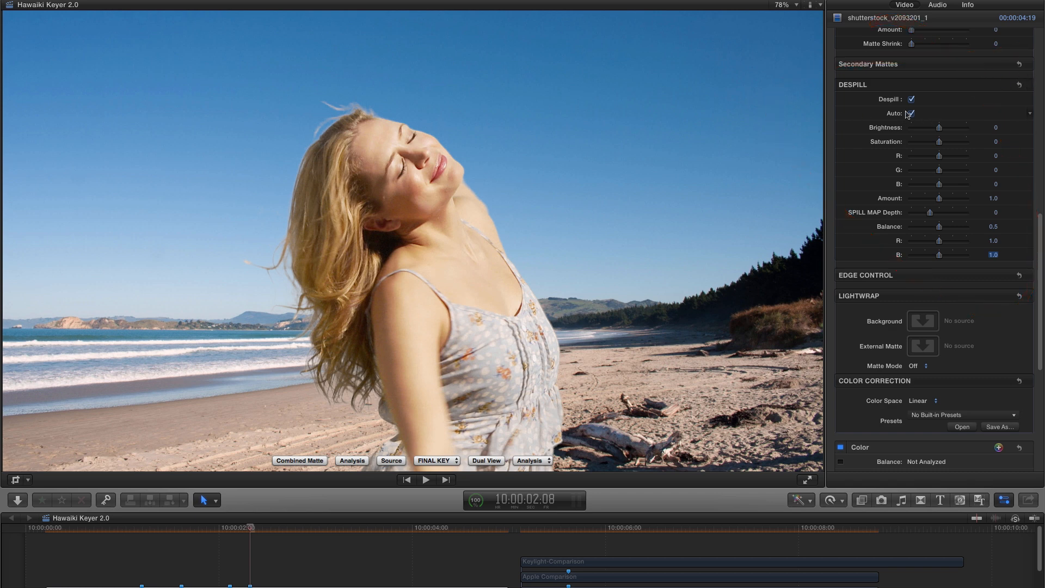
Compare the despill pass against the source footage, turning Auto despill off, and return to the composite.
click(911, 113)
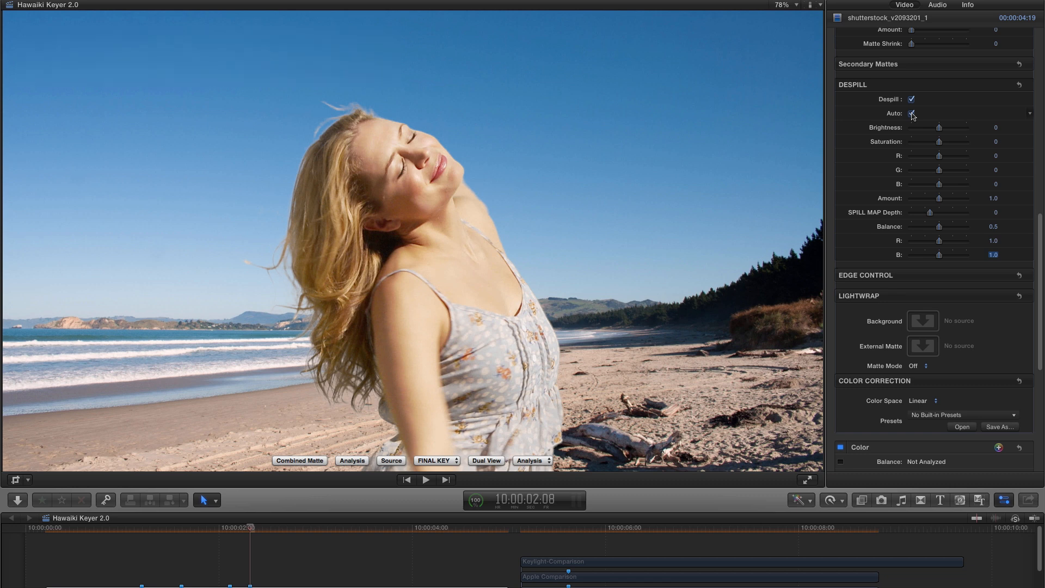
click(910, 113)
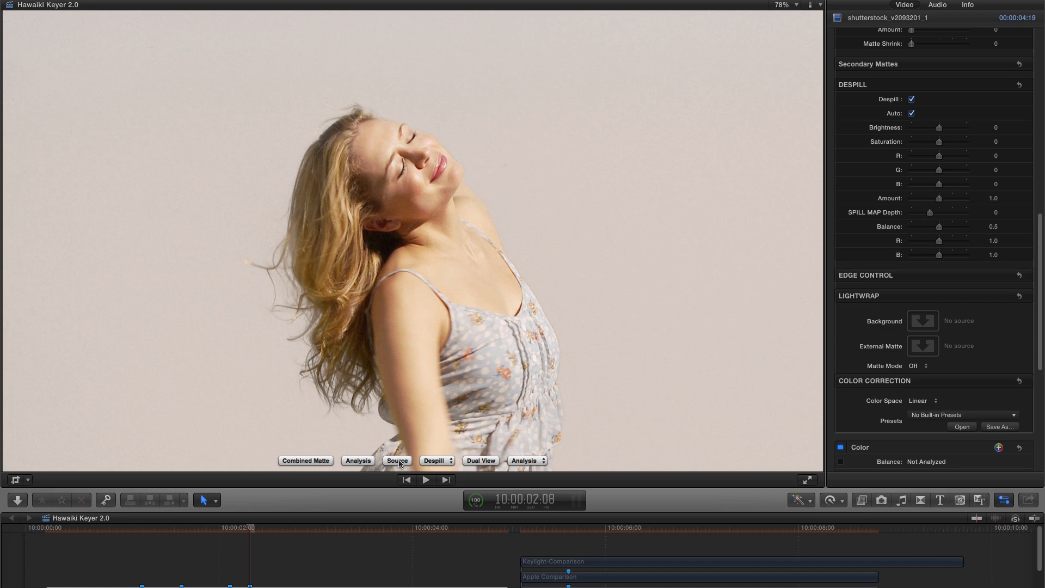
click(396, 461)
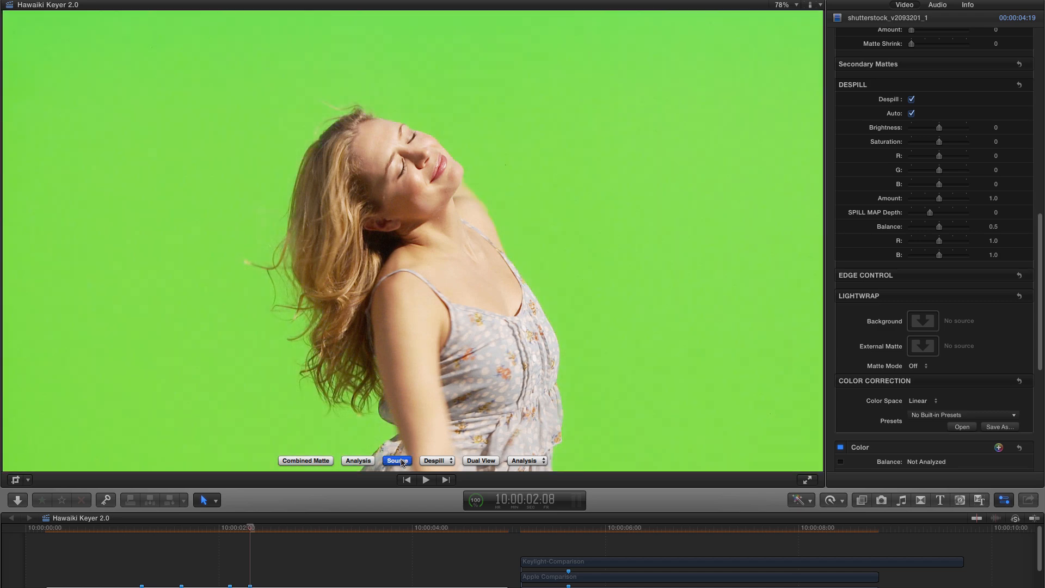
click(398, 461)
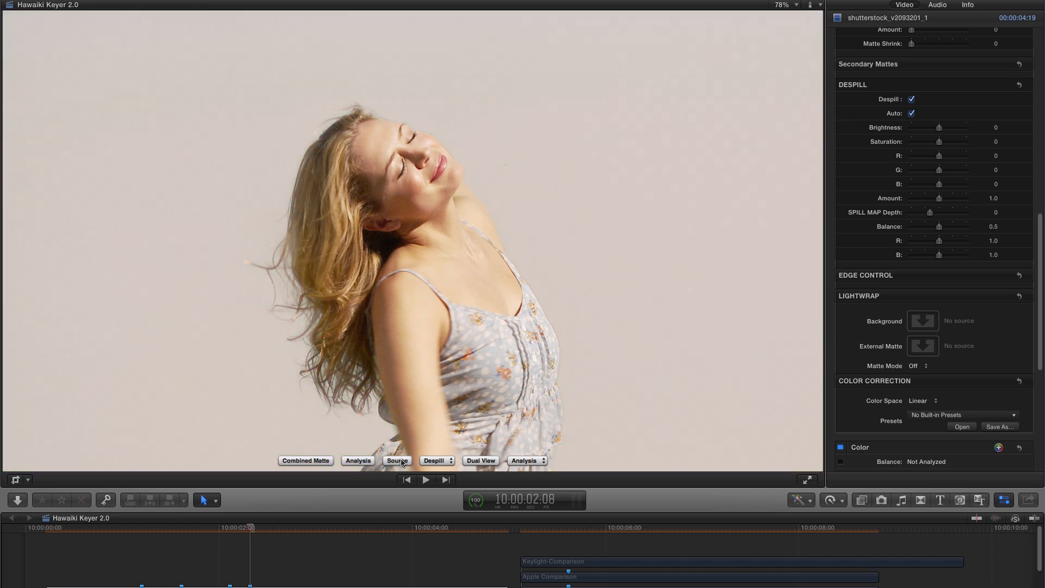
click(911, 114)
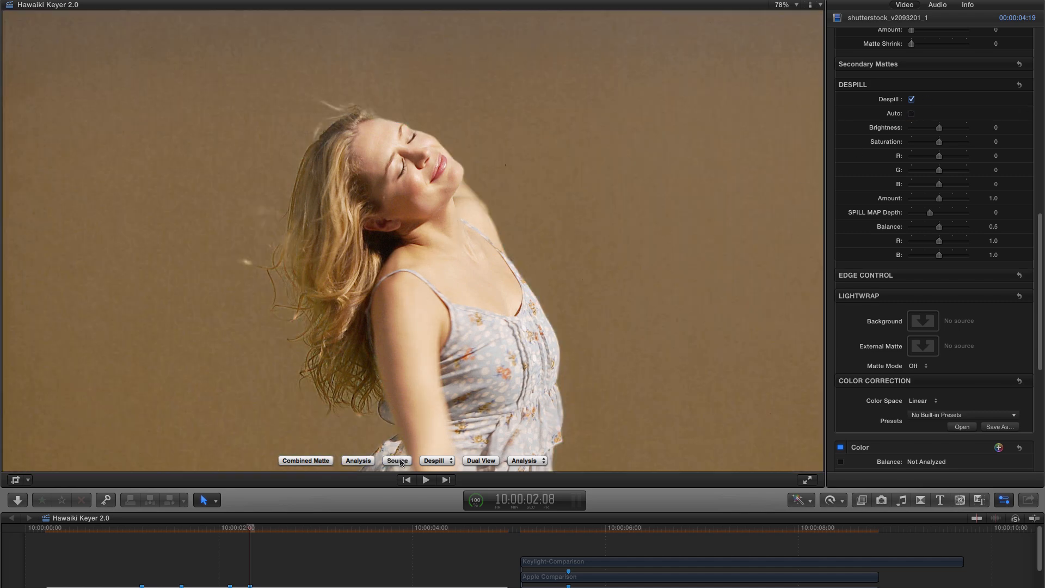
click(396, 460)
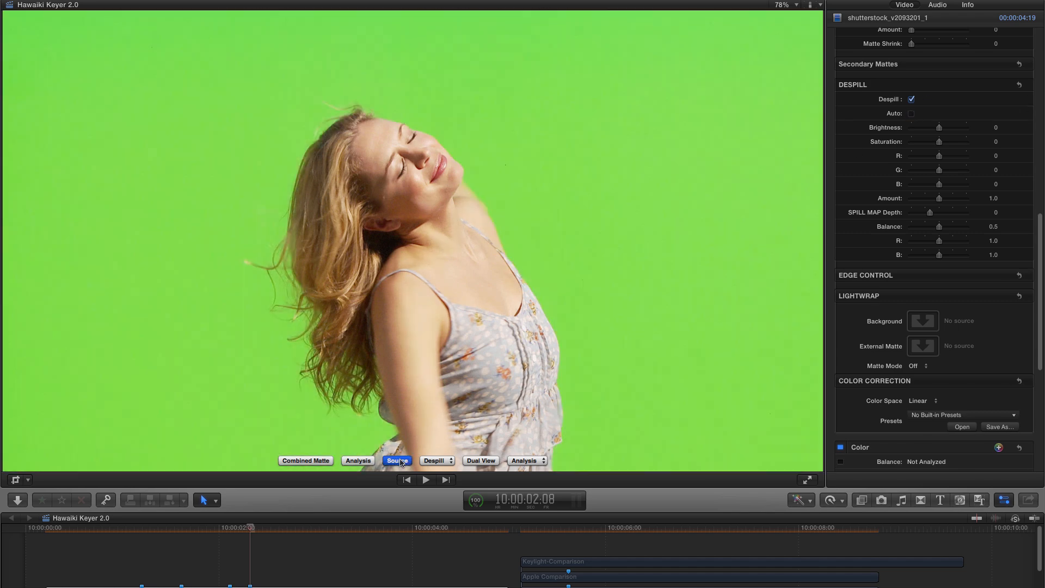
click(396, 461)
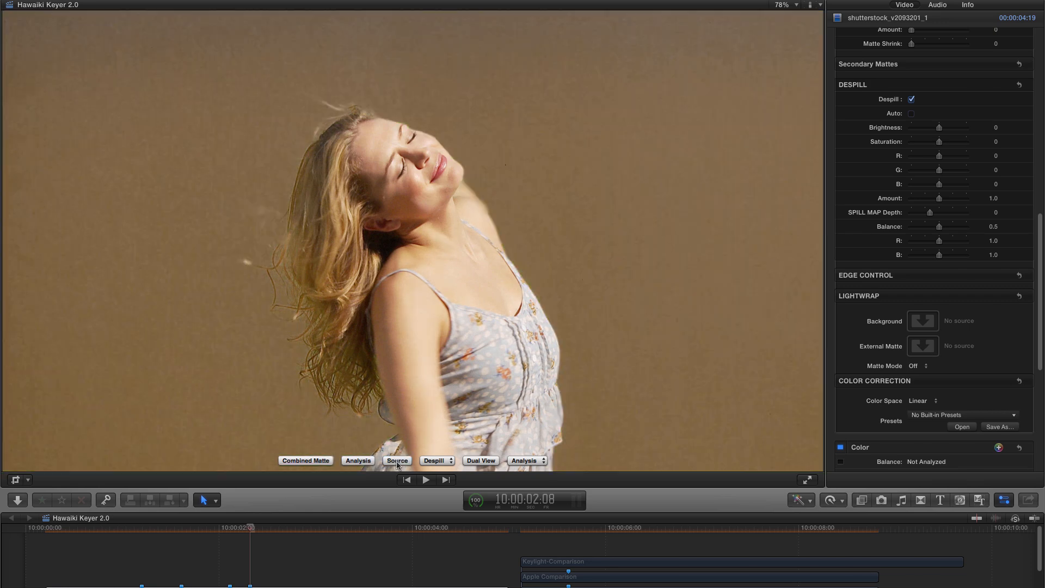
click(396, 460)
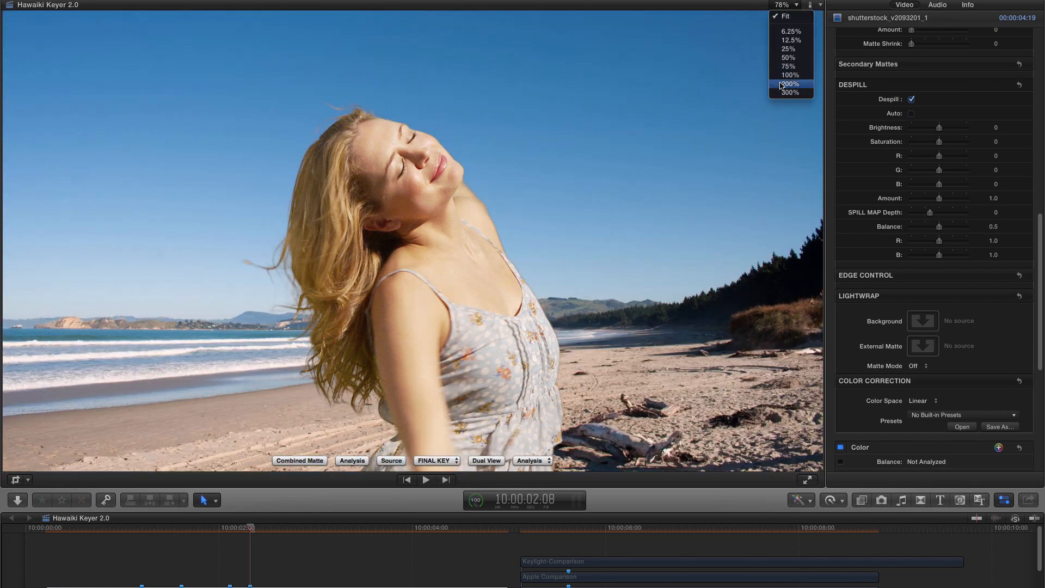
Zoom the viewer to 200% and raise Despill Brightness to about 0.45.
click(790, 84)
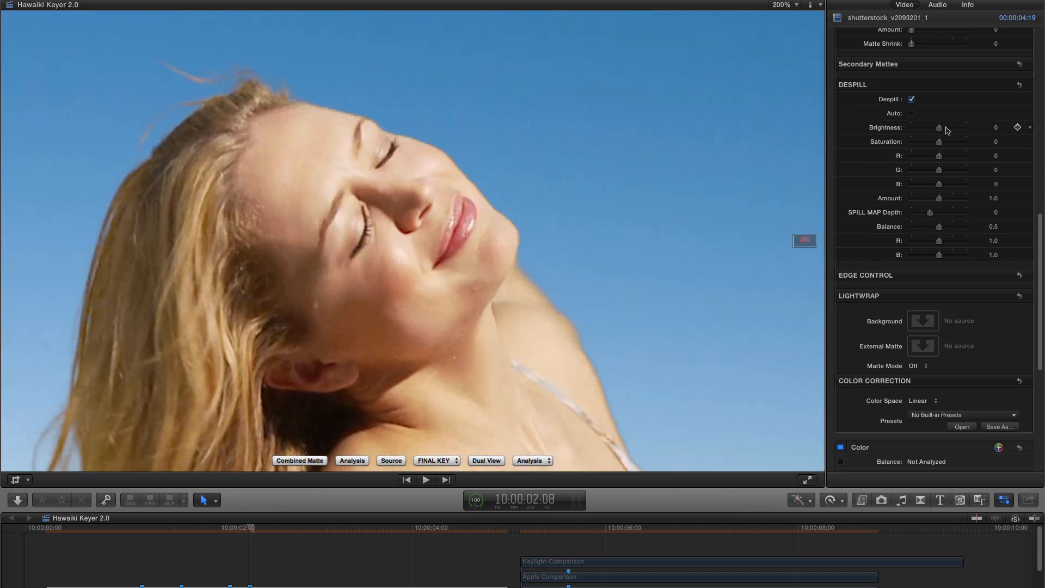
mouse_move(940, 130)
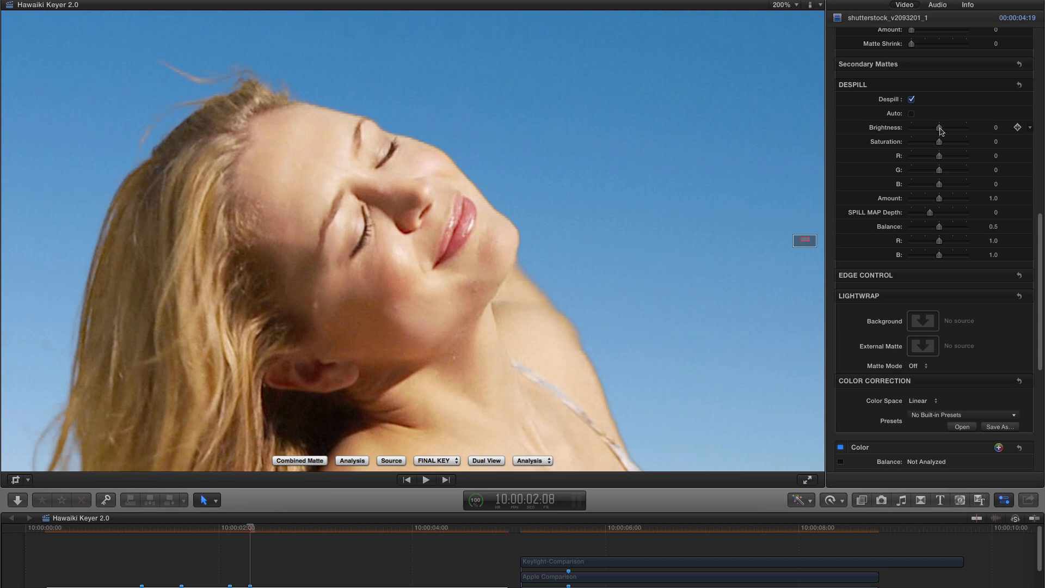
drag(939, 127, 949, 128)
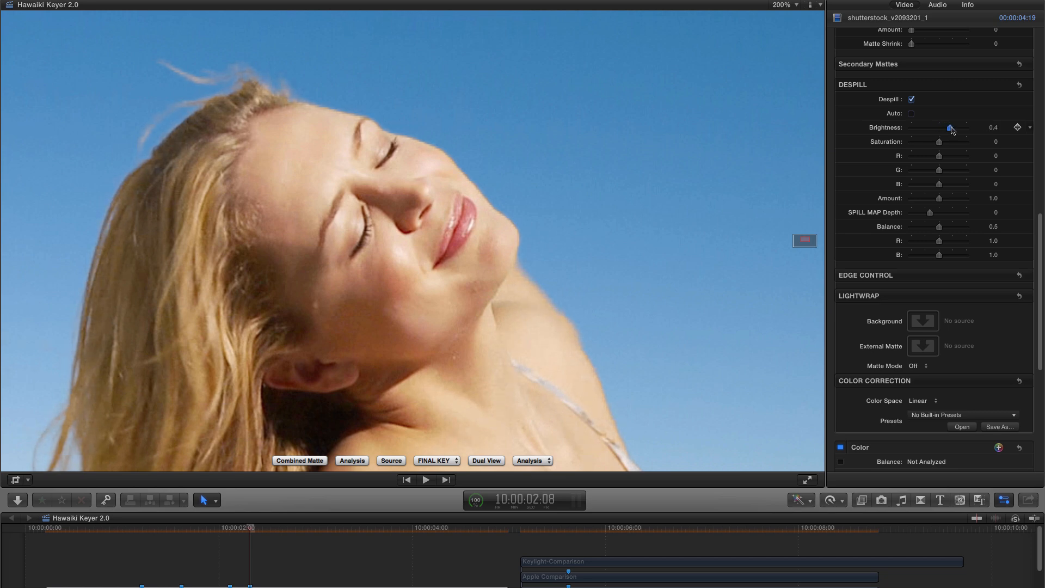
drag(951, 127, 946, 128)
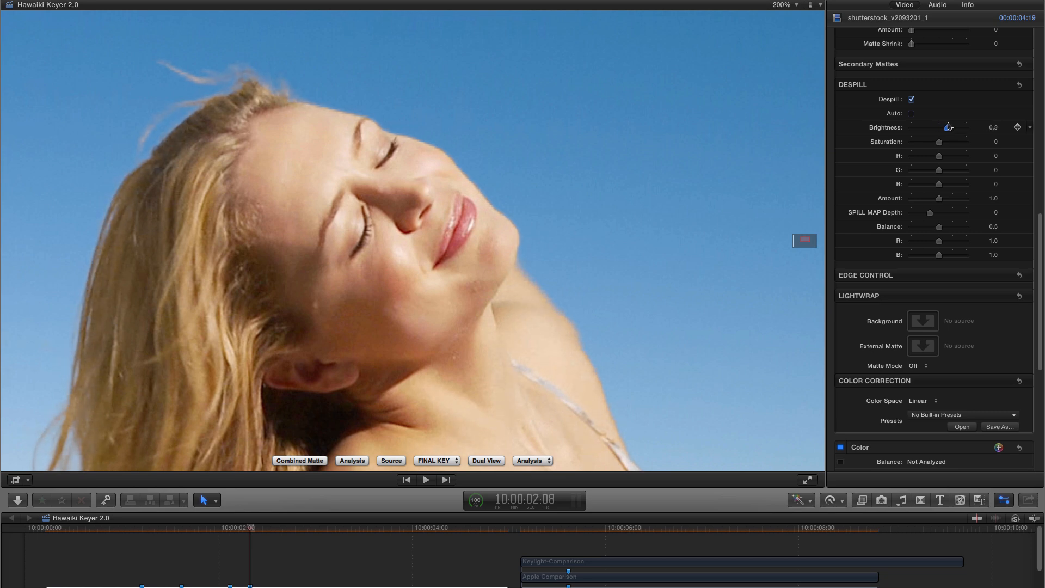
drag(947, 127, 950, 128)
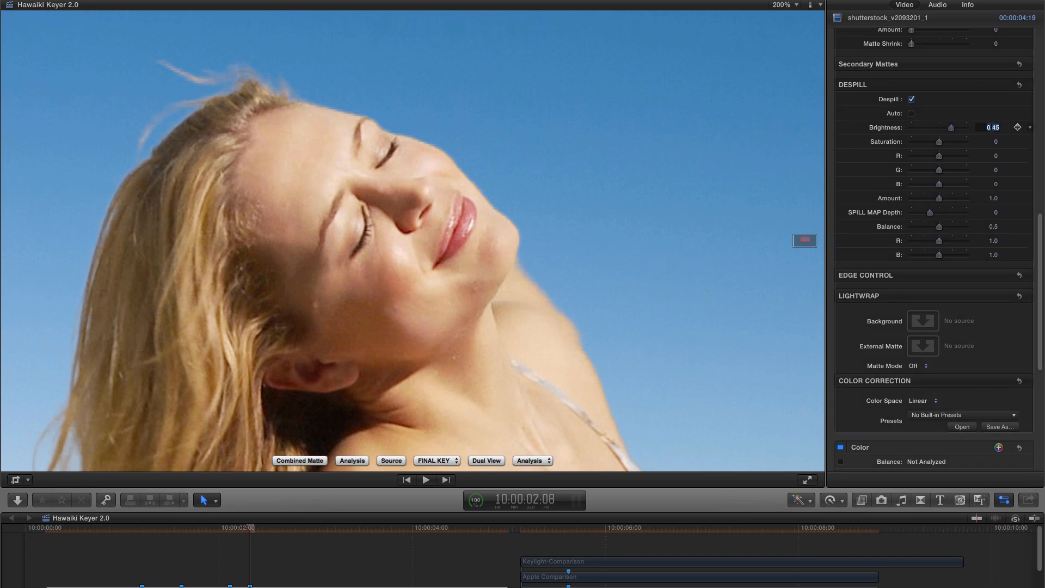
click(909, 113)
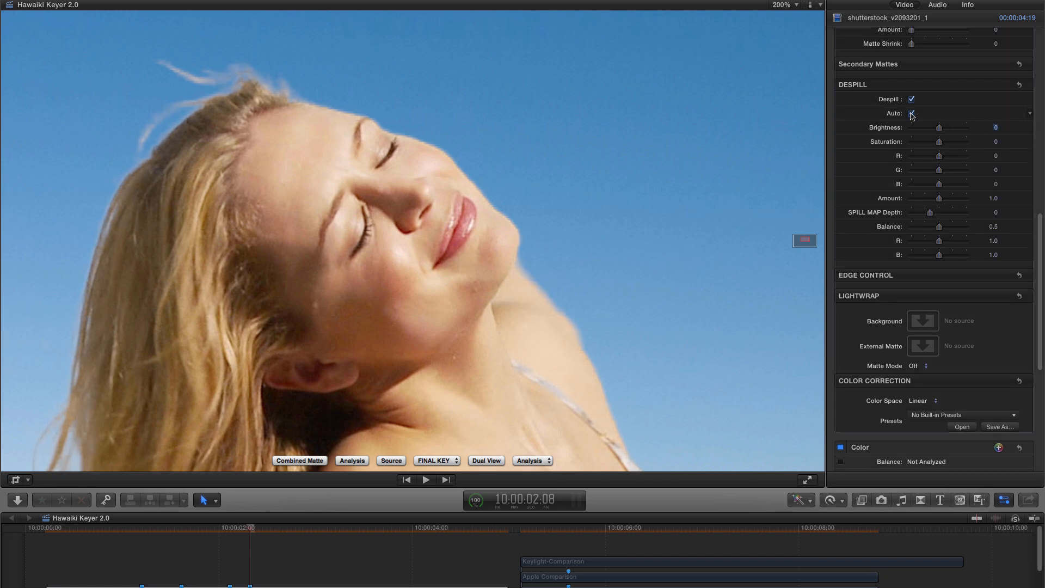
click(910, 113)
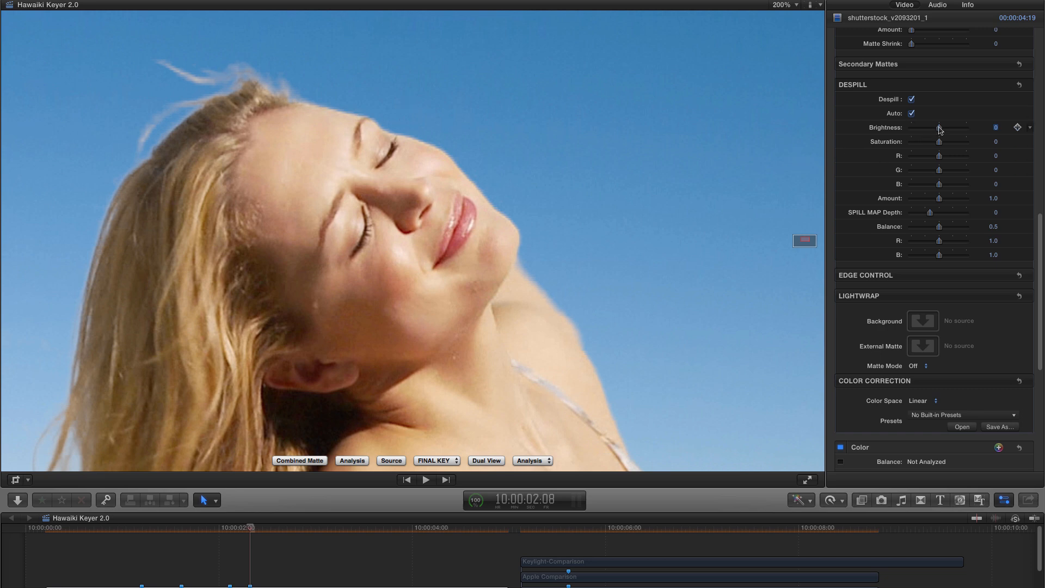
drag(939, 127, 937, 128)
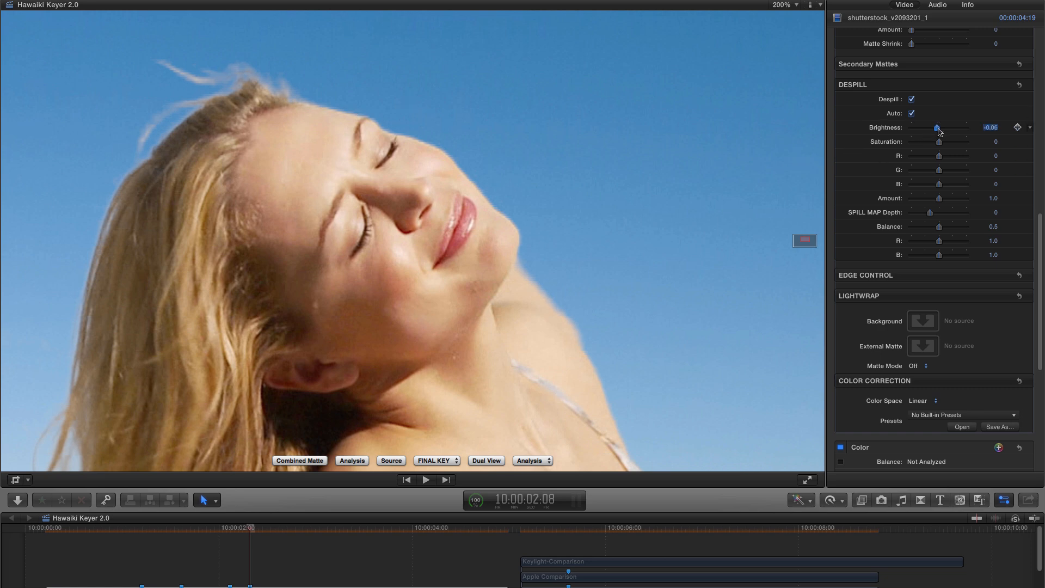
drag(937, 127, 925, 127)
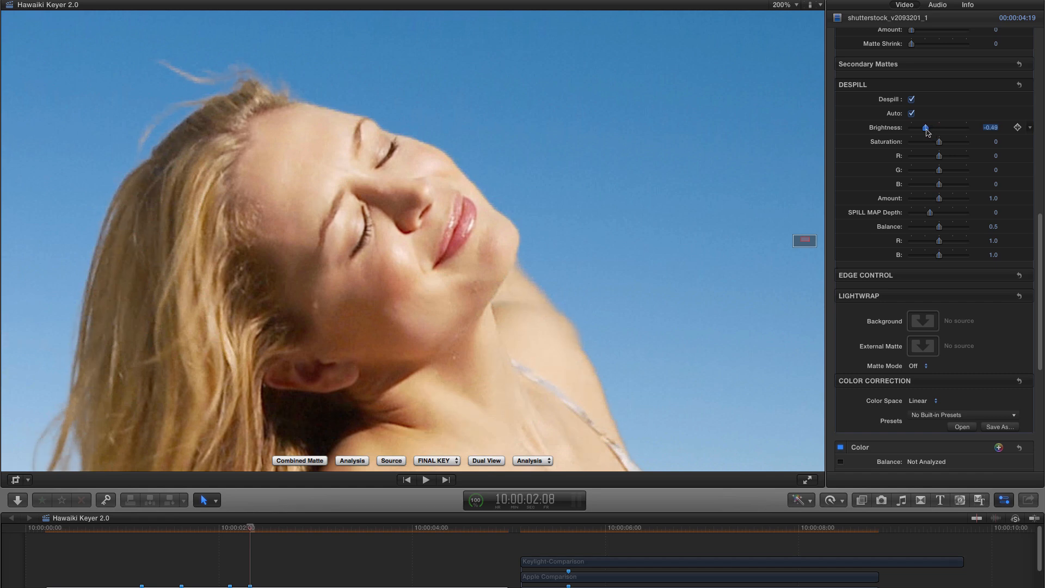
drag(926, 127, 924, 127)
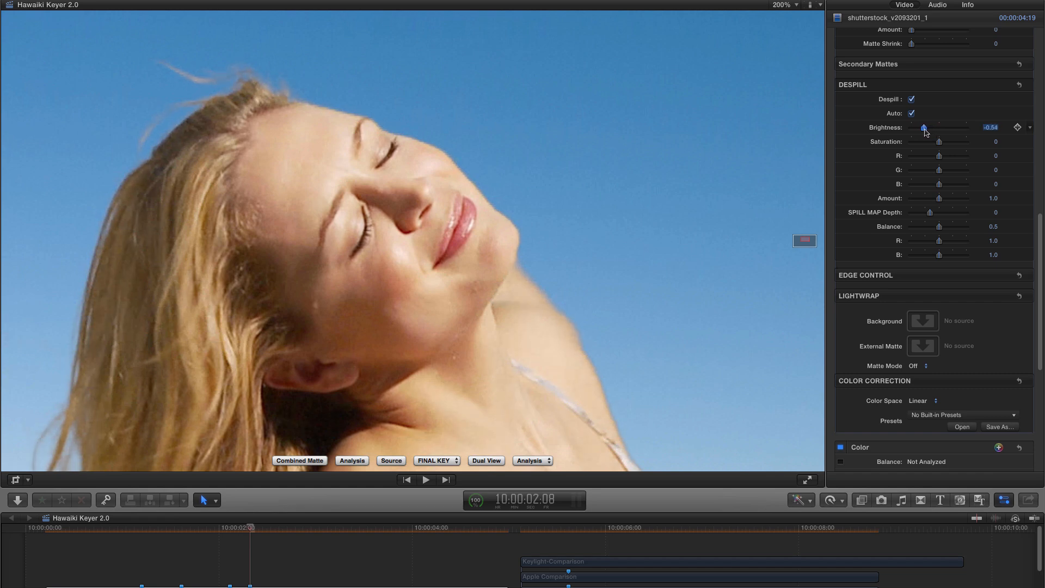
drag(924, 127, 927, 127)
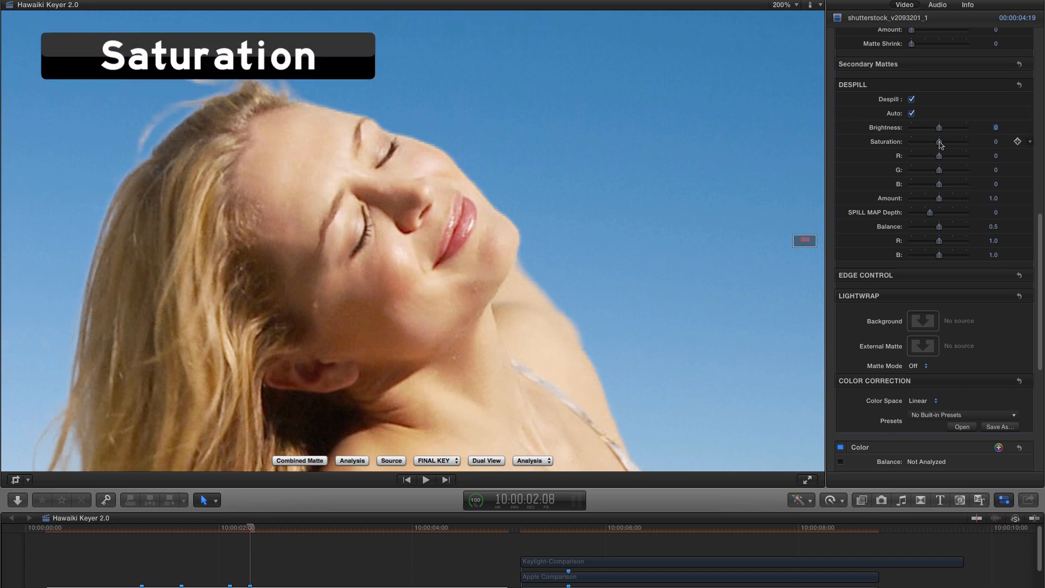
drag(939, 141, 911, 142)
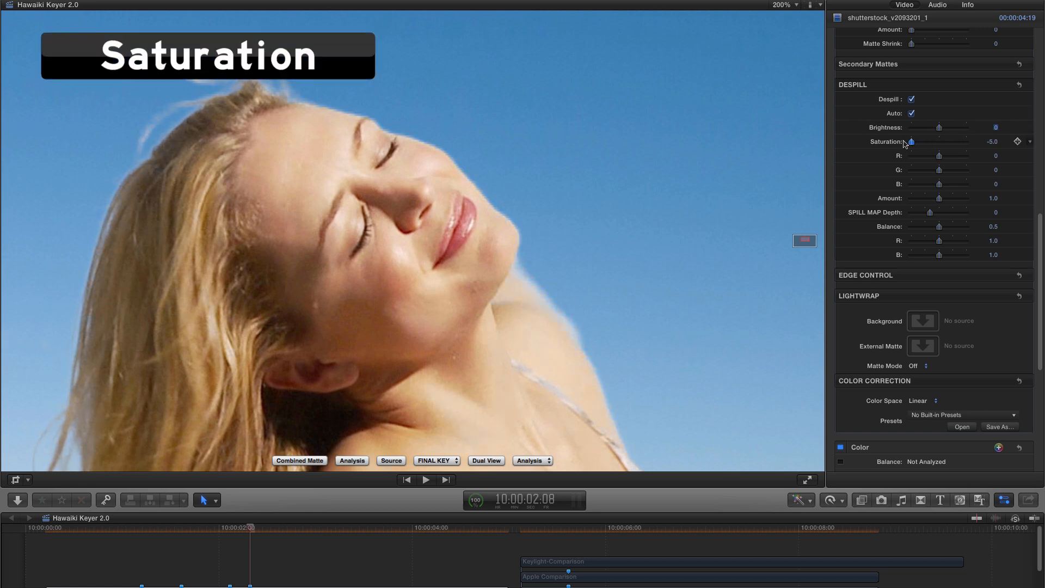
drag(911, 142, 932, 142)
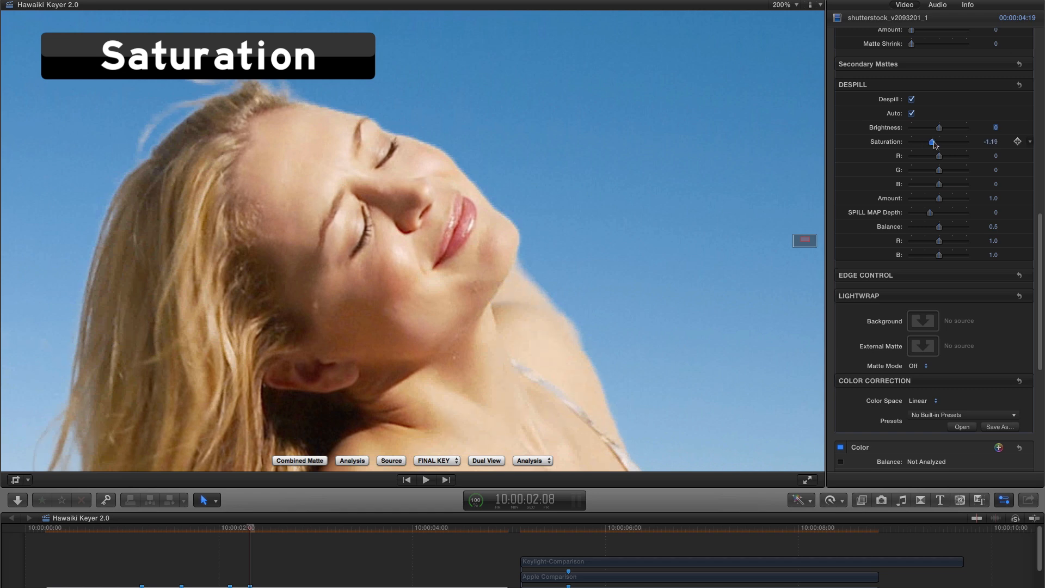
drag(933, 142, 960, 141)
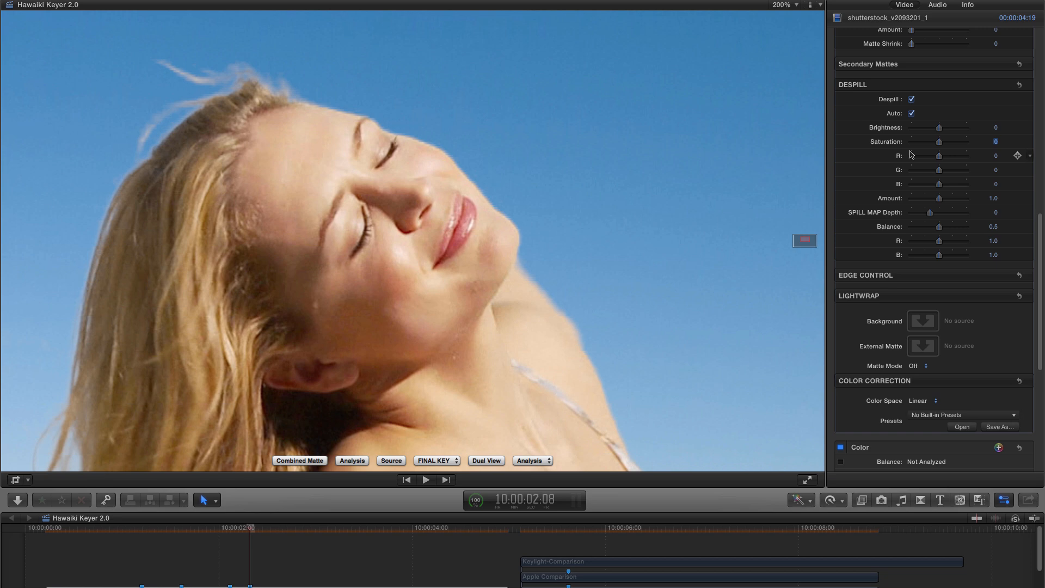
mouse_move(866, 153)
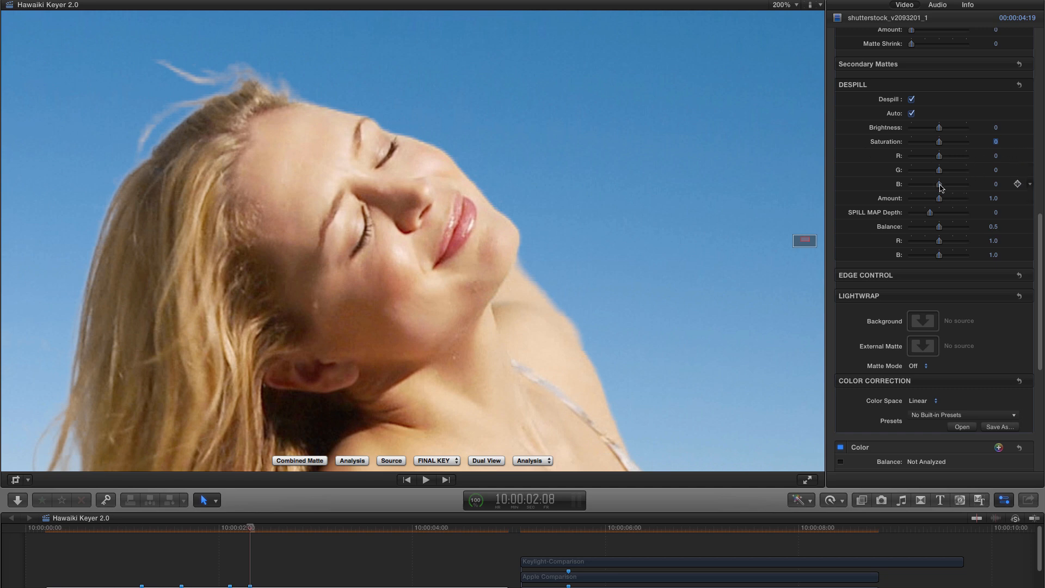
Trial the Despill blue channel across its range and settle it near 0.03.
drag(939, 184, 951, 183)
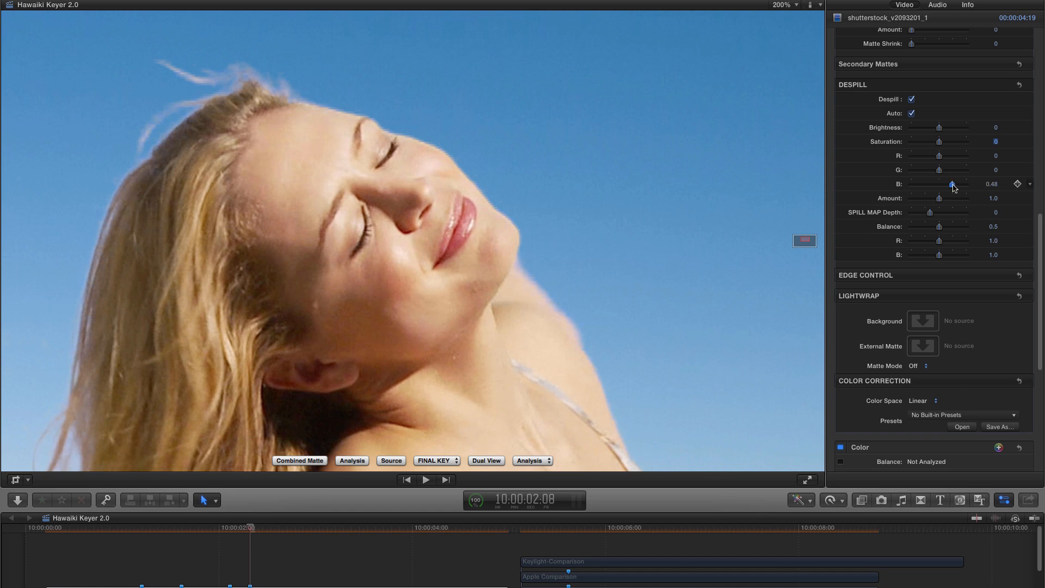
drag(951, 184, 926, 184)
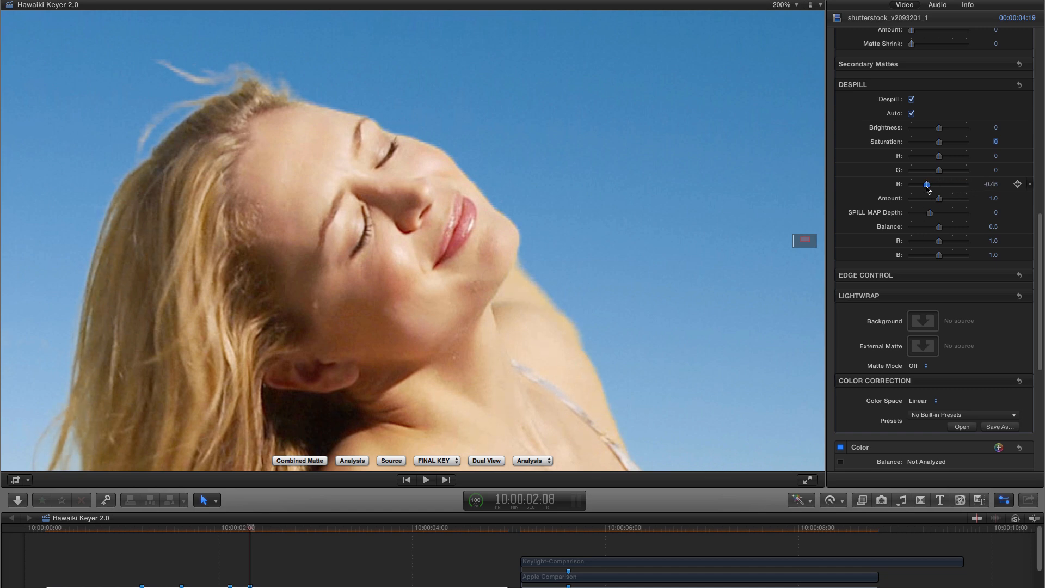
drag(925, 184, 934, 184)
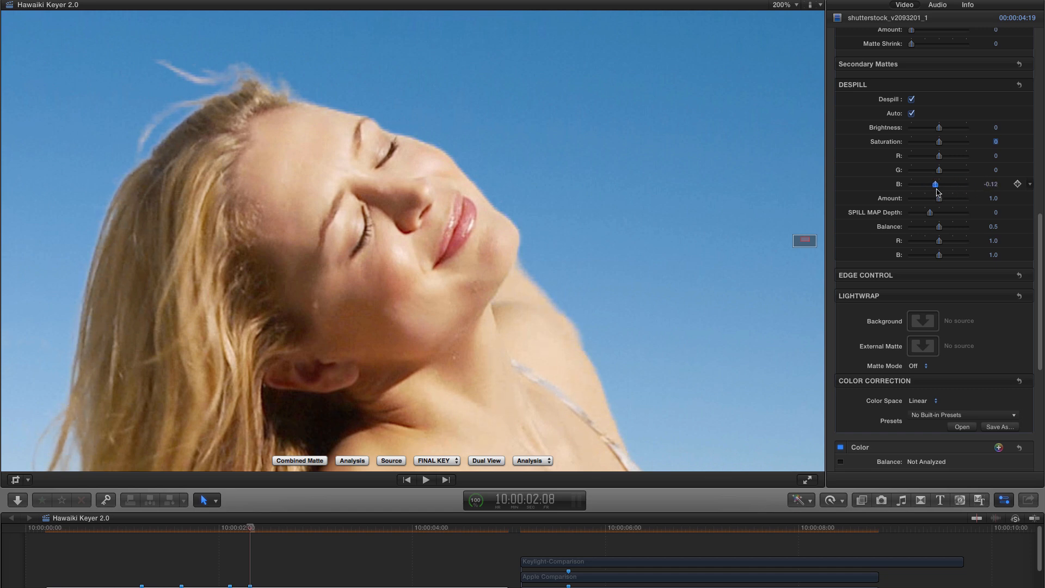
drag(935, 184, 911, 184)
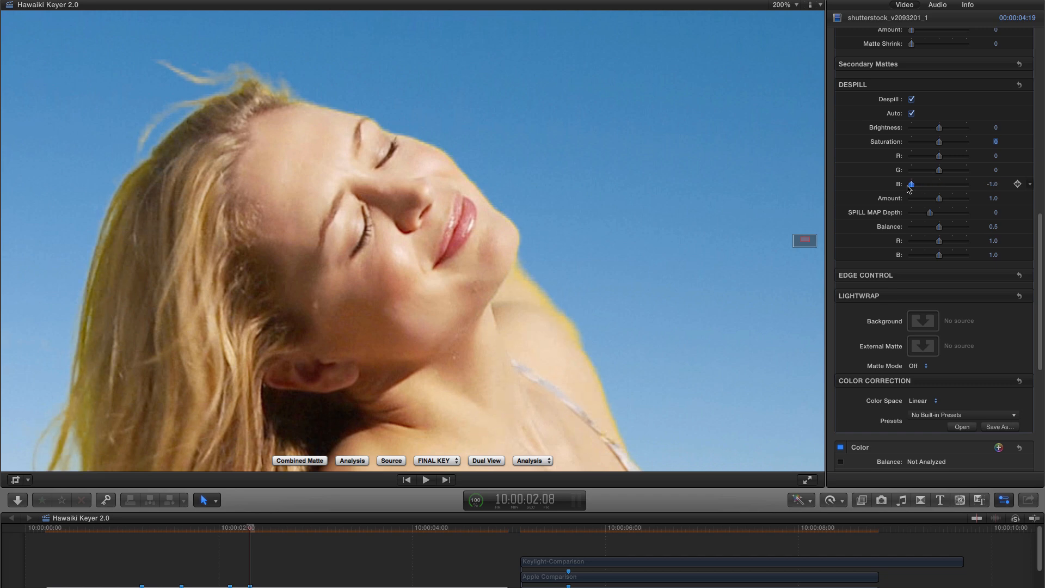
drag(912, 184, 949, 184)
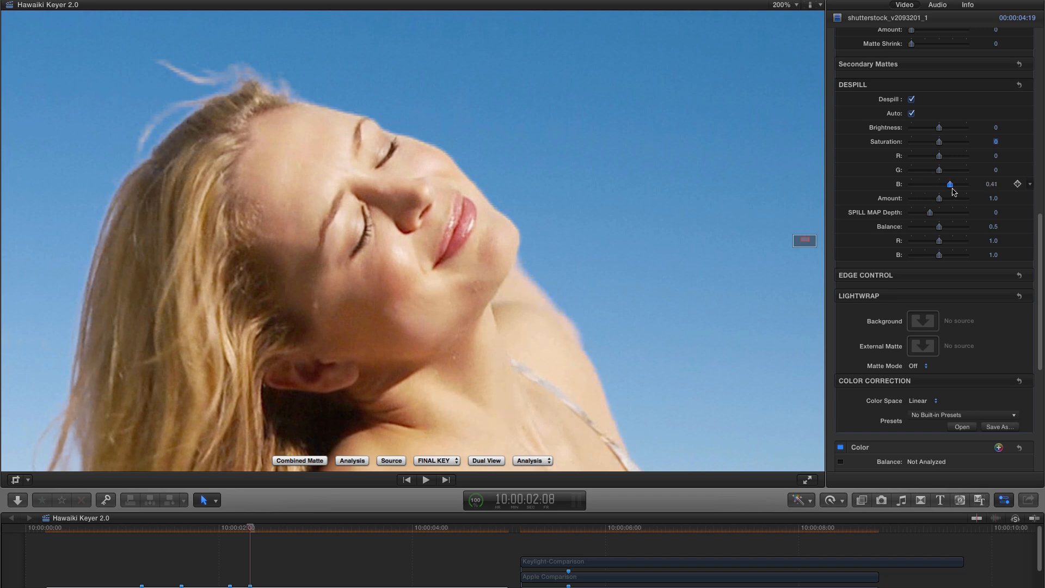
drag(948, 184, 946, 183)
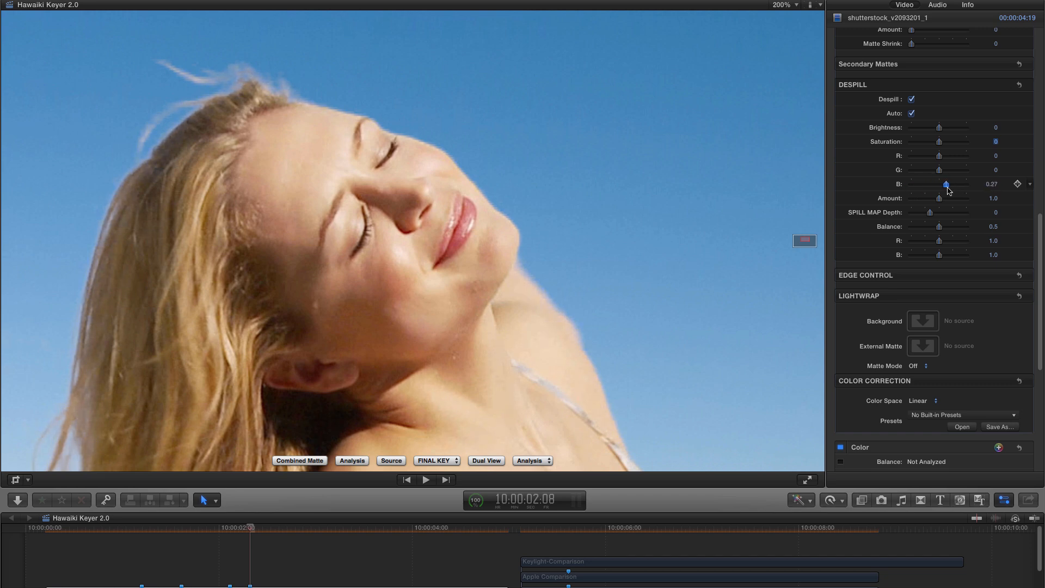
drag(946, 184, 940, 184)
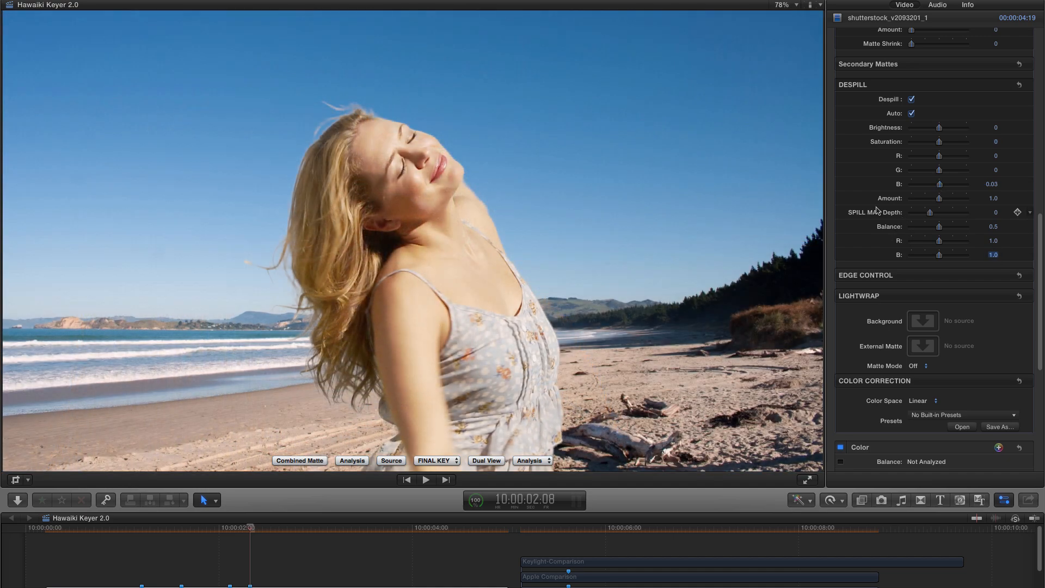
mouse_move(947, 276)
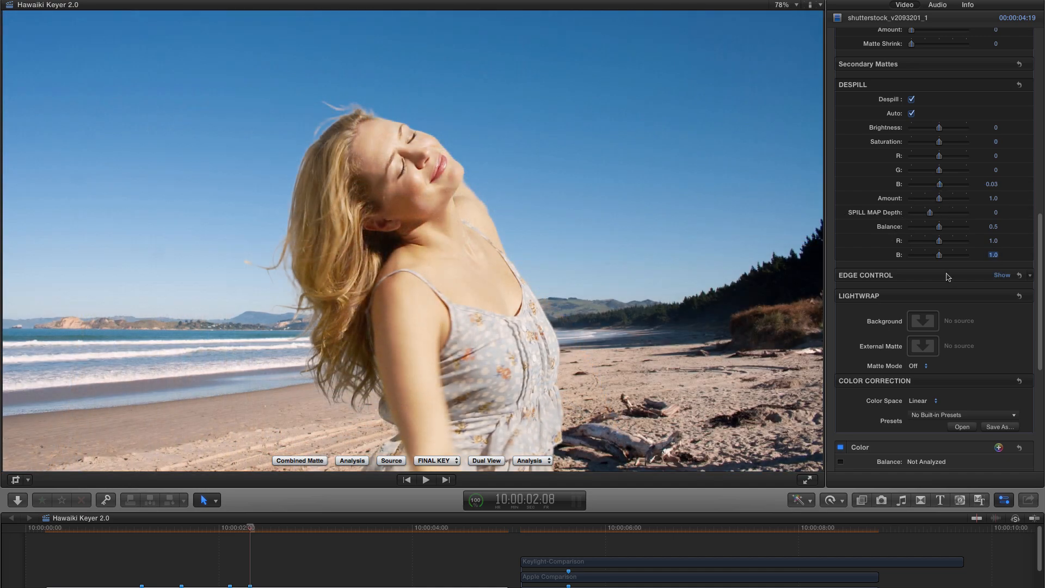
Raise the spill-map Balance blue to about 1.4 for a cooler tint.
drag(939, 254, 949, 254)
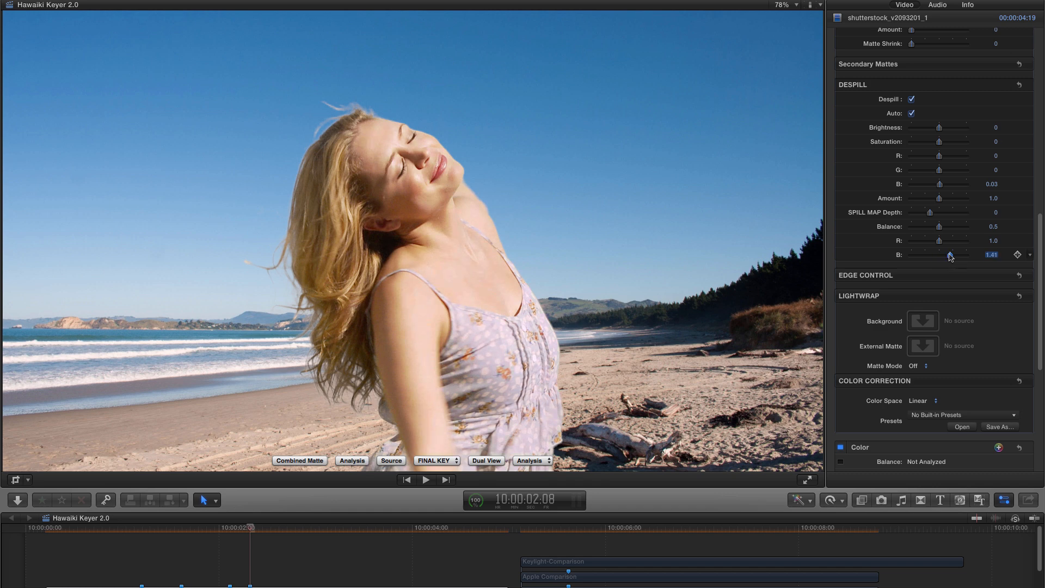
drag(950, 254, 946, 255)
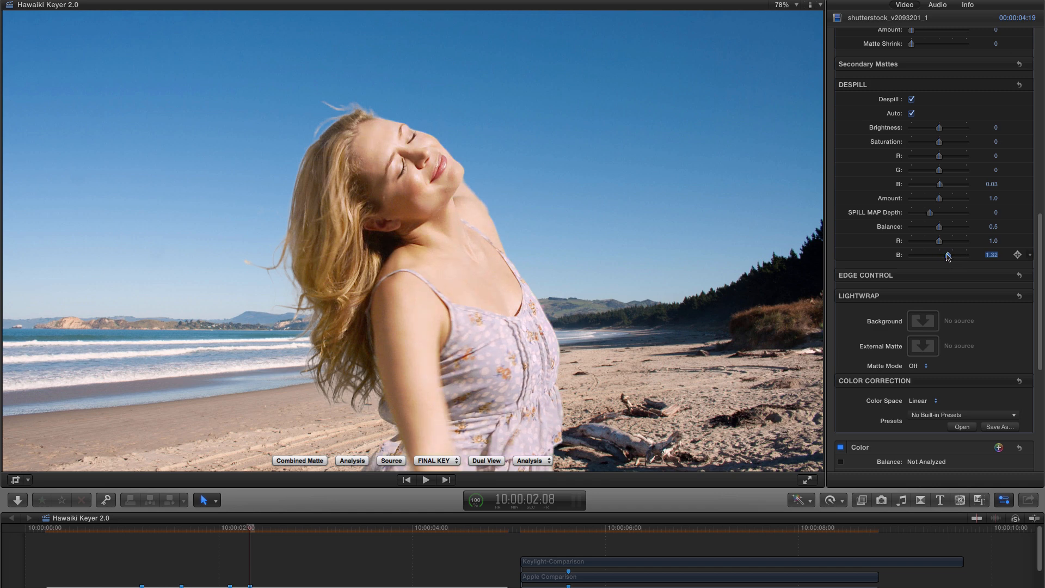
drag(946, 255, 950, 255)
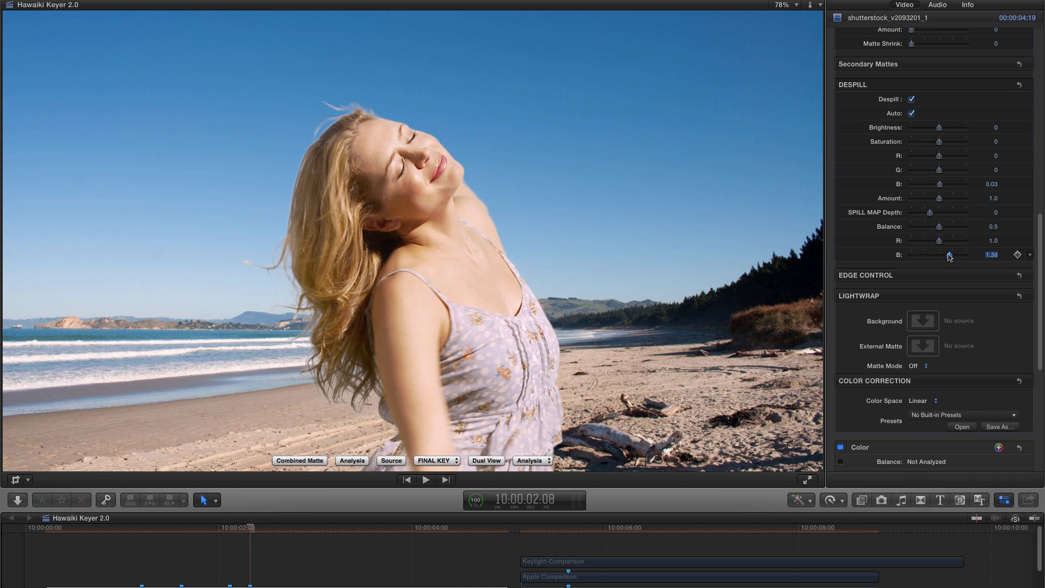
drag(948, 255, 945, 255)
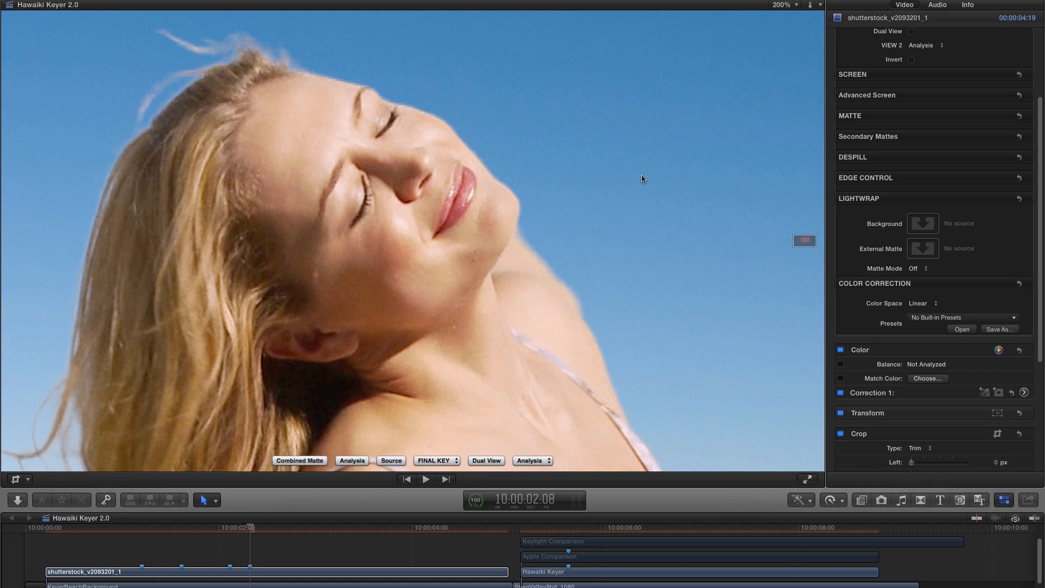
mouse_move(633, 175)
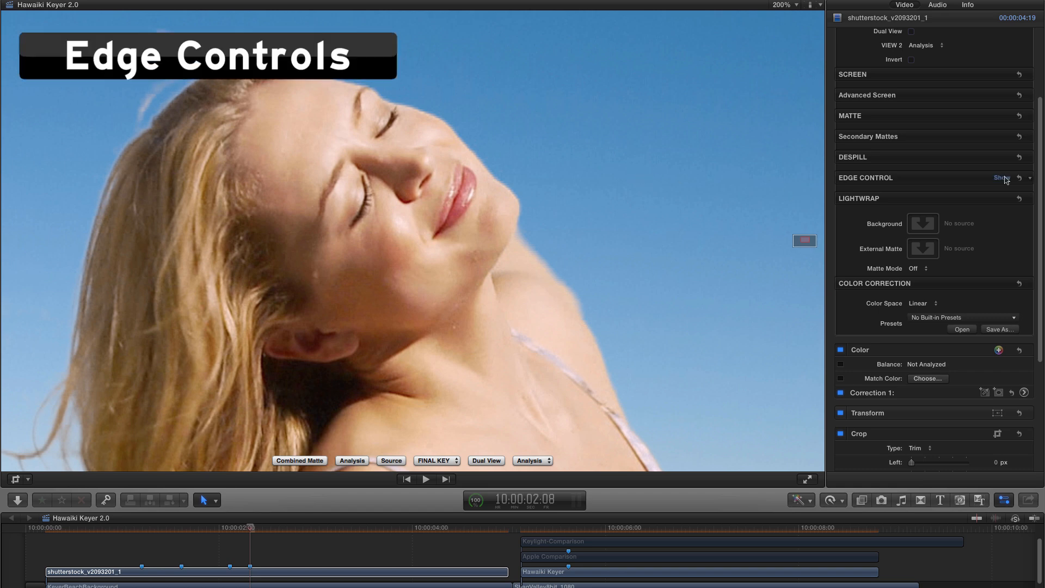
Enable Edge Control on the key and widen the edge width.
click(1001, 179)
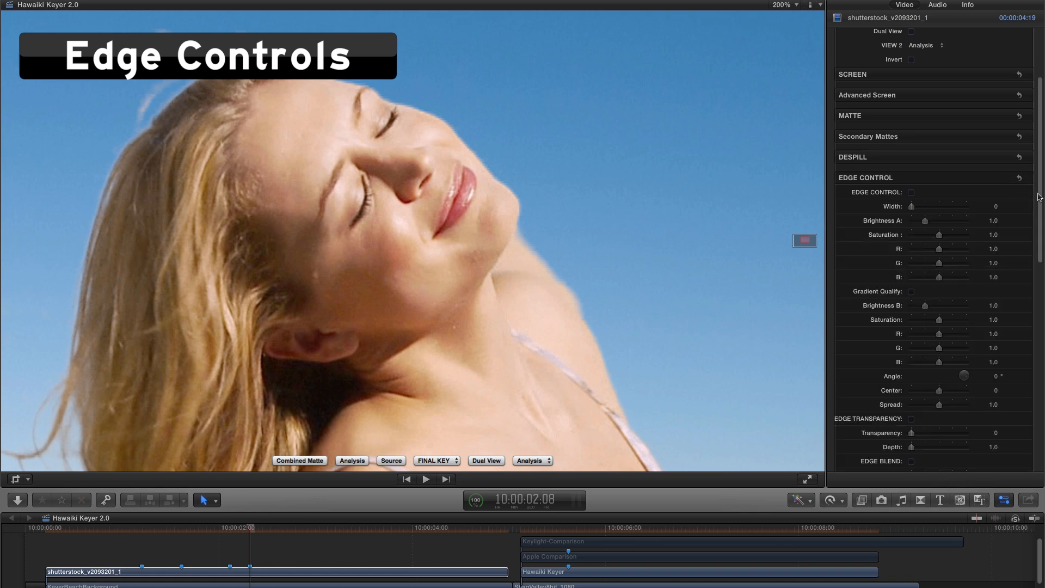
scroll(down, 3)
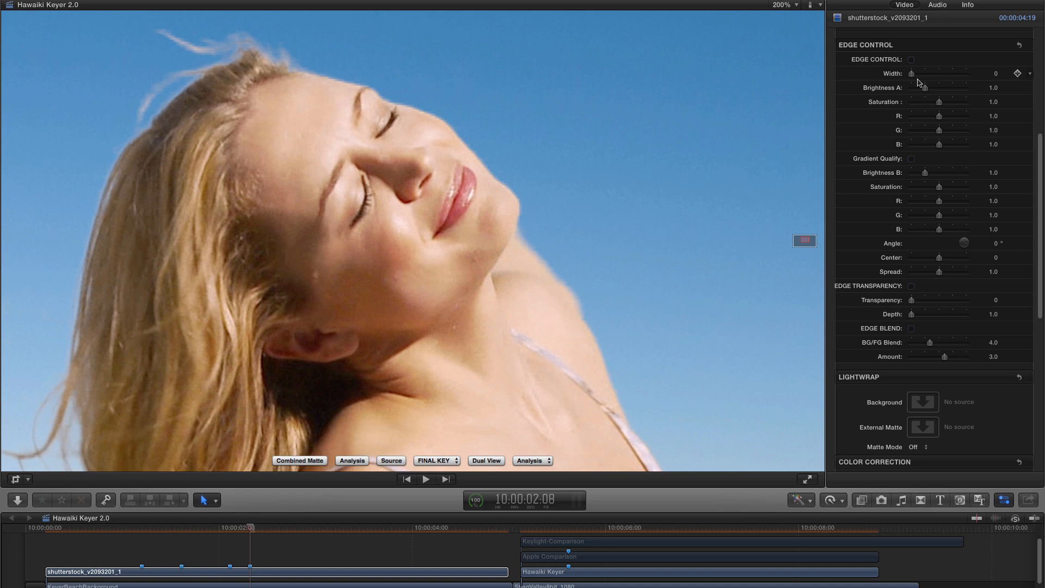
click(912, 58)
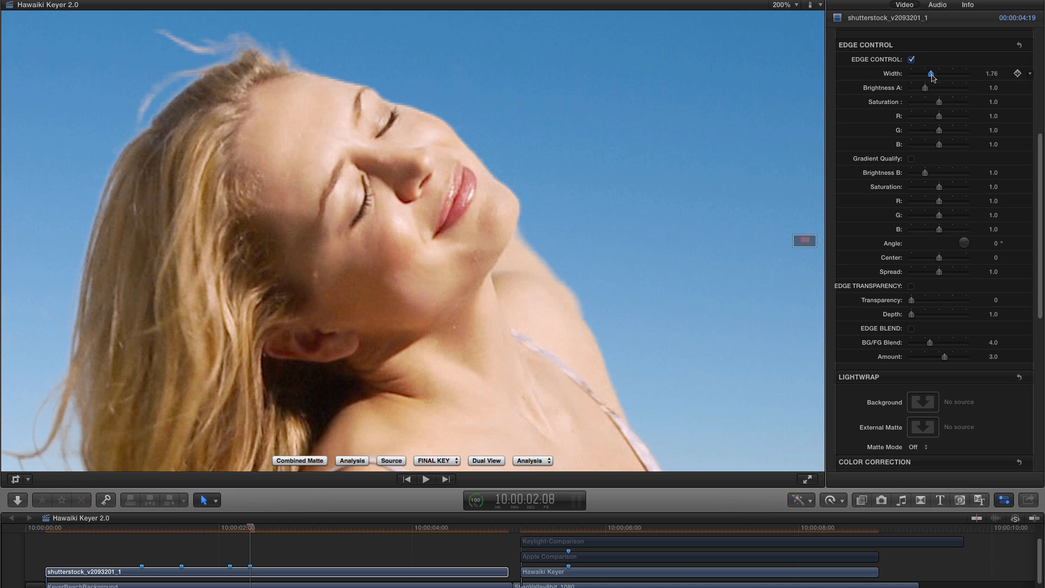
drag(931, 73, 945, 73)
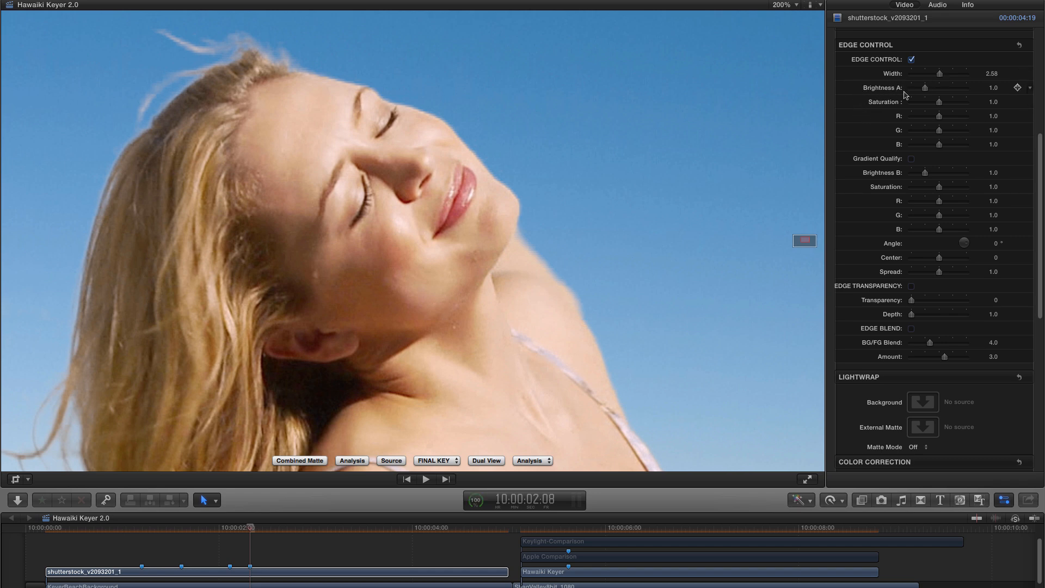
Test edge brightness then reset it, and lower the edge blue channel to about 0.23.
drag(922, 87, 939, 87)
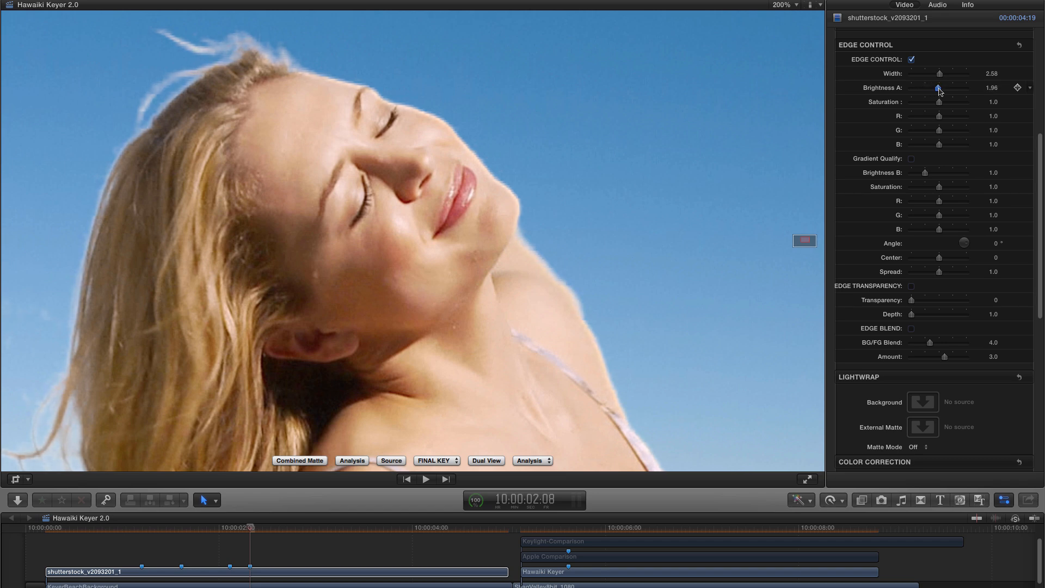
drag(938, 87, 921, 87)
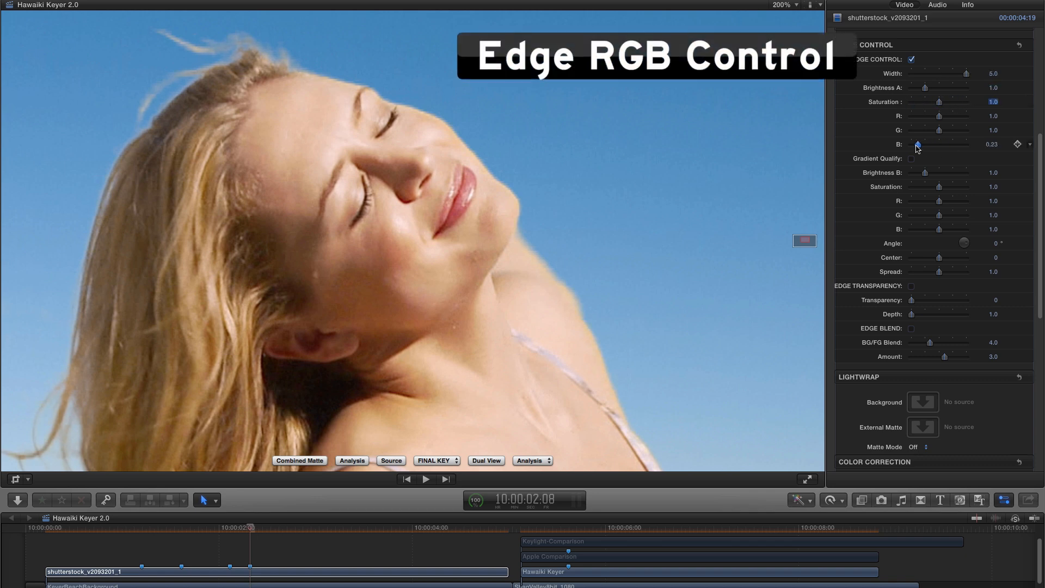
drag(918, 143, 939, 144)
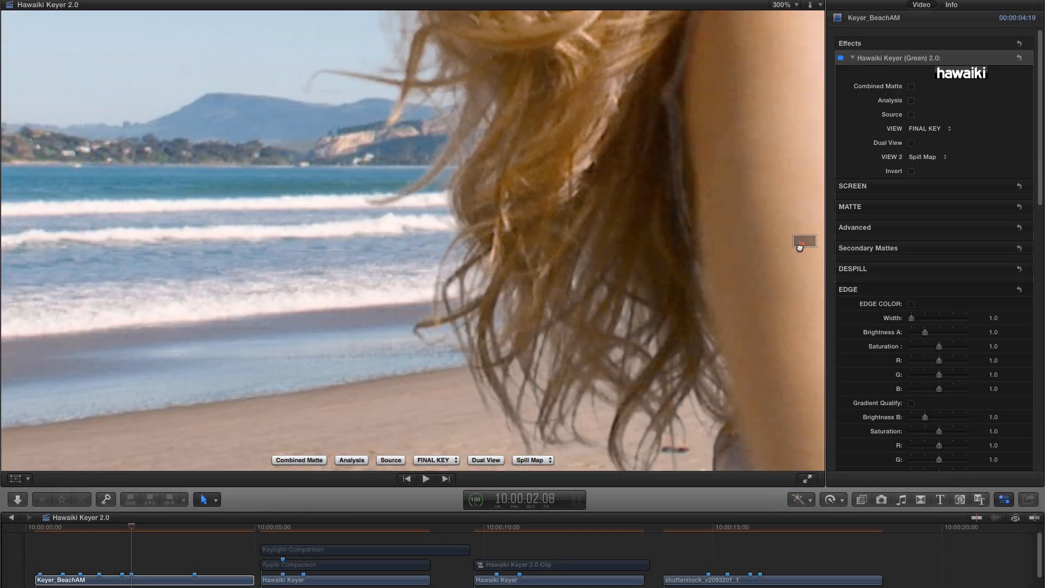
Enable Edge Transparency and trial its Depth, settling around 8.4.
scroll(down, 3)
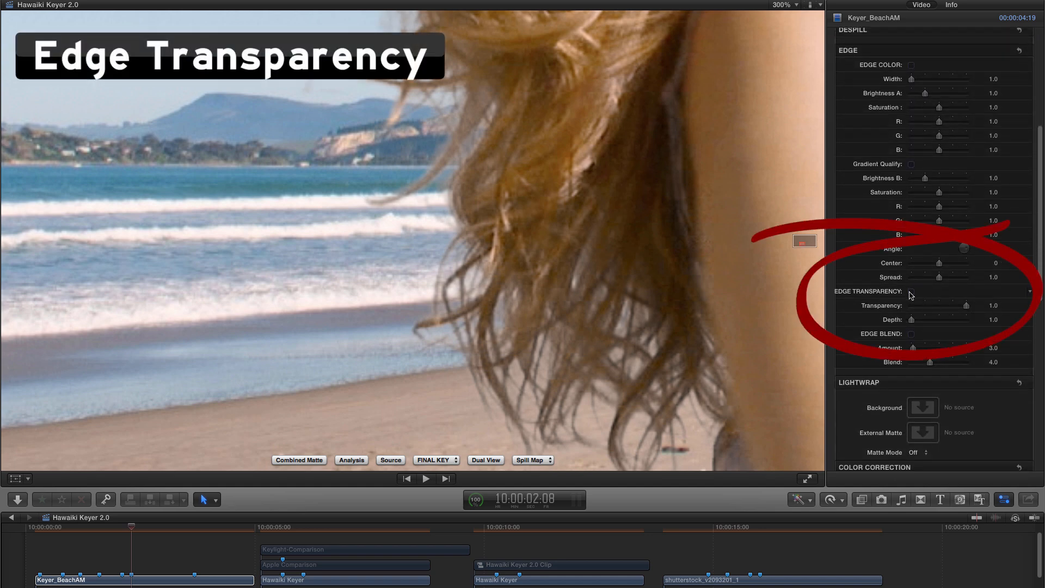
click(910, 292)
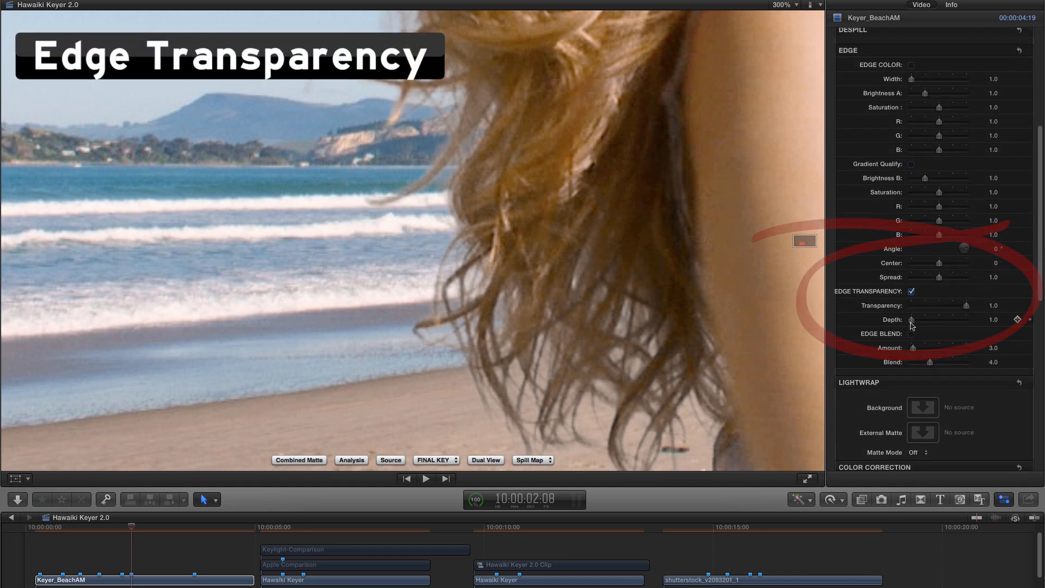
drag(914, 319, 929, 318)
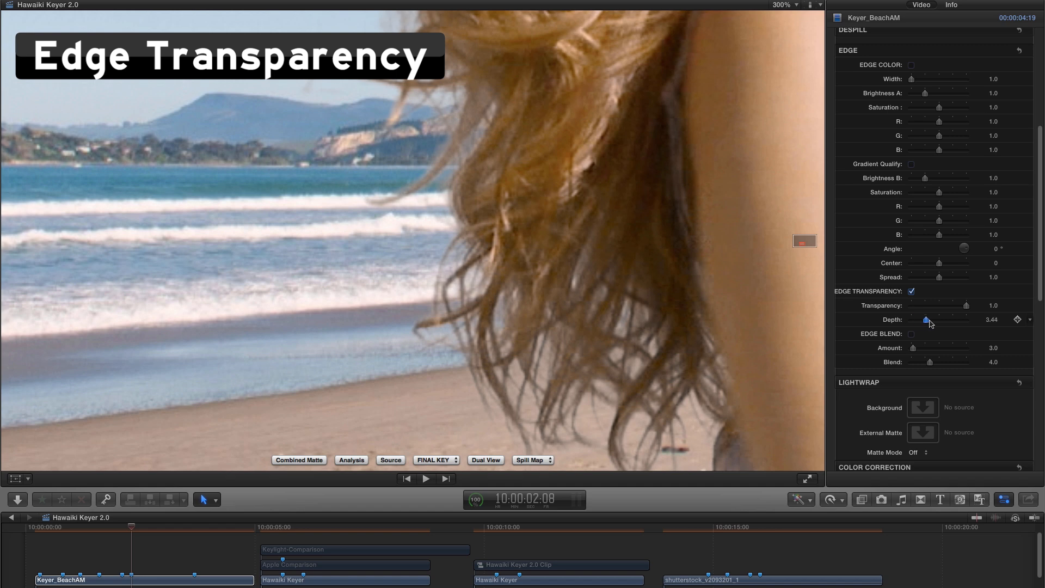
drag(926, 319, 965, 319)
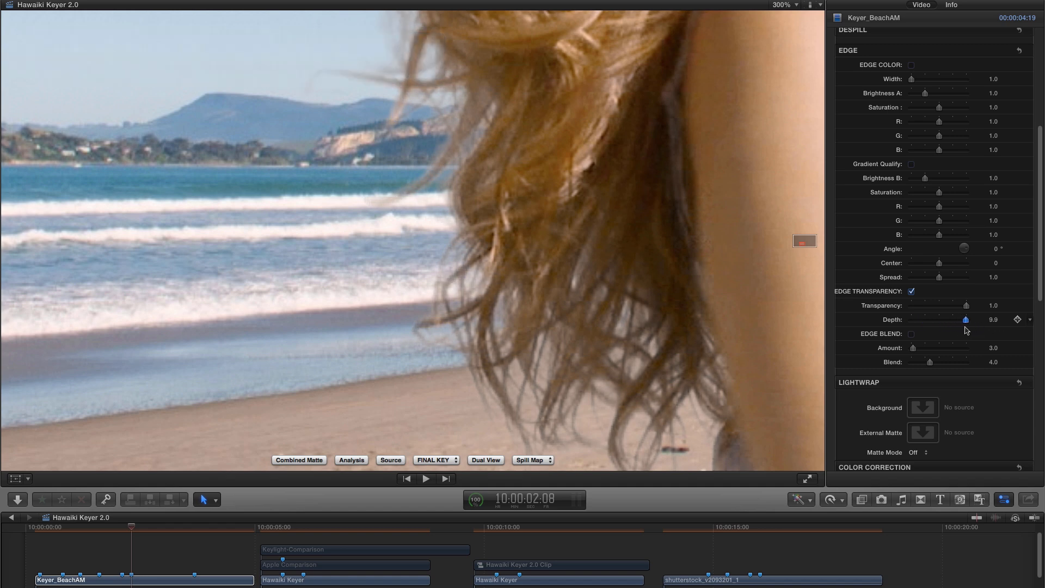
drag(966, 319, 971, 319)
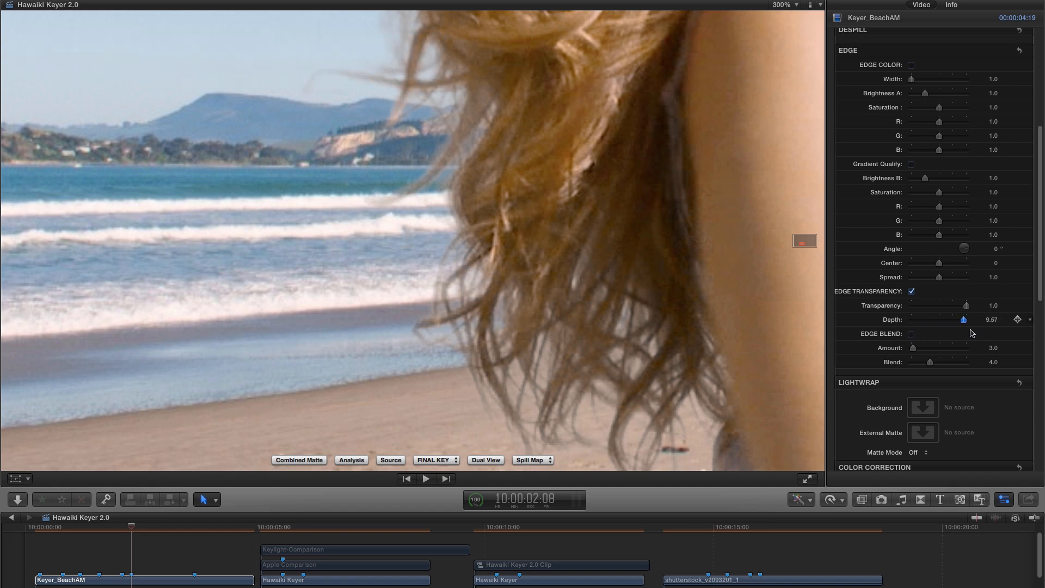
drag(967, 318, 923, 319)
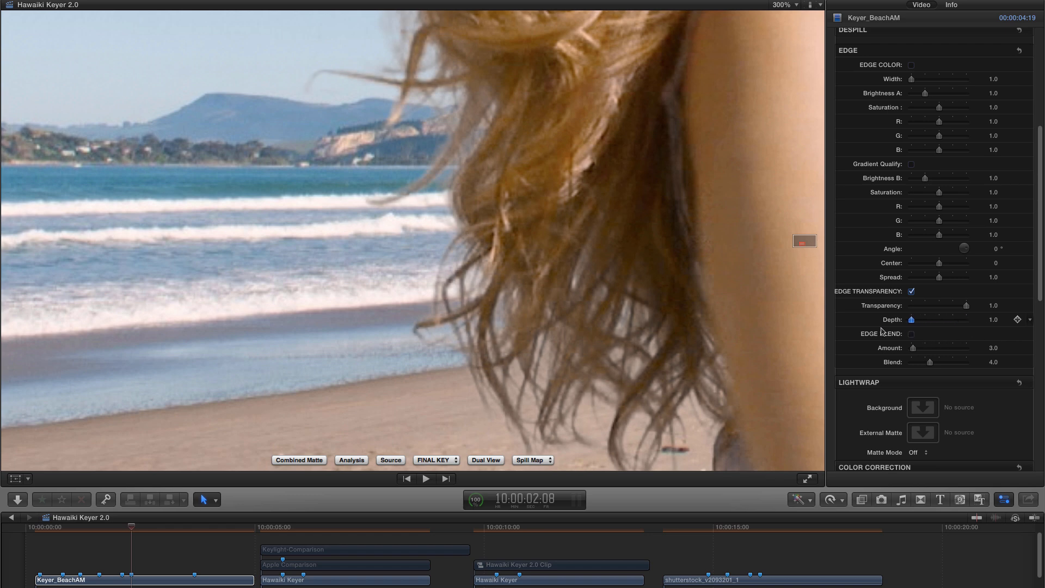
drag(915, 319, 962, 319)
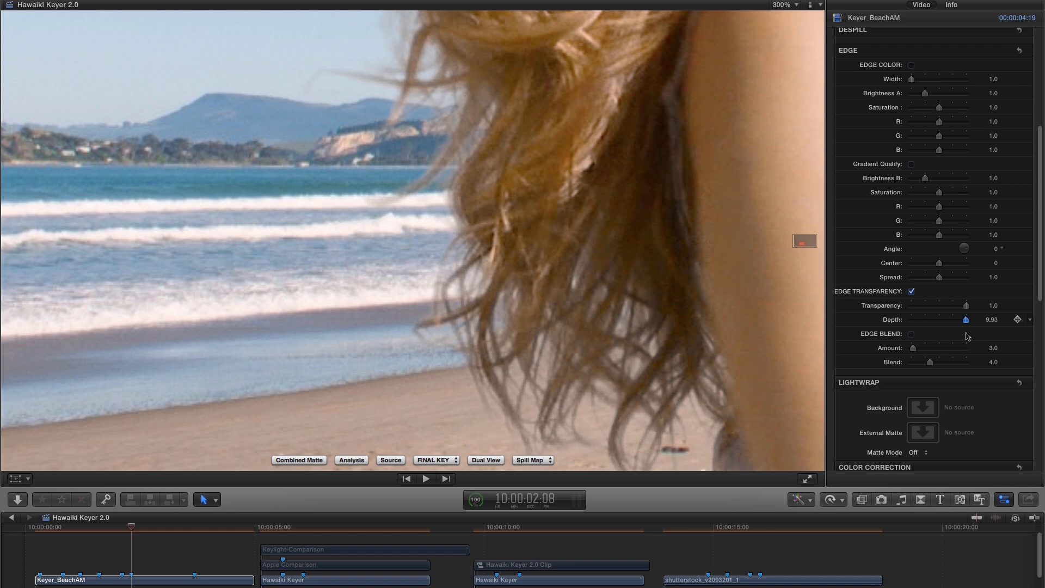
drag(979, 319, 957, 318)
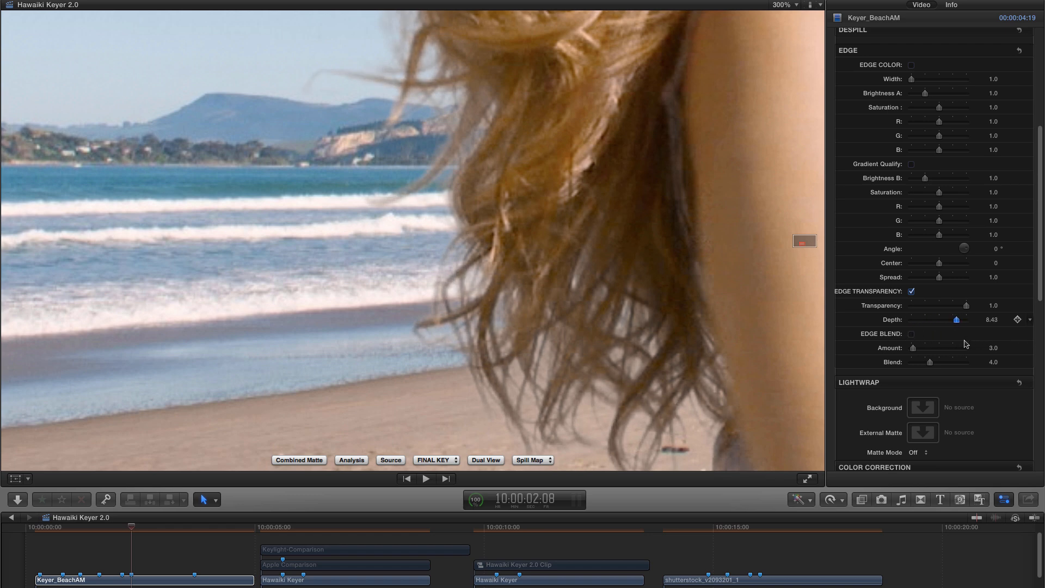
drag(949, 318, 973, 318)
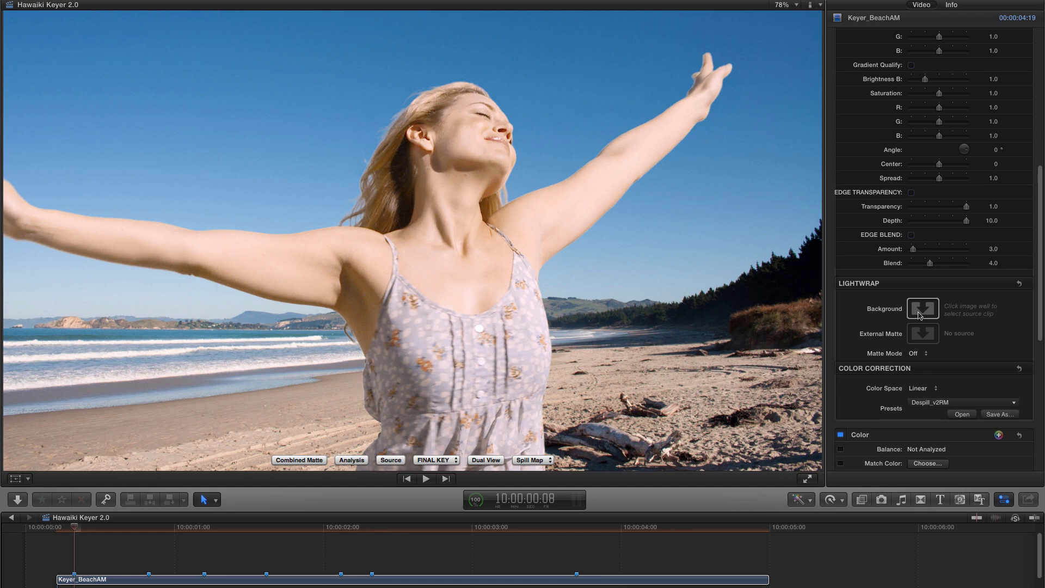
Choose KeyerBeachBackground as the Lightwrap background source clip.
click(923, 308)
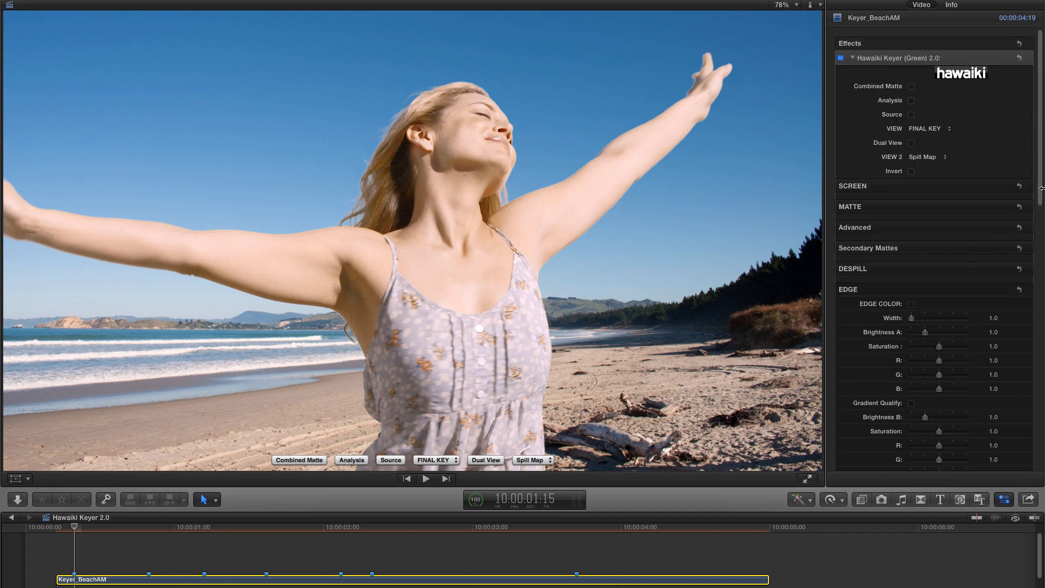
scroll(down, 3)
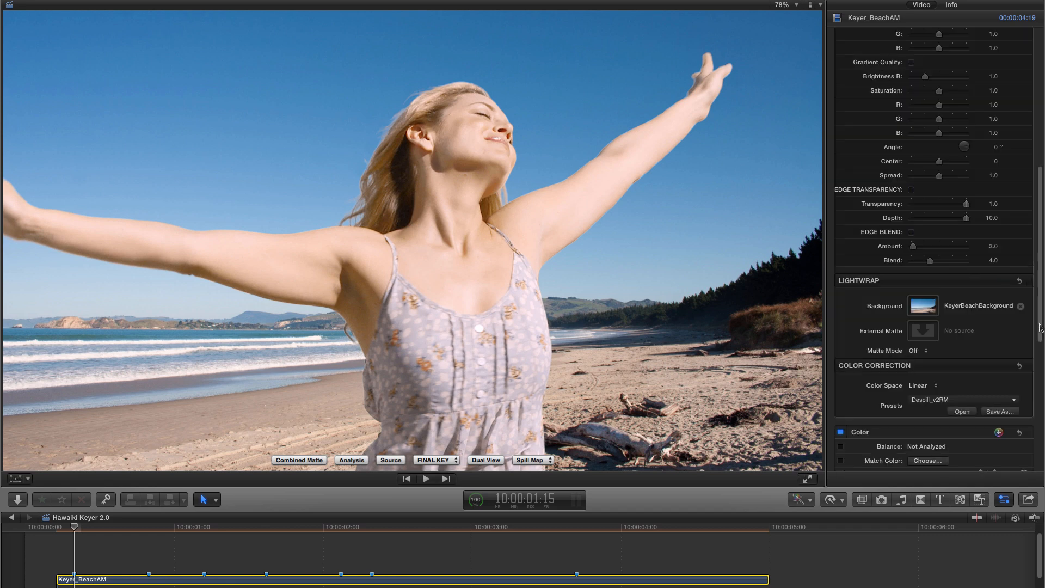
mouse_move(794, 11)
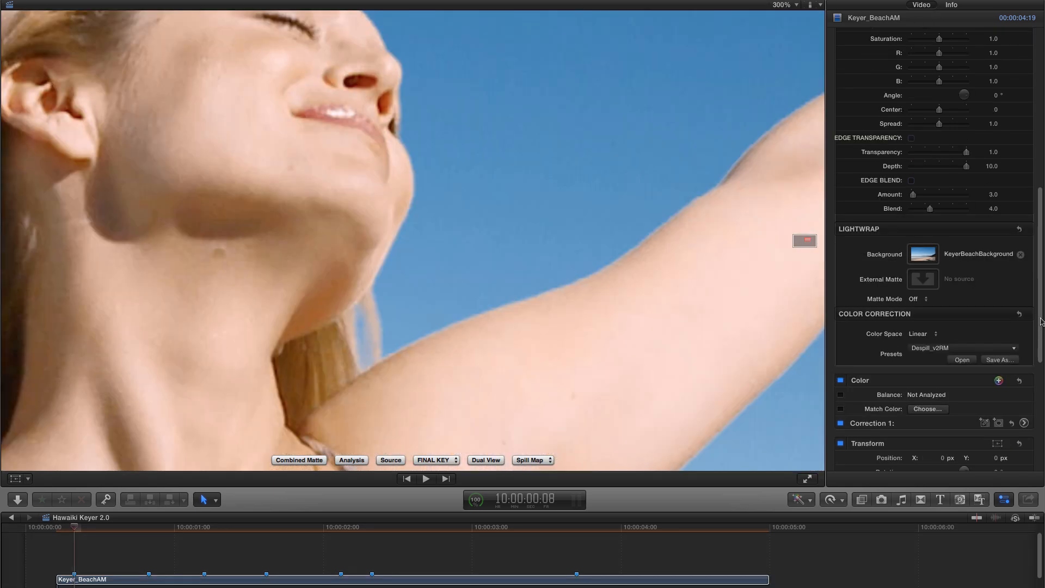
Enable Edge Blend and compare low amounts (0, 20, 44) against zero.
click(910, 181)
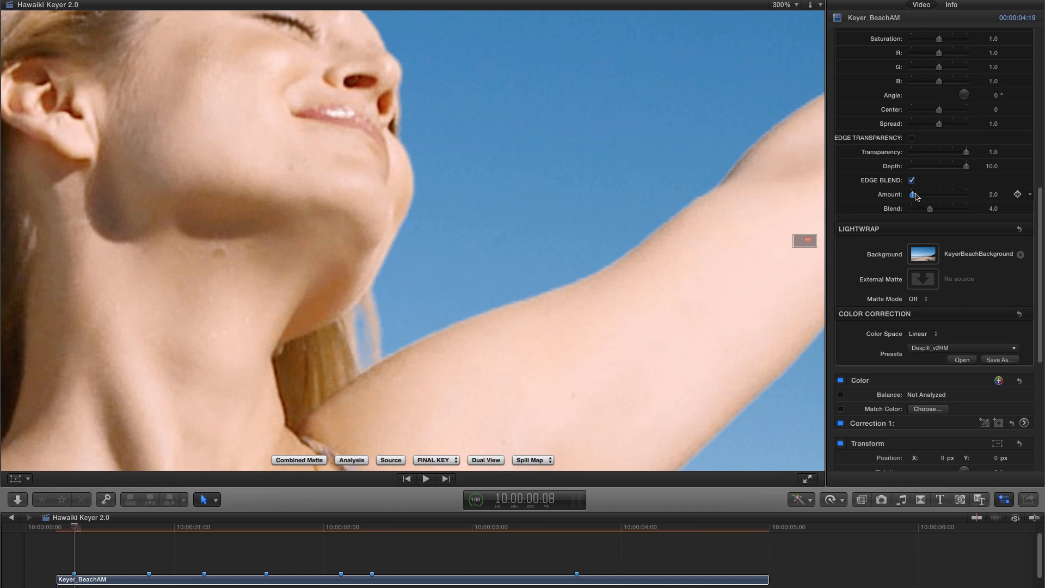
drag(911, 194, 911, 194)
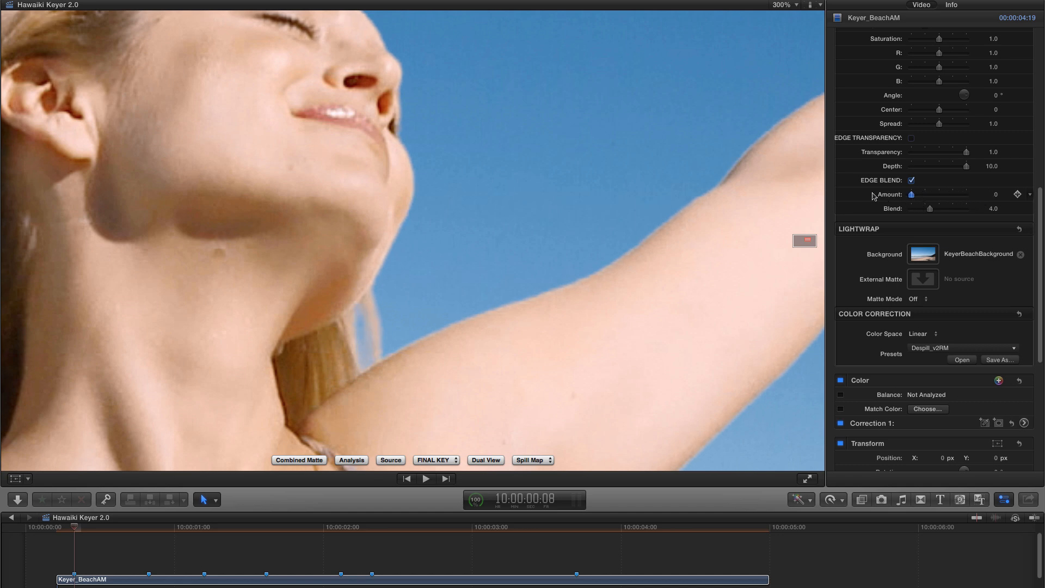
drag(911, 194, 922, 194)
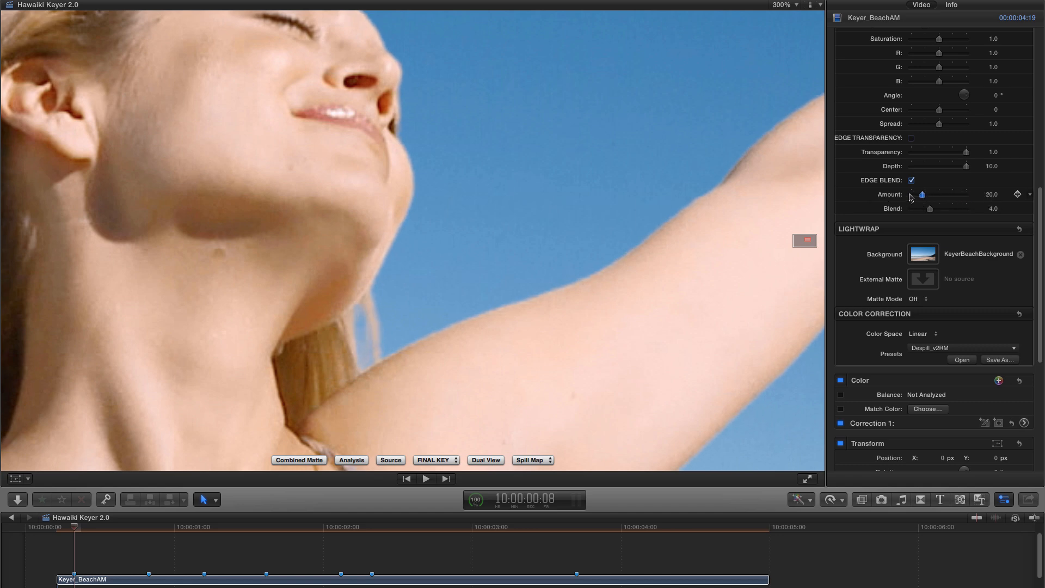
drag(922, 194, 912, 194)
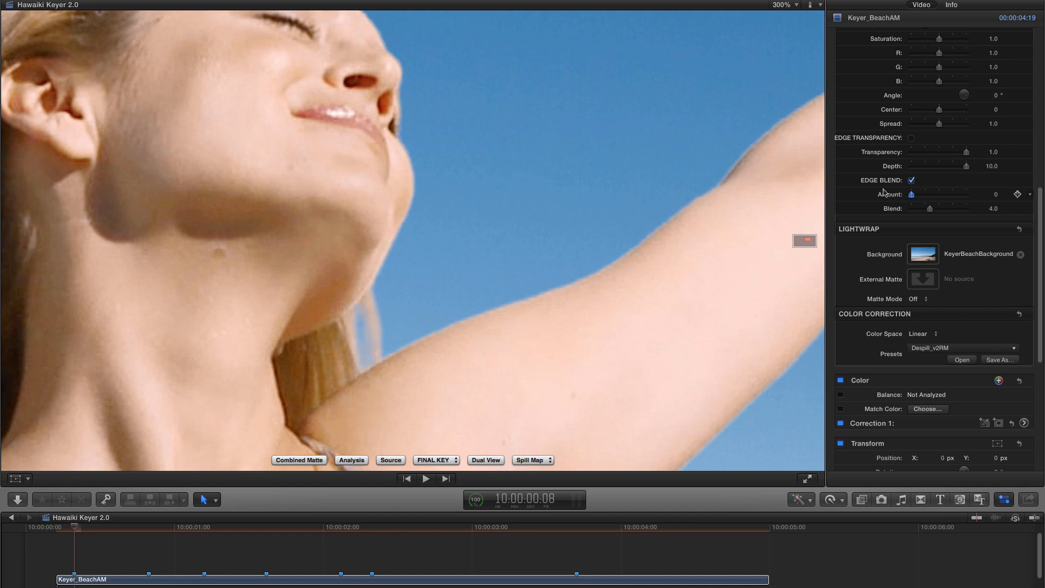
mouse_move(910, 193)
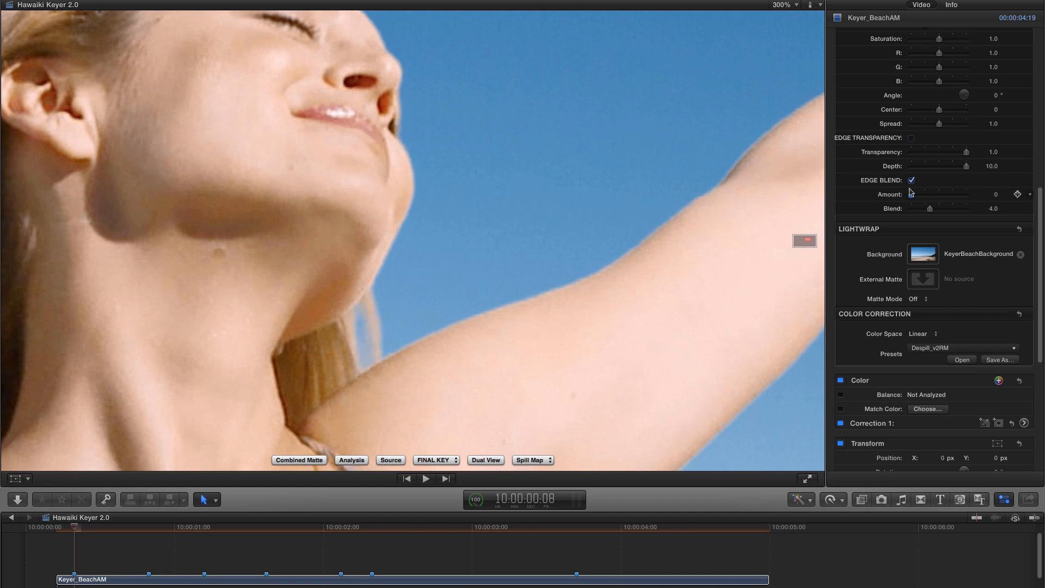
drag(923, 193, 934, 194)
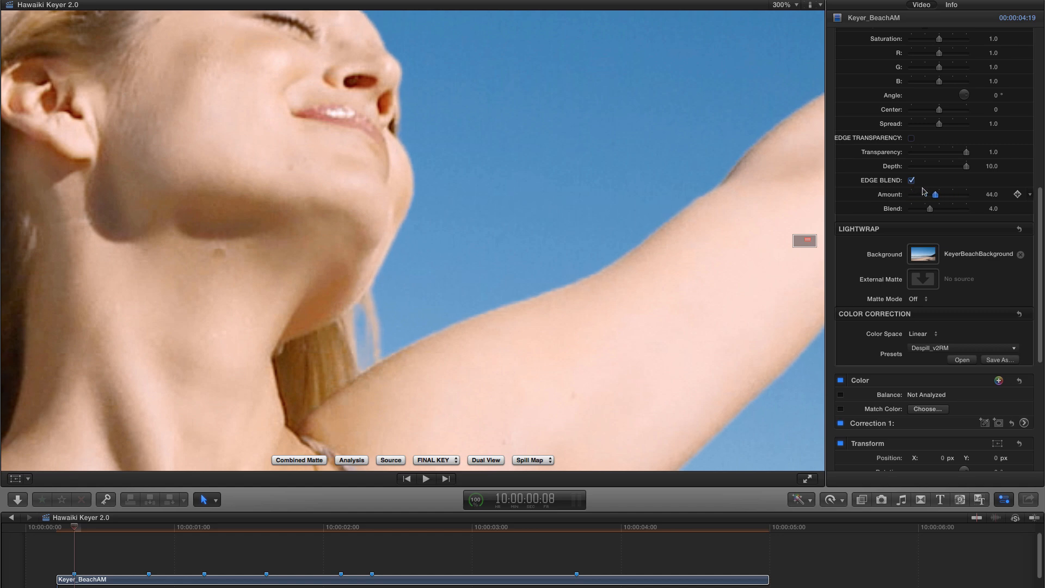
drag(935, 193, 911, 193)
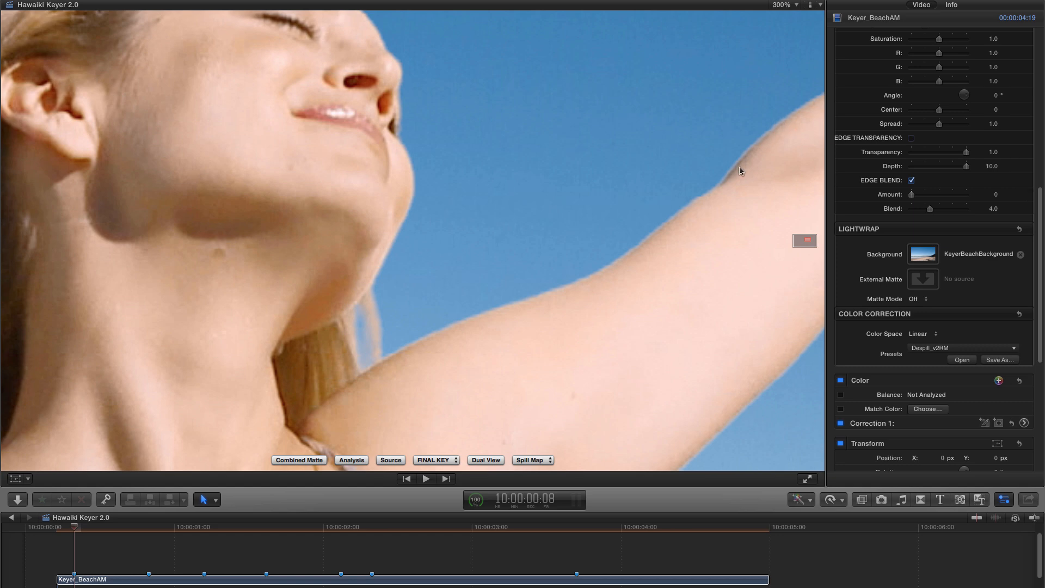
Compare Edge Blend amount 100 against 0, then settle it at 85.
drag(911, 194, 938, 194)
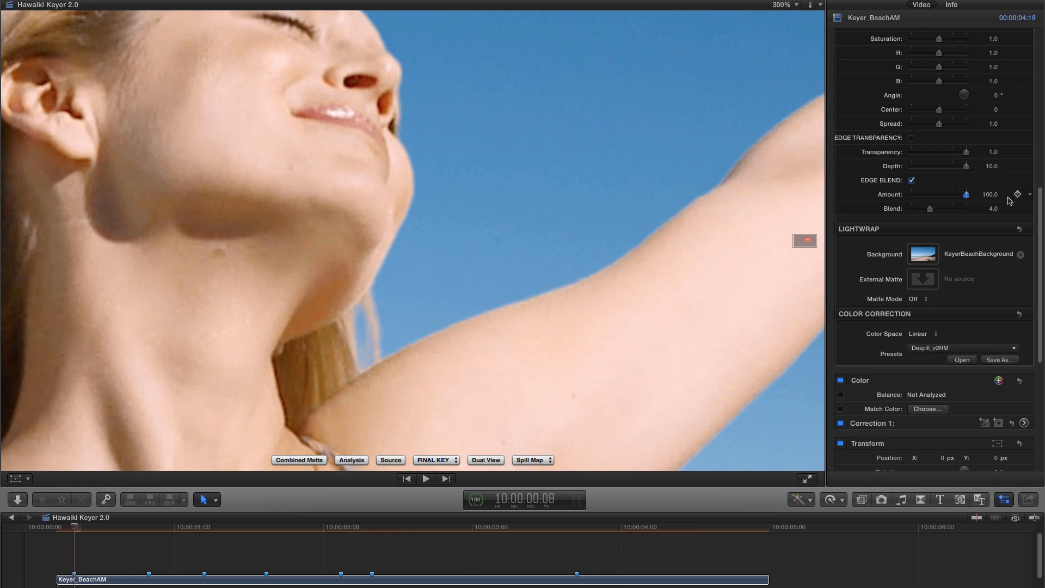
drag(998, 195, 915, 195)
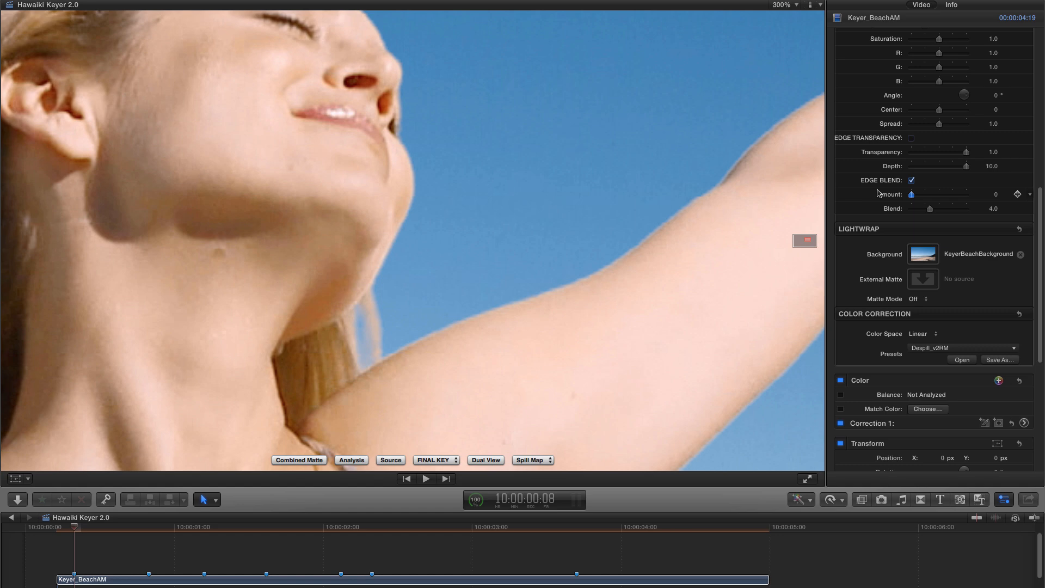
drag(911, 194, 948, 193)
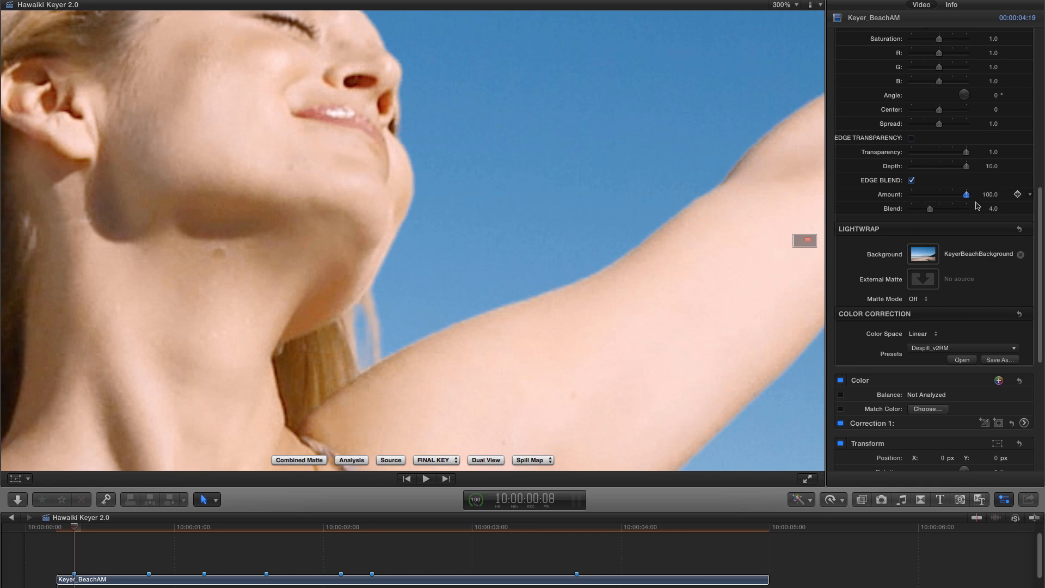
drag(948, 193, 939, 193)
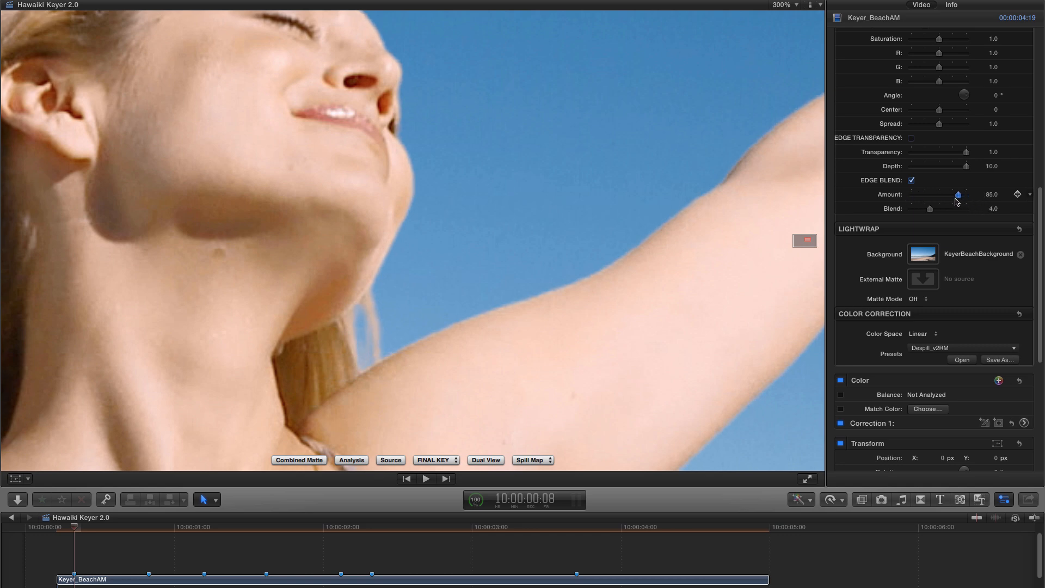
drag(957, 195, 945, 194)
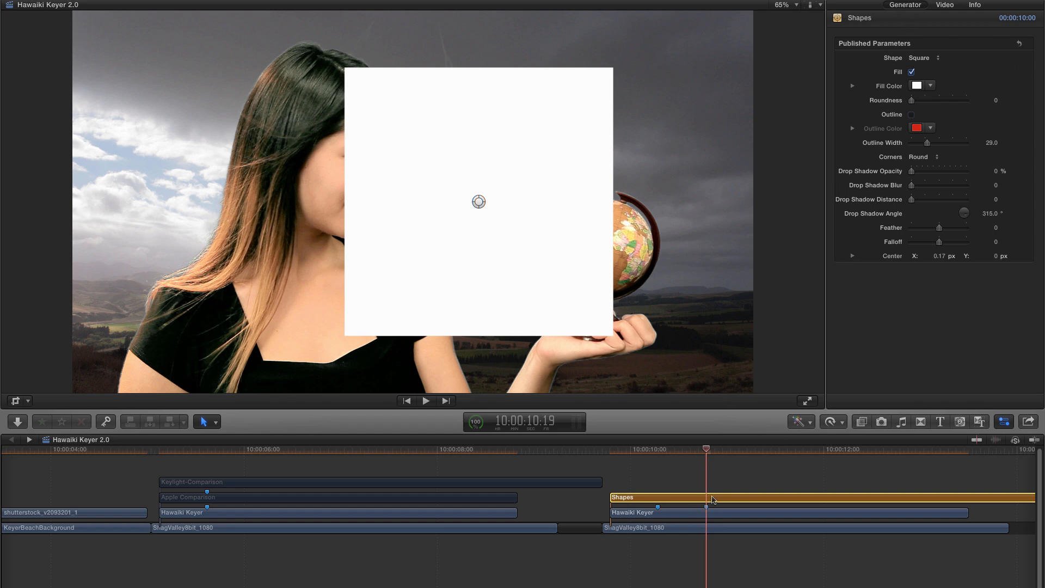
mouse_move(708, 500)
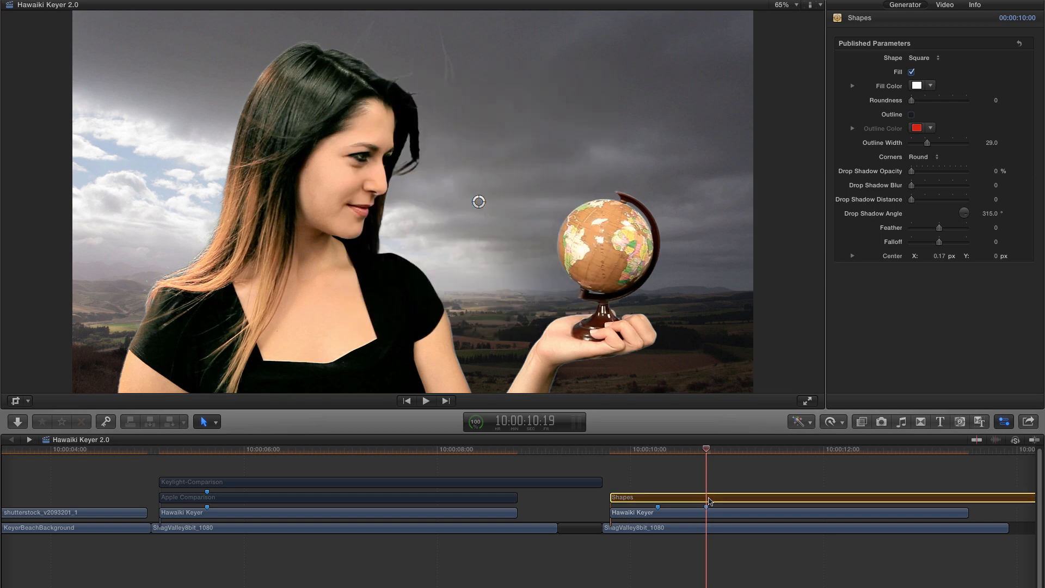
Set the Shapes clip as the Hawaiki Keyer clip's external matte.
click(653, 511)
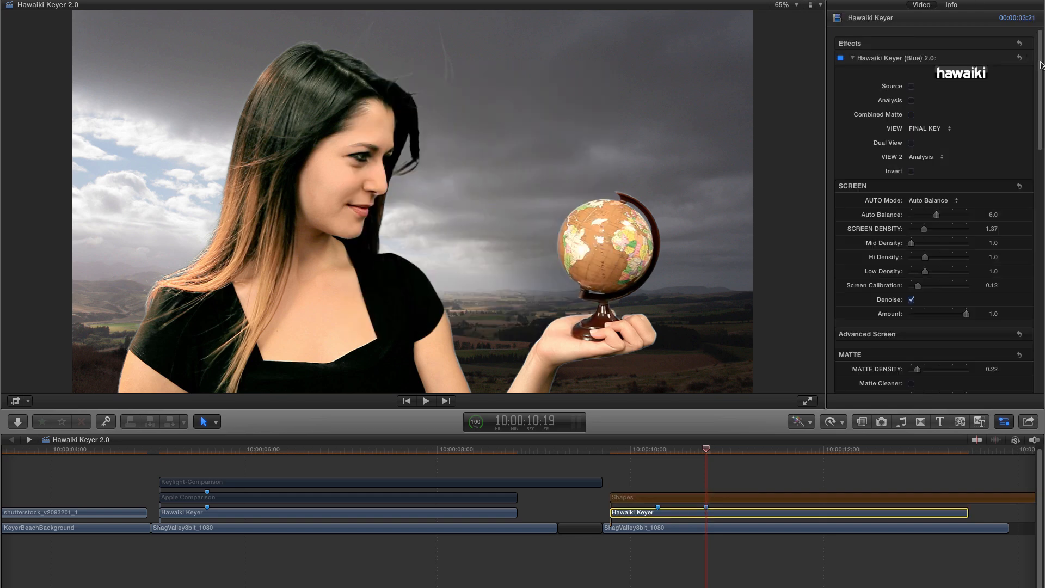
click(923, 191)
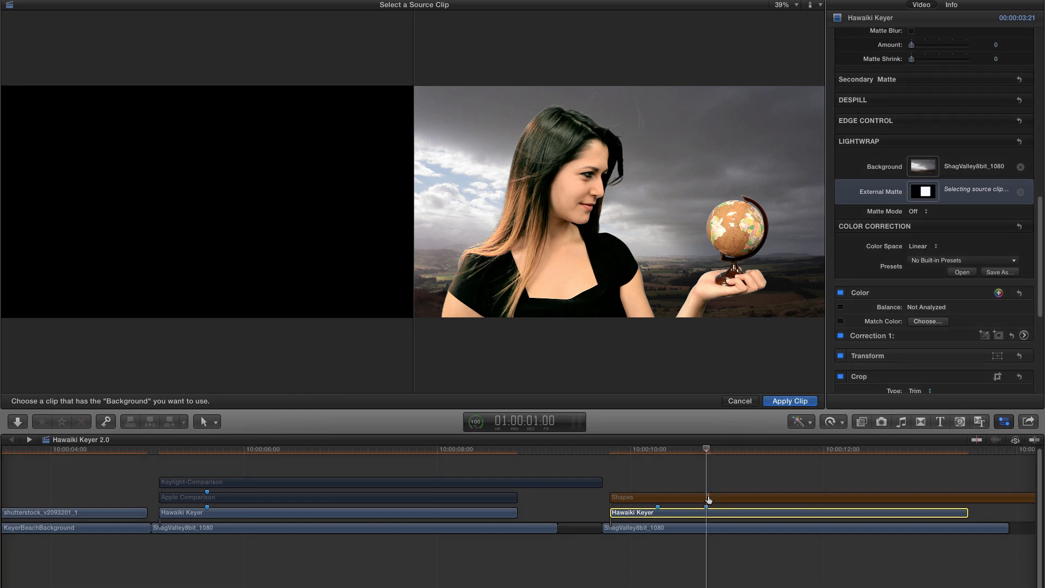
click(790, 401)
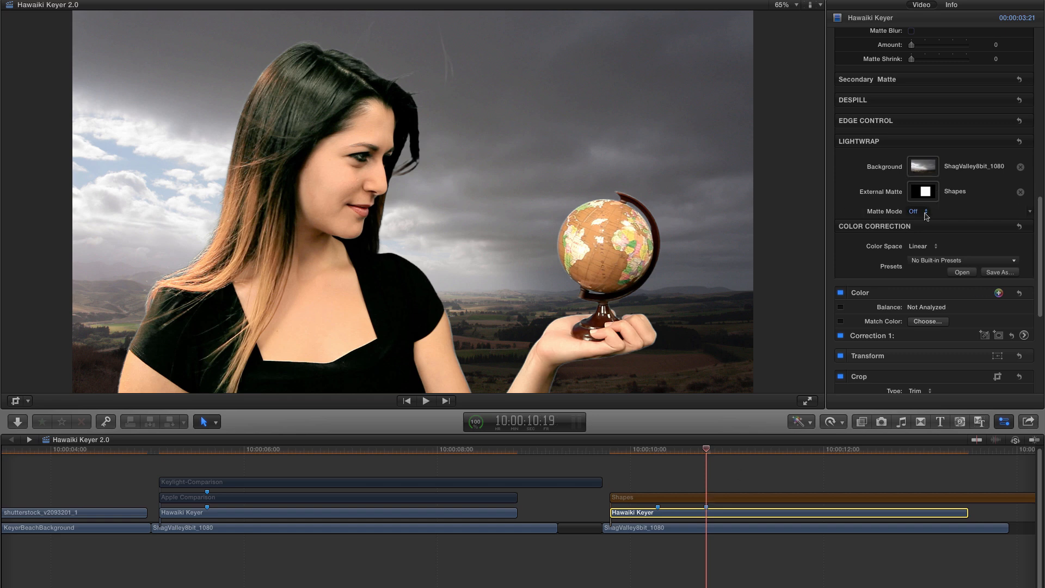
Cycle the external matte mode through Add, Subtract and Replace to compare.
click(924, 212)
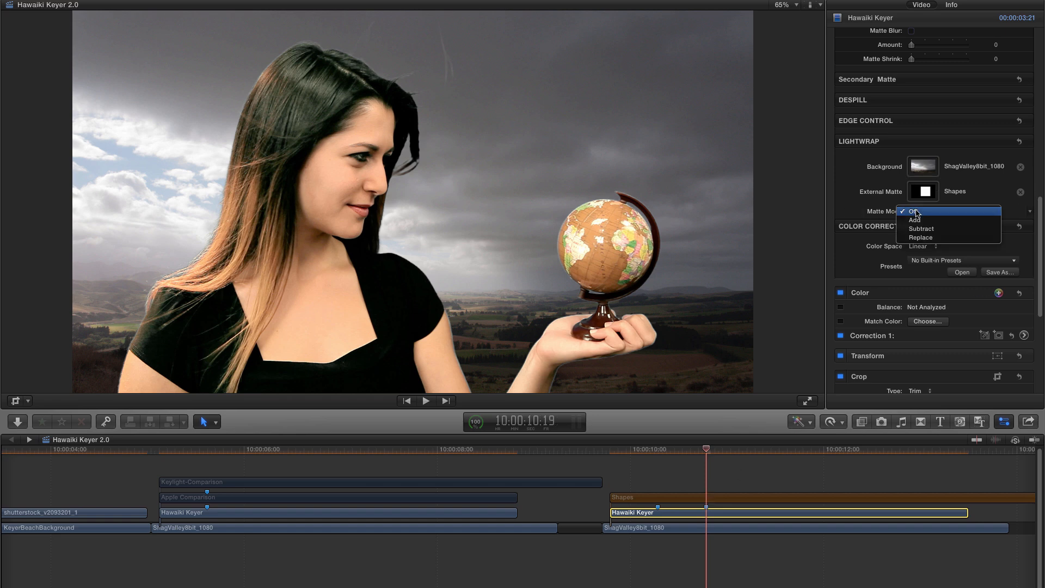
mouse_move(914, 220)
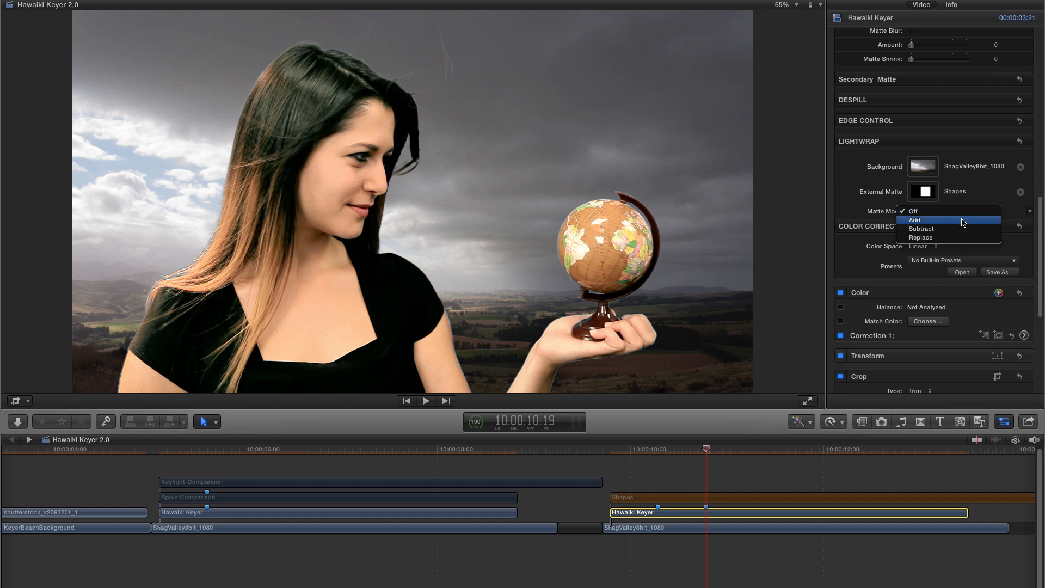
click(914, 220)
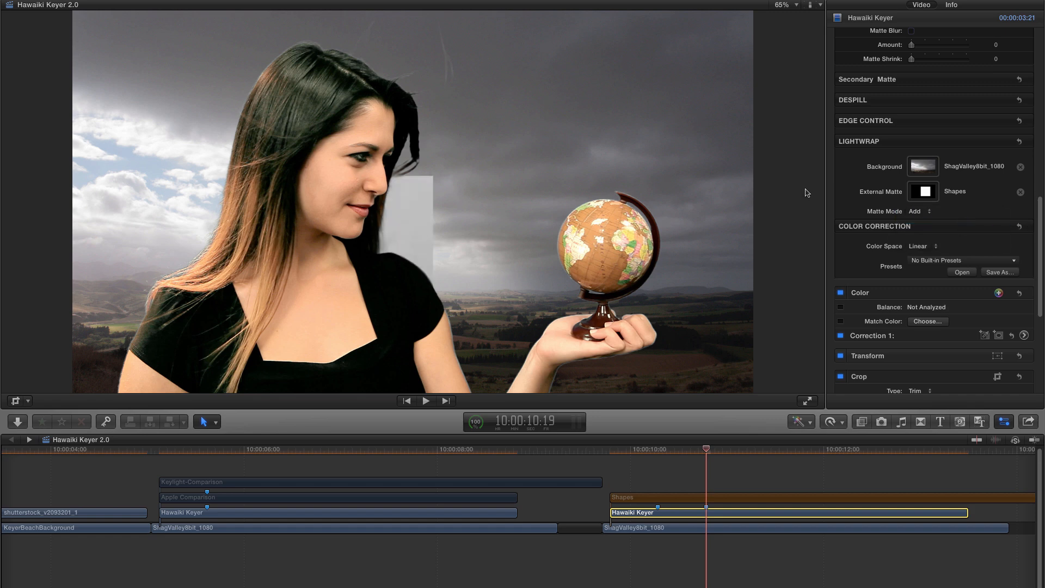
mouse_move(503, 308)
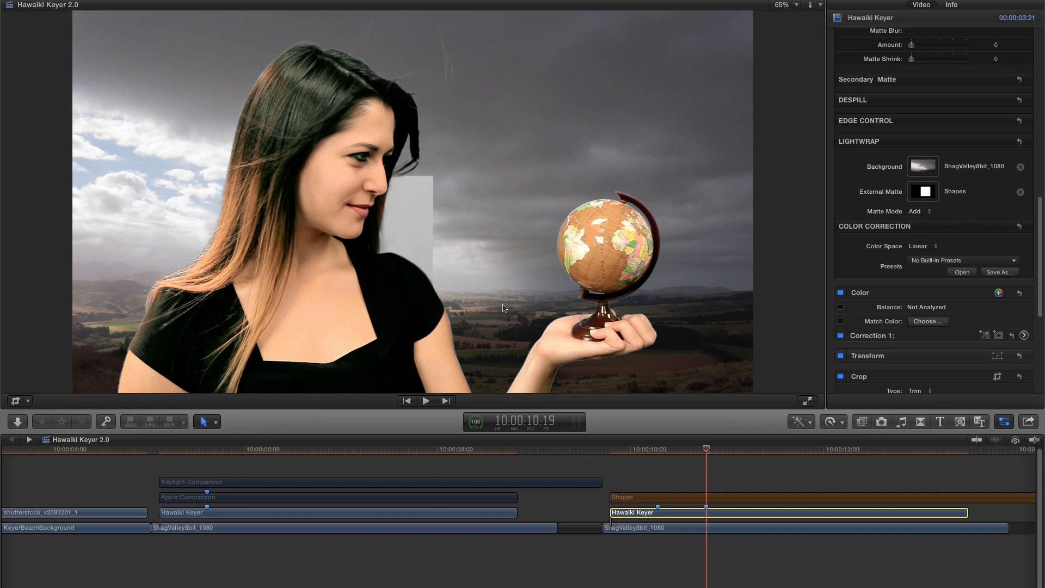
click(914, 211)
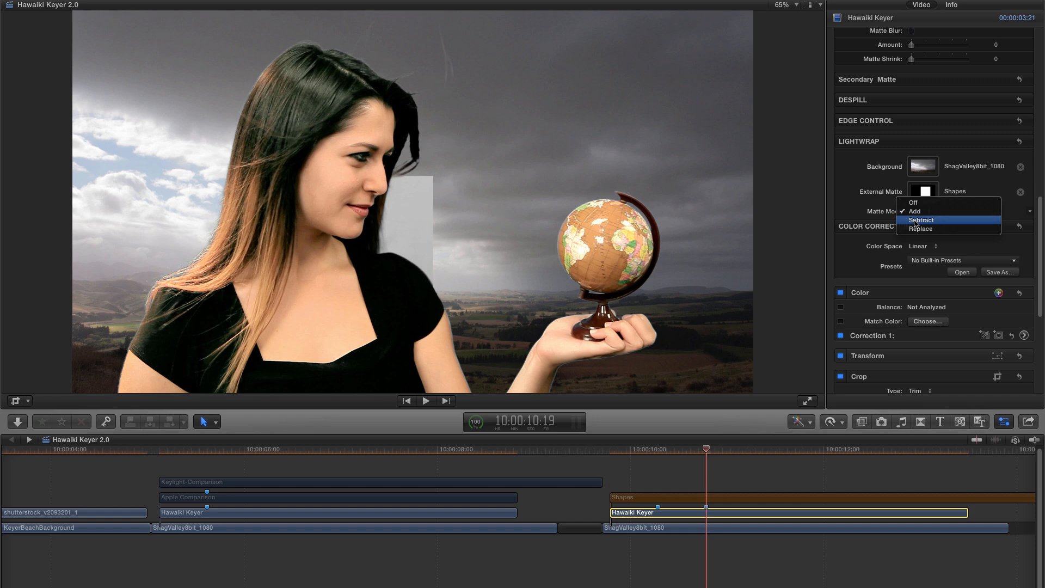
click(921, 220)
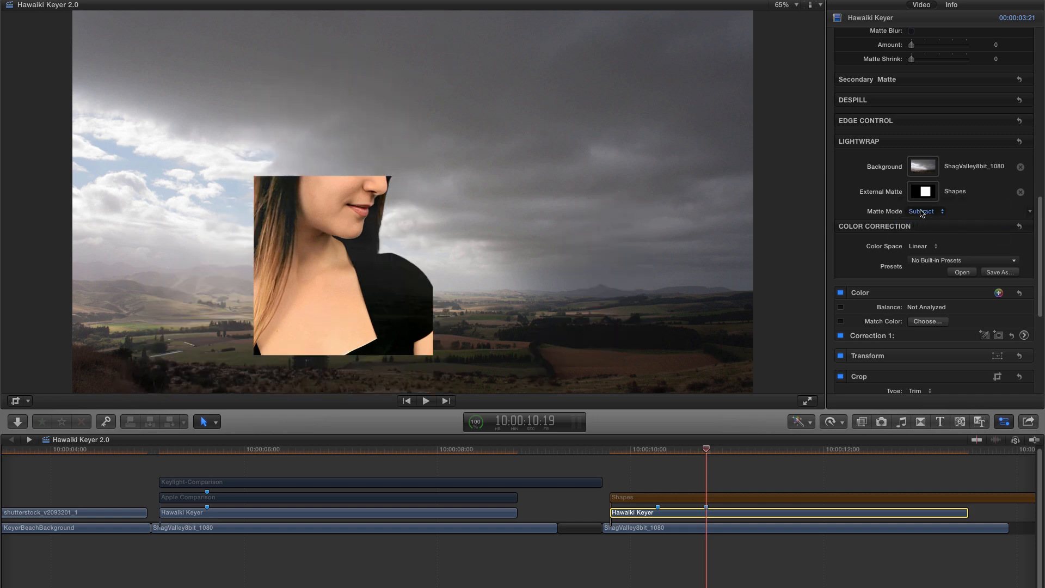
click(922, 211)
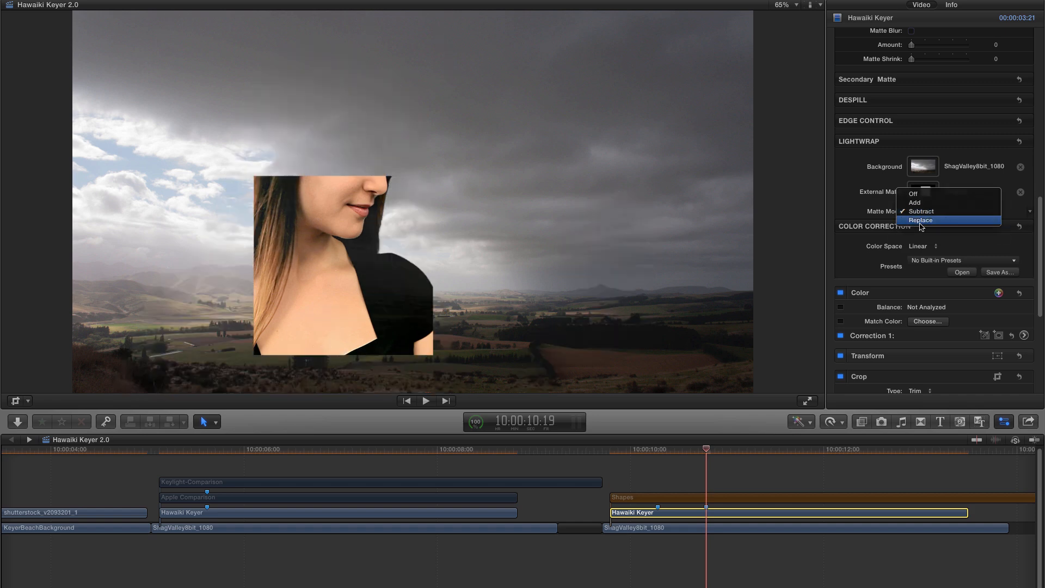
click(921, 220)
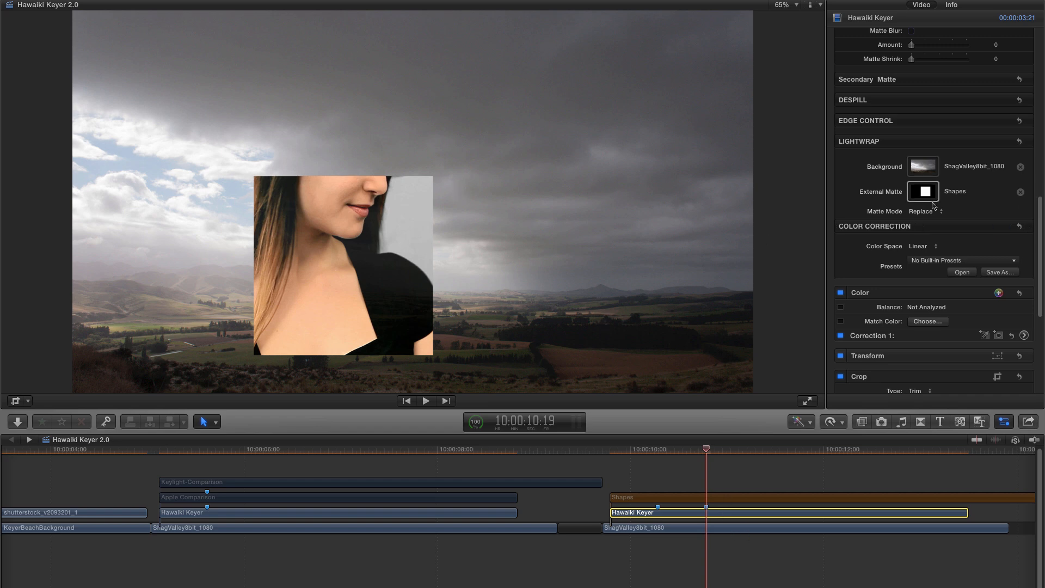
Compare Add and Subtract again, finishing with Matte Mode set to Replace.
click(925, 211)
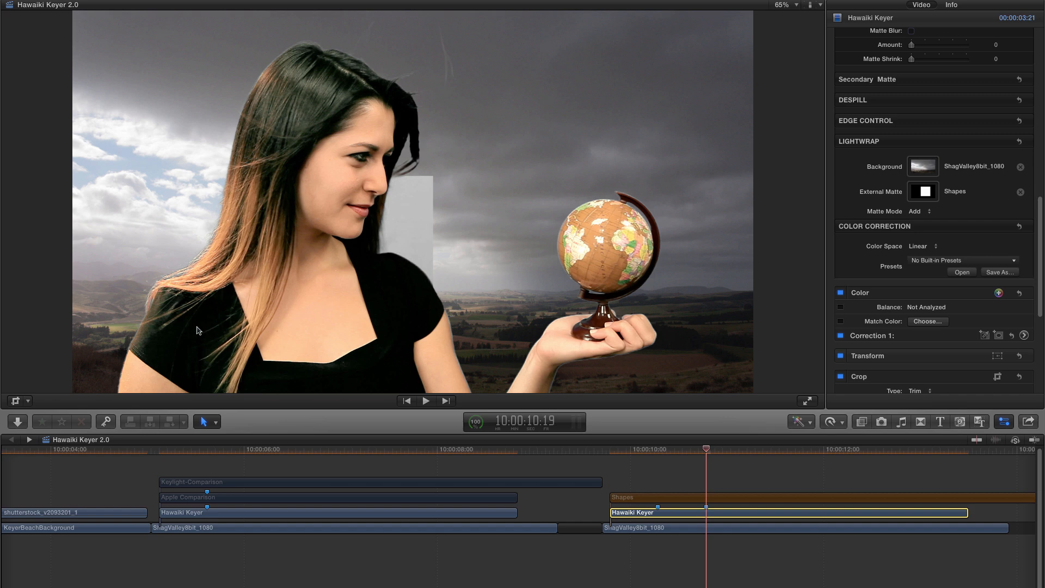
mouse_move(411, 324)
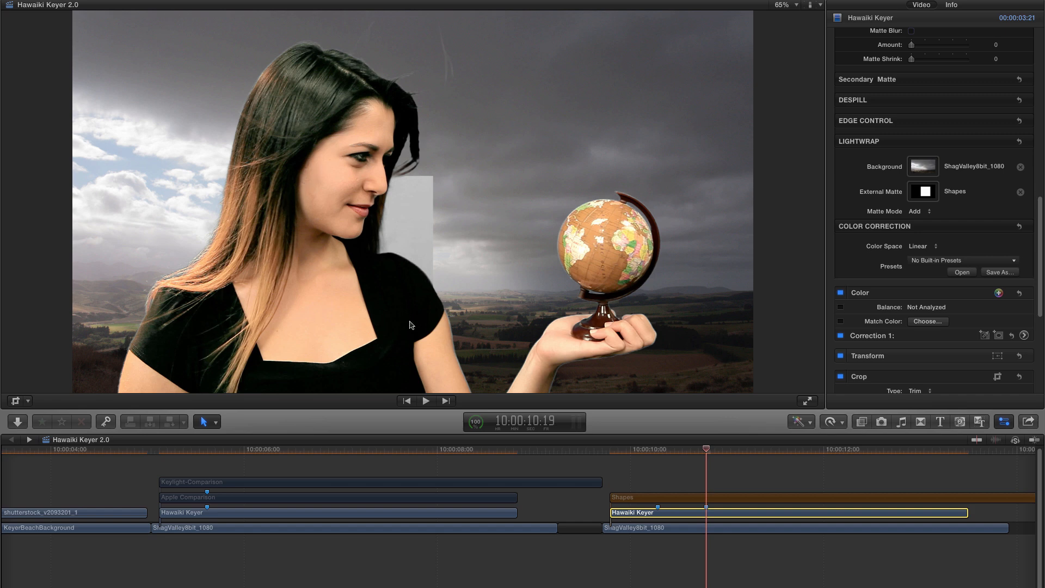
click(916, 211)
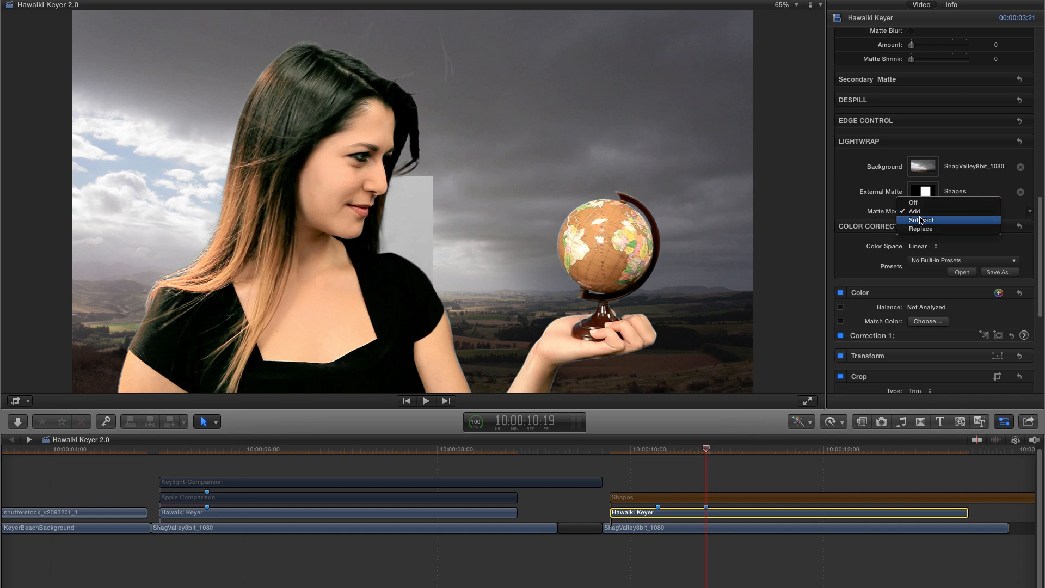
click(920, 220)
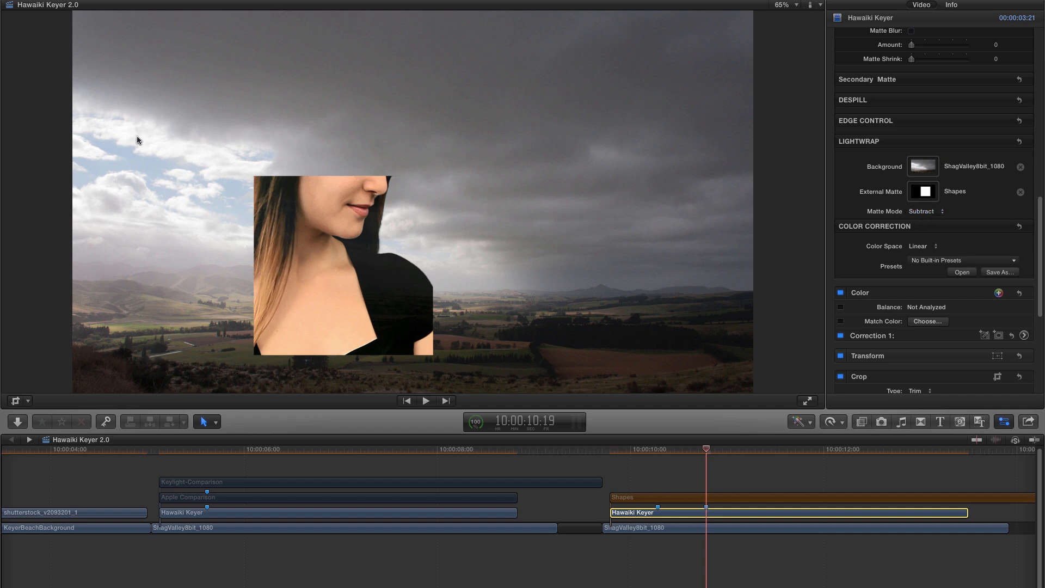
mouse_move(215, 134)
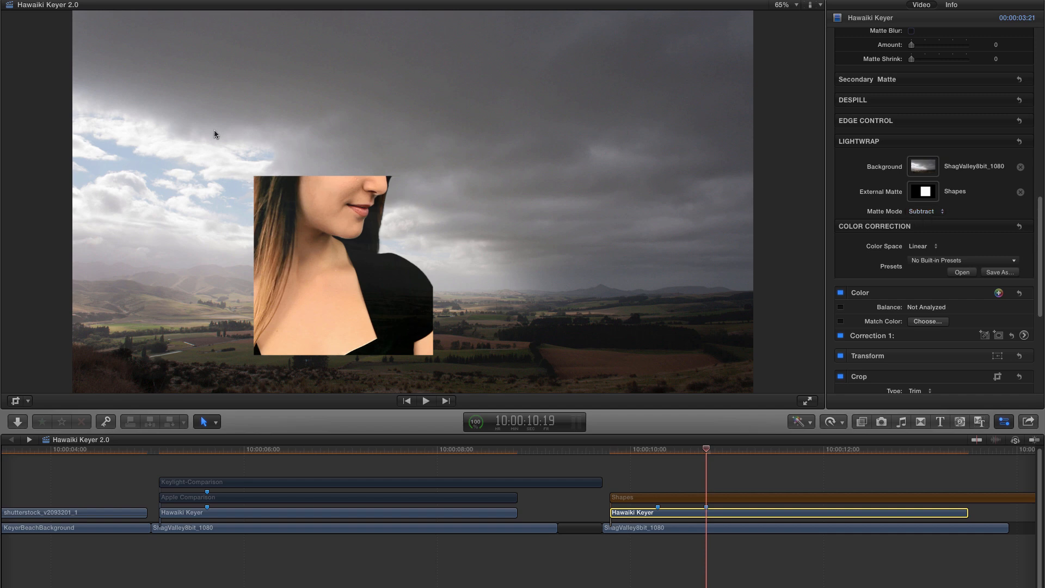
mouse_move(217, 60)
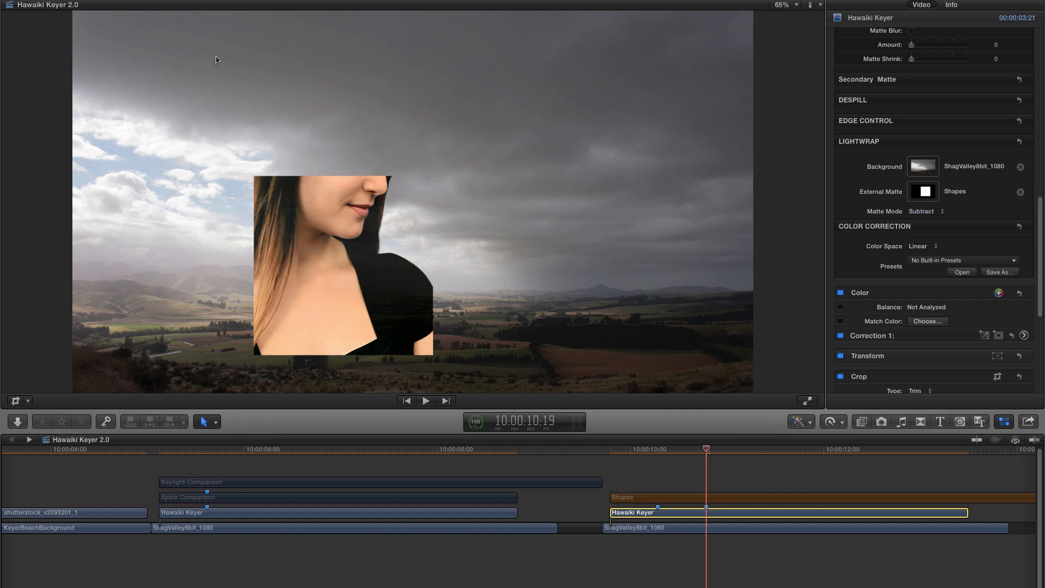
click(920, 211)
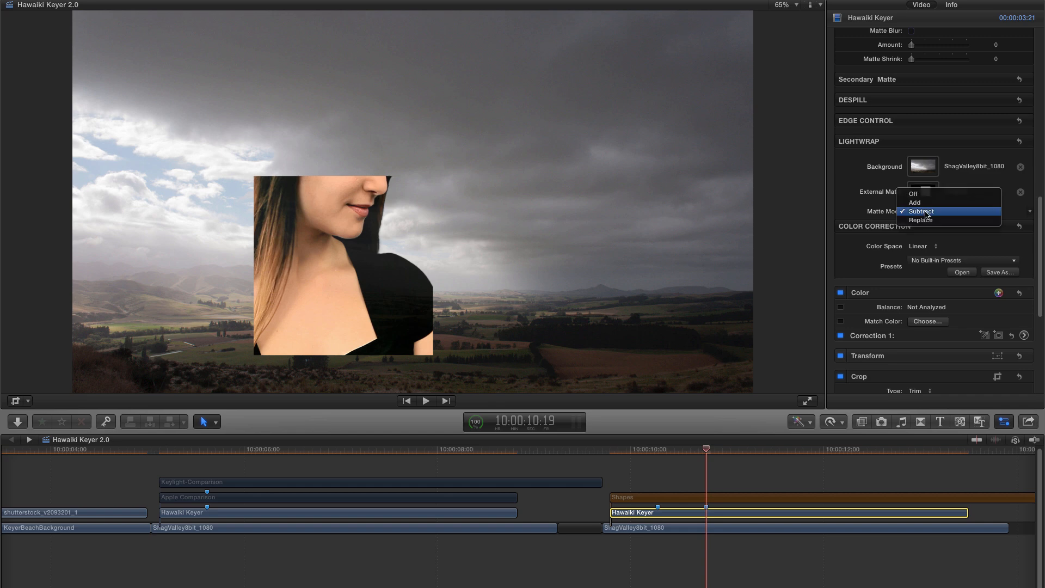
click(920, 220)
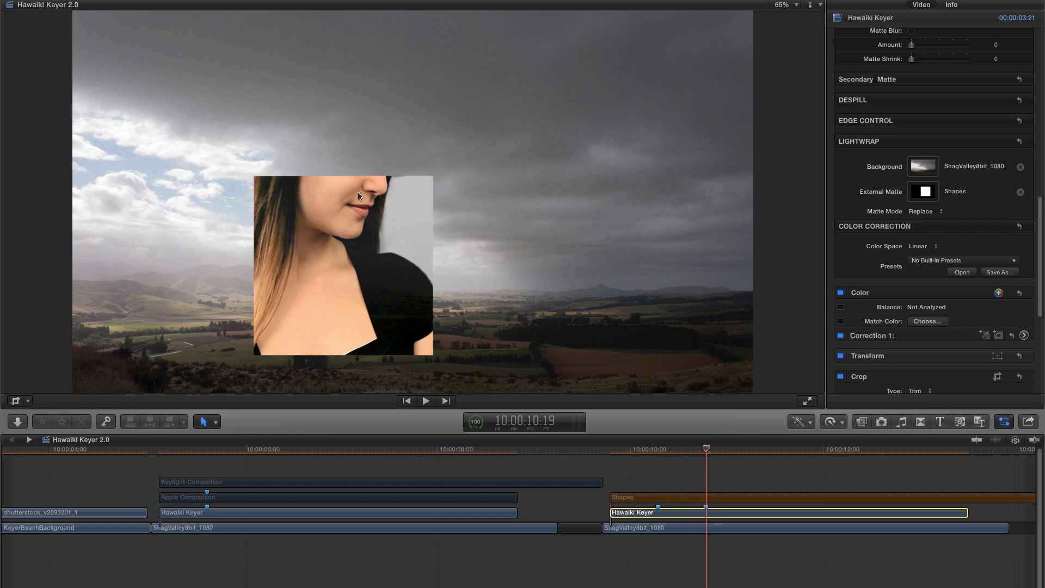
mouse_move(411, 221)
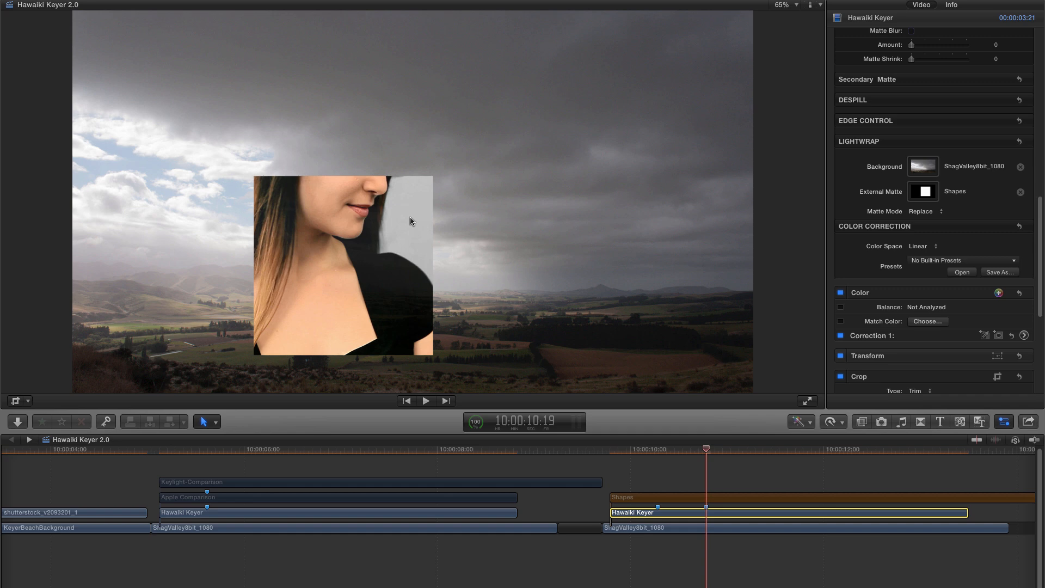
mouse_move(705, 516)
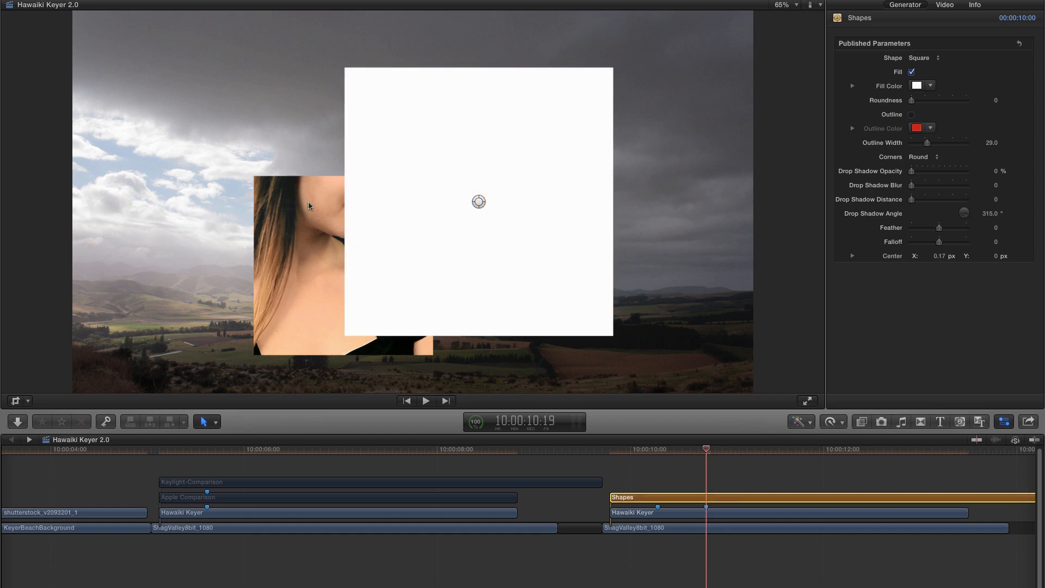
mouse_move(423, 369)
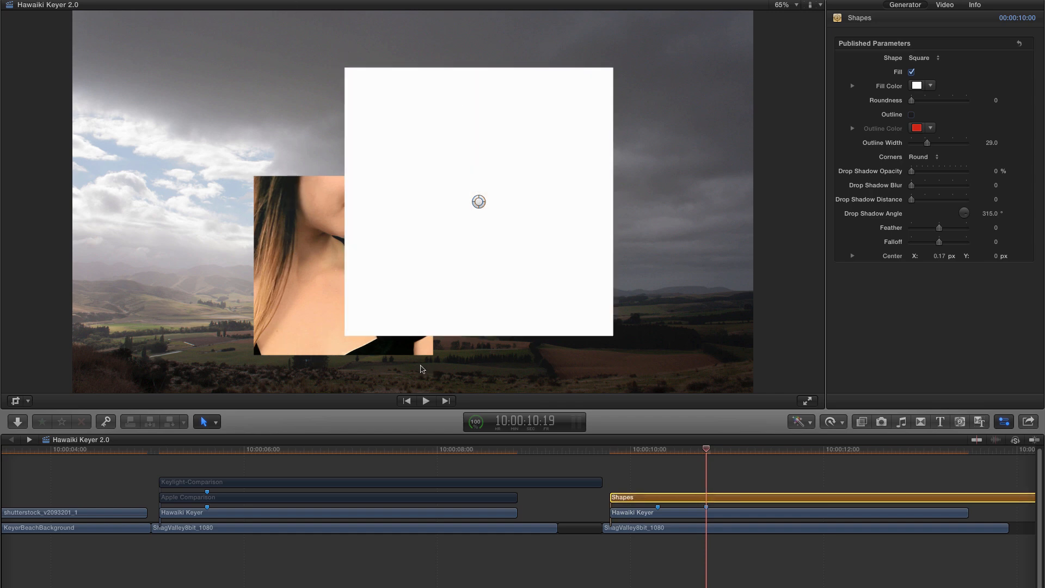
mouse_move(366, 352)
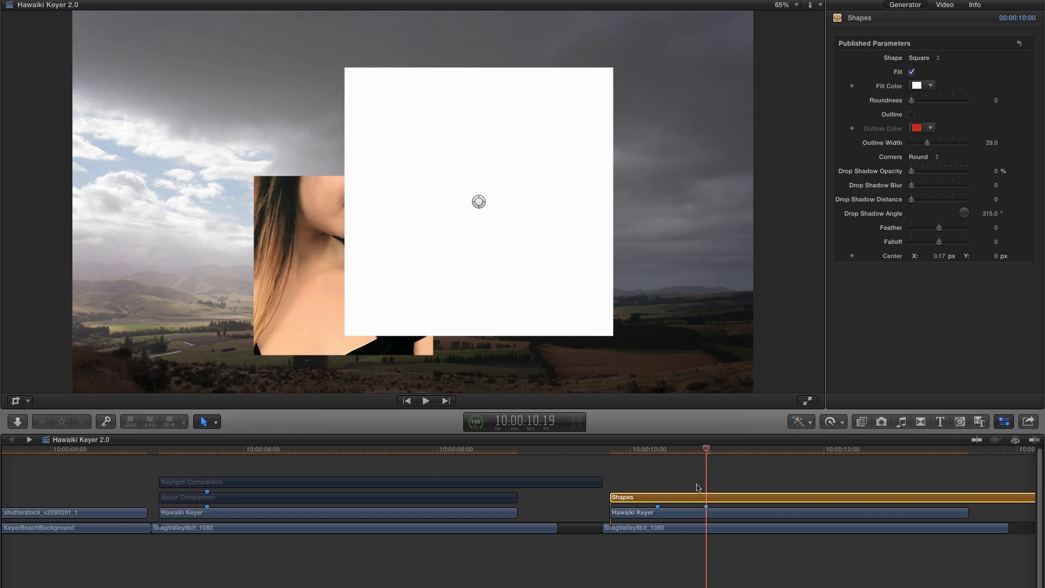
mouse_move(705, 499)
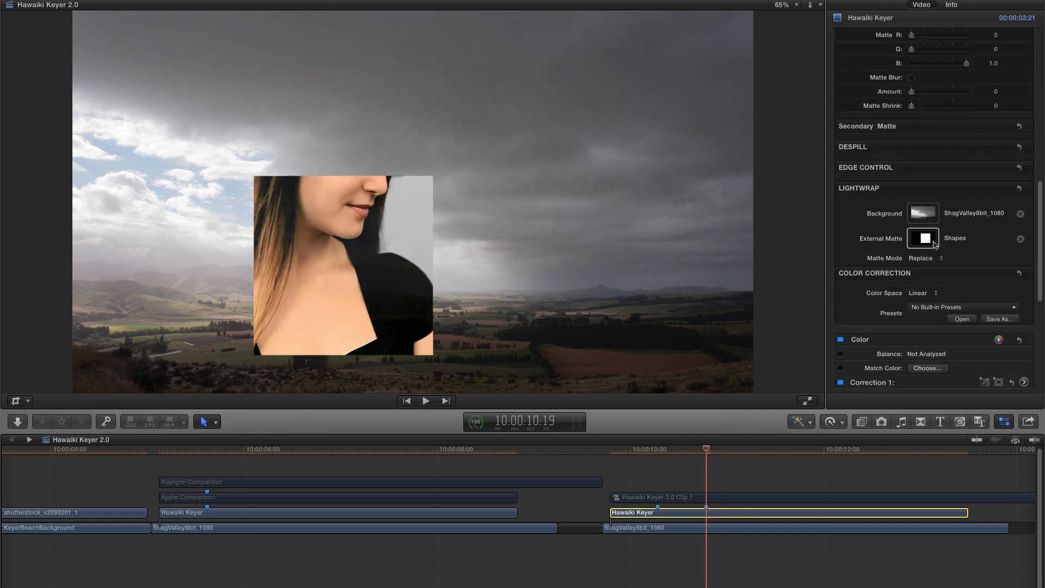
Set compound clip Hawaiki Keyer 2.0 Clip 1 as the external matte source.
click(923, 237)
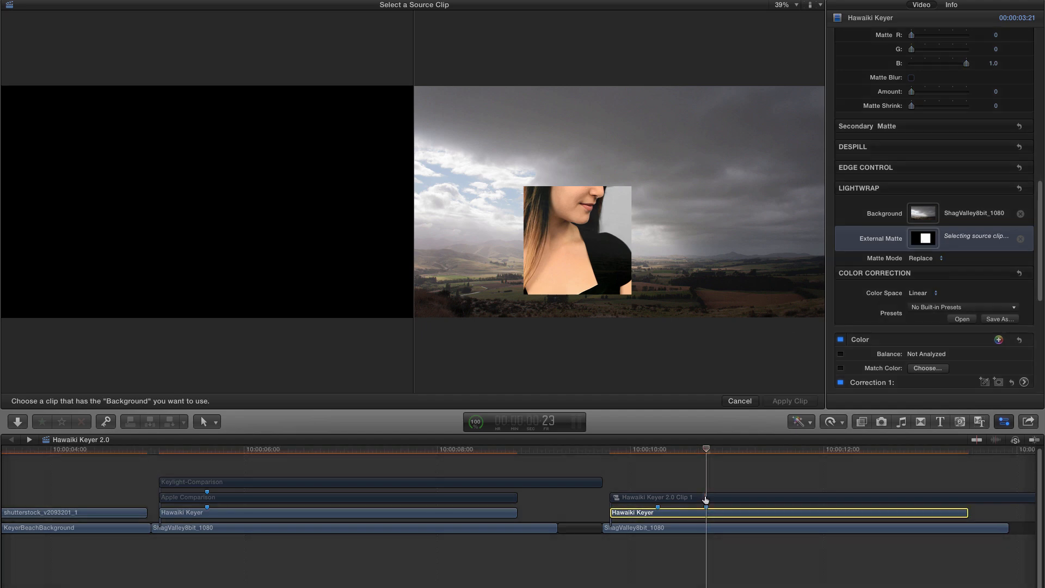
click(790, 401)
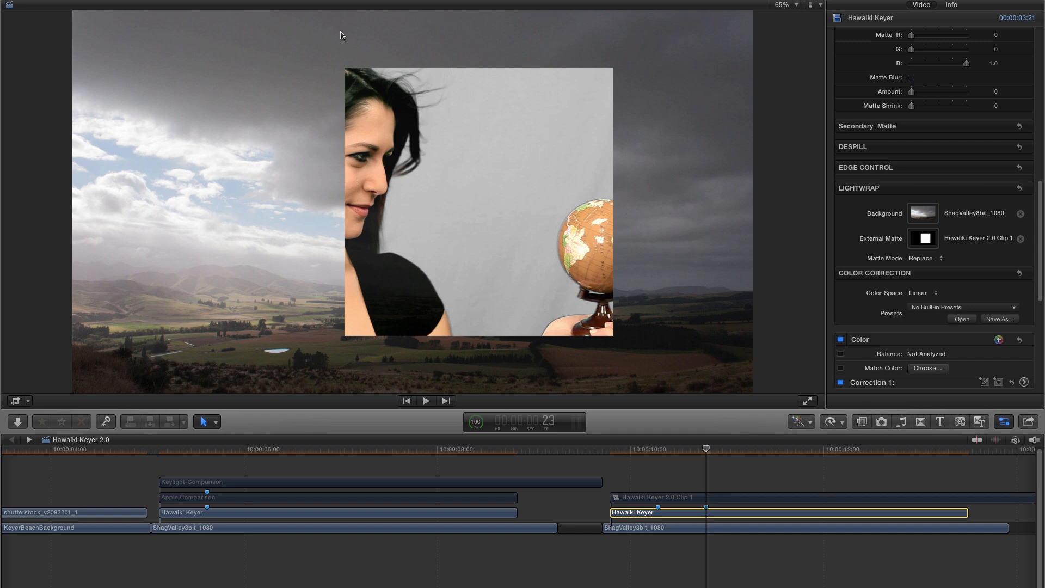
mouse_move(492, 107)
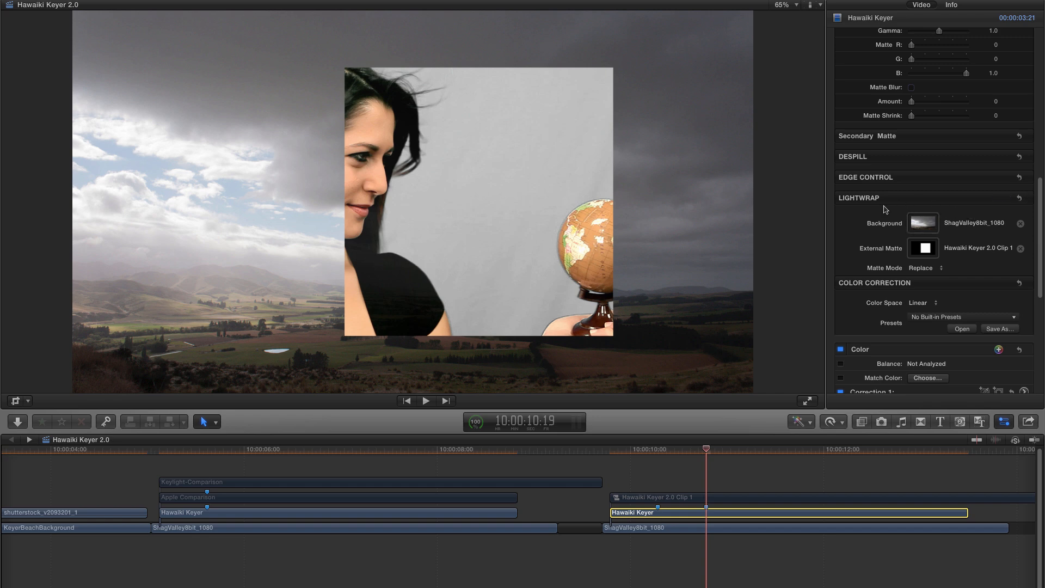
mouse_move(951, 211)
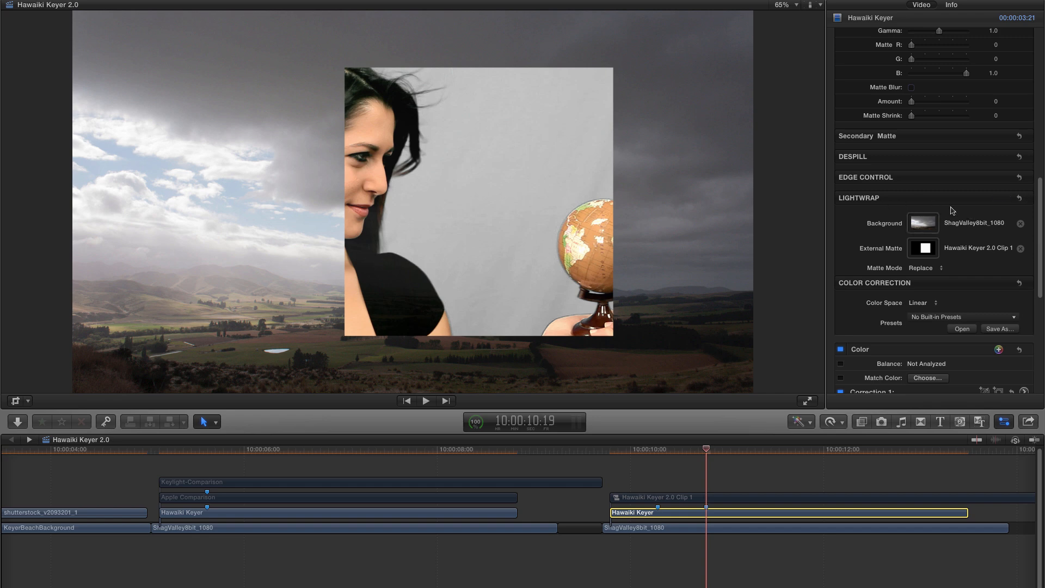
mouse_move(817, 270)
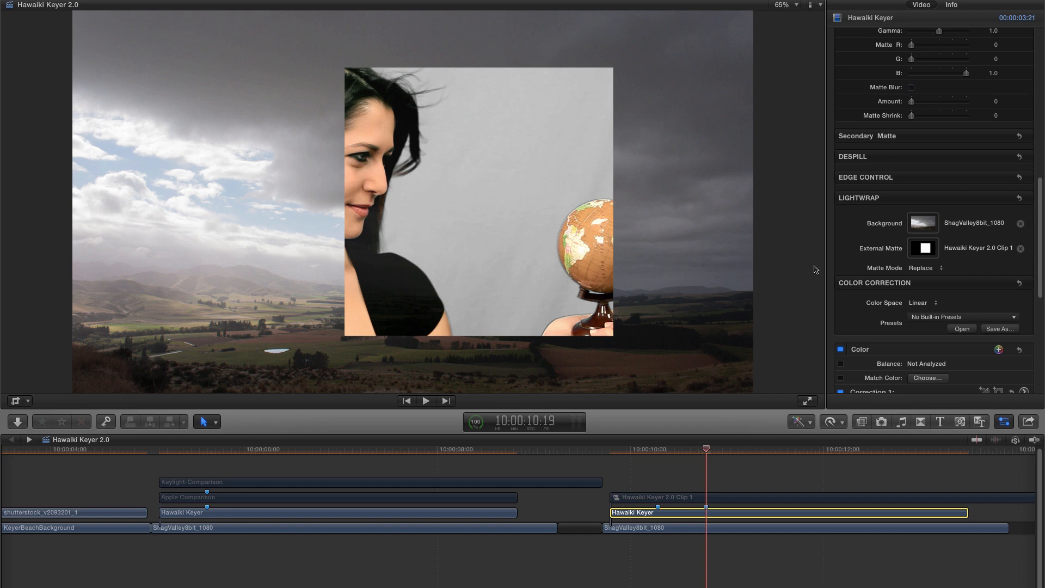
mouse_move(91, 17)
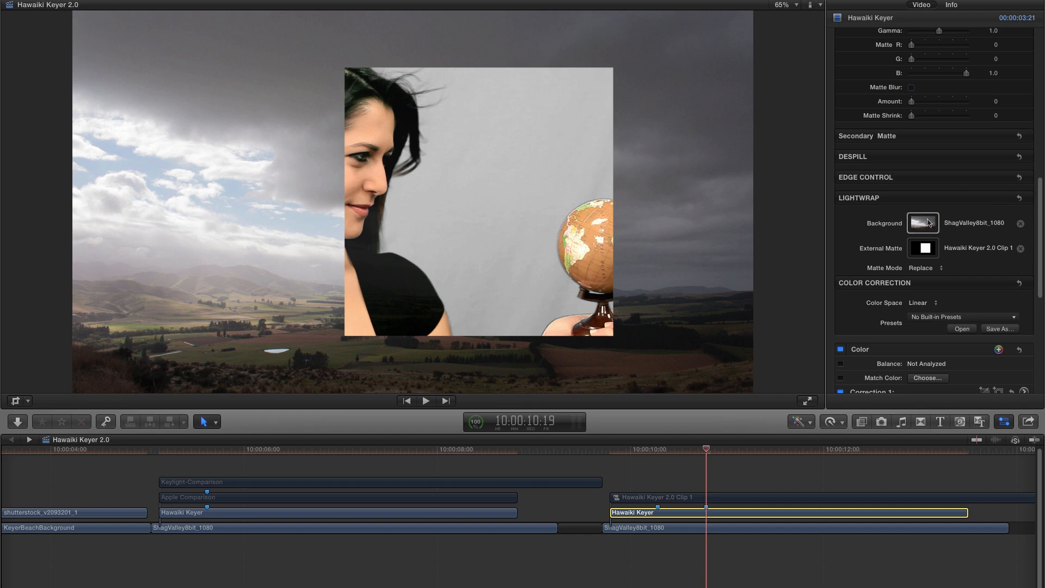
mouse_move(914, 220)
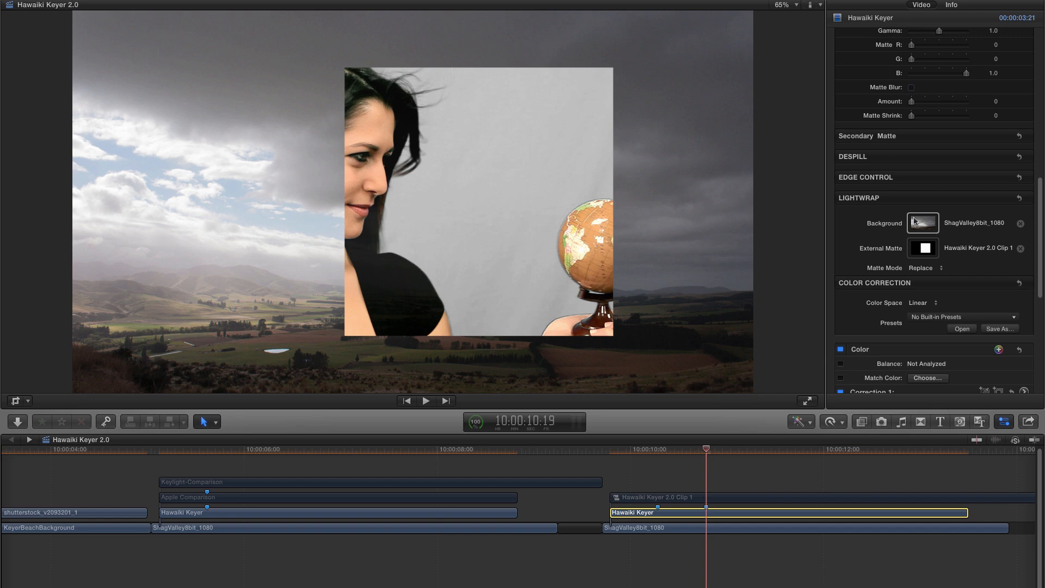